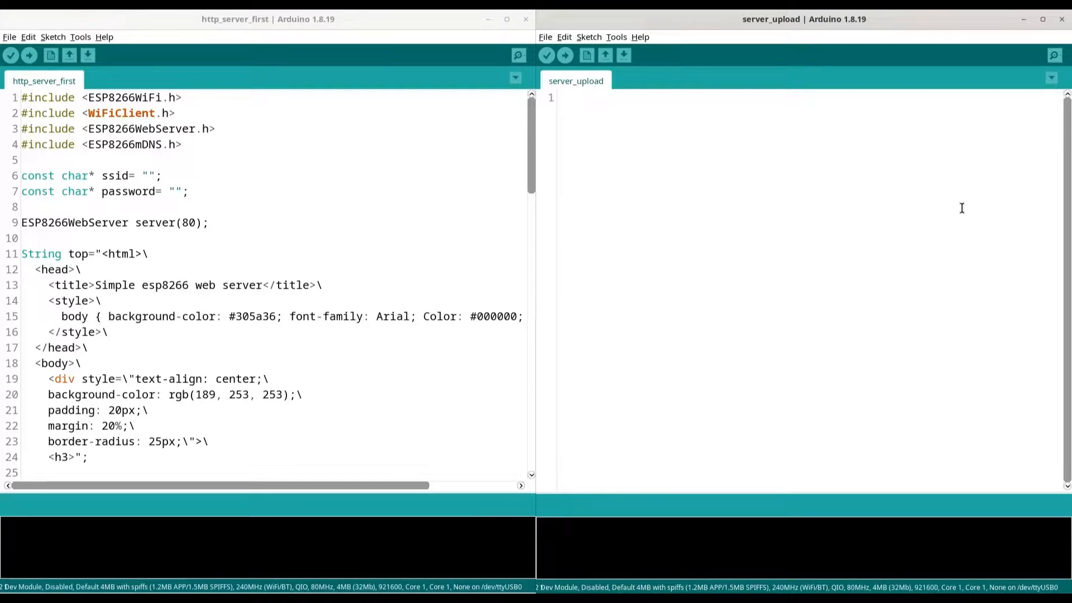
Step: Copy the whole http_server_first sketch into the empty server_upload editor
left_click(561, 97)
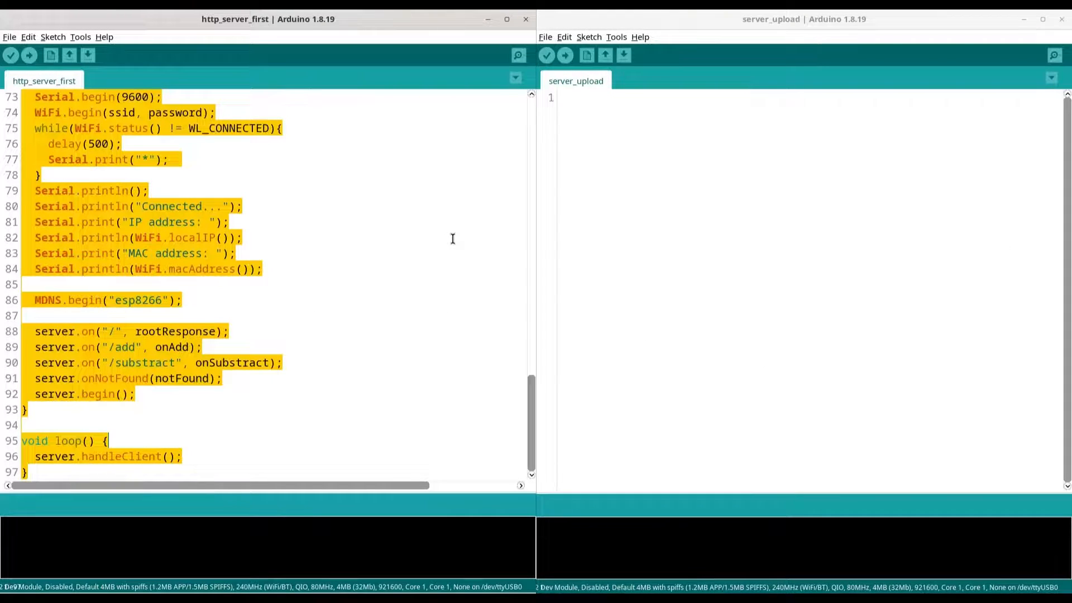
mouse_move(716, 230)
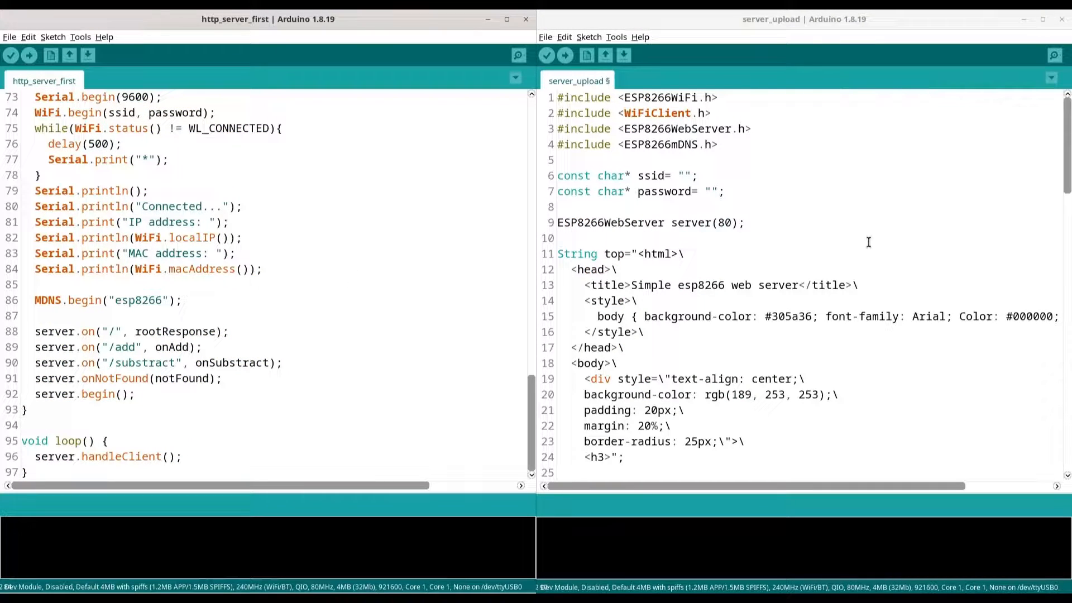
Step: Rename the includes to WiFi.h, WebServer.h and ESPmDNS.h
left_click(263, 270)
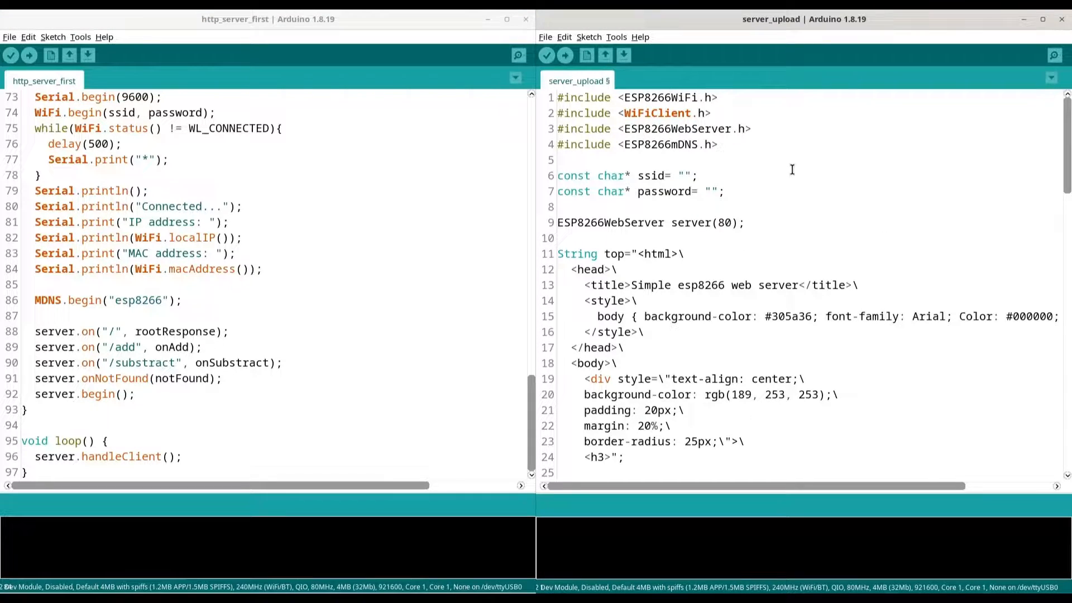
left_click(673, 97)
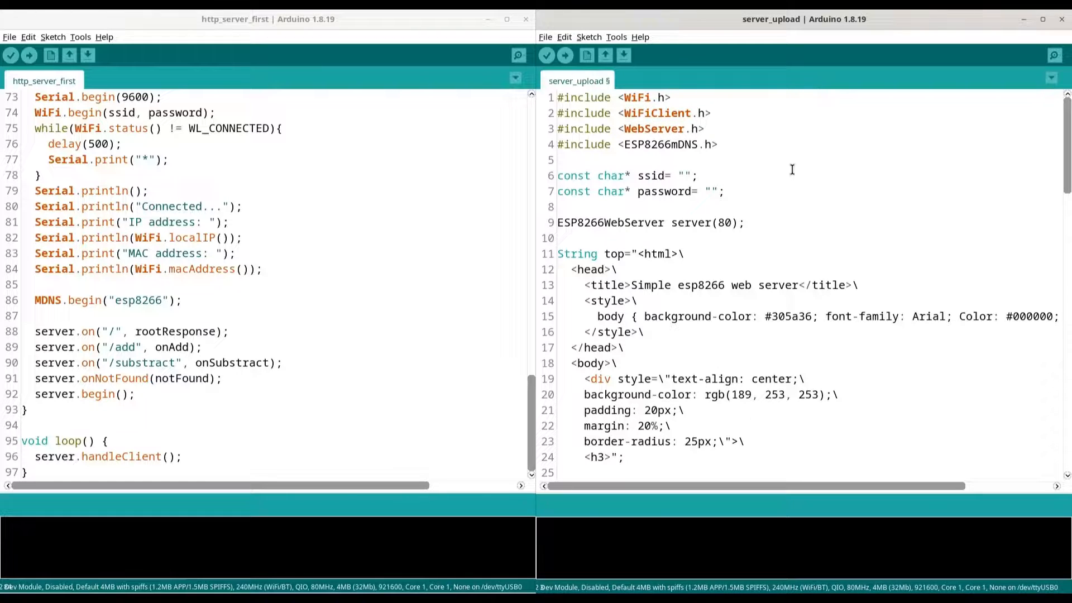
left_click(623, 145)
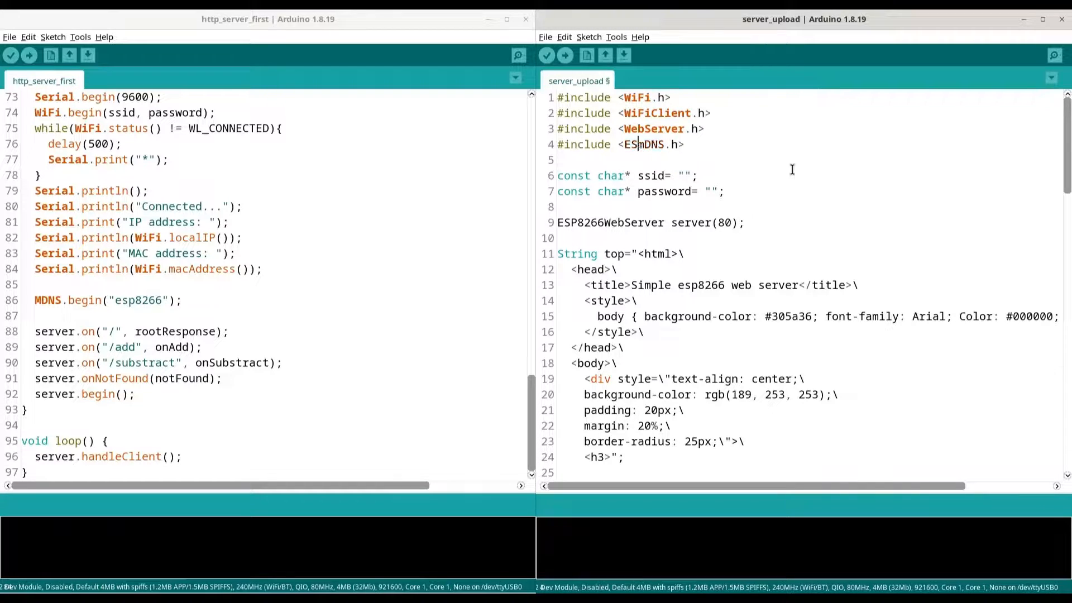
type("P")
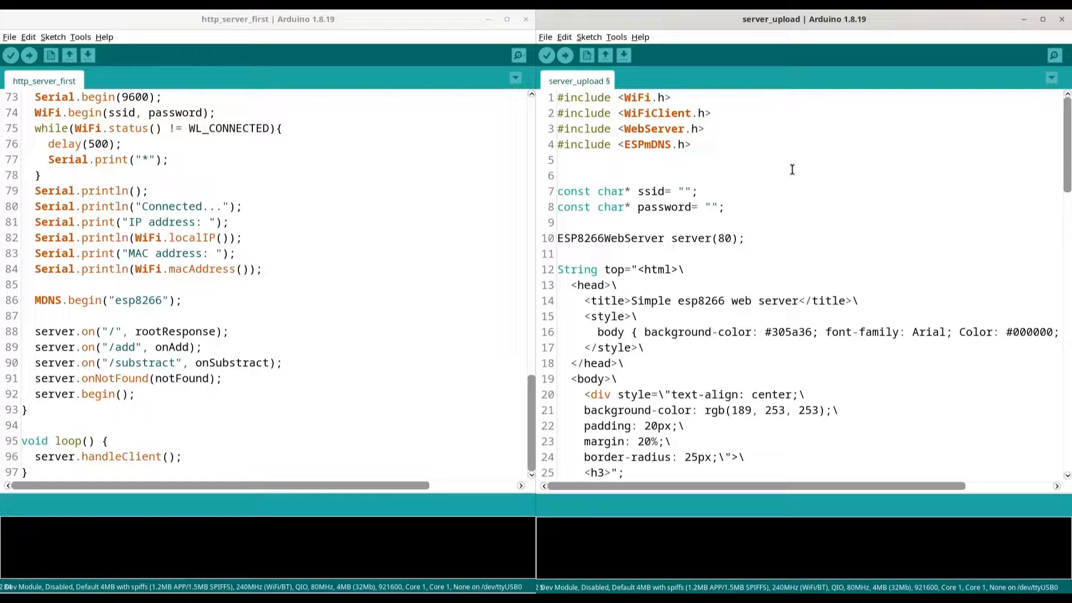
Step: Add #include "FS.h" and #include "SPIFFS.h" below the existing includes
type("includ")
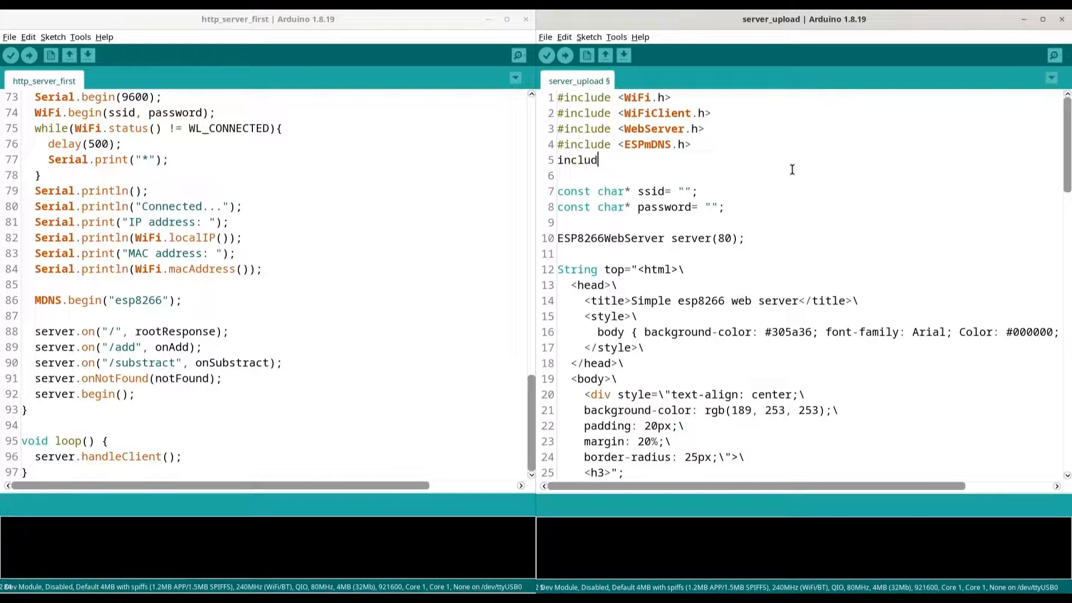
key("BackSpace")
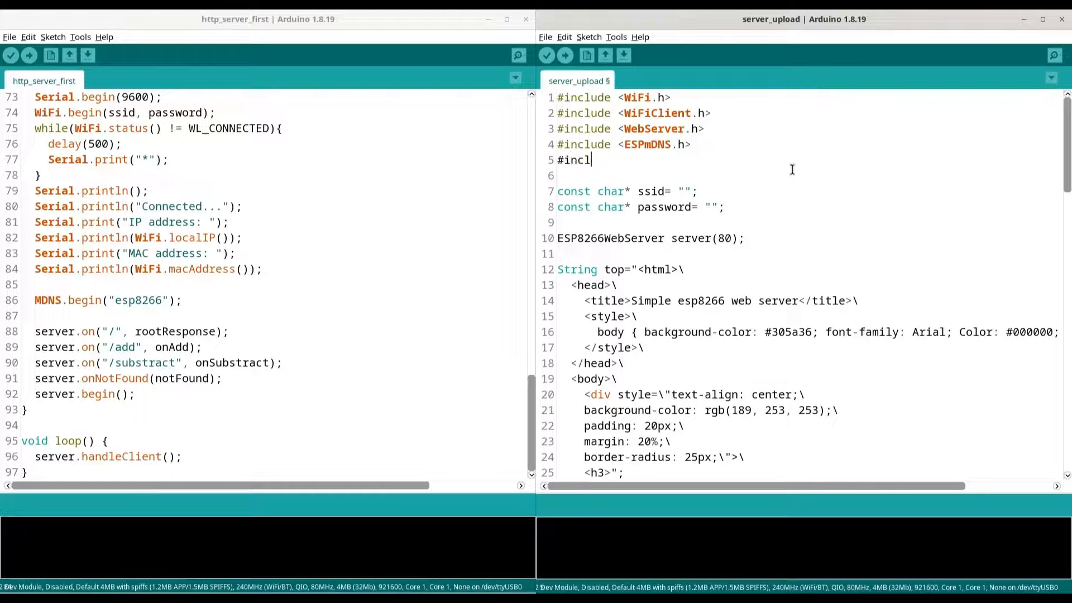
type("ude \"")
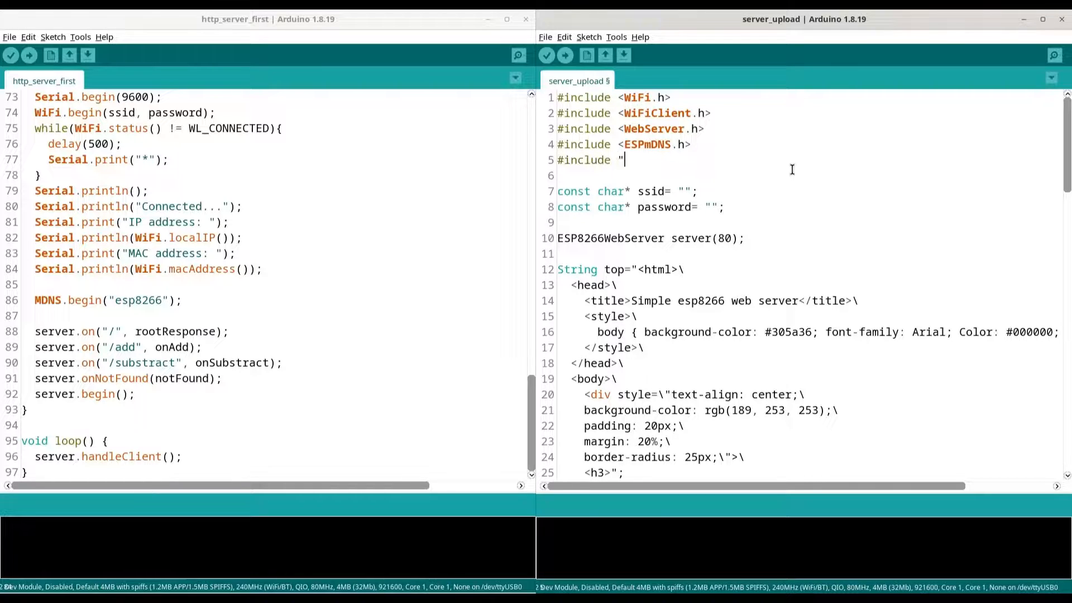
type("FS")
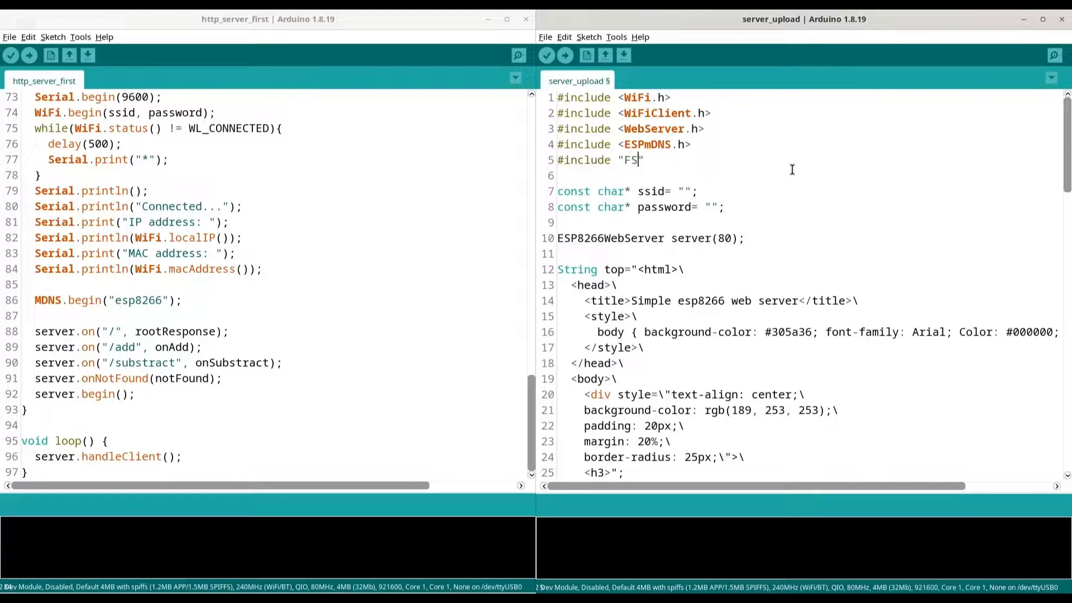
type(".h")
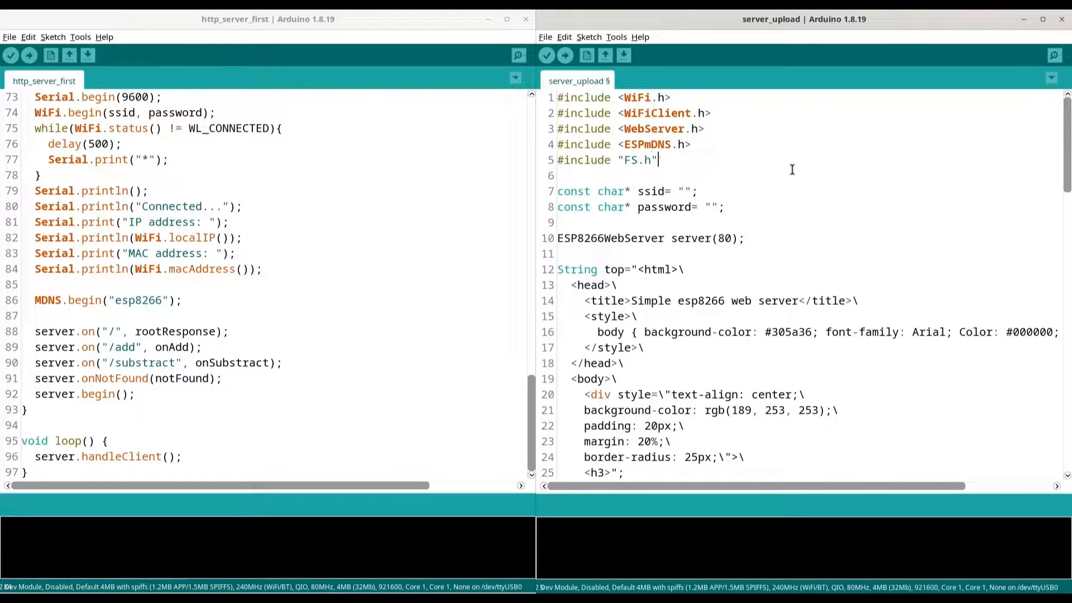
type("#incl")
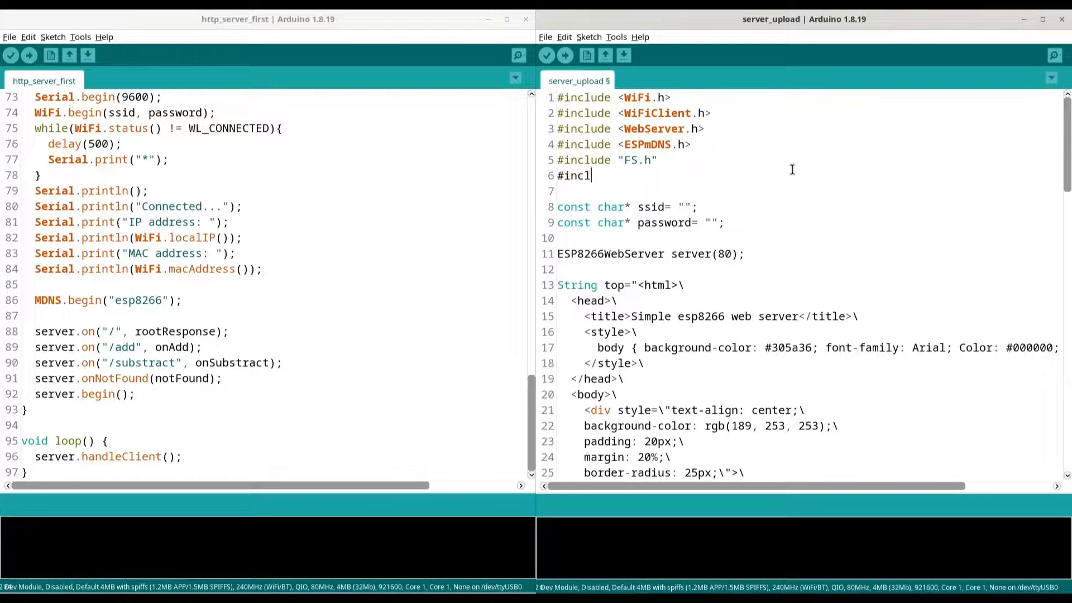
type("ude \"\"")
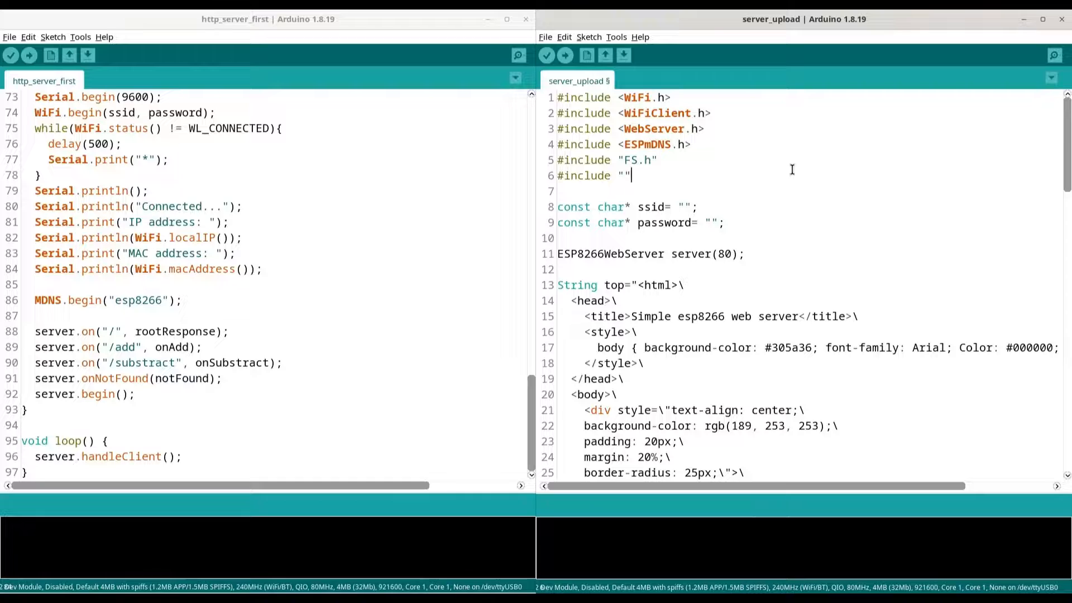
type("SP")
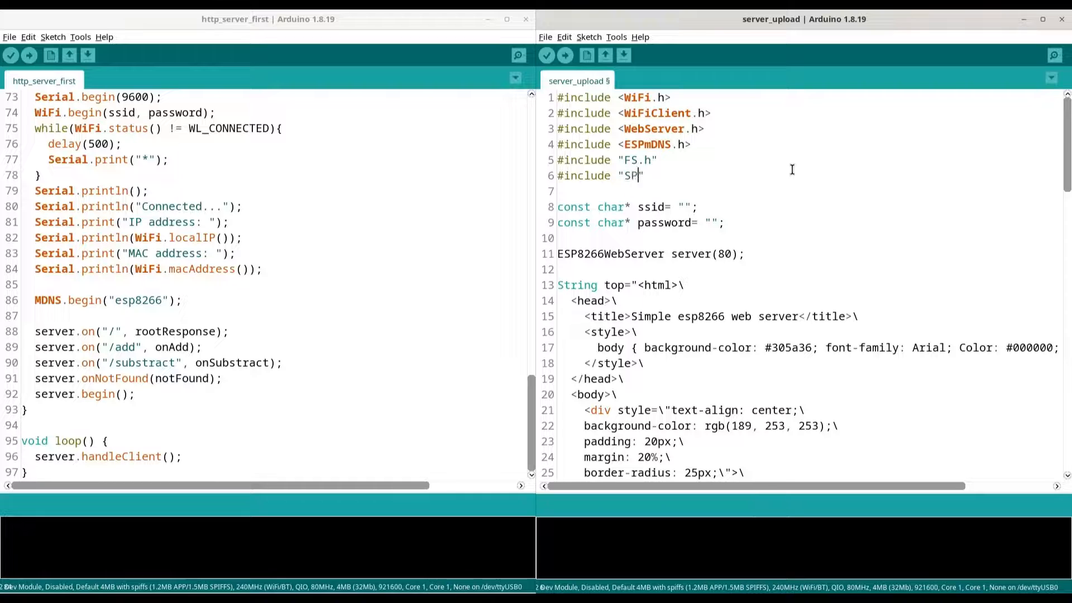
type("IFFS.")
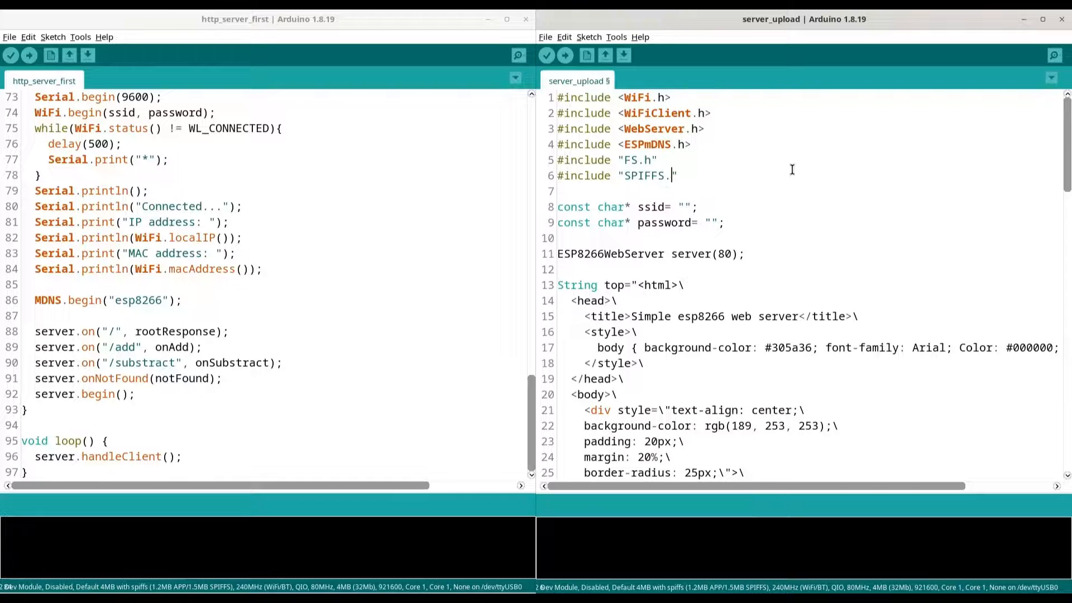
type("h\"")
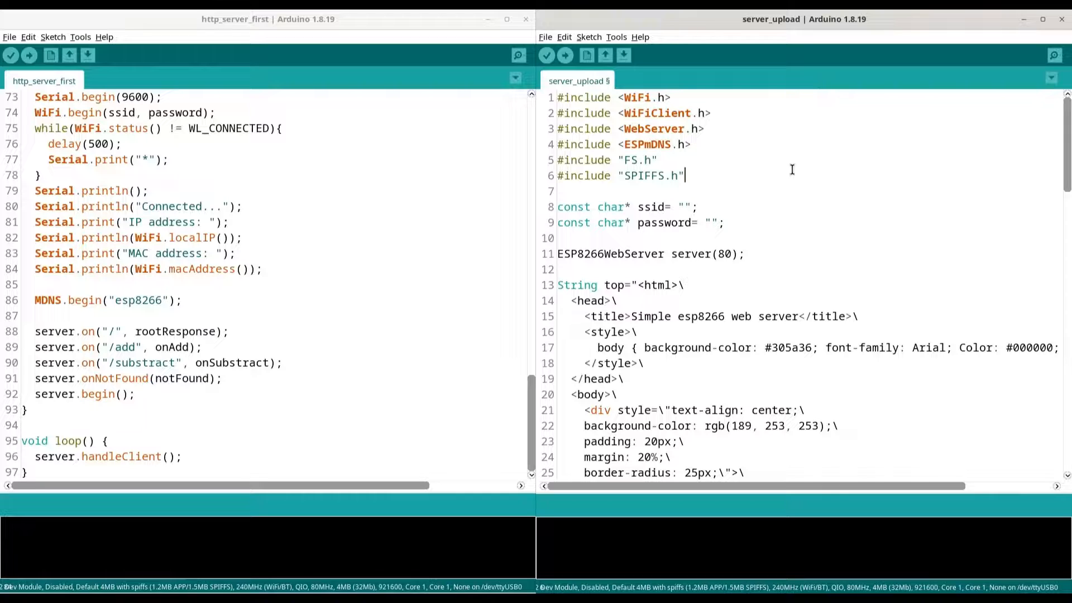
Step: Change the server declaration from ESP8266WebServer to WebServer
double_click(696, 222)
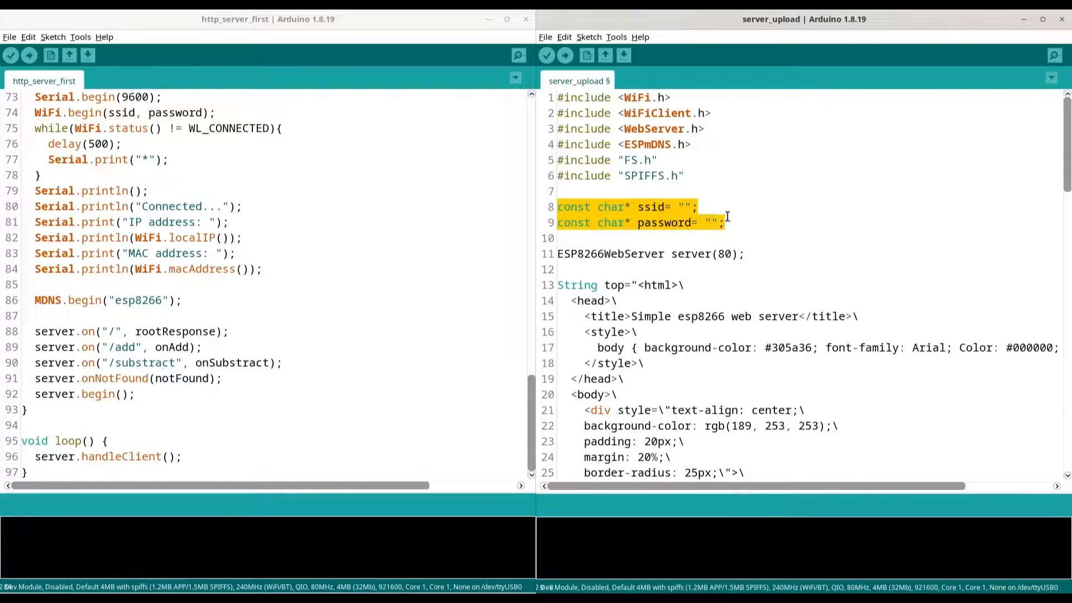
left_click(836, 254)
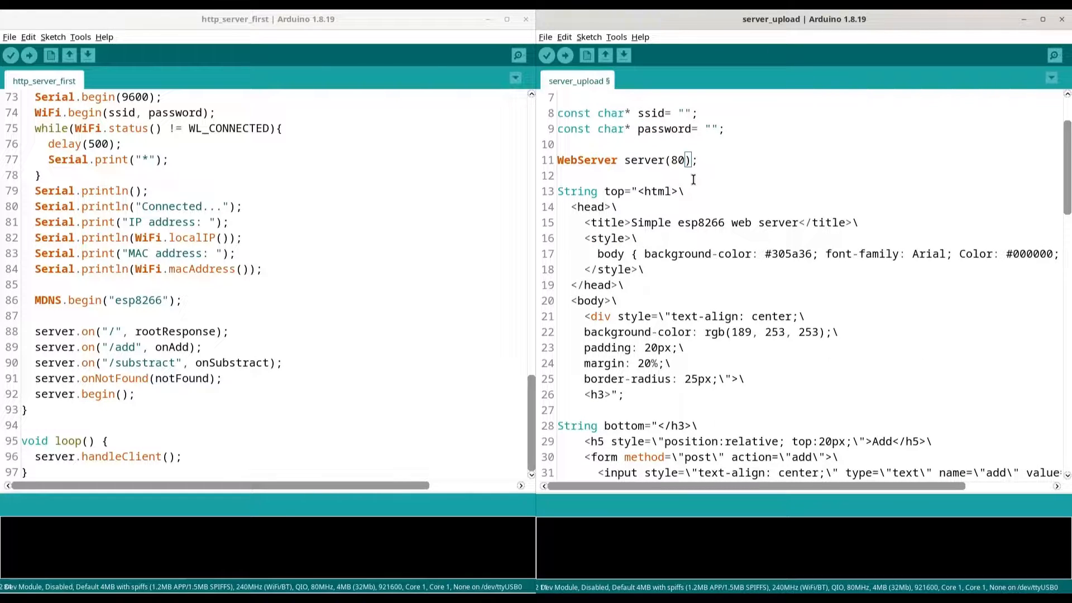
scroll("down", 3)
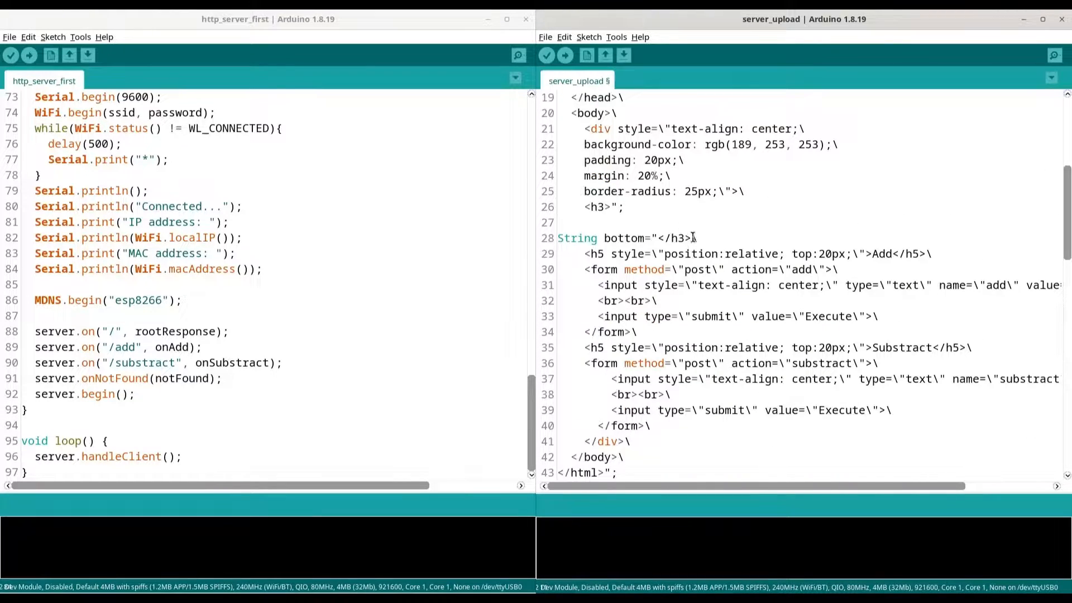
Step: Delete the bottom string, h3 heading, Add heading and Substract form lines from the HTML
triple_click(615, 238)
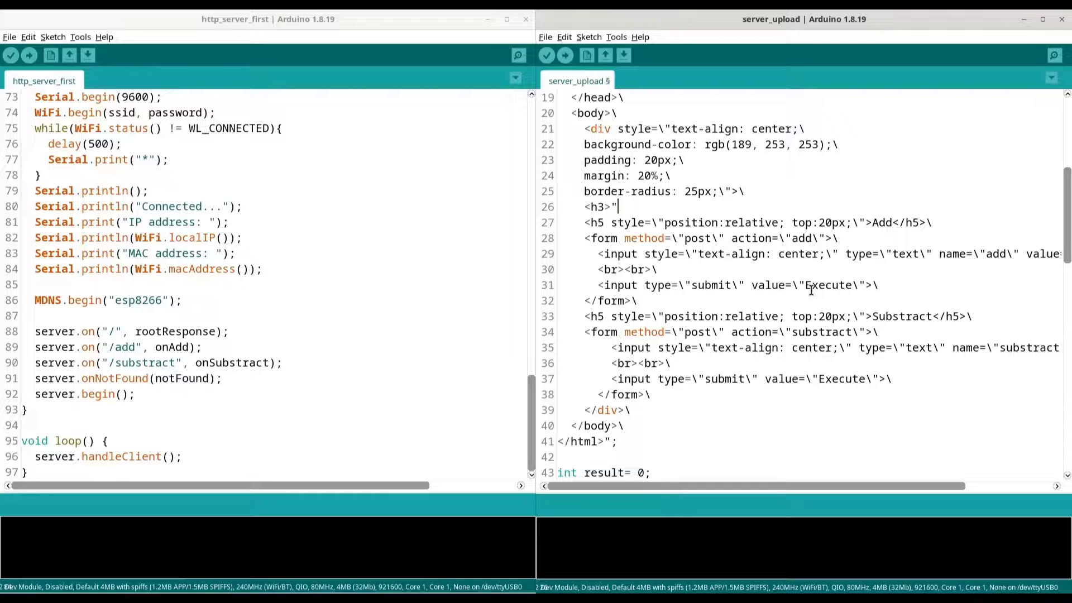
key("BackSpace")
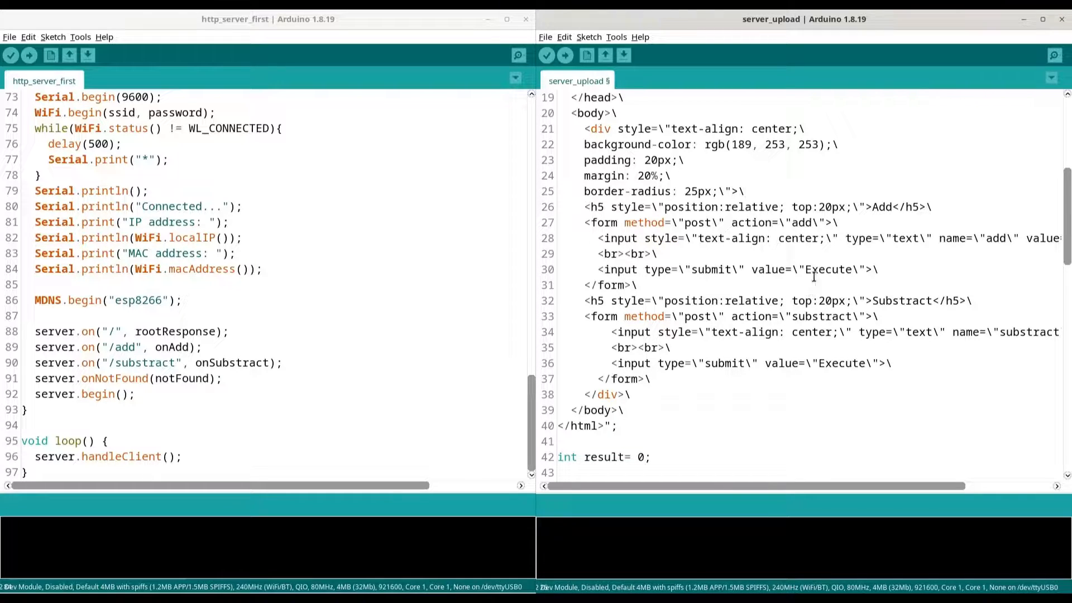
triple_click(752, 207)
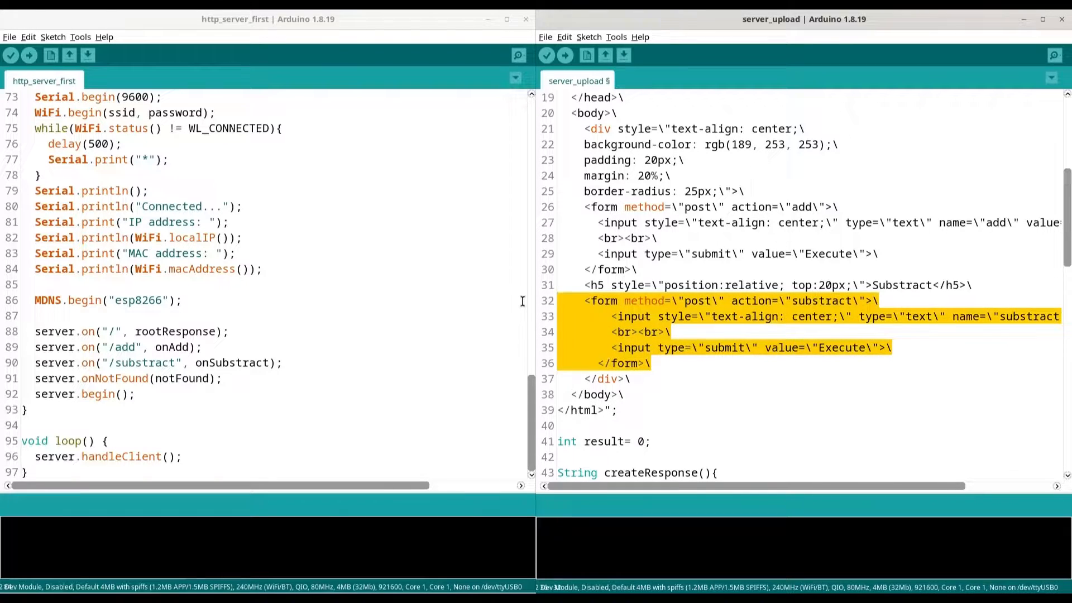
key("Delete")
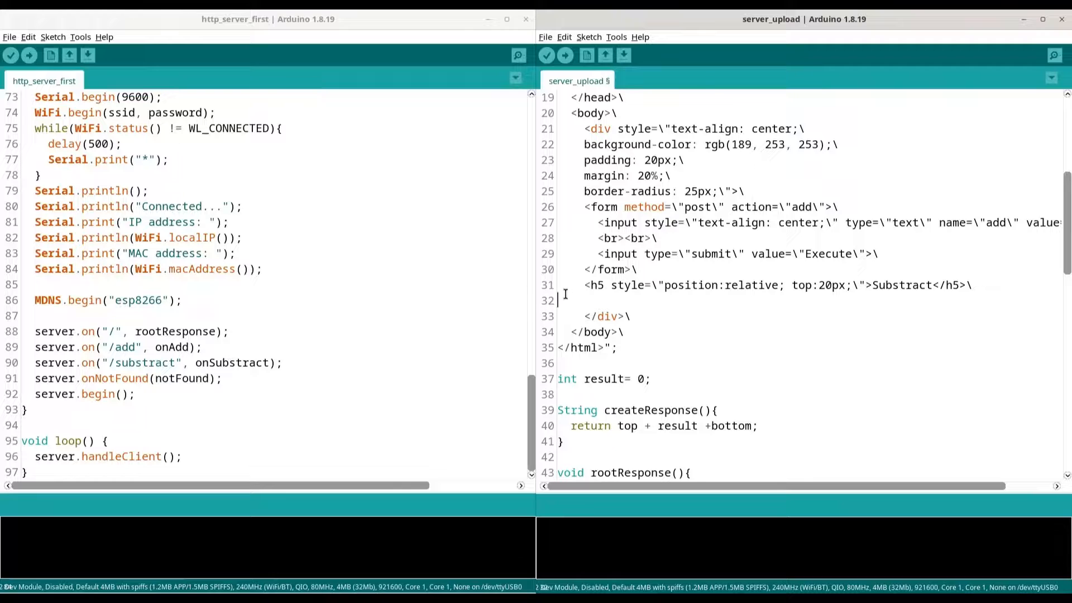
key("Backspace")
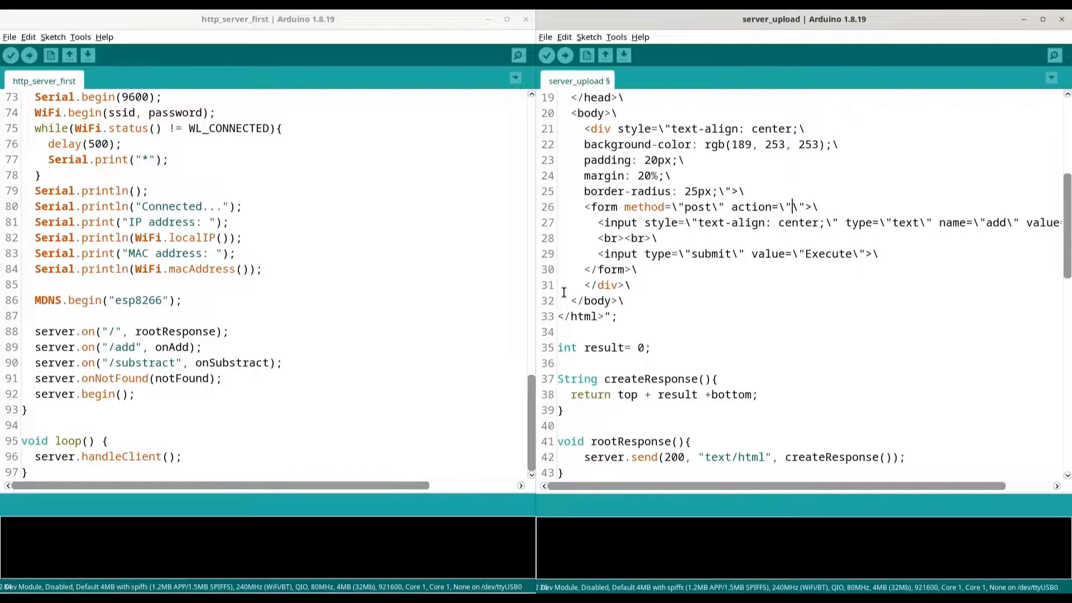
Step: Write a multipart/form-data form posting to upload with a file input and an Upload submit button
type("upload")
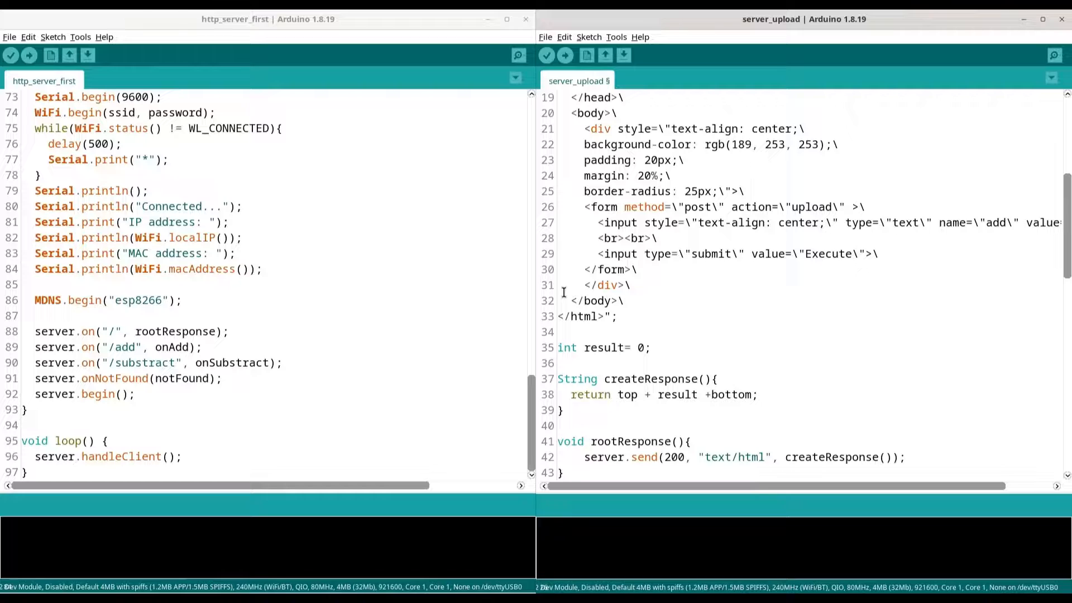
type("enctype=\\\"\\")
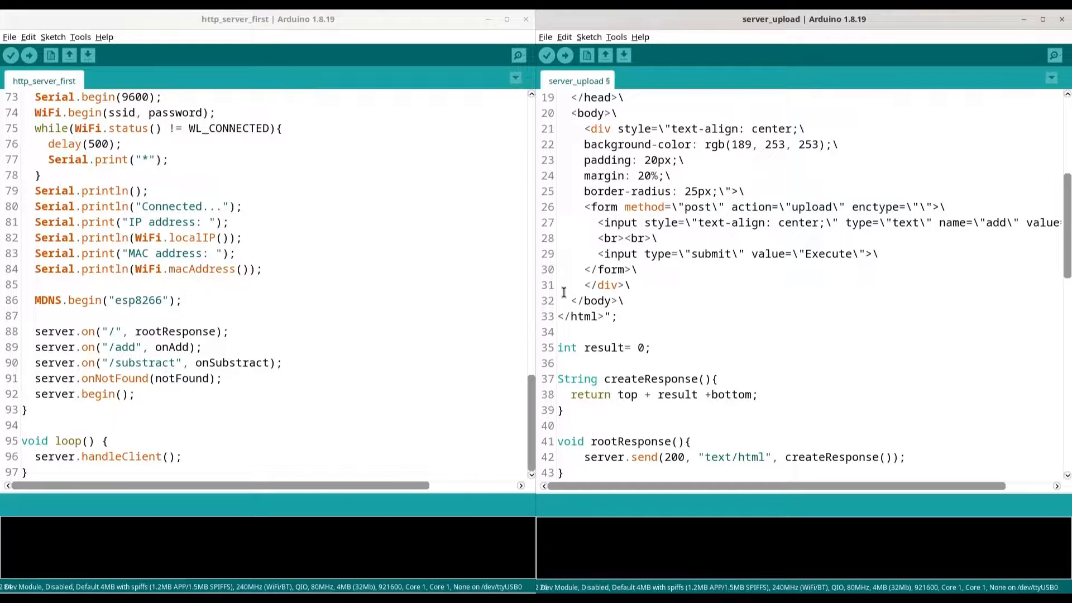
type("multipart")
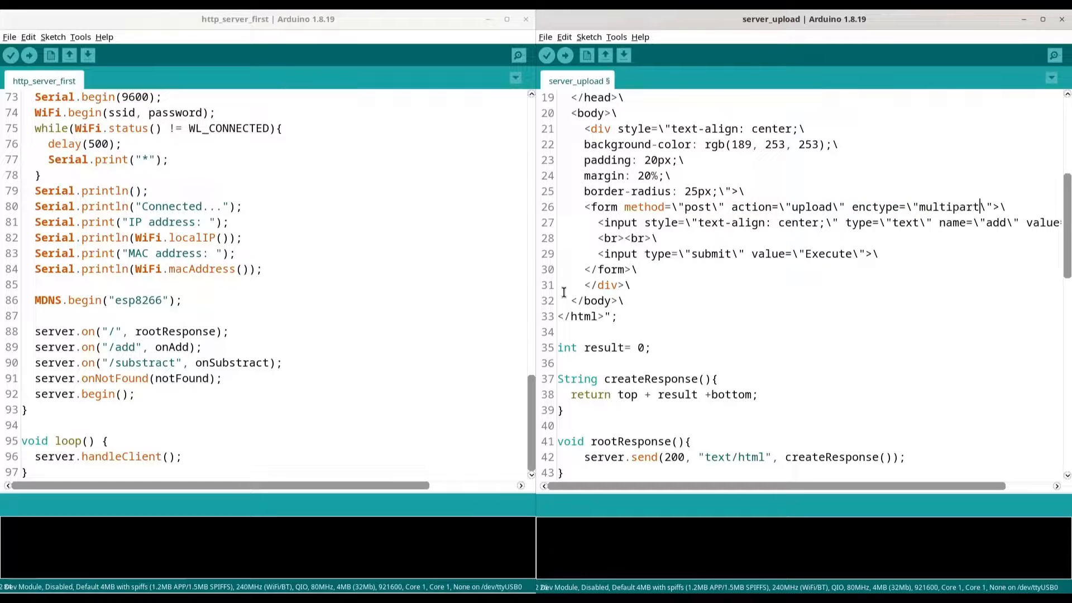
type("/")
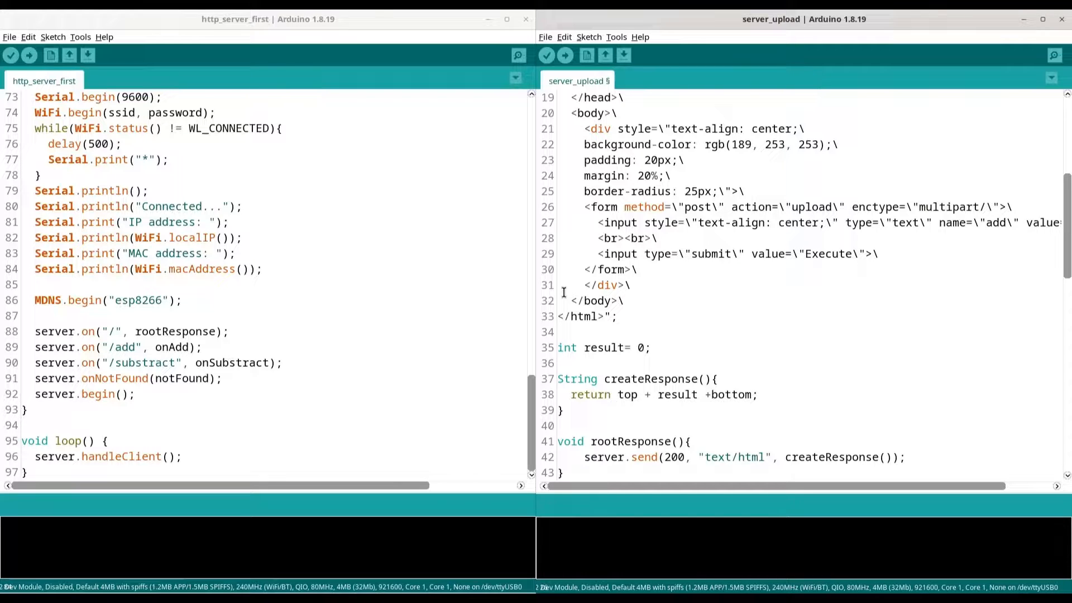
type("form-data")
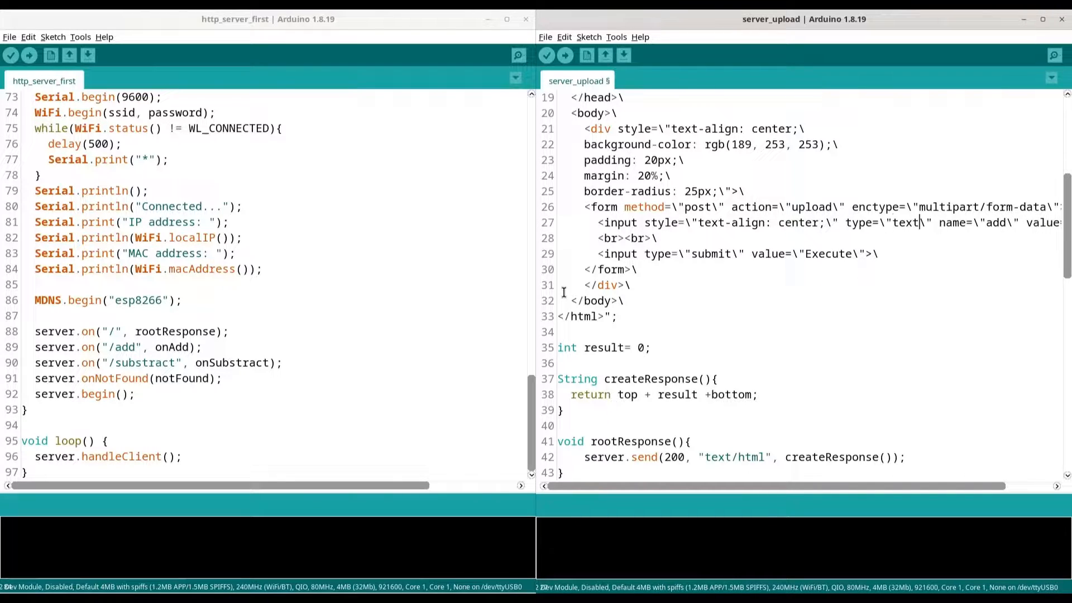
type("file")
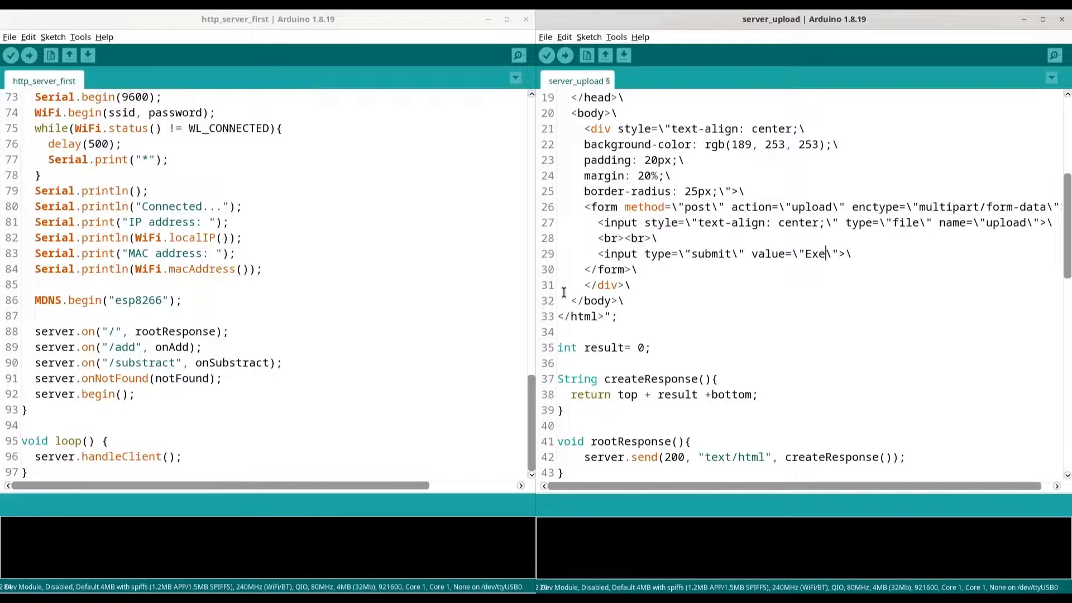
type("Up")
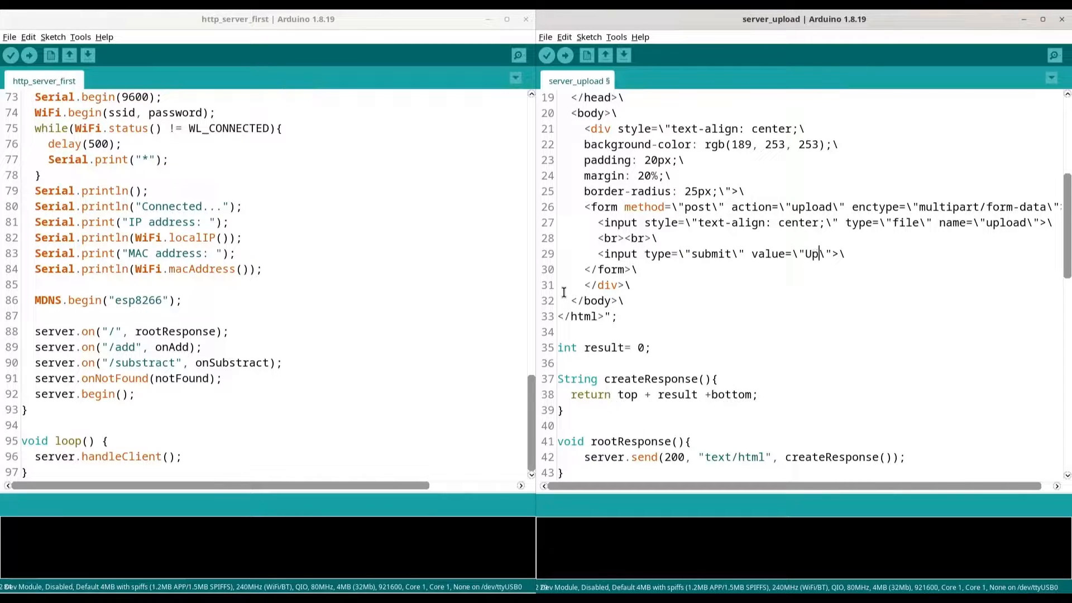
type("load")
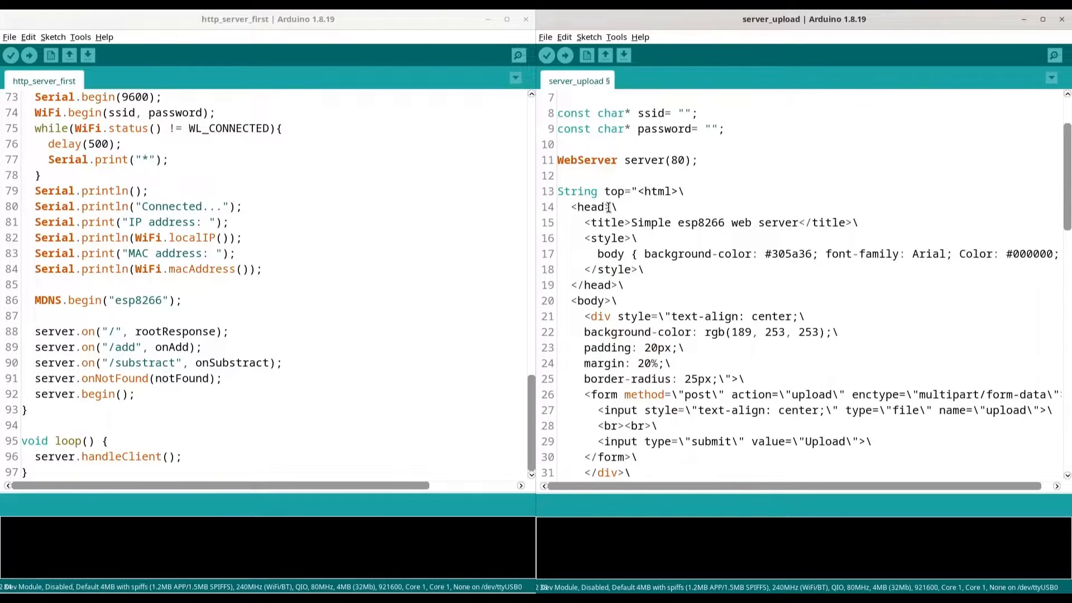
Step: Rename the HTML string to html_content and make createResponse return page
left_click(604, 191)
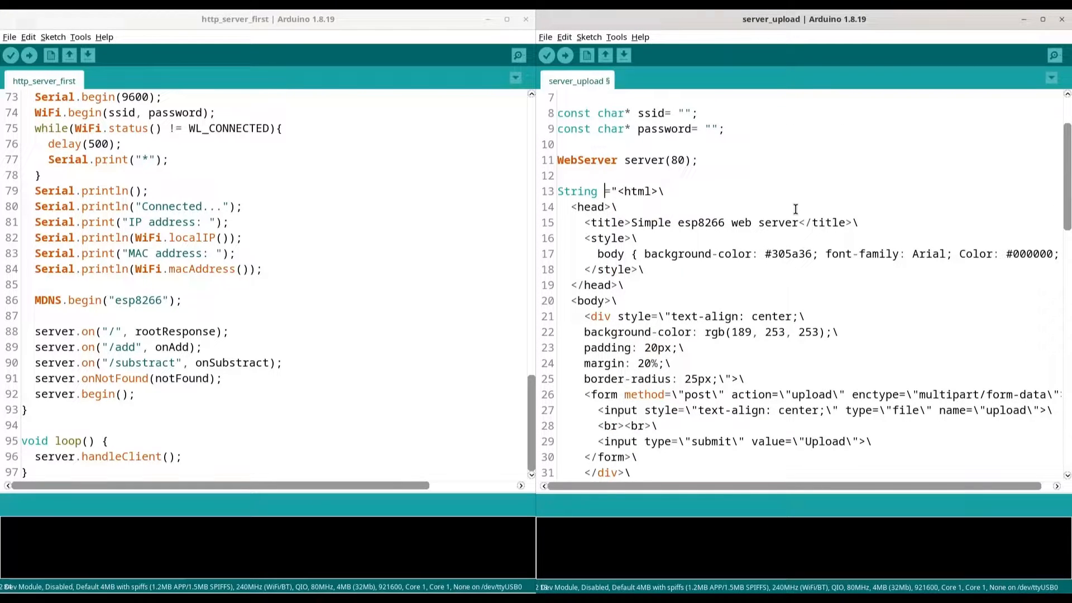
type("htm")
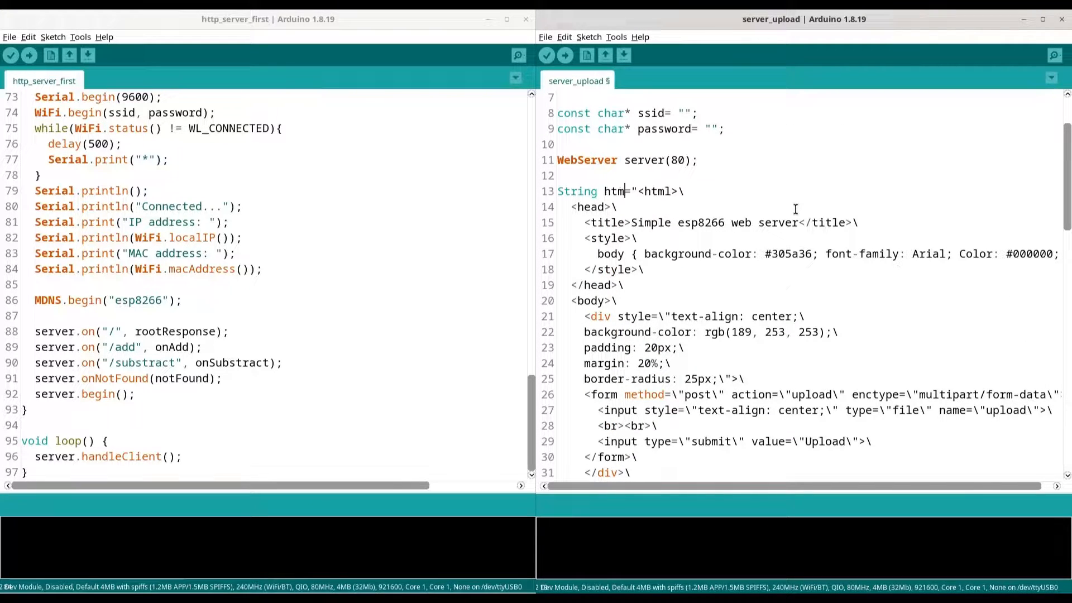
type("l_content")
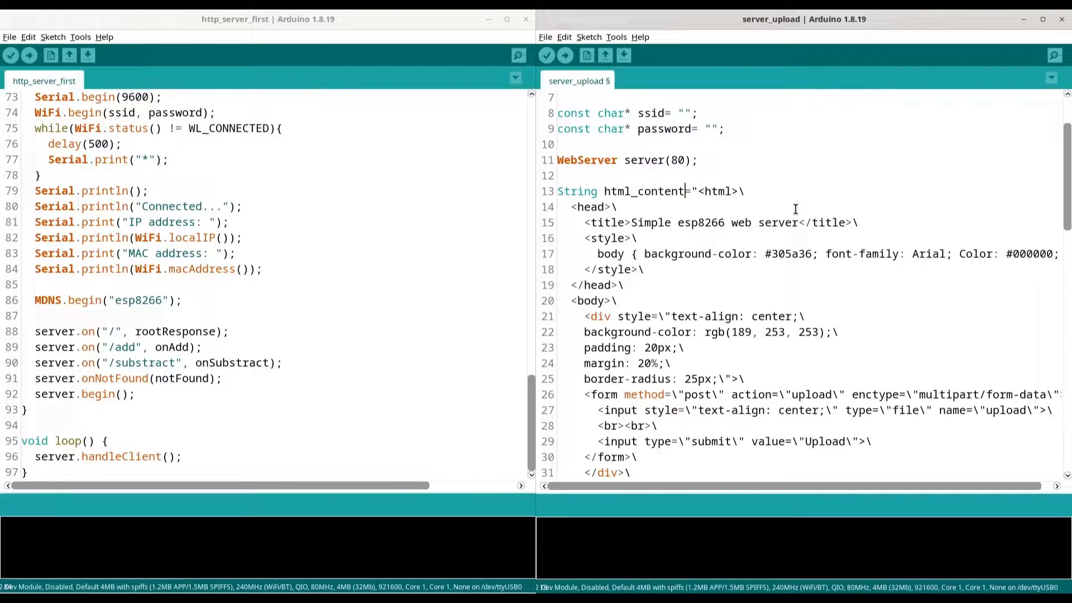
key("BackSpace")
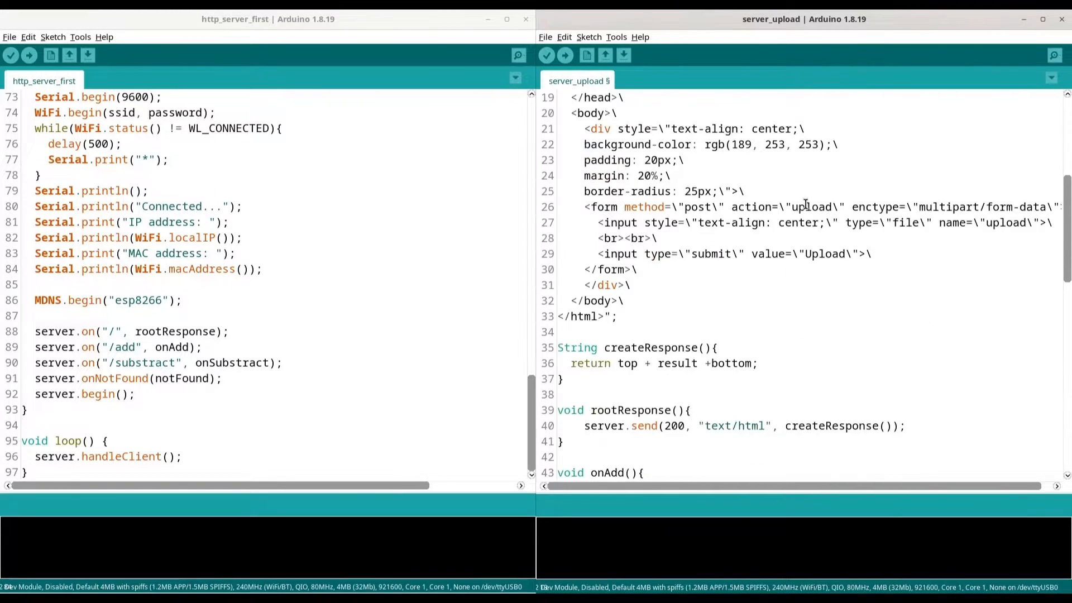
scroll("down", 3)
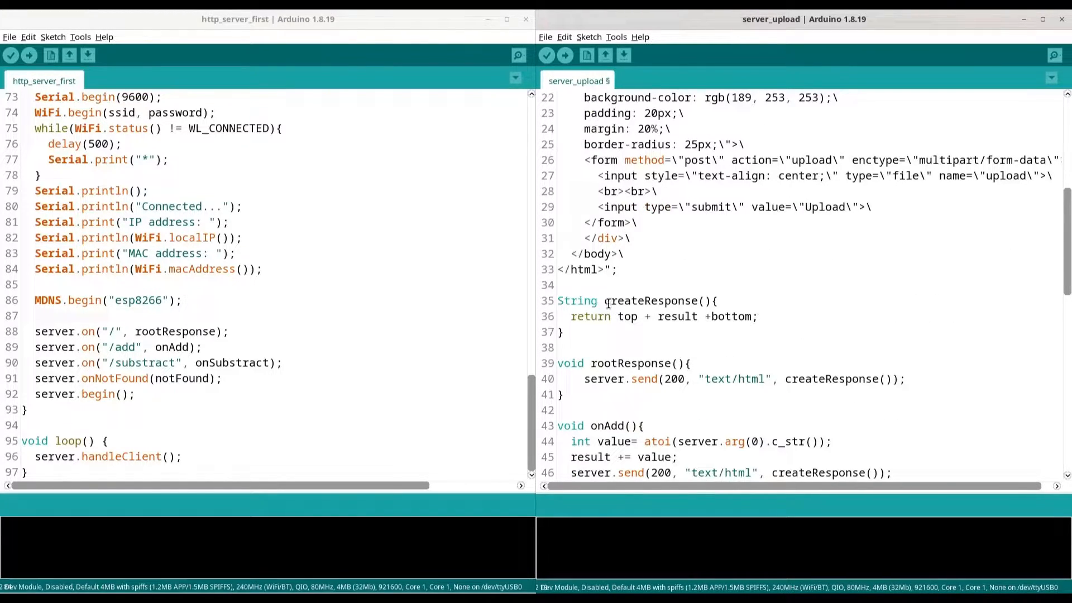
mouse_move(799, 299)
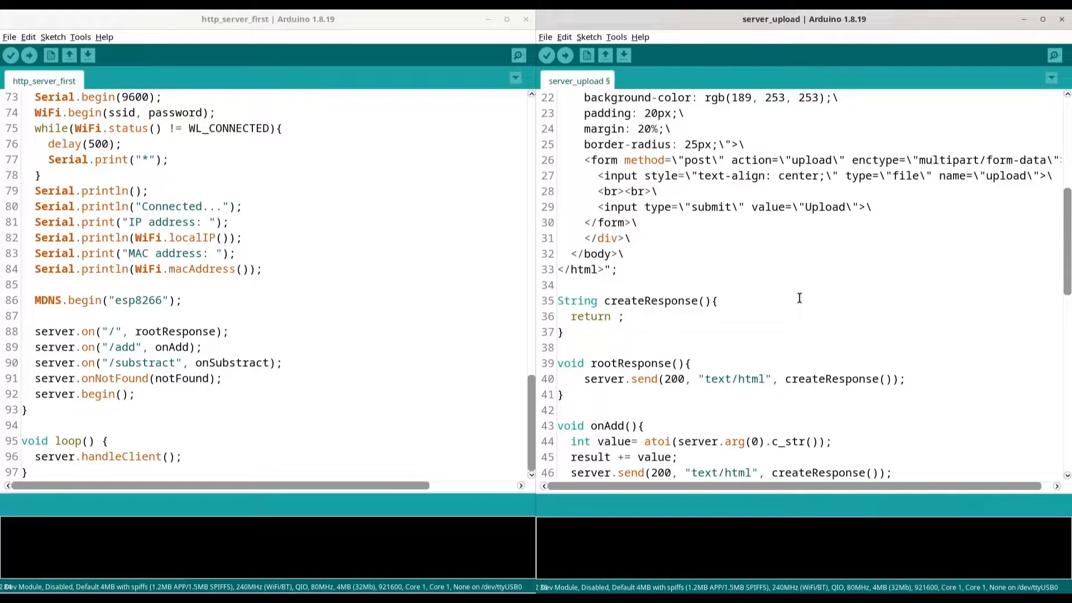
type("page")
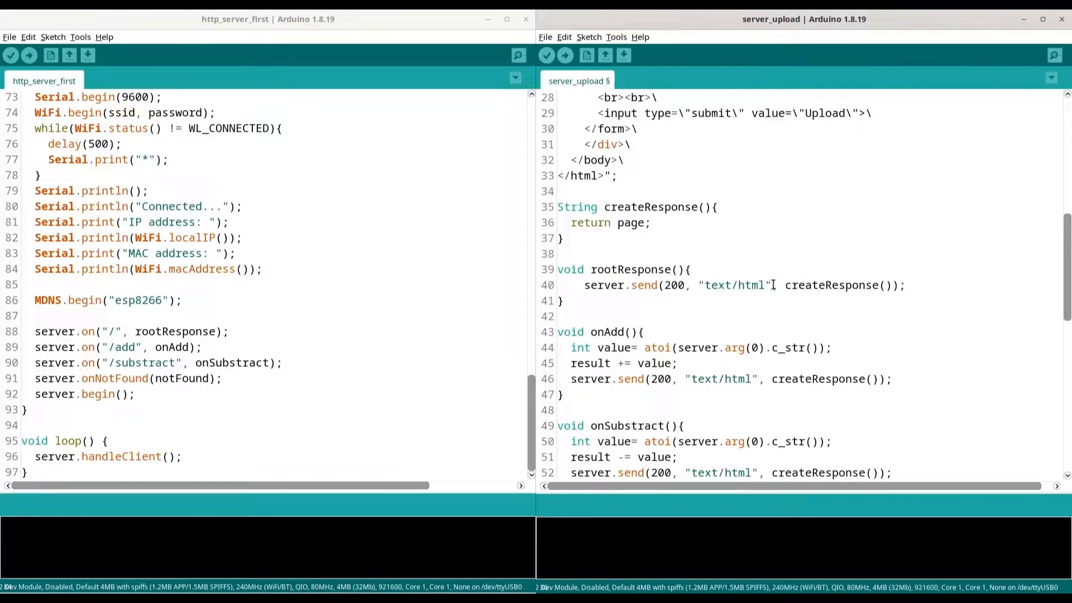
Step: Remove the add/subtract handlers and add an empty void updateFunction(){ } above setup
scroll("down", 3)
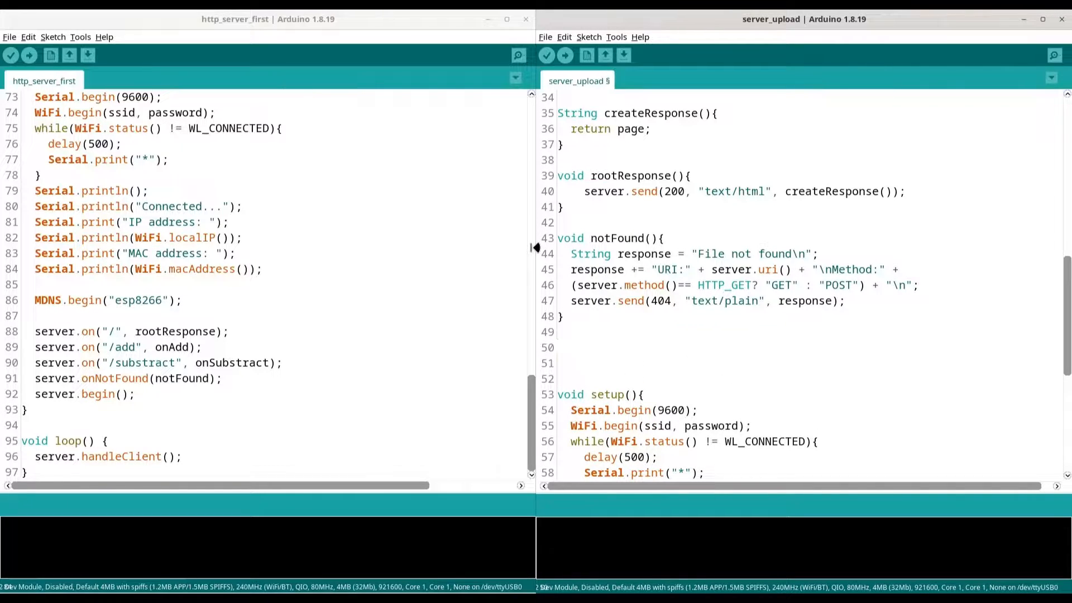
type("void update")
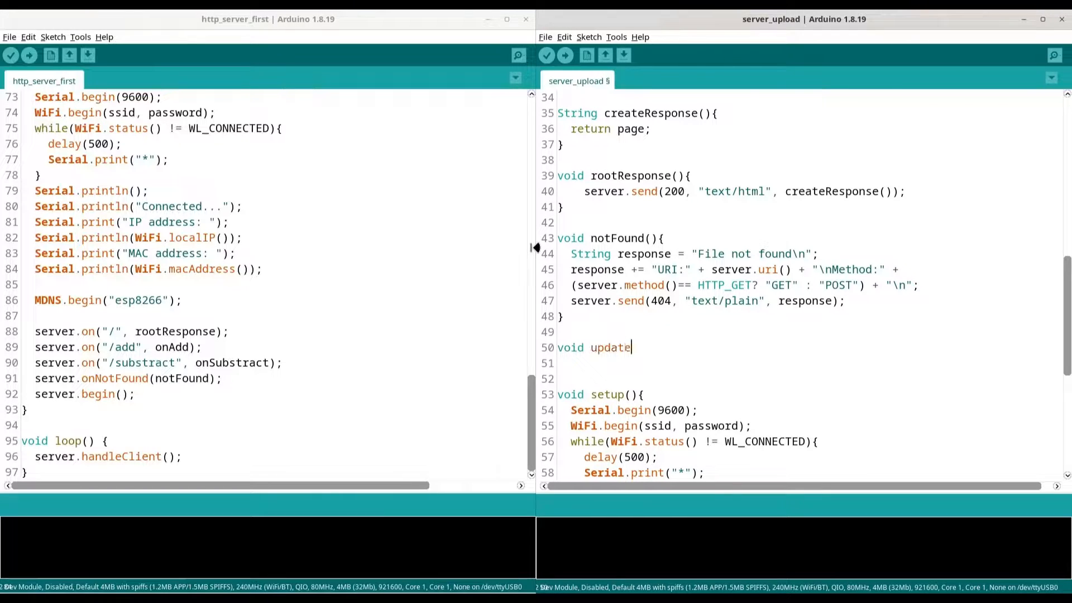
type("Function")
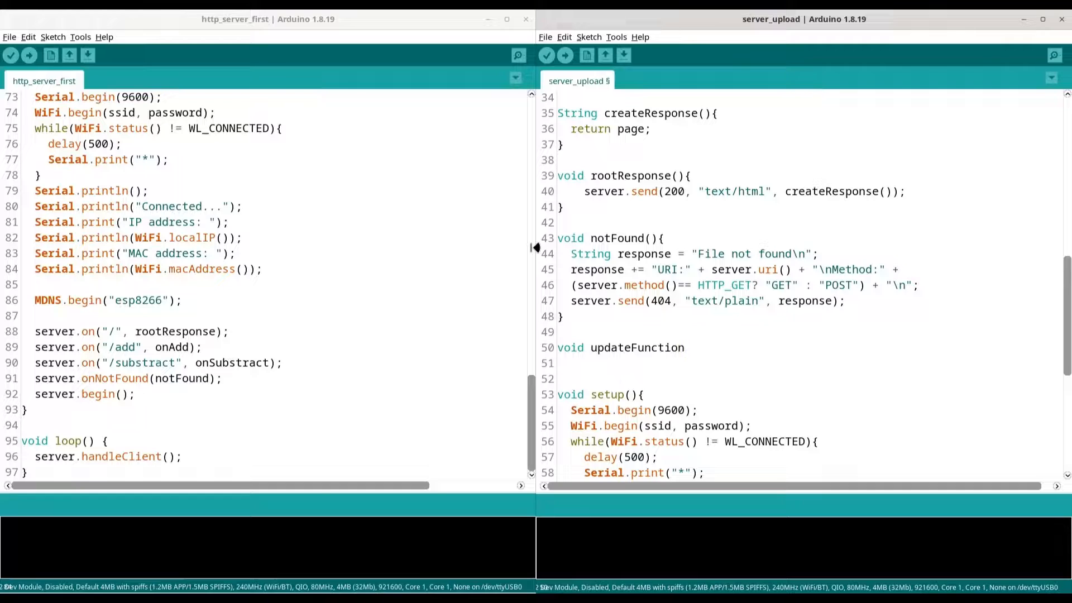
type("(){")
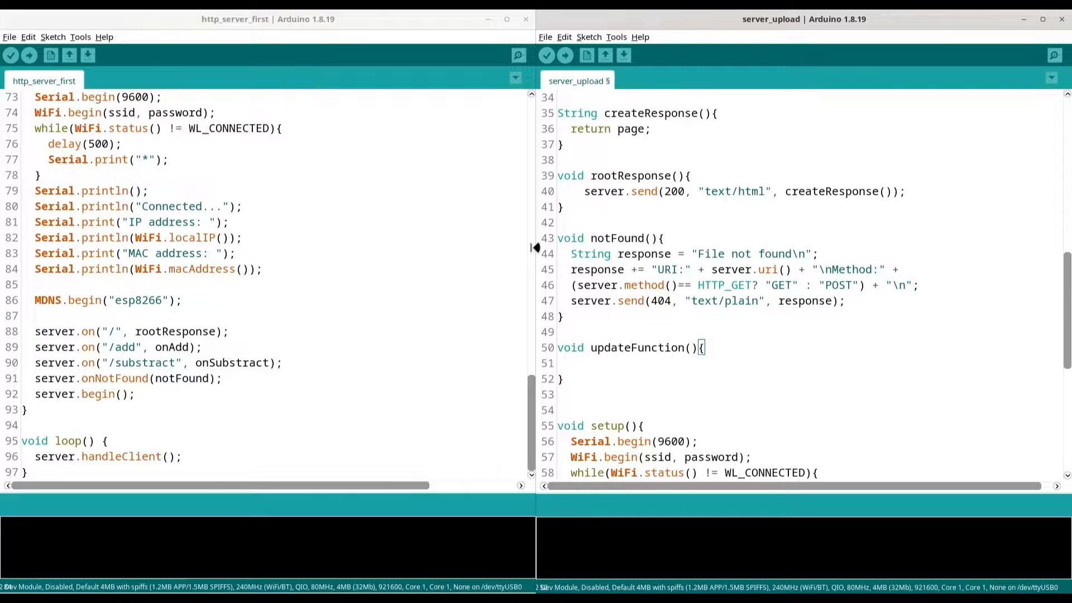
mouse_move(584, 262)
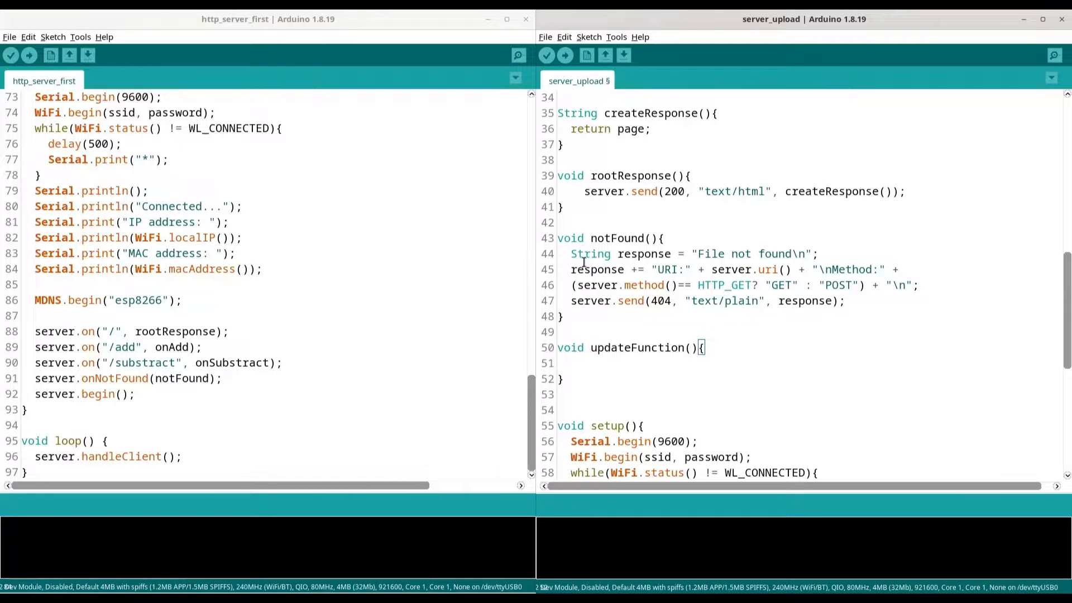
scroll("down", 3)
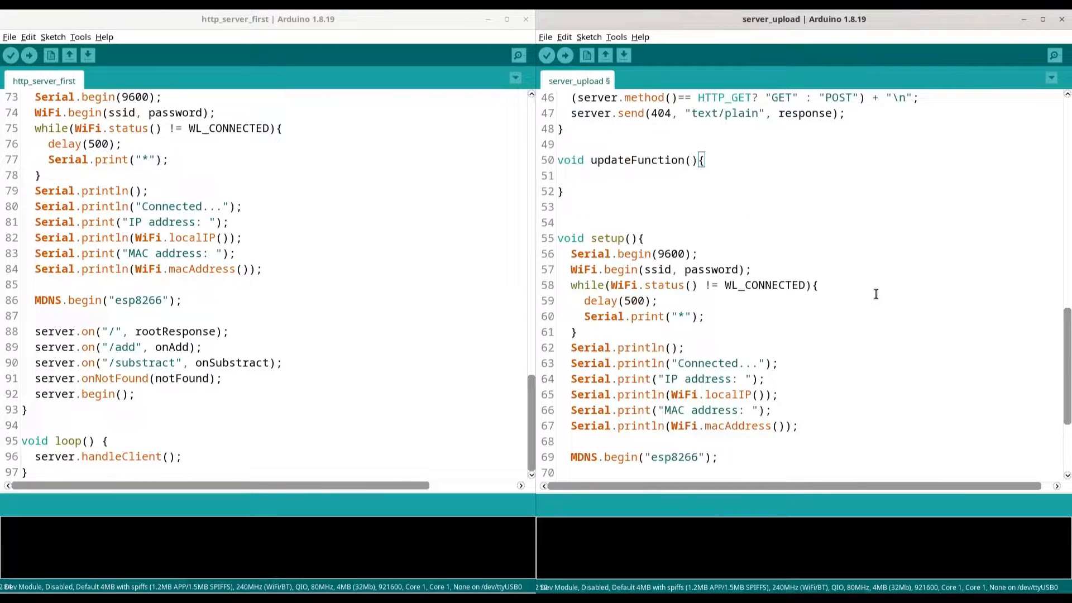
Step: Delete the add and substract routes and duplicate the root route line below itself
scroll("down", 3)
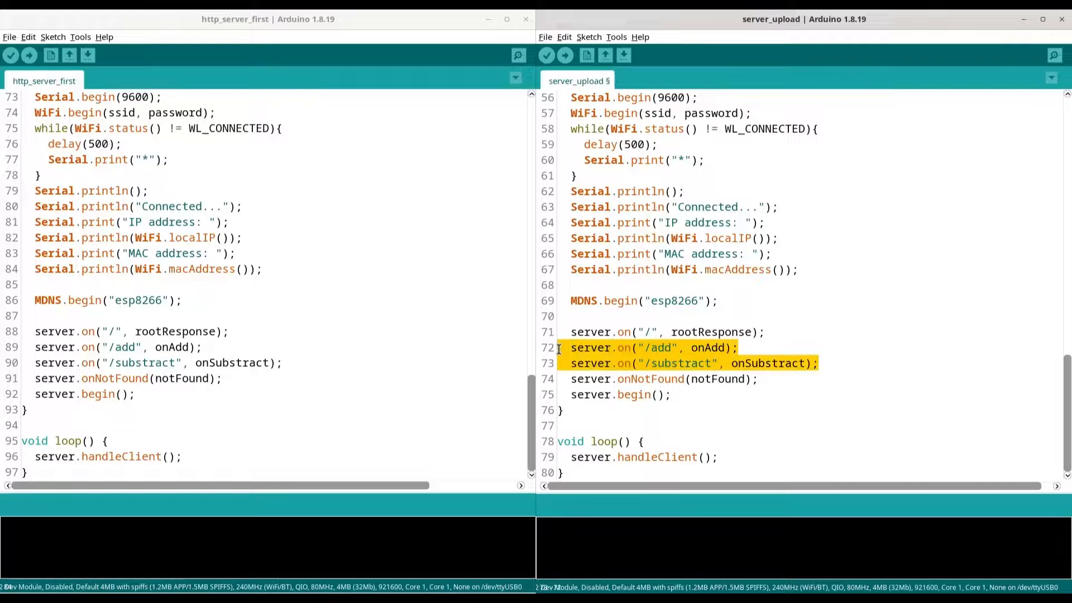
key("Delete")
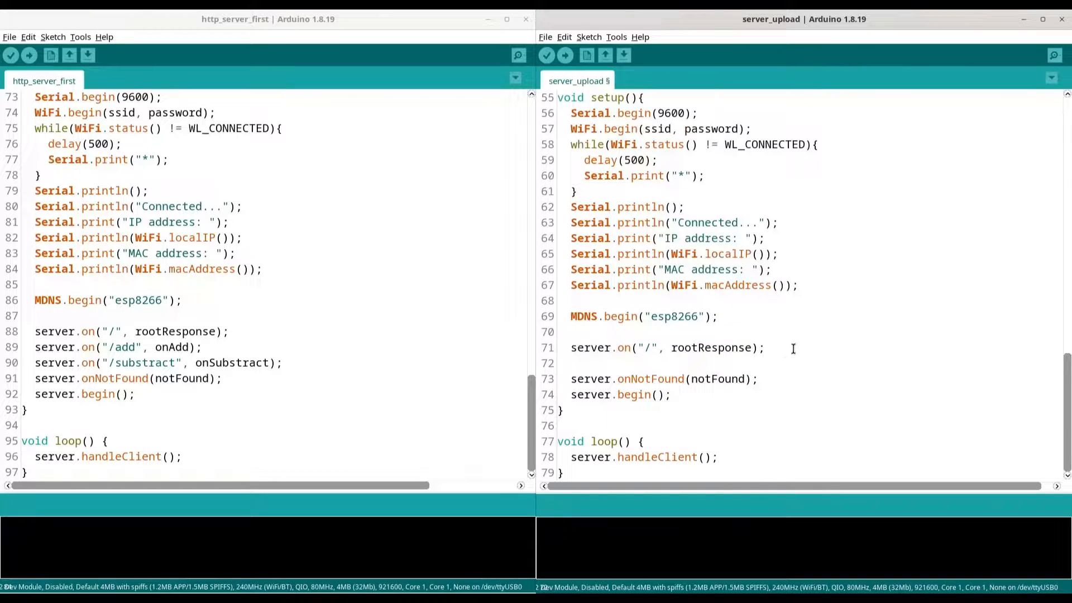
triple_click(666, 348)
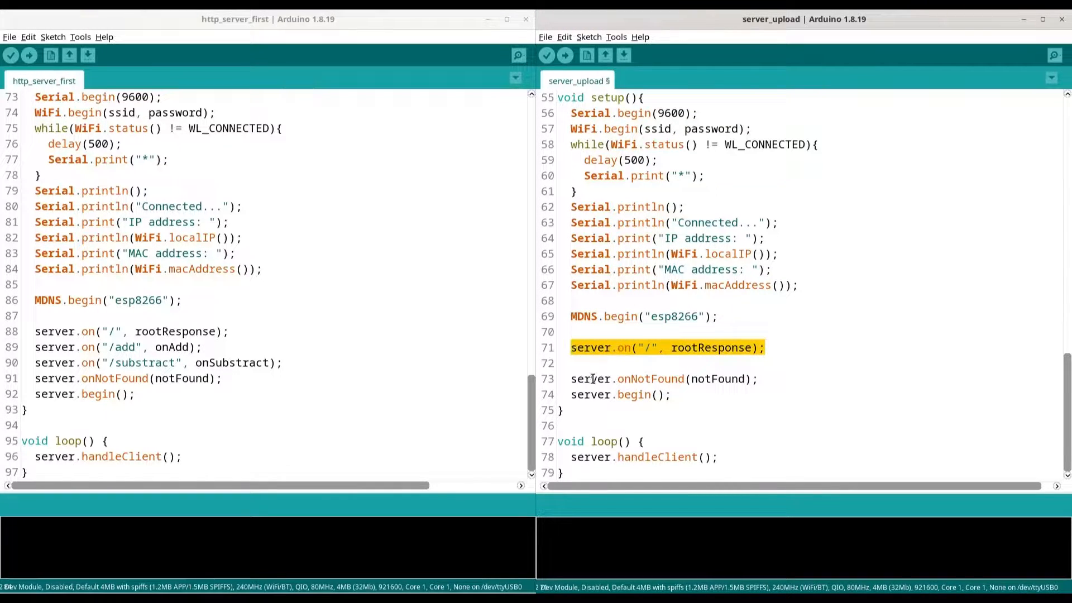
left_click(797, 387)
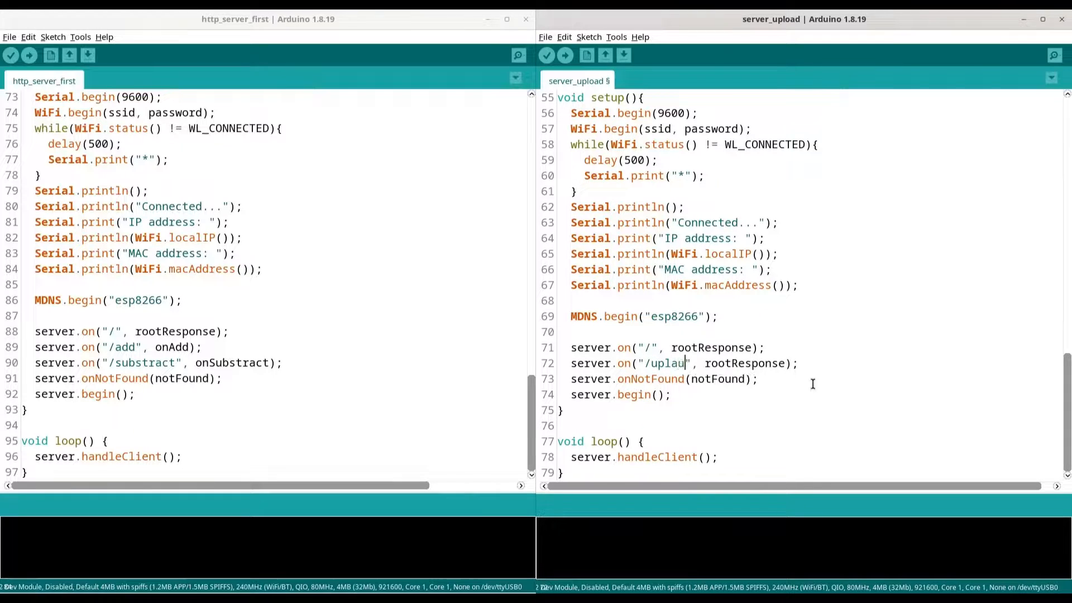
Step: Edit the duplicated route to server.on("/uplaud", uploadFunction);
type("d")
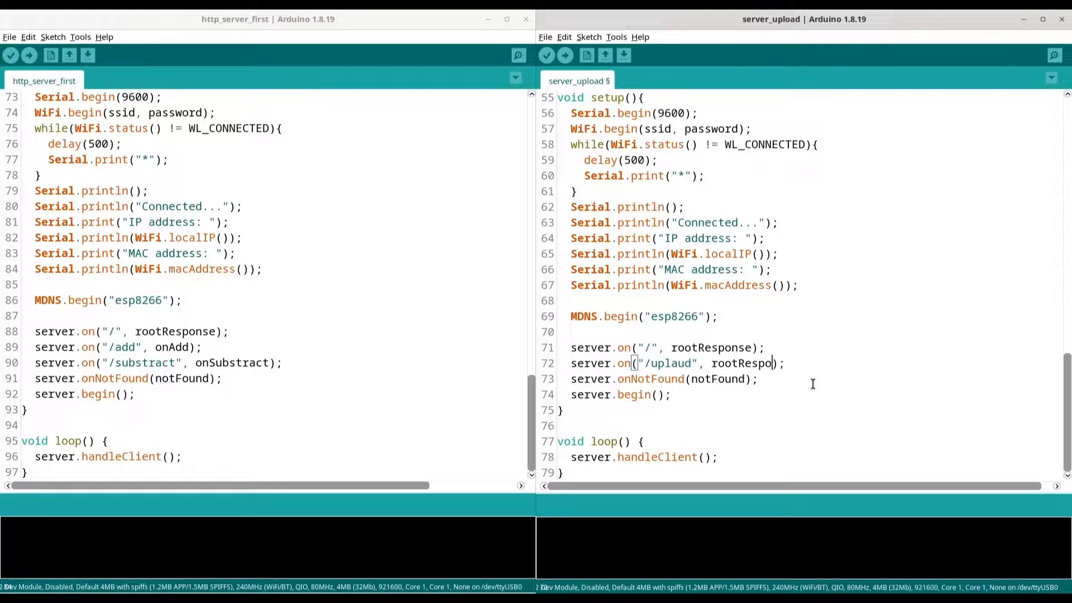
key("BackSpace")
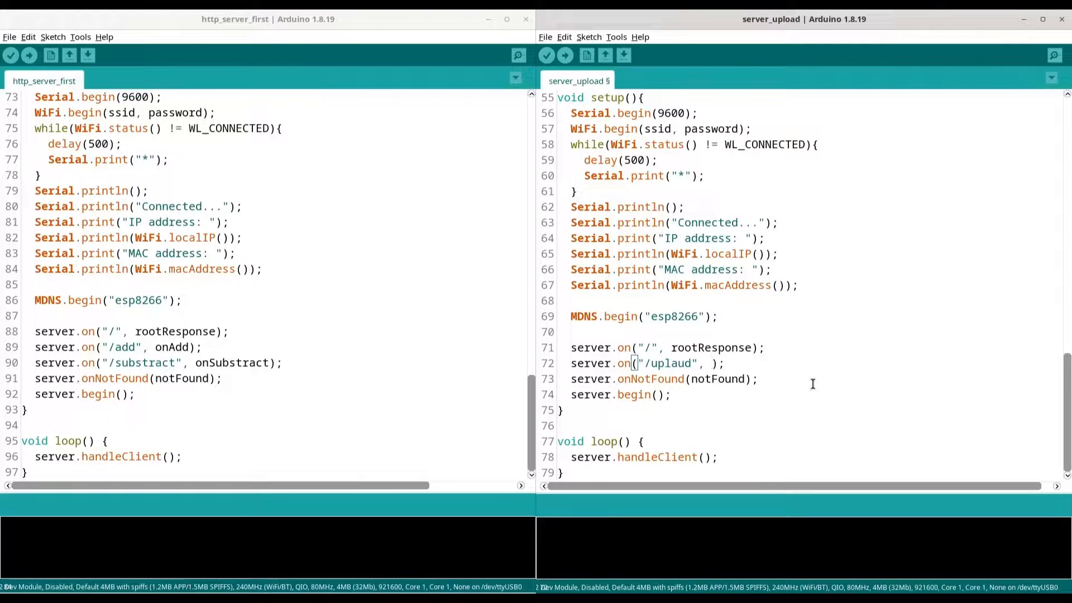
type("uploadFuncti")
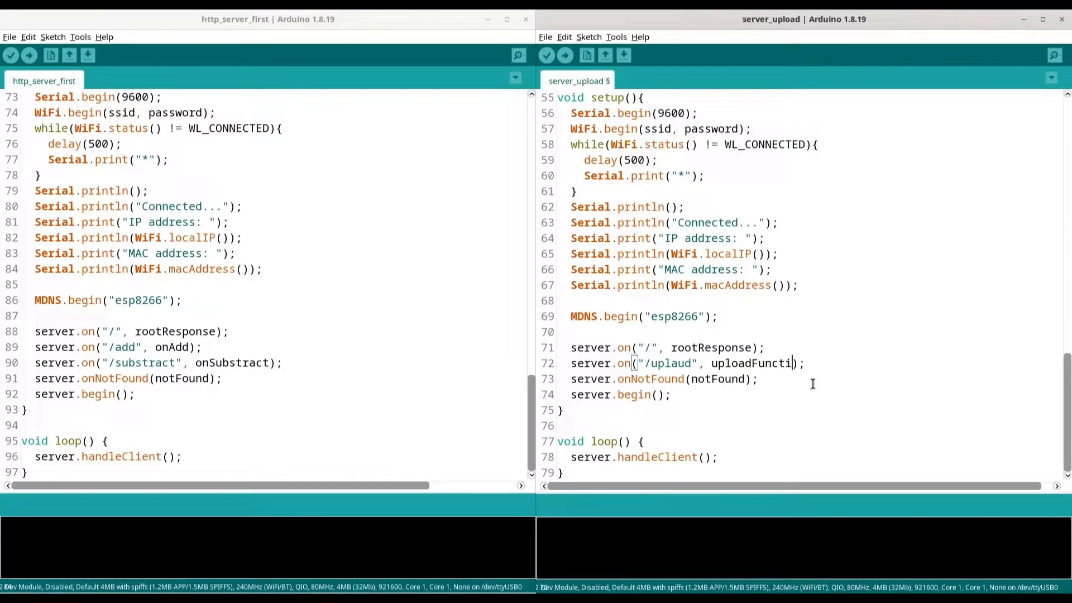
type("on")
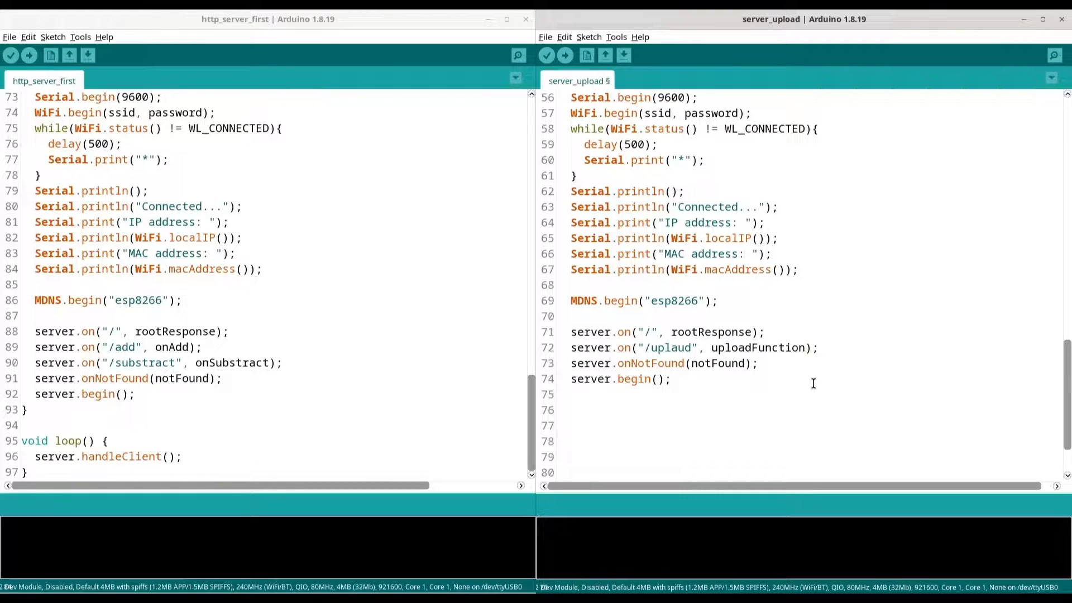
Step: Add if(SPIFFS.begin(true)) to setup to start the file system
scroll("down", 3)
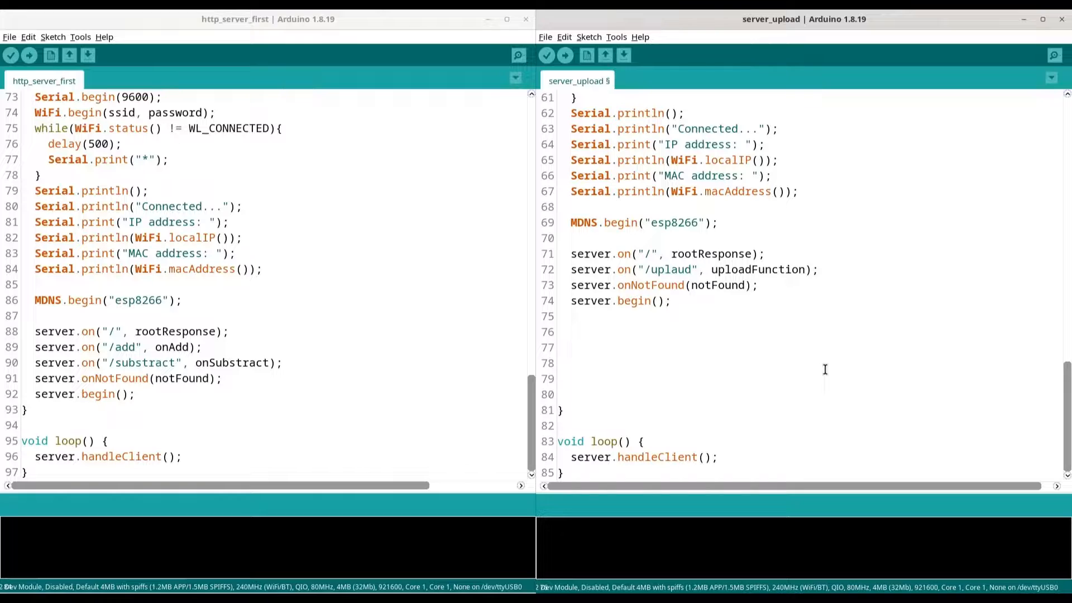
type("if(")
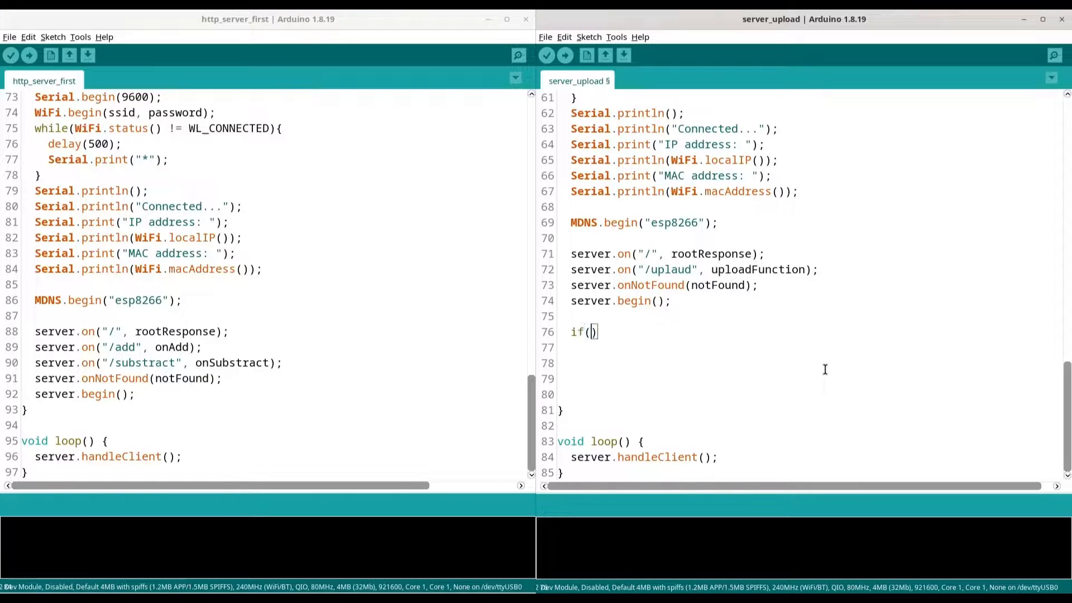
type("SP")
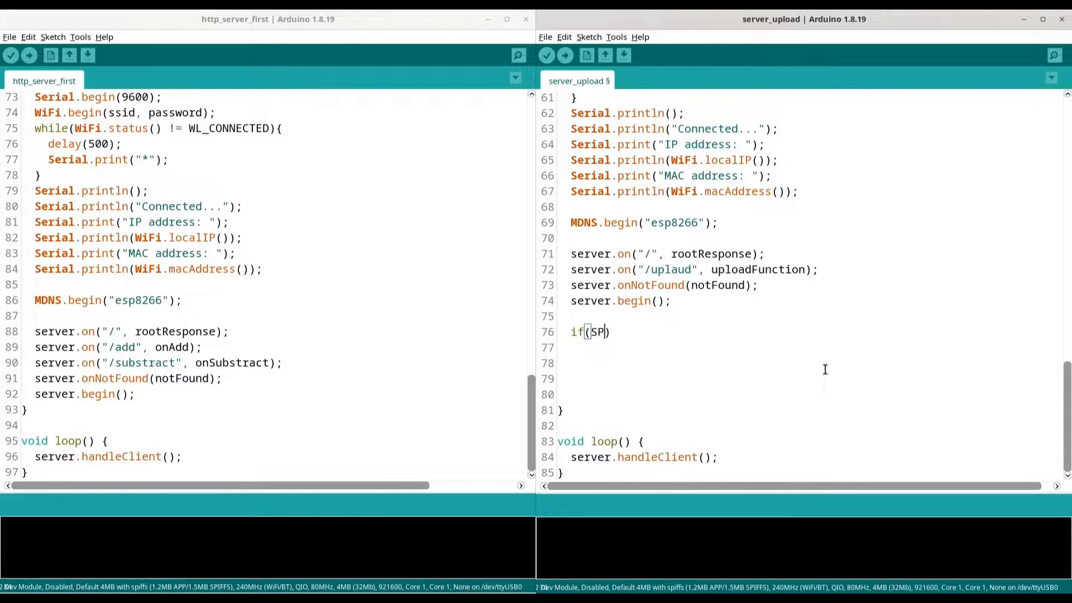
type("I")
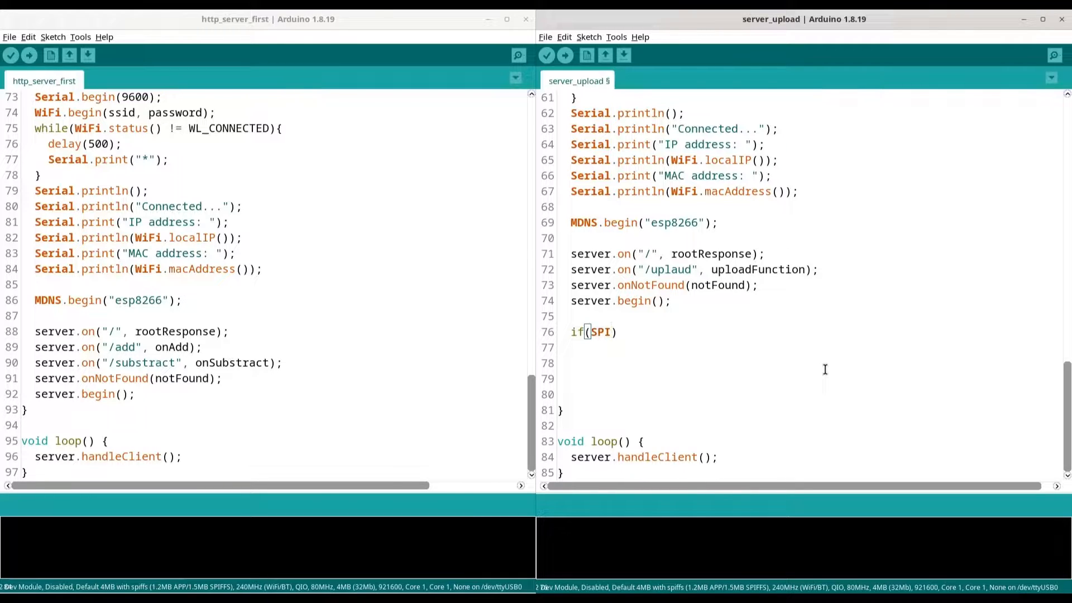
type("FFS.be")
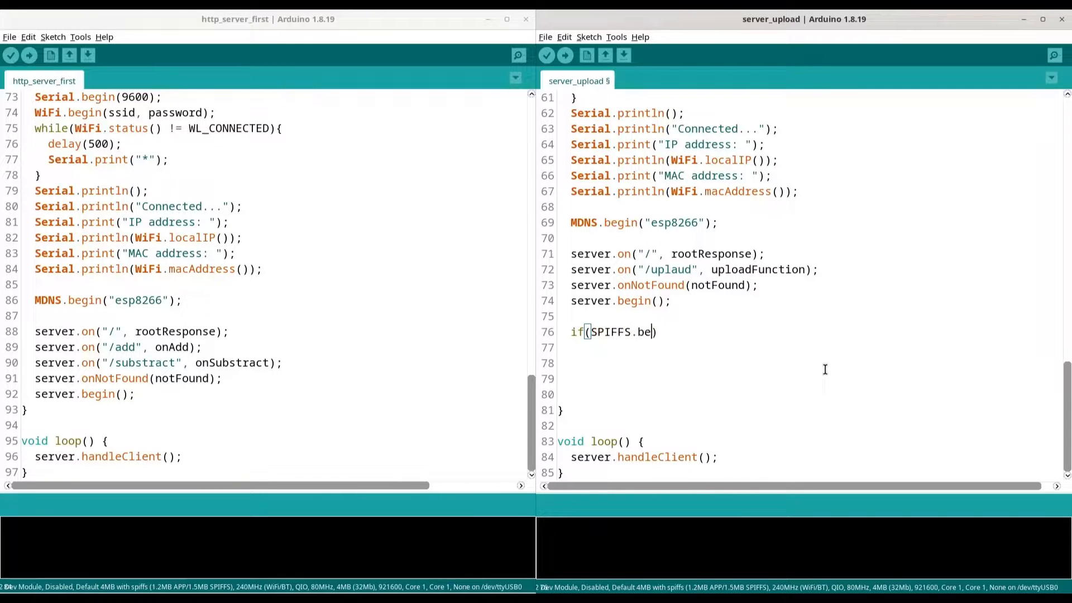
type("gin()")
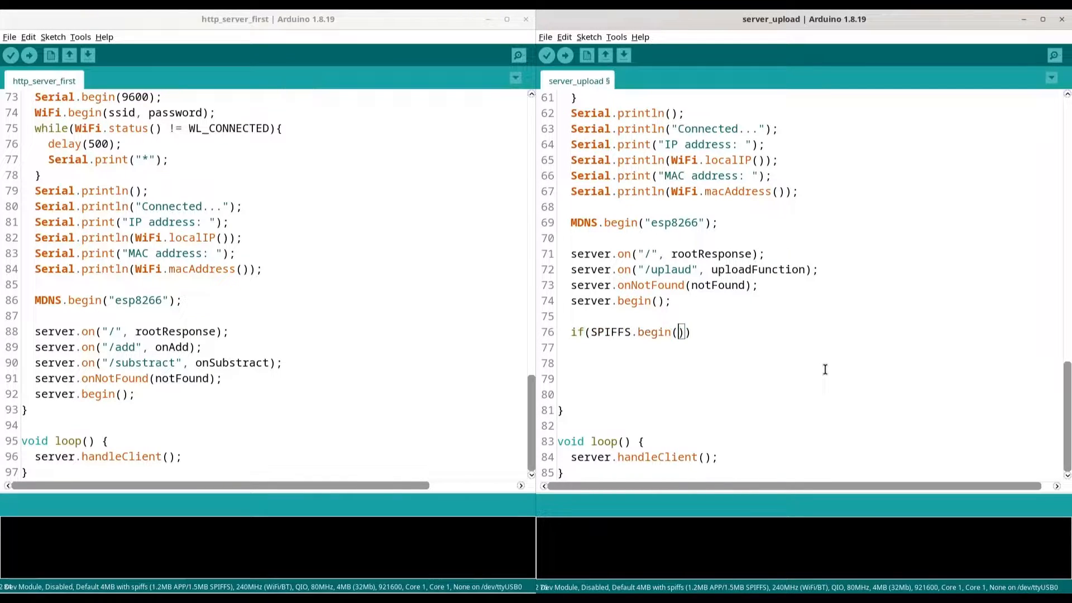
type("true")
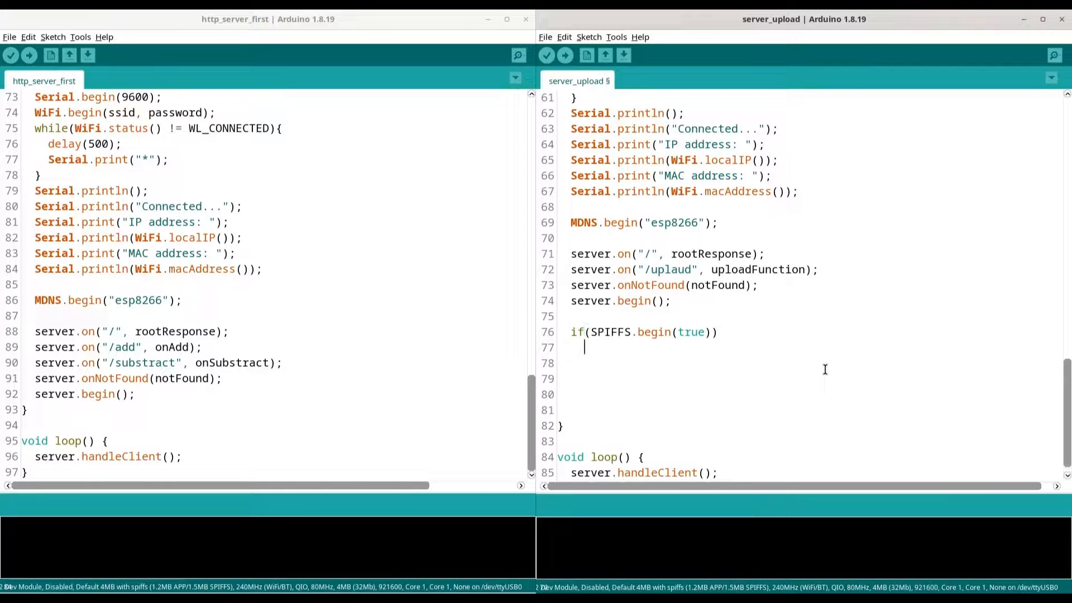
Step: Print "File system ready..." on success, else "File system error..." to serial
type("Seria")
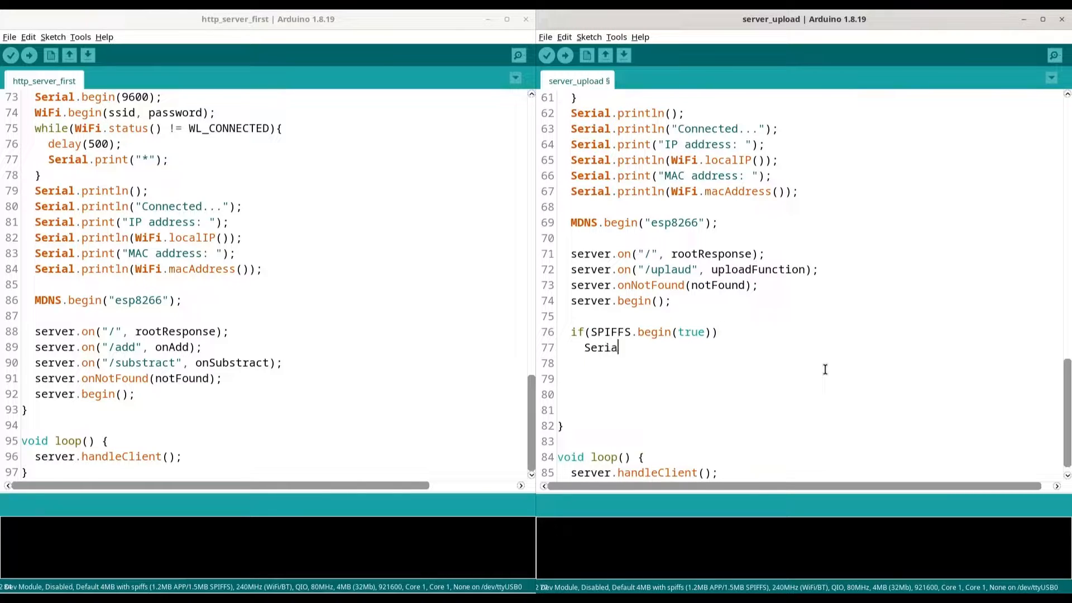
type("lp")
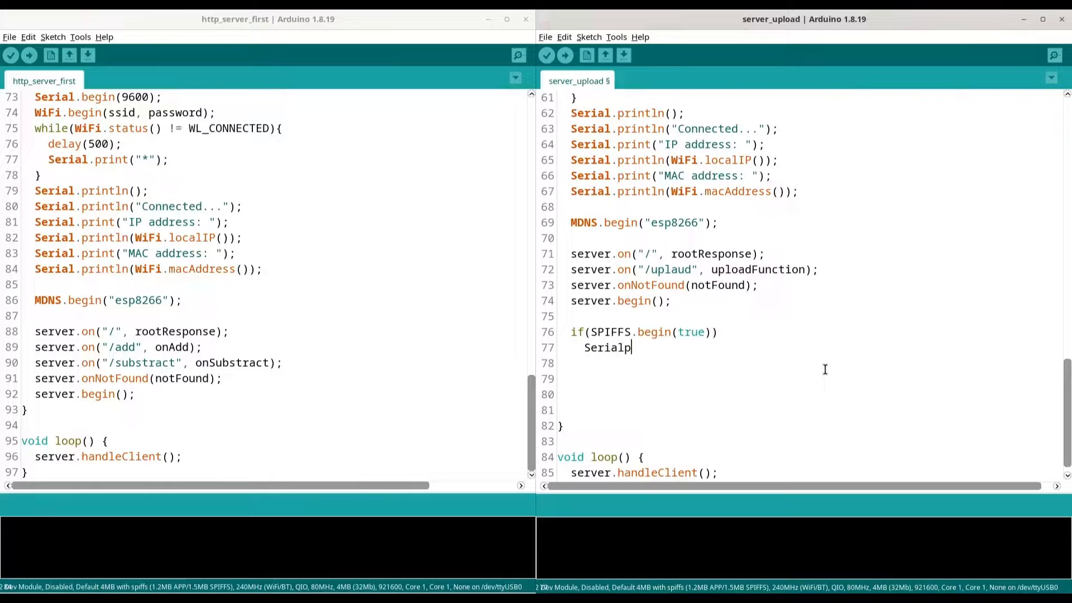
type(".print")
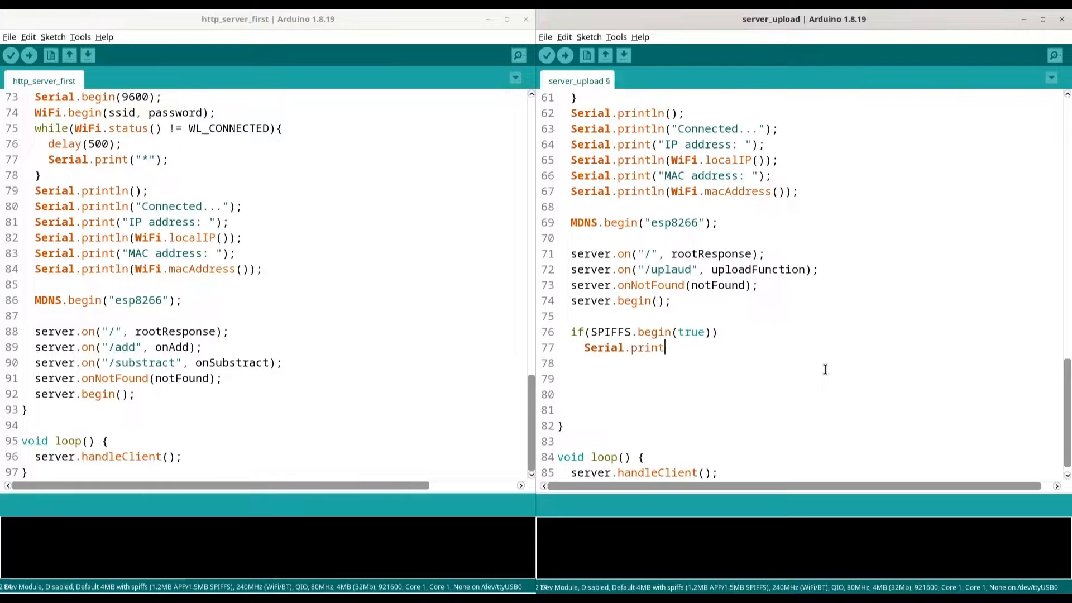
type("ln();")
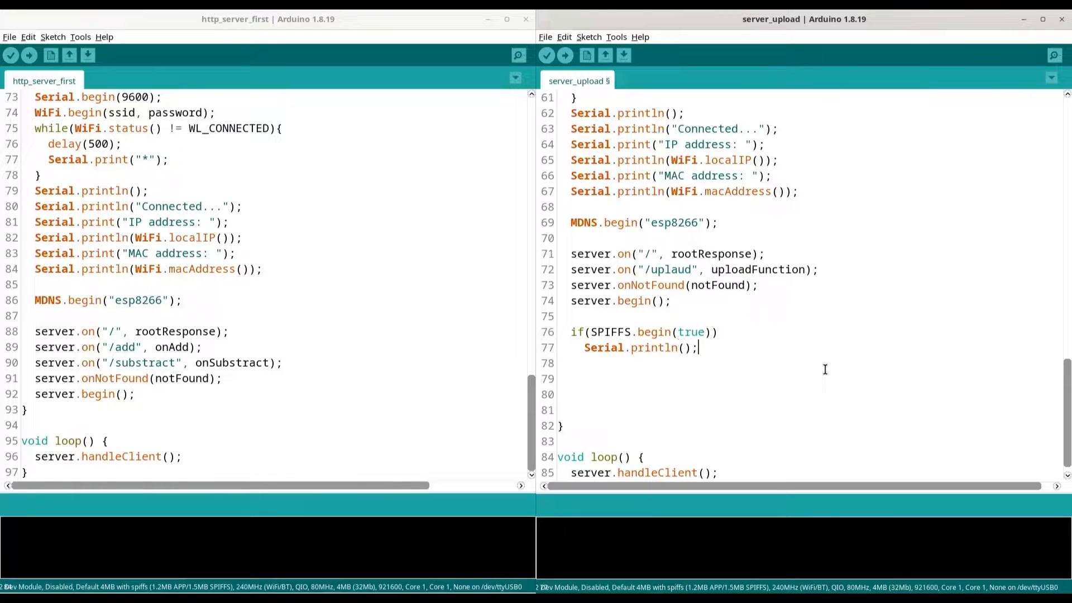
type("\"\"")
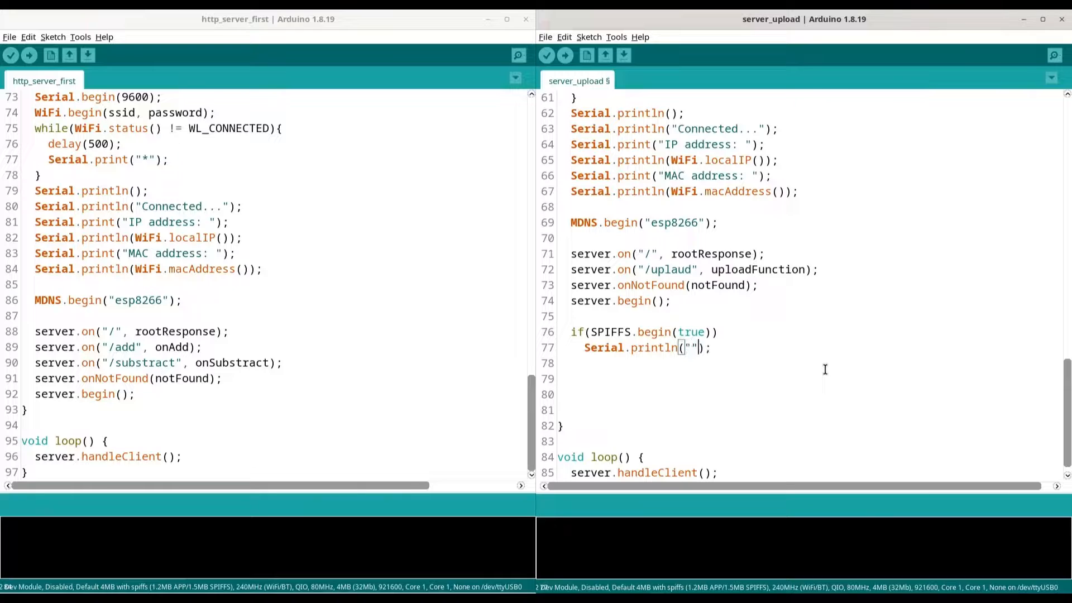
type("File system")
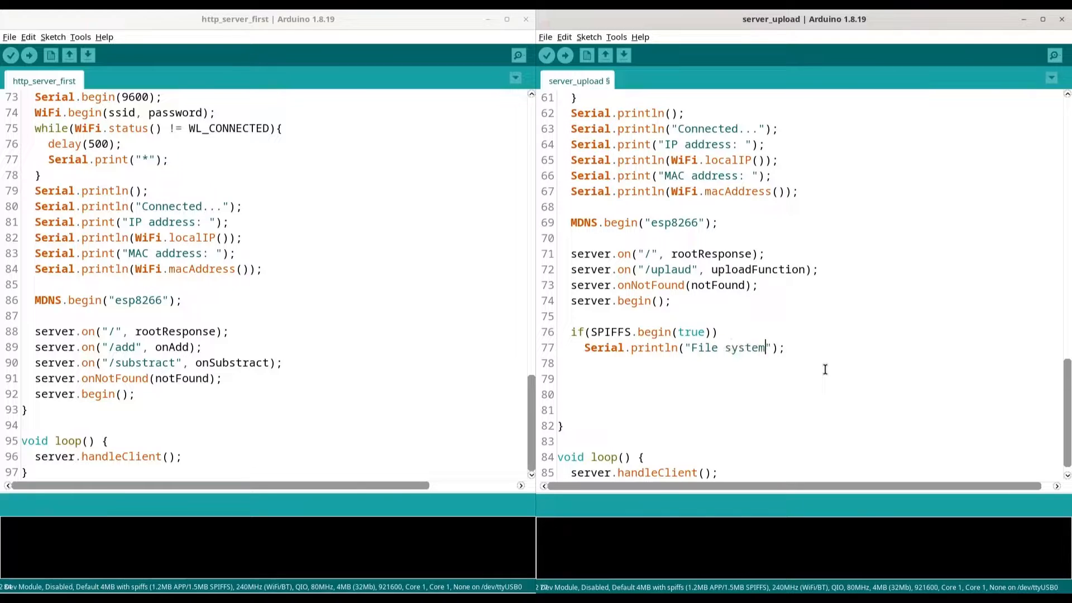
type("ready")
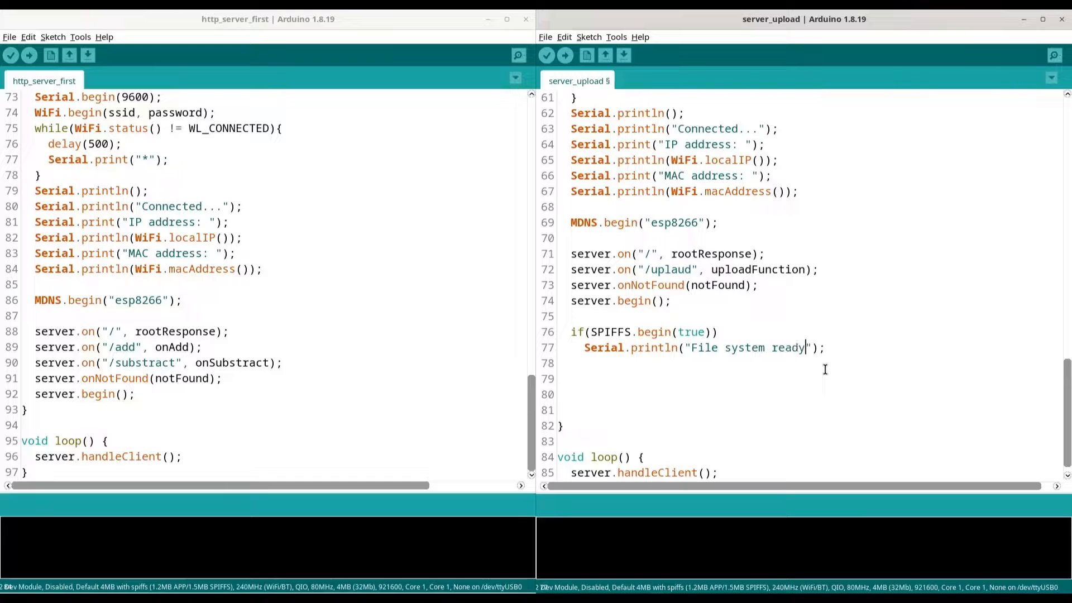
type("...")
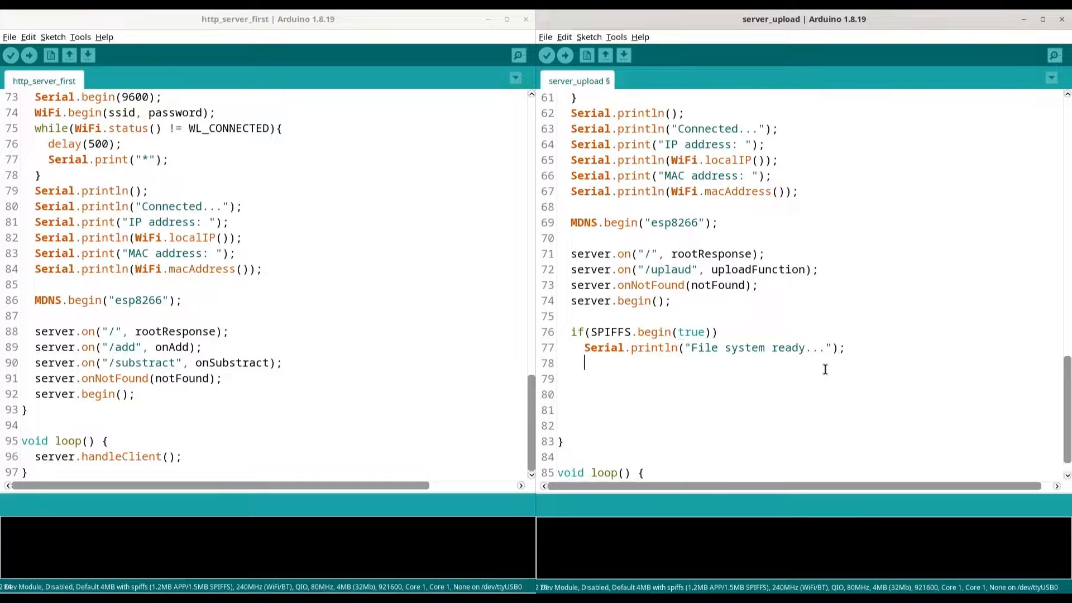
type("else")
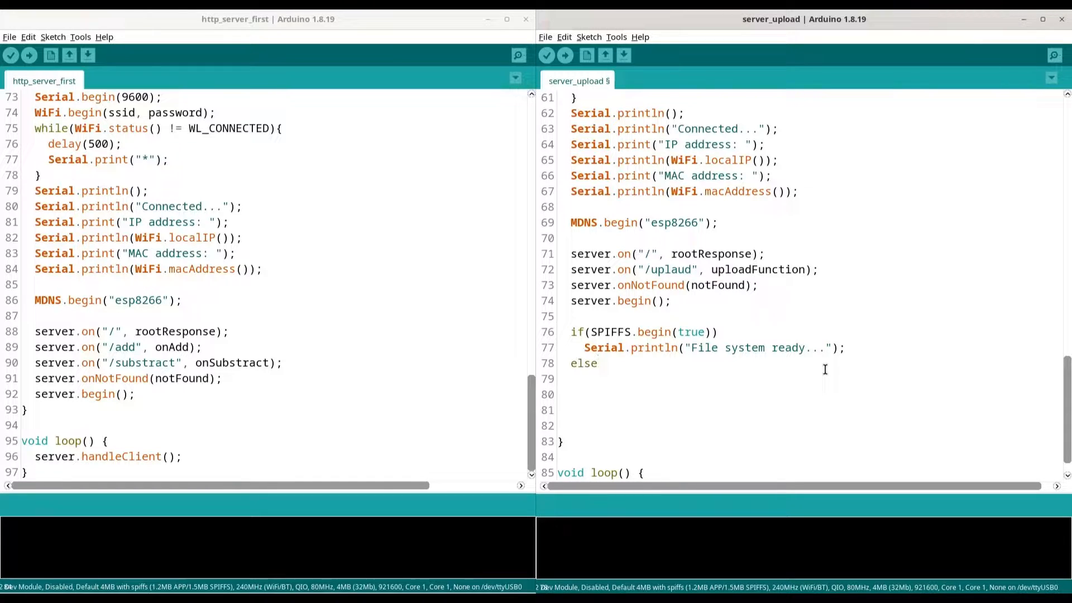
type("Seria")
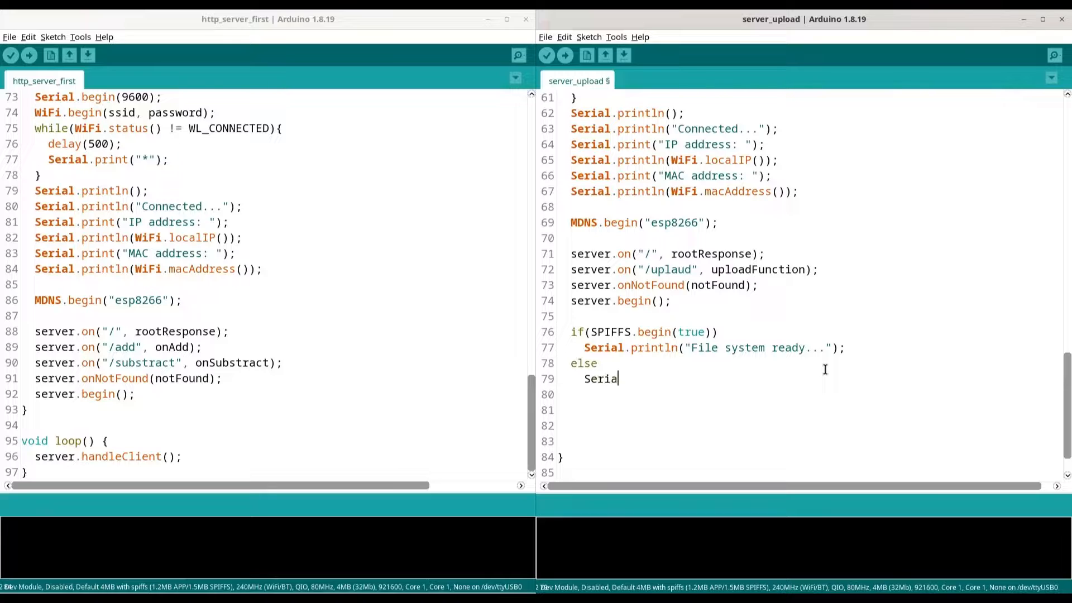
type("l.println")
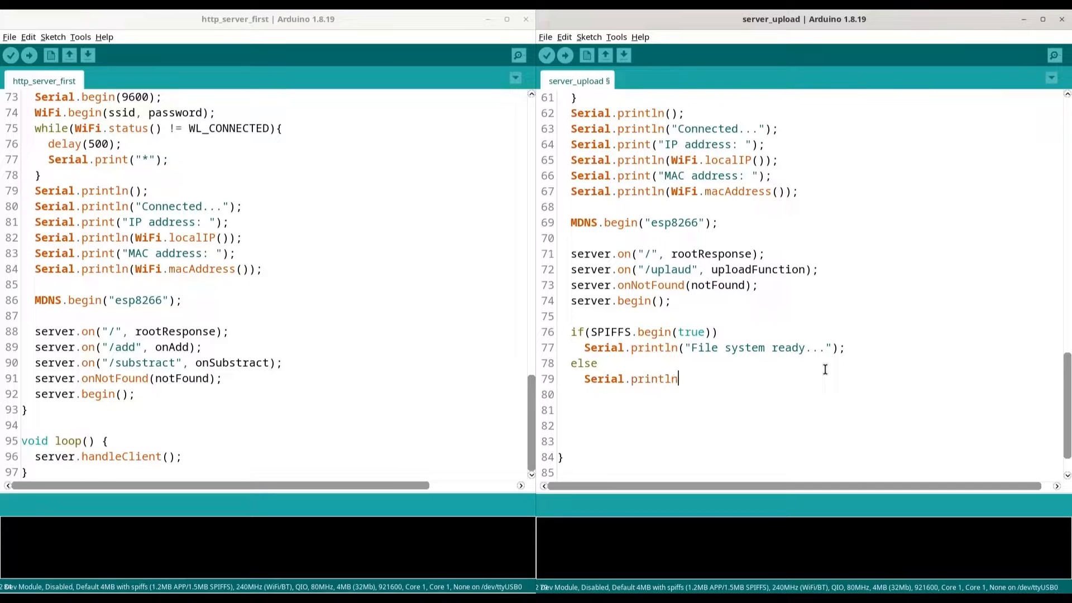
type("();")
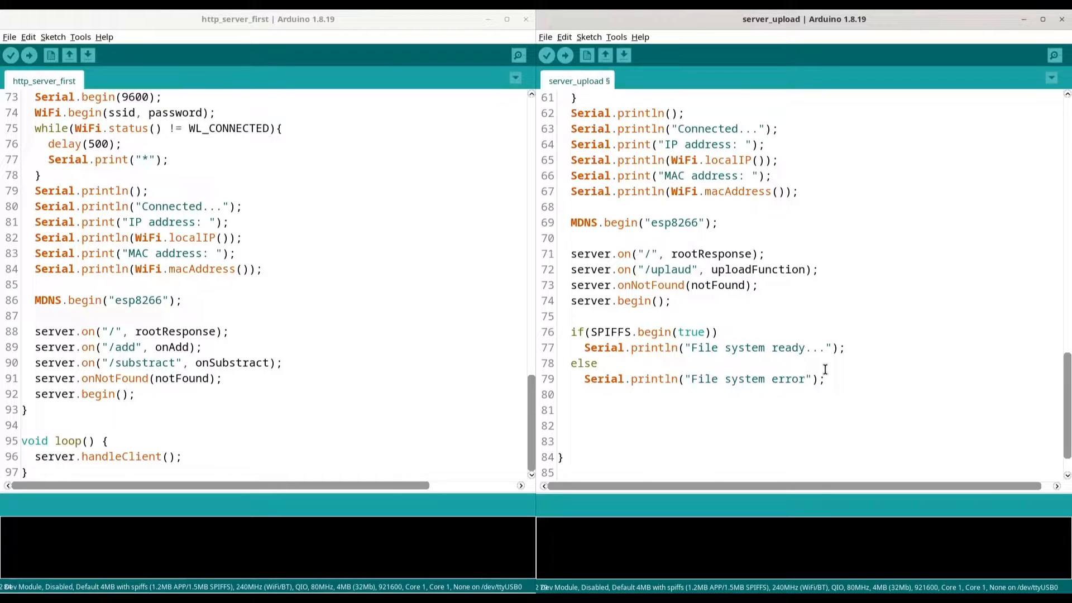
type("...")
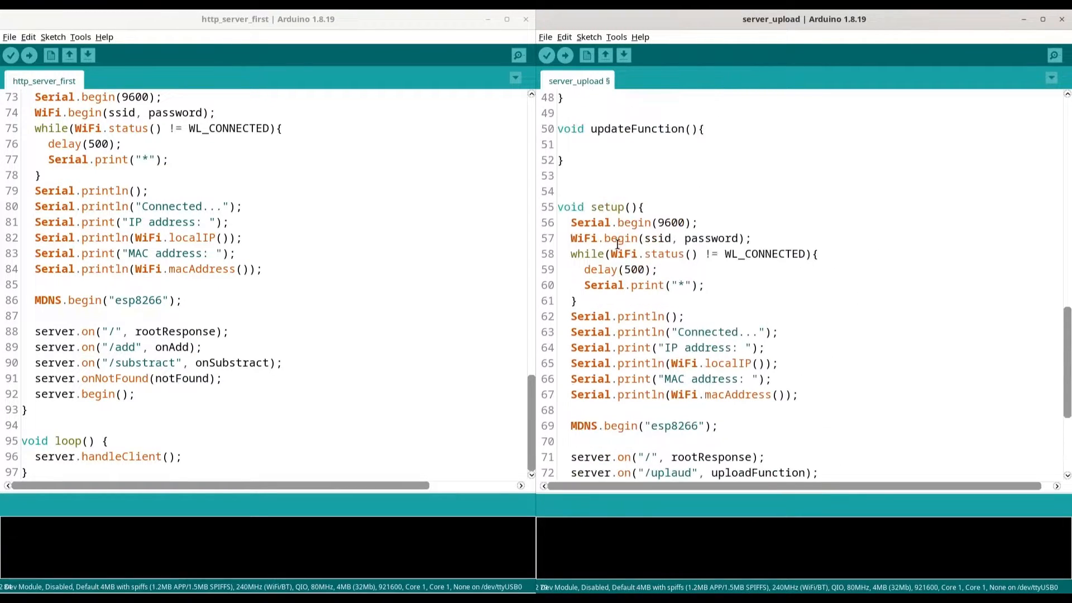
Step: Log an "upload process..." start message to serial in the upload handler
scroll("down", 3)
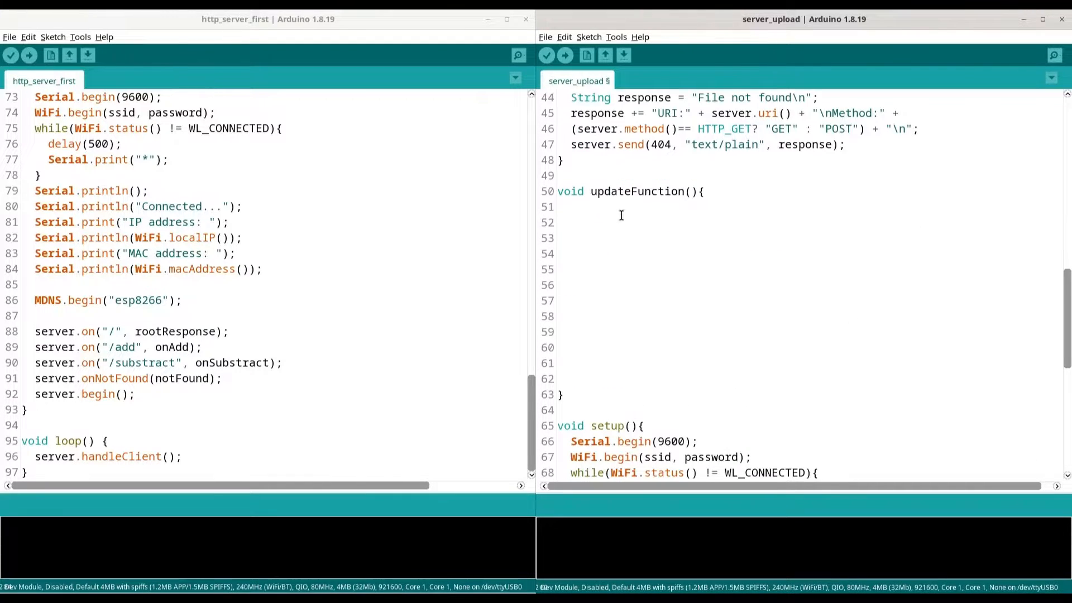
type("Seri")
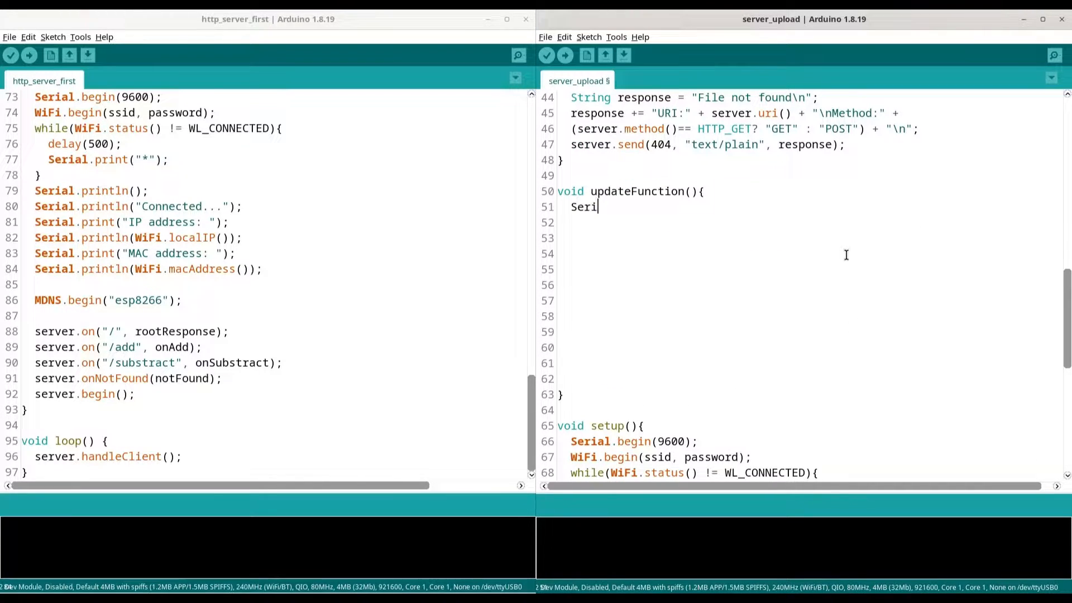
type("a")
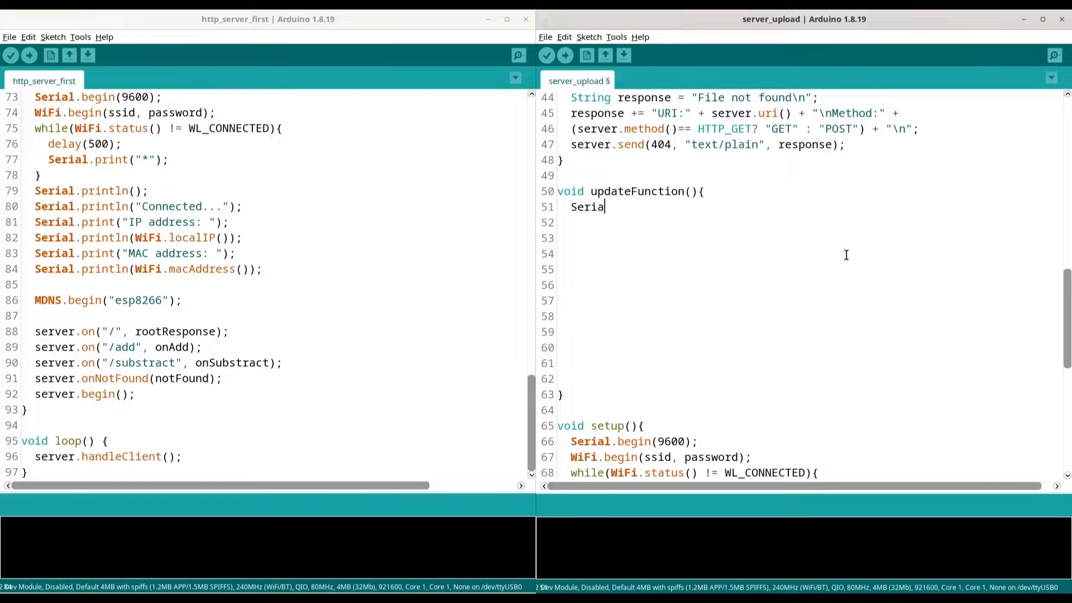
type("l.println(")
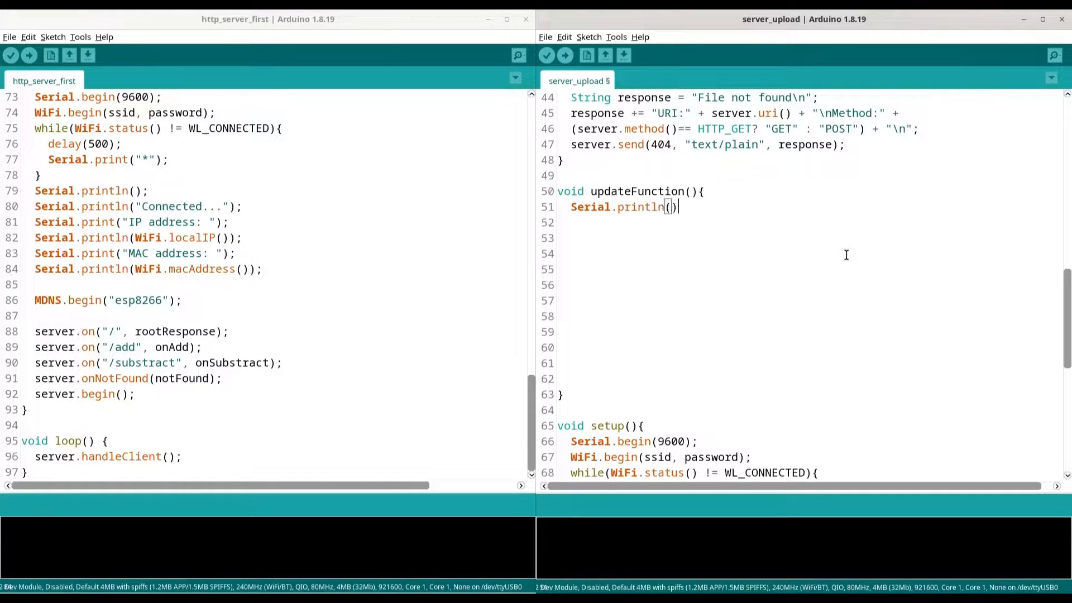
type("\"\"")
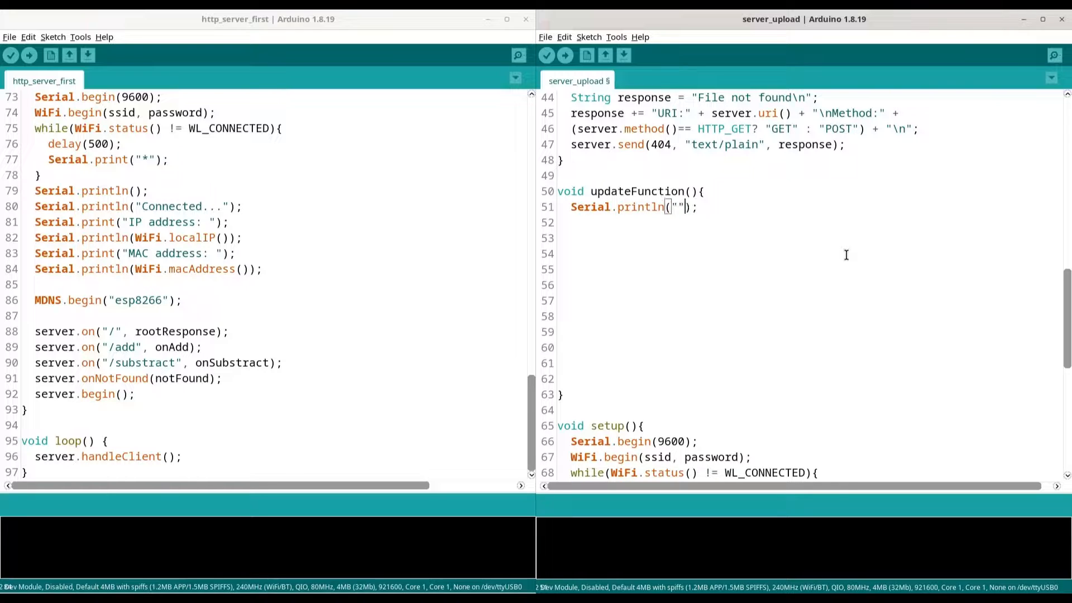
type("We are starting with")
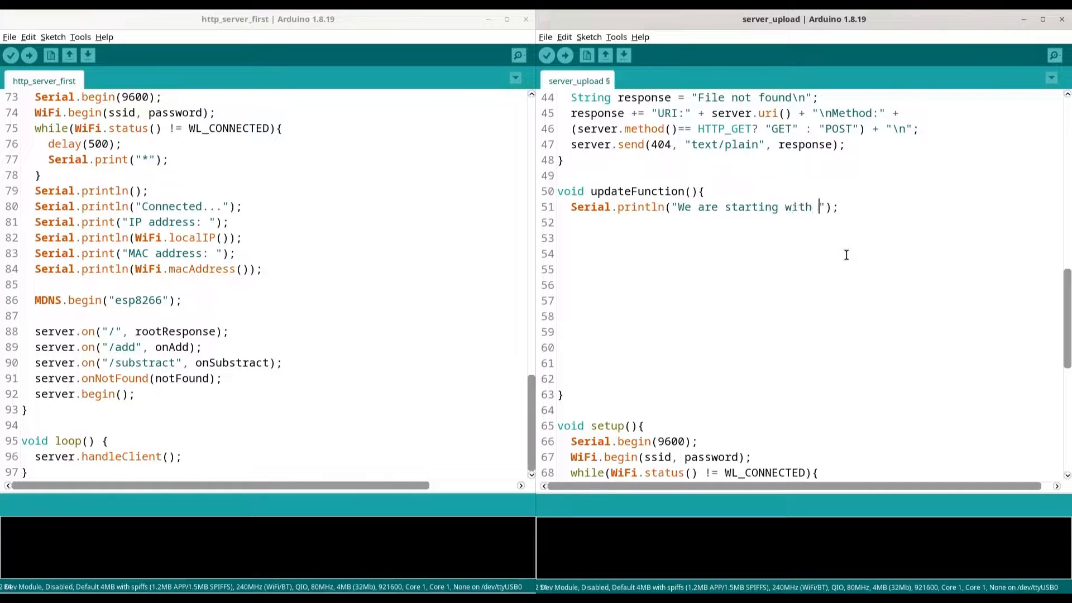
type("upload proce")
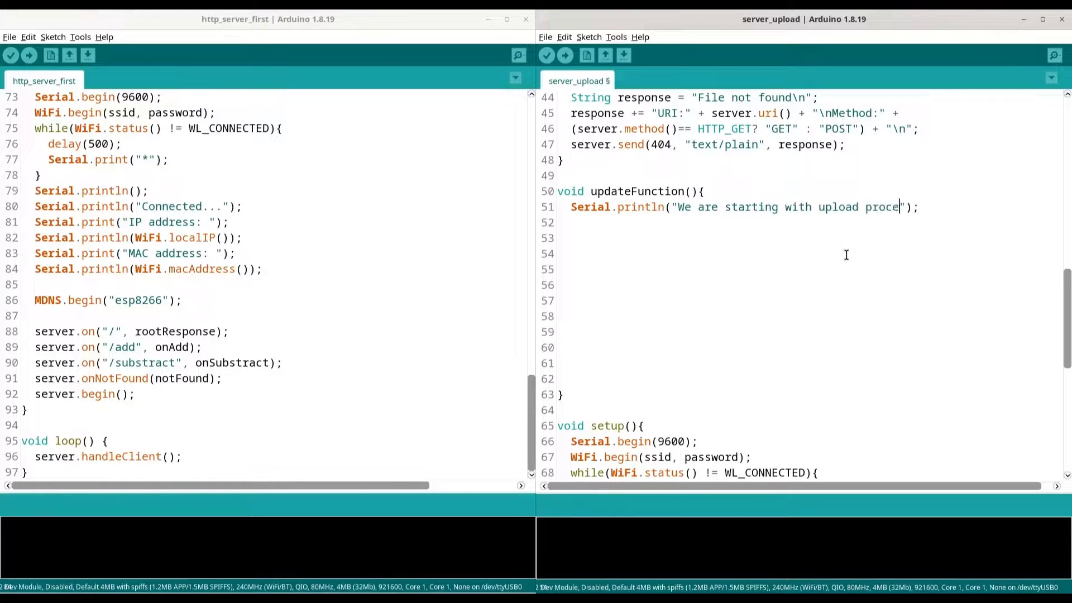
type("ss...")
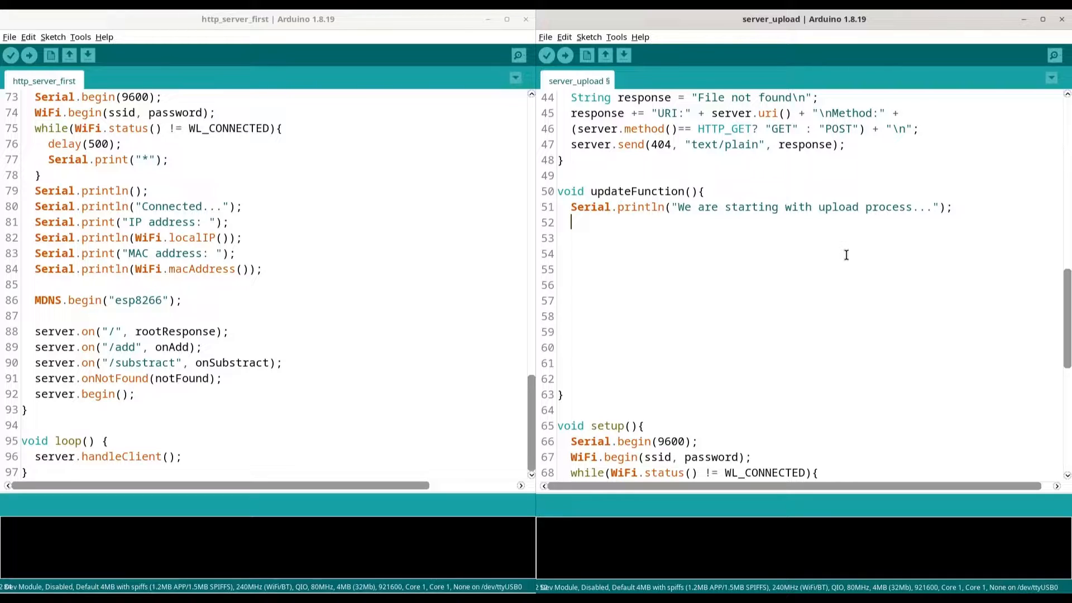
Step: Declare HTTPUpload& upload= server.upload(); in the handler
type("HTTP")
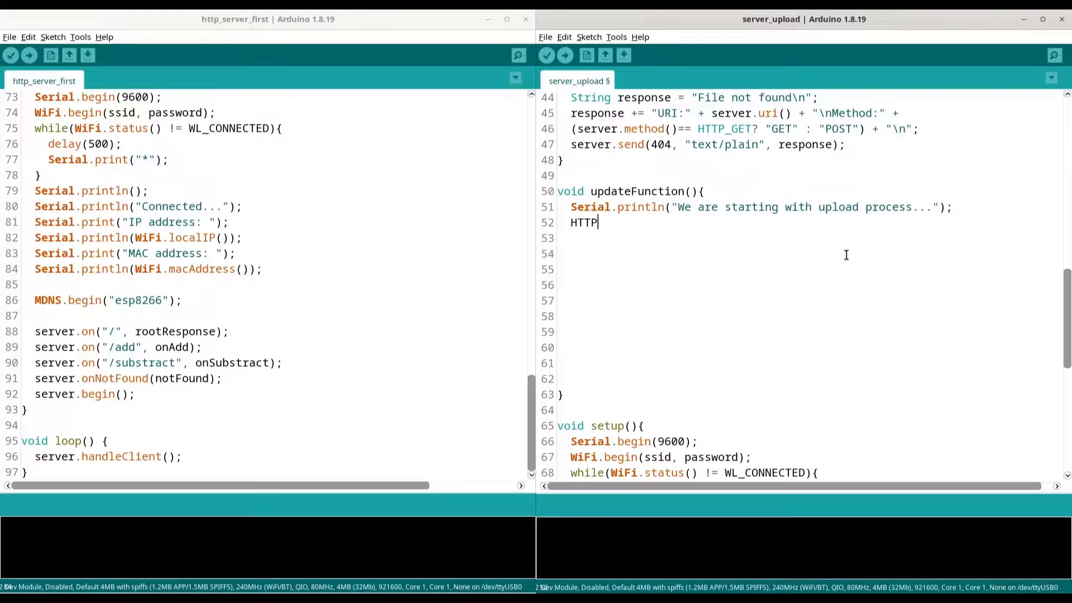
type("Upload")
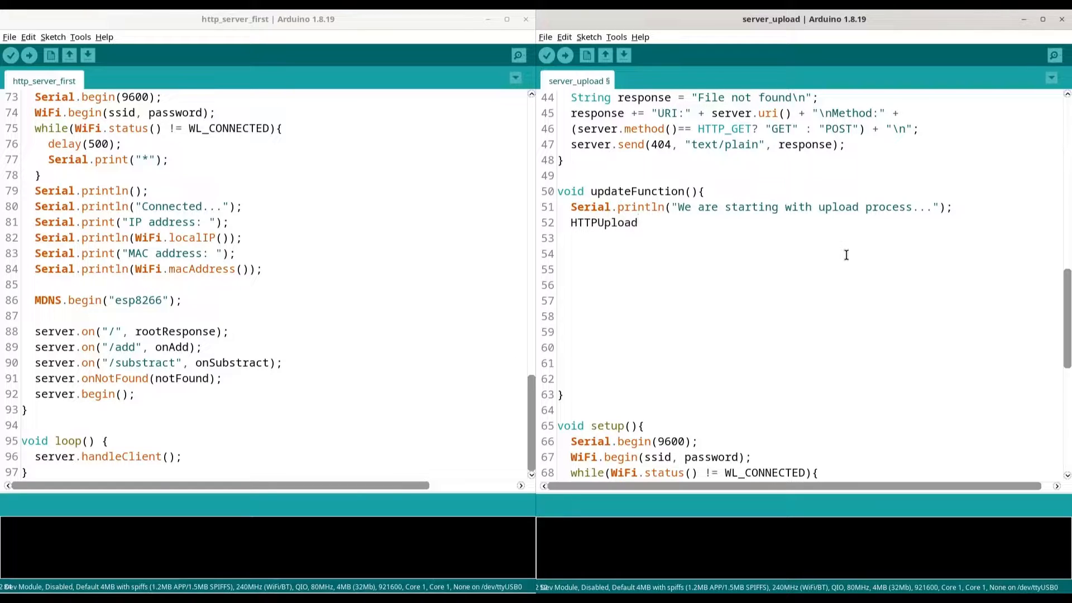
type("&")
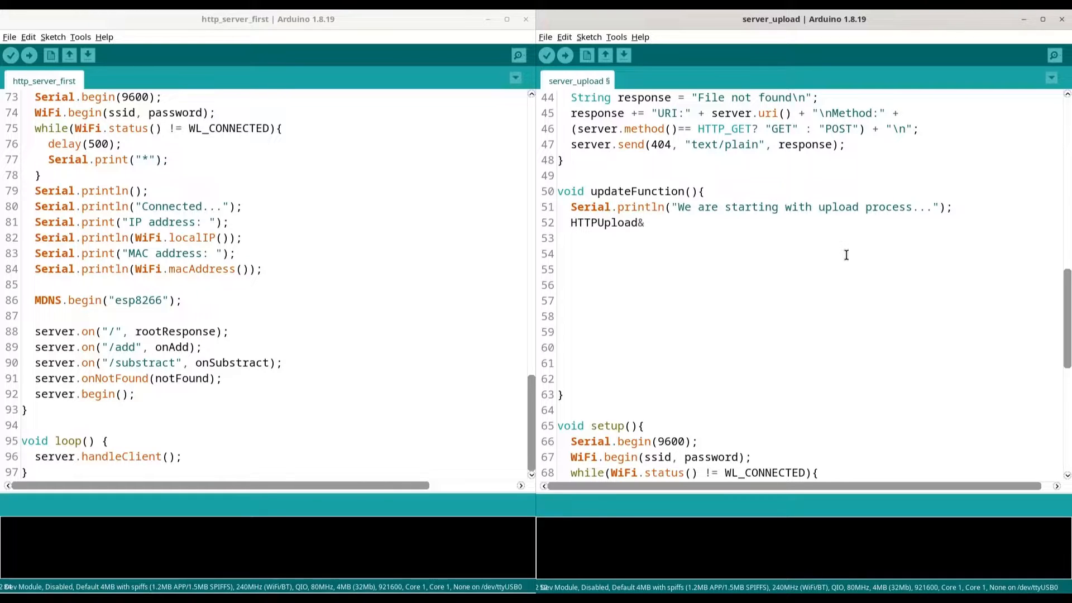
type("uploa")
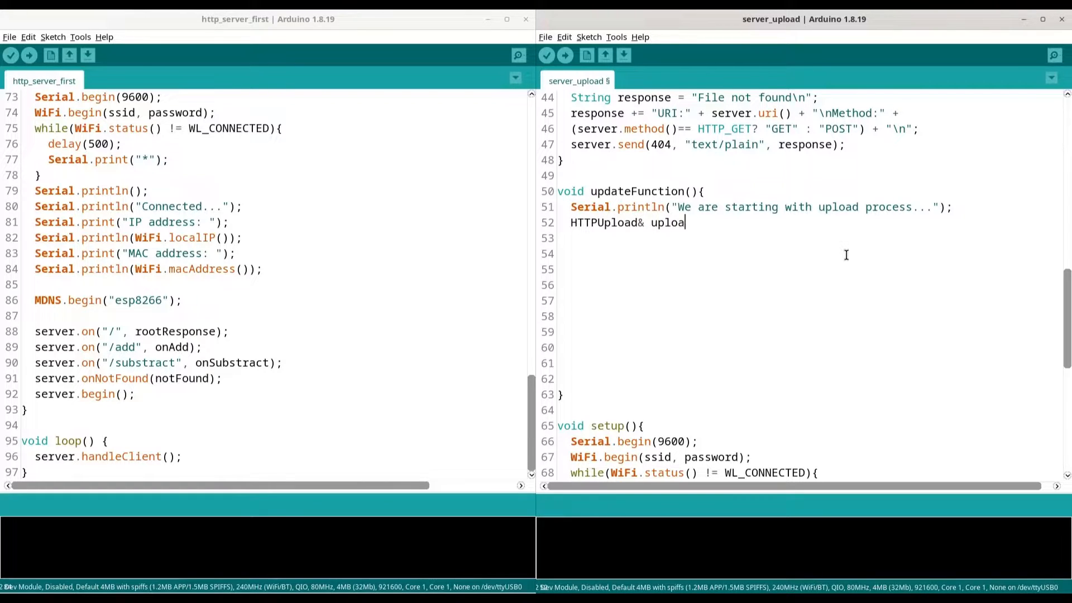
type("d=")
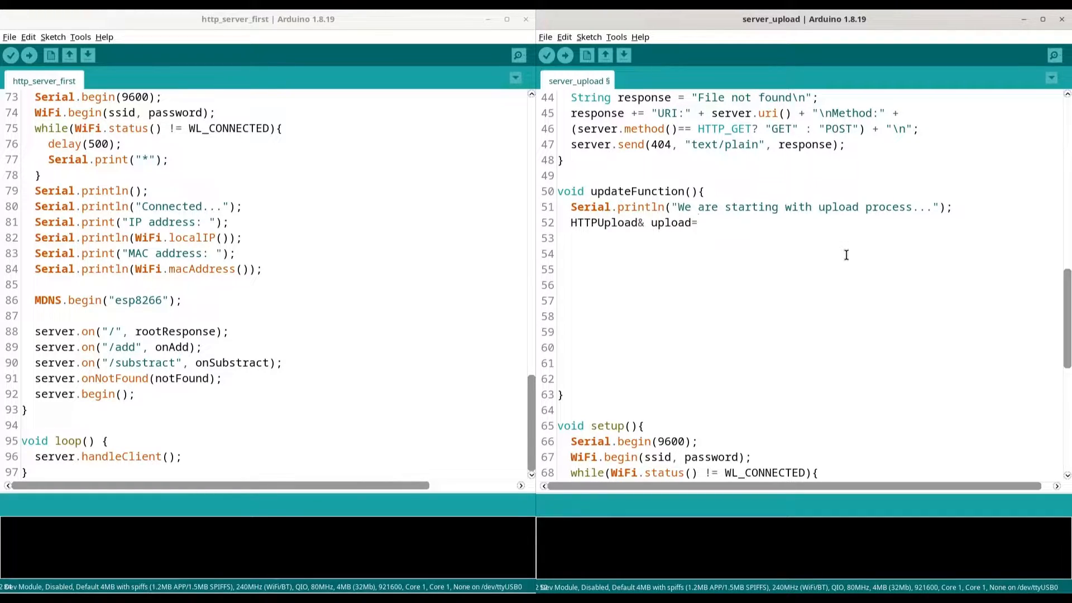
type("server")
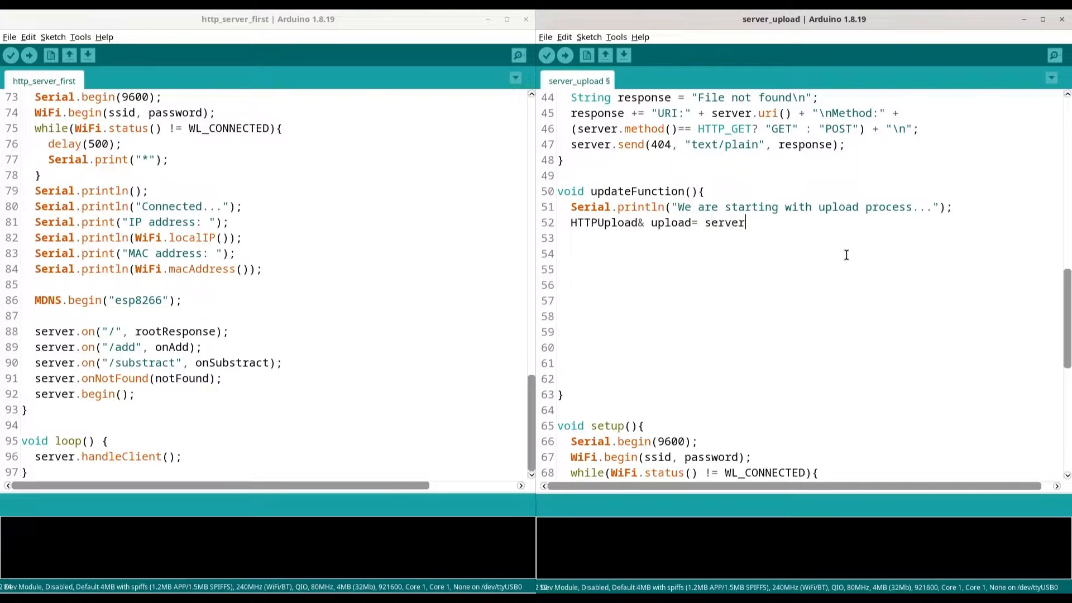
type(".")
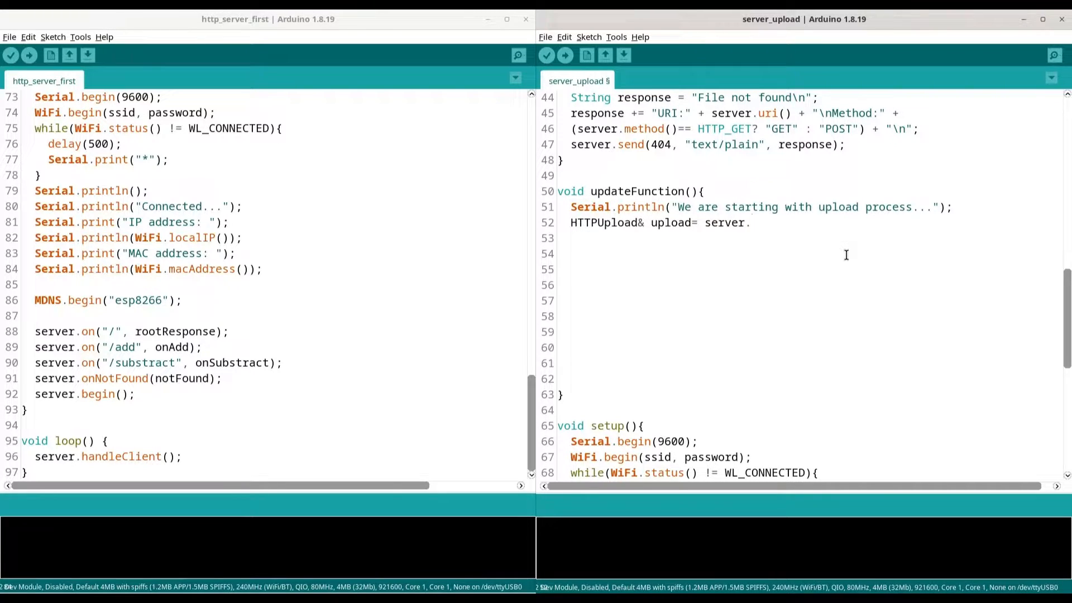
type("upload();")
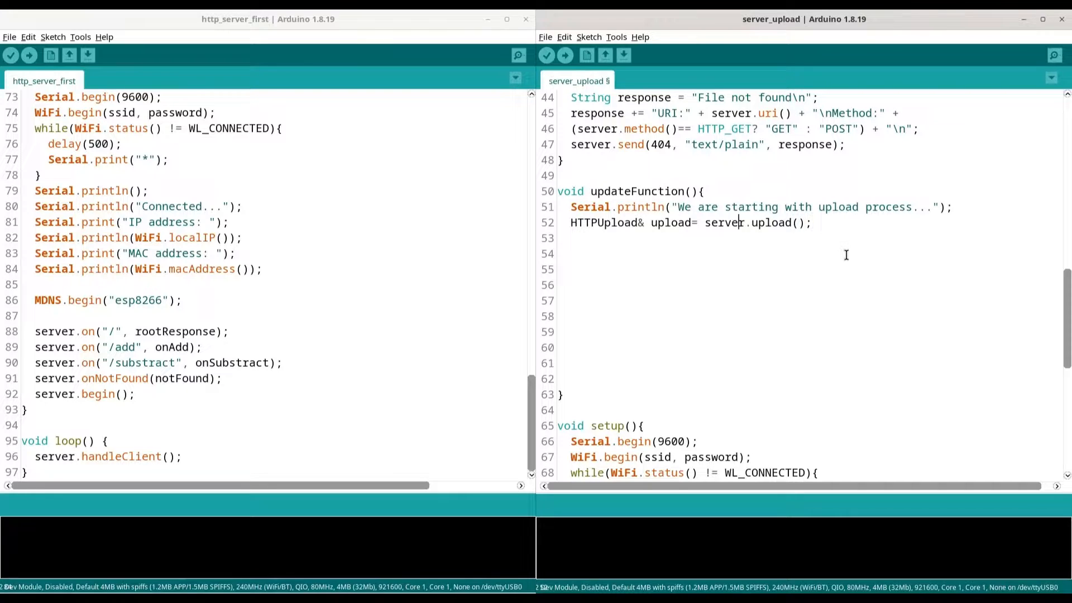
double_click(671, 222)
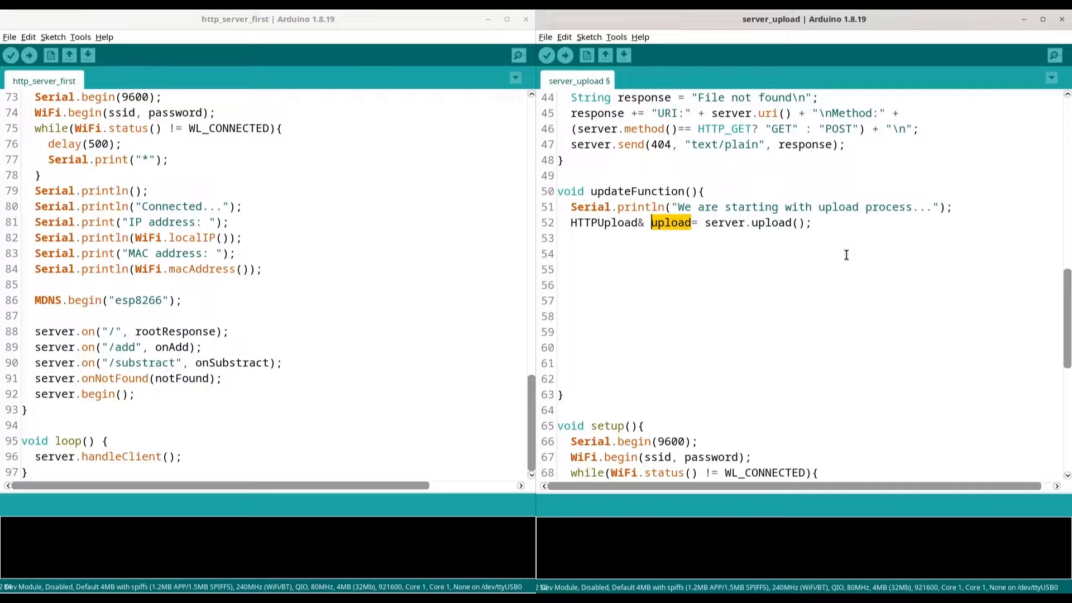
Step: Declare File file; and start a SPIFFS.remove(""); call
type("File f")
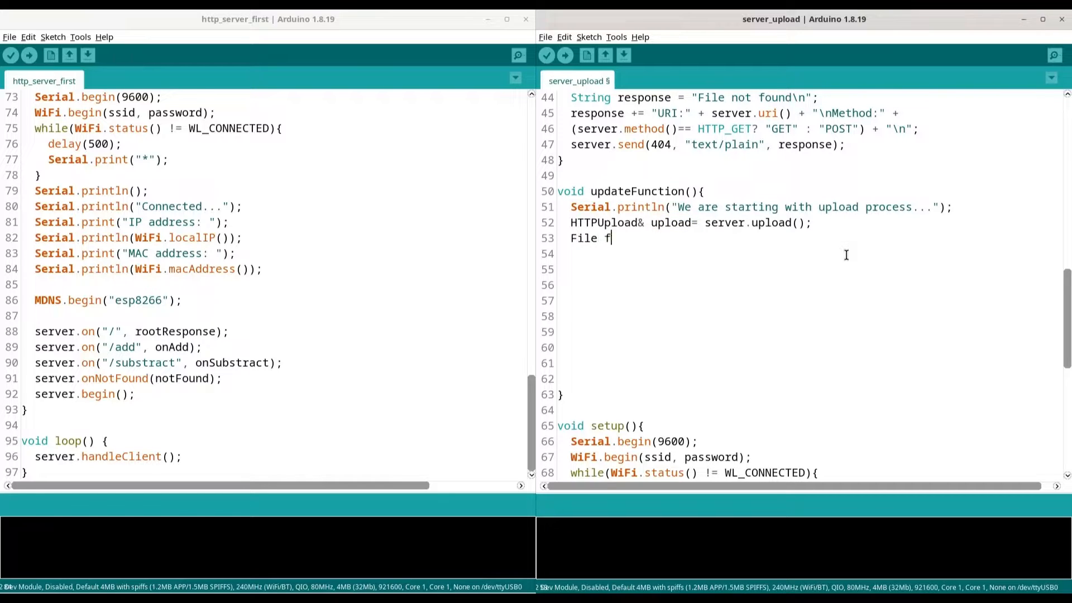
type("ile;")
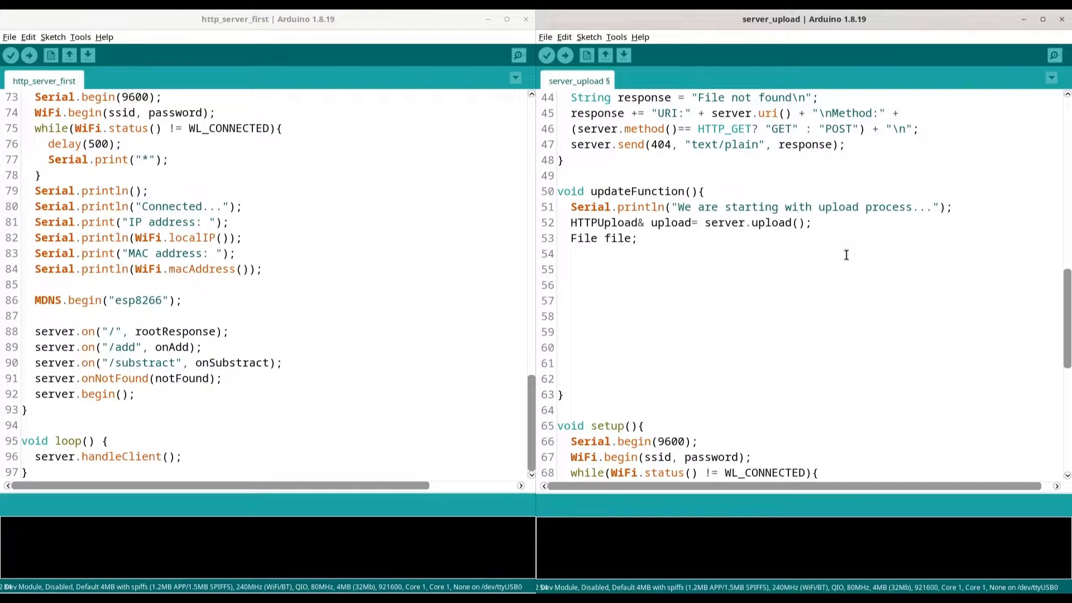
type("SPIFFS.re")
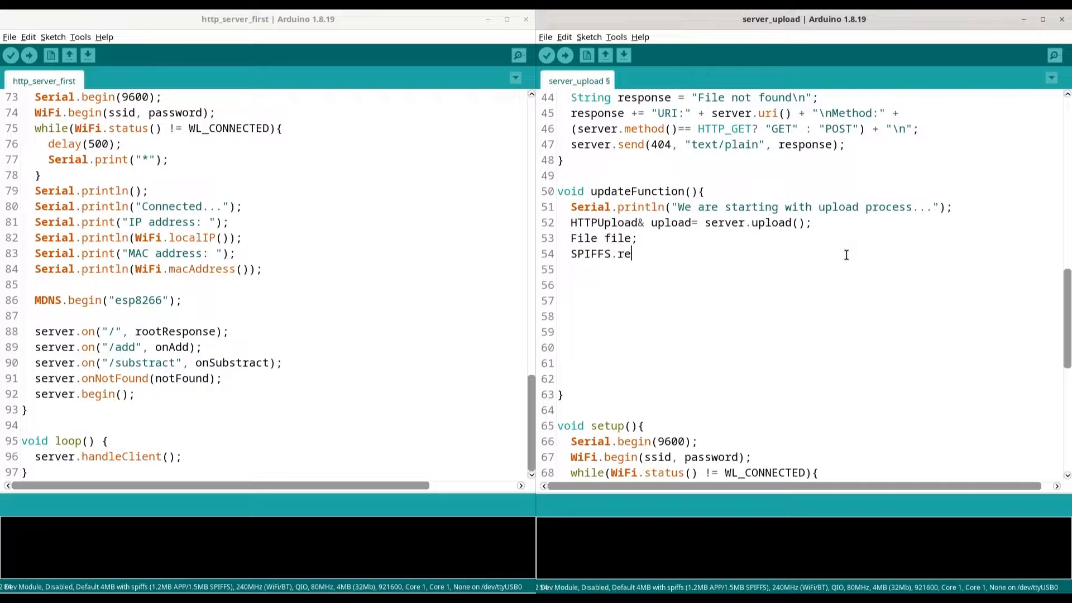
type("move(")
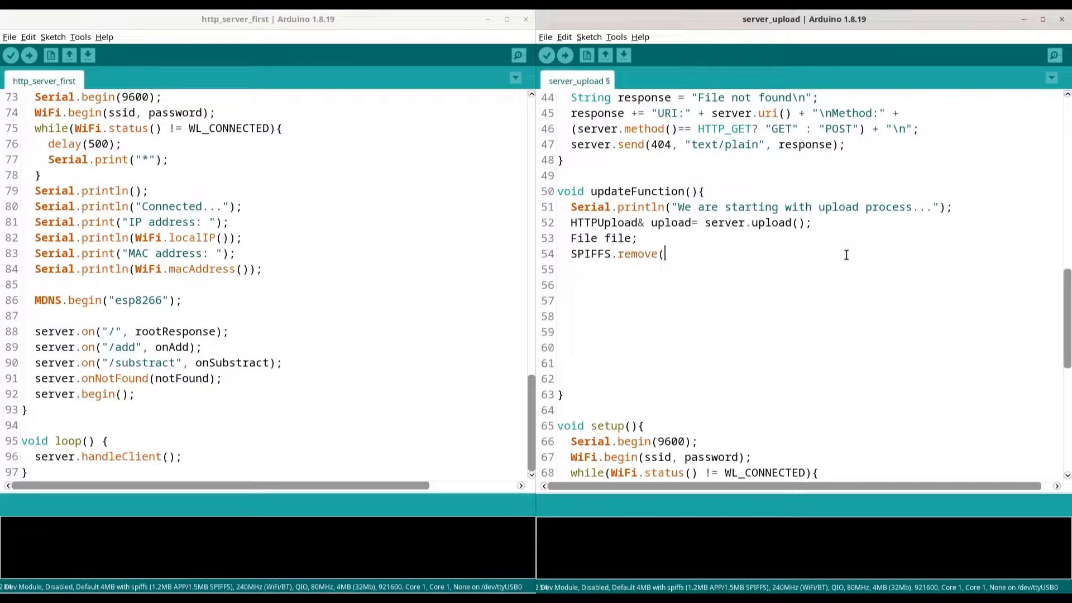
type(");")
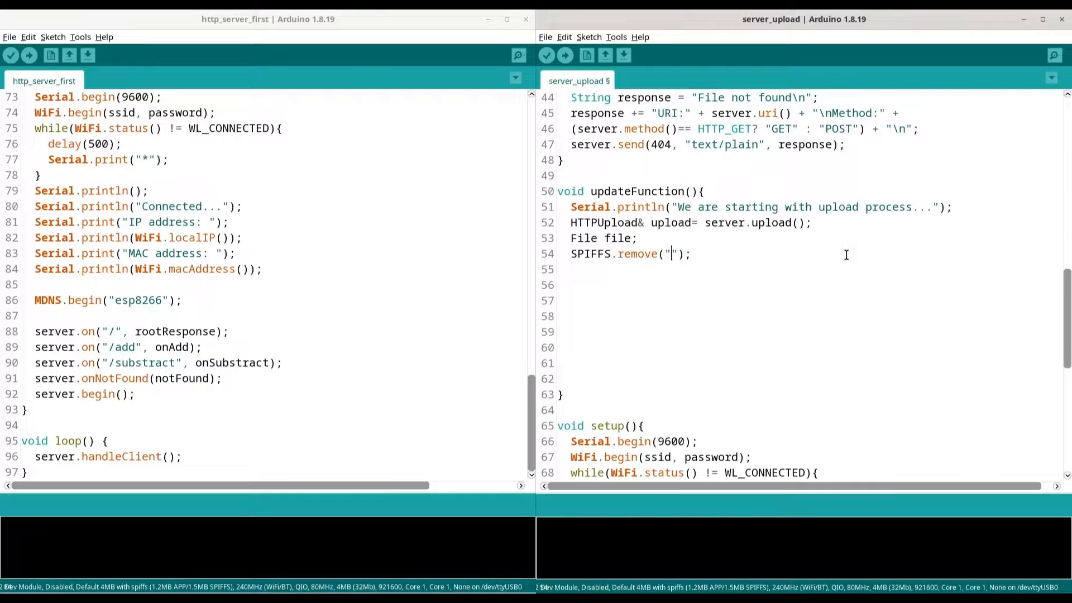
Step: After checking simple_text.txt in Files, make SPIFFS.remove target "/simple_text"
type("simple_t")
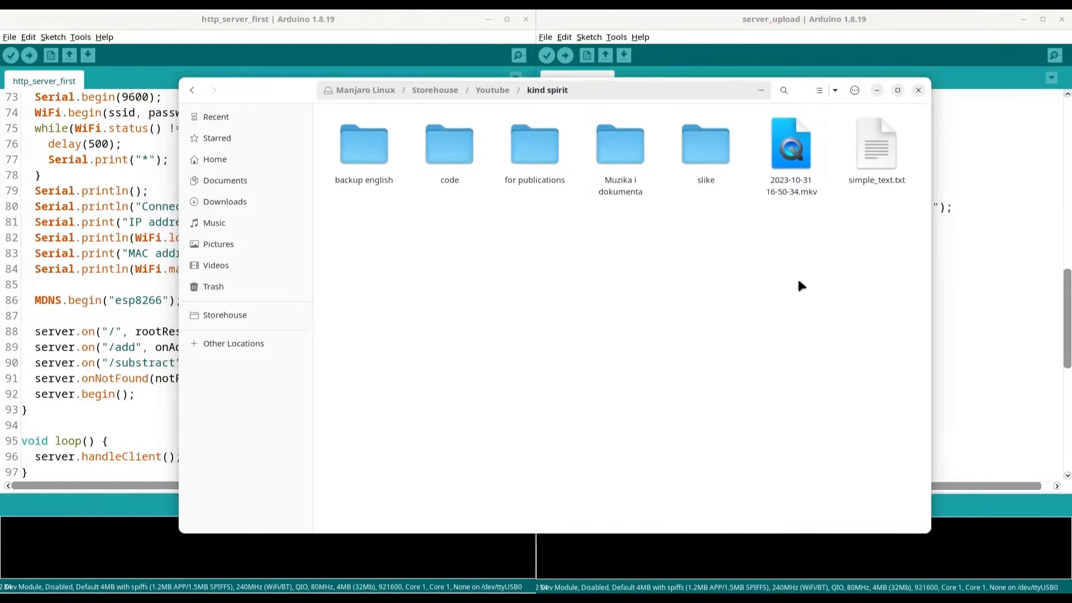
double_click(877, 144)
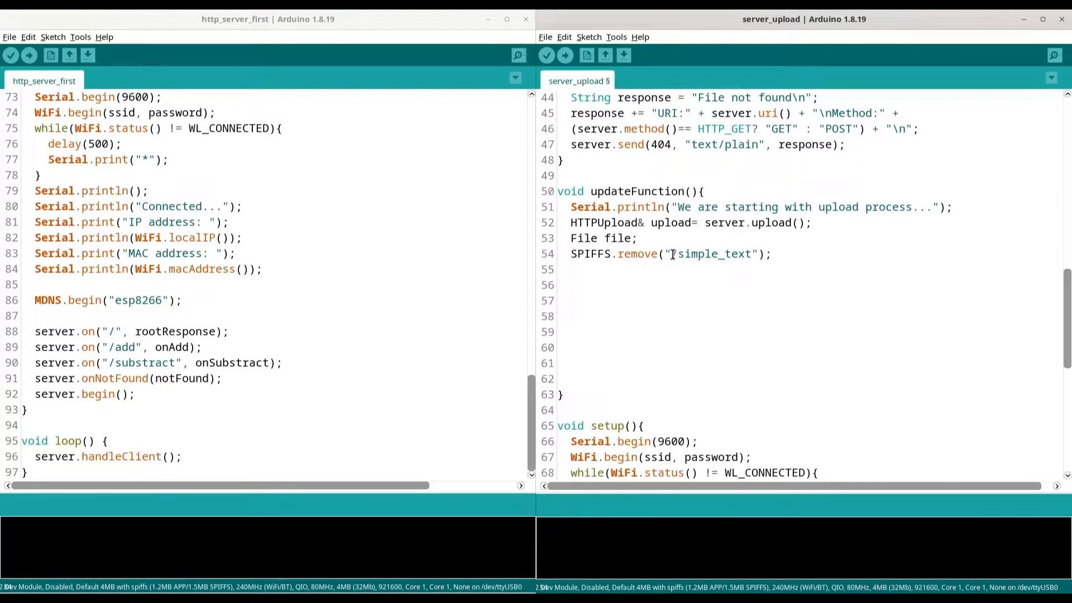
Step: Add file= SPIFFS.open("/simple_text","w"); to open the file for writing
type("file=")
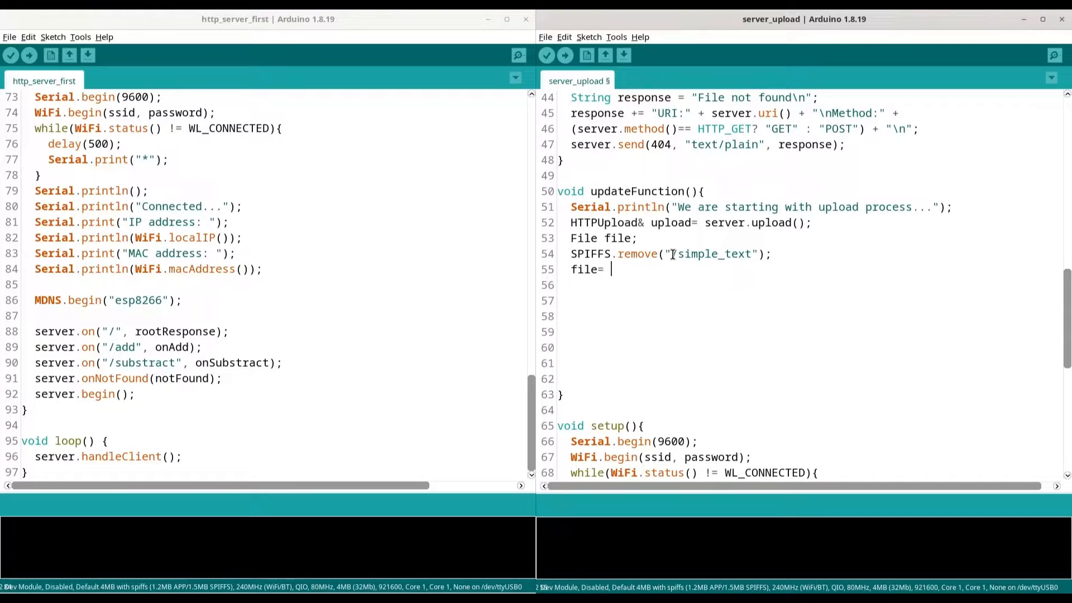
type("S")
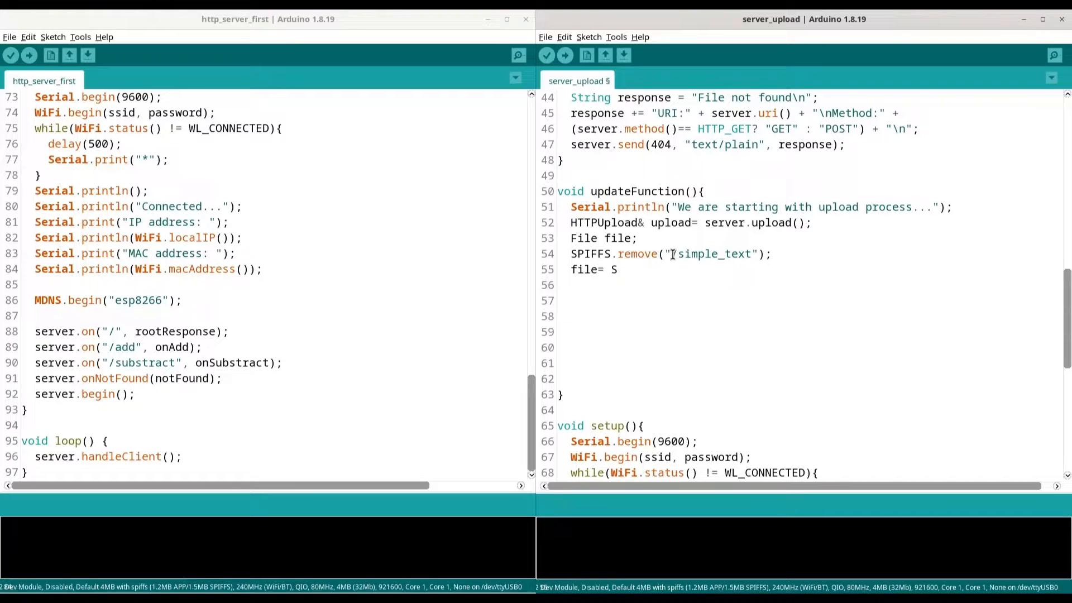
type("PI")
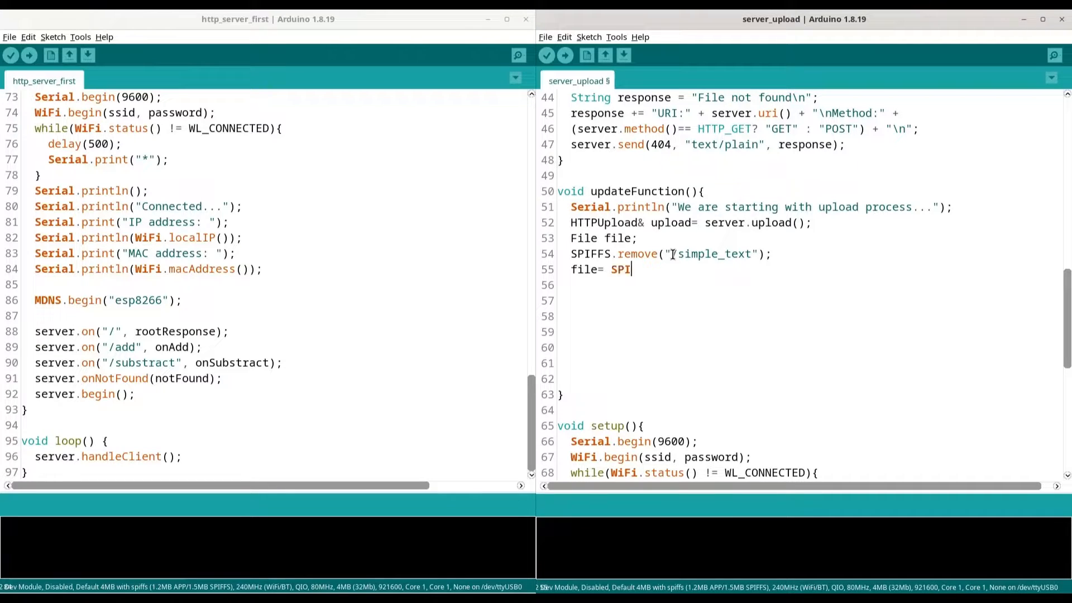
type("FFS")
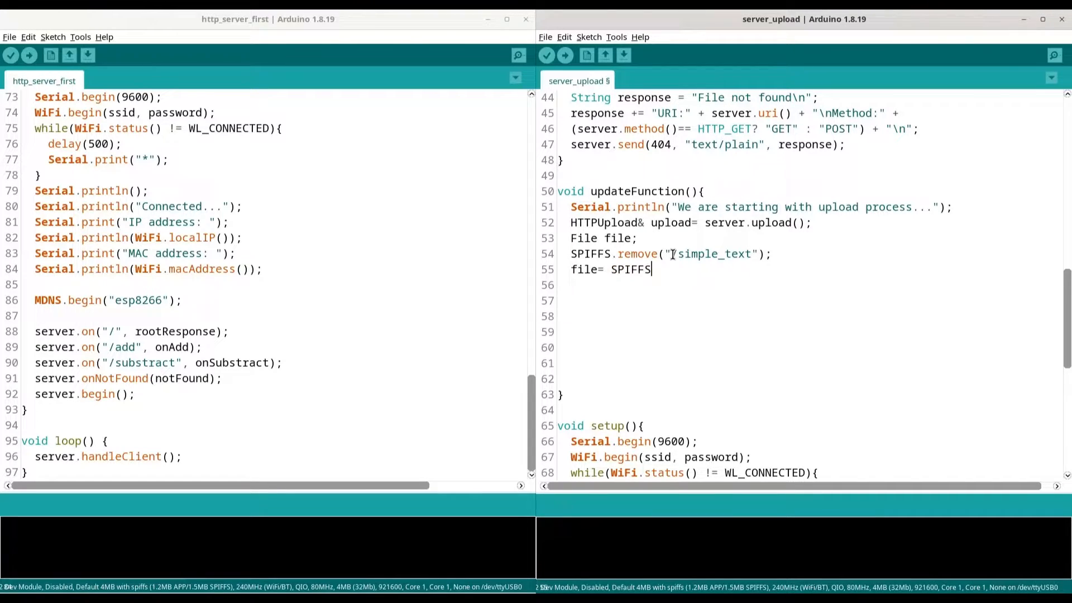
type(".open()")
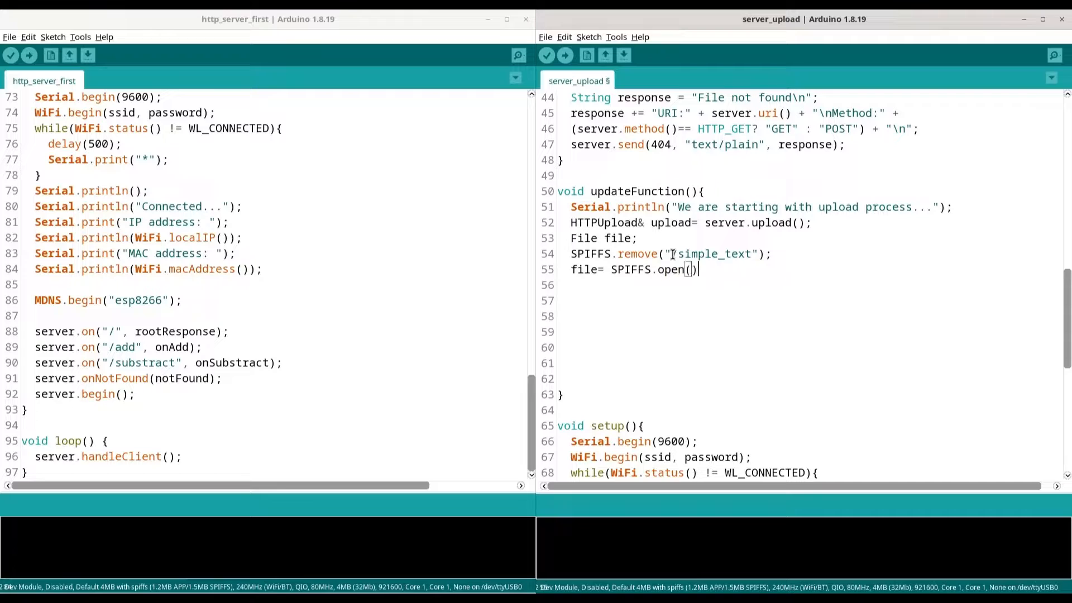
type("\"")
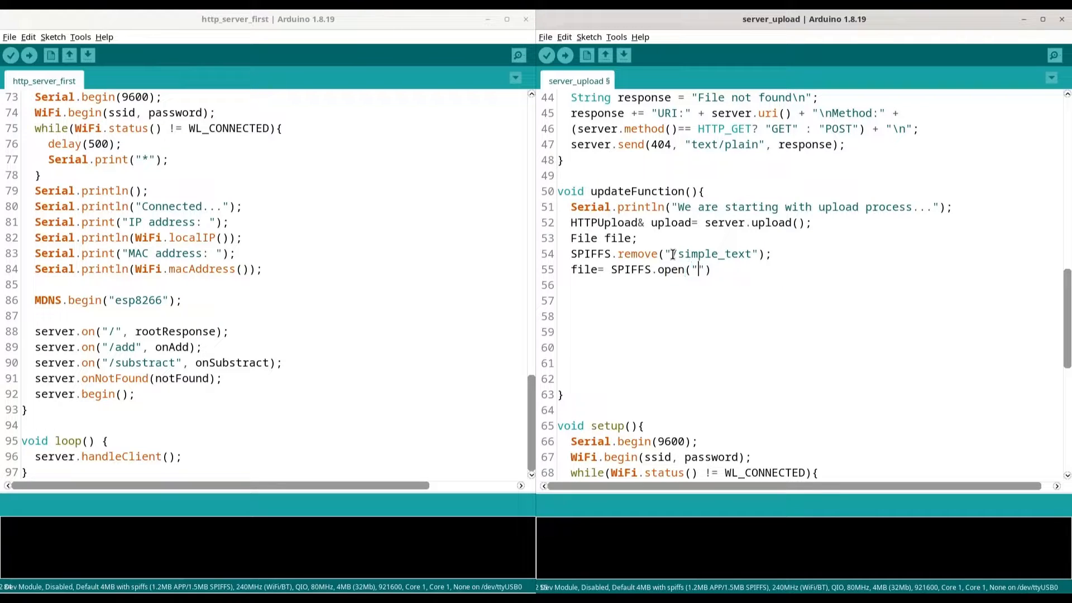
type("/si")
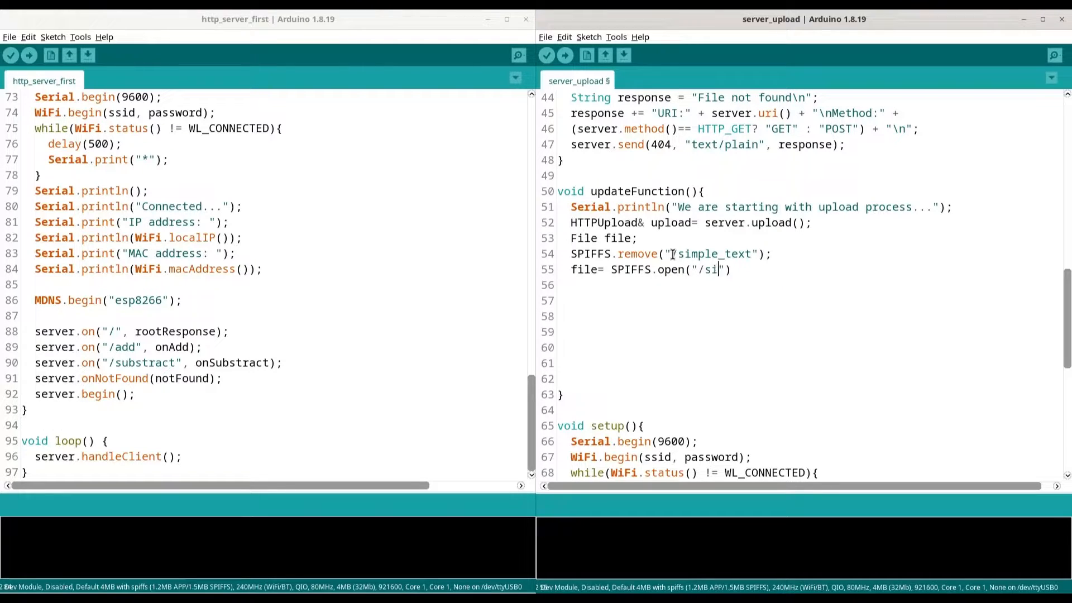
type("mple_text\",\"w")
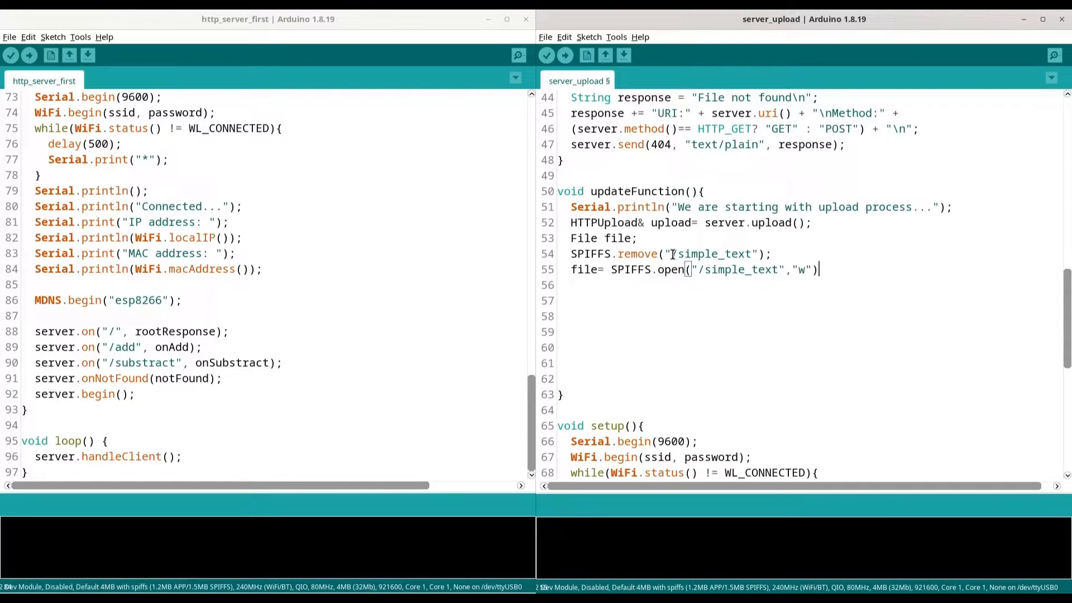
Step: Add file.write(upload.buf, upload.currentSize); and select the file-handling lines to review
type("file")
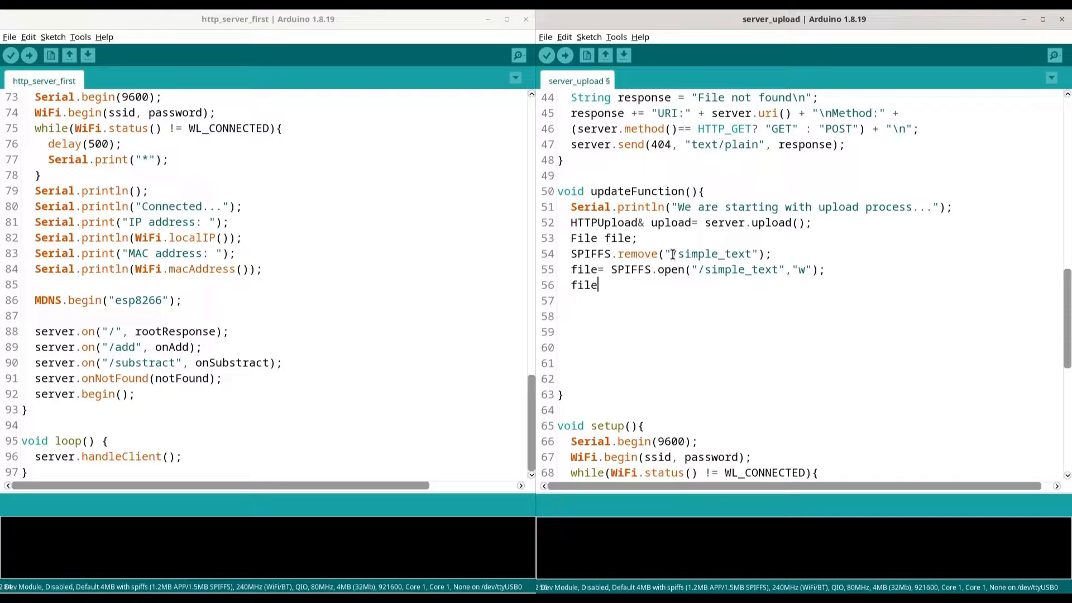
type(".write")
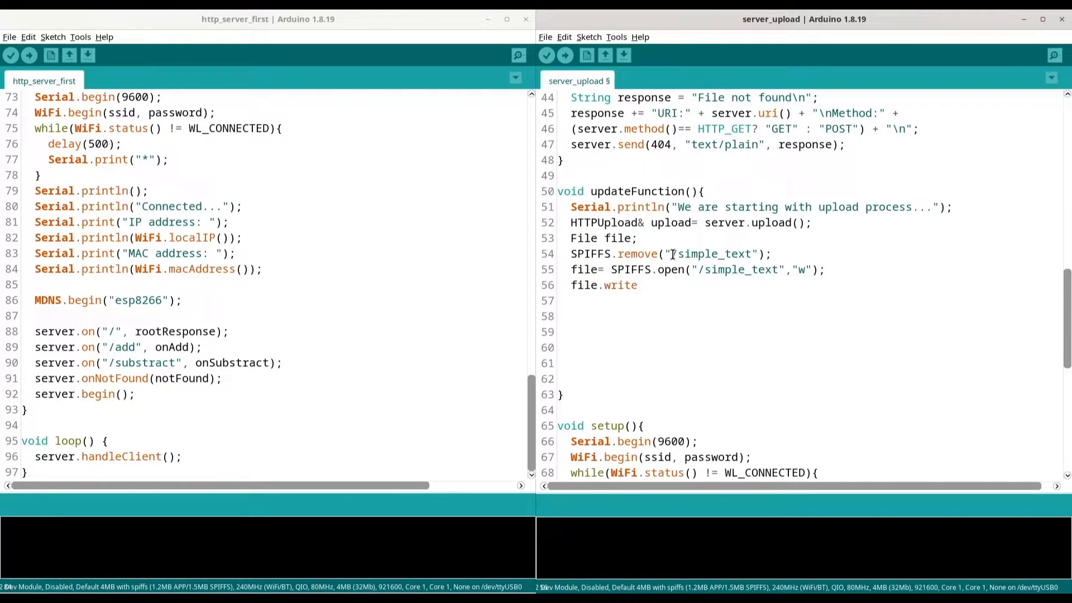
type("(u")
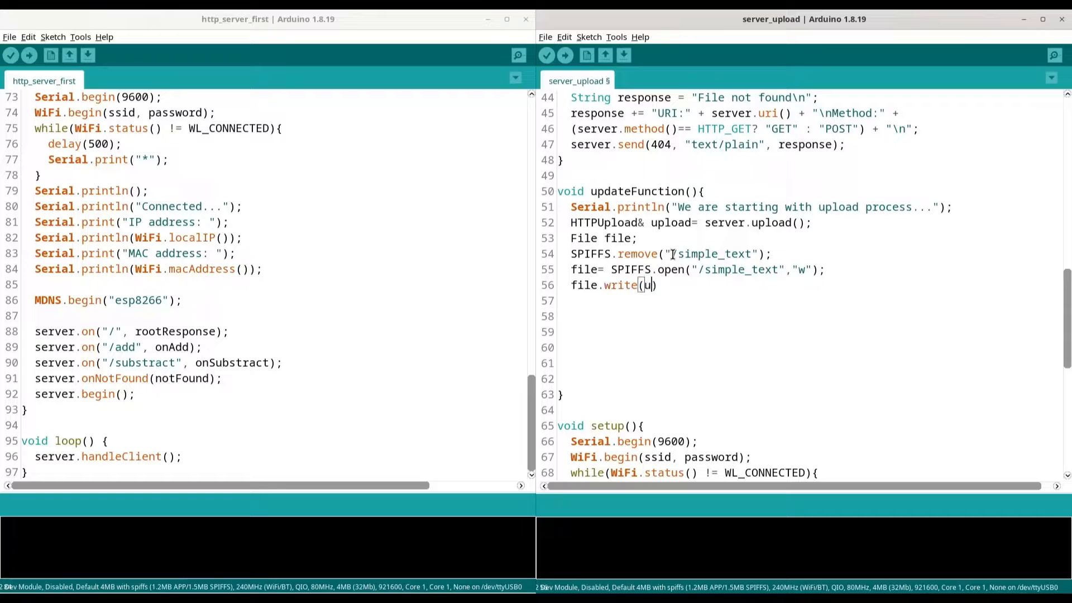
type("pload.bu")
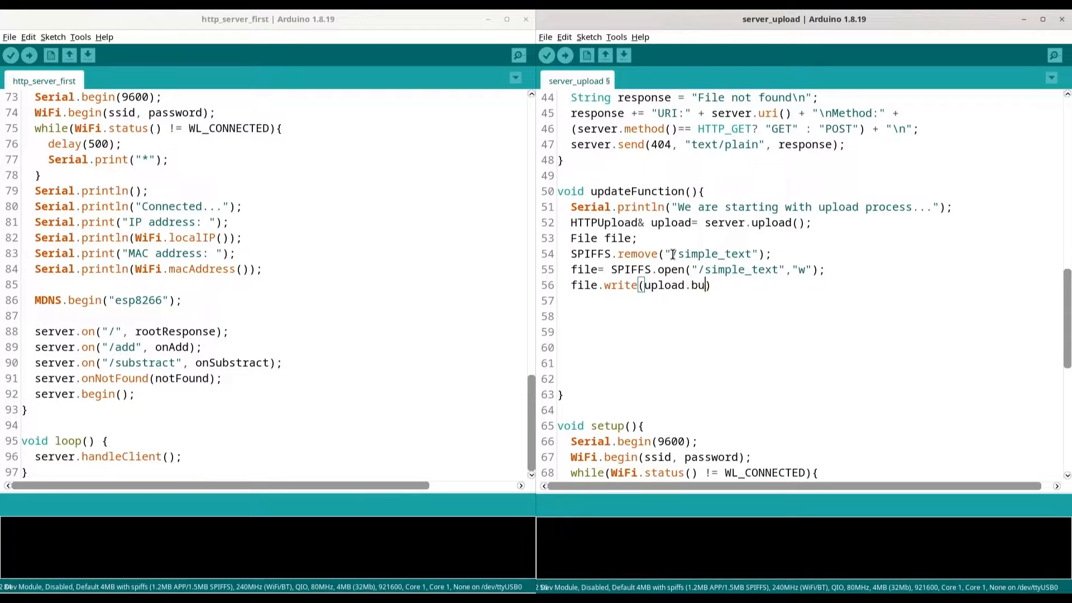
type("f,")
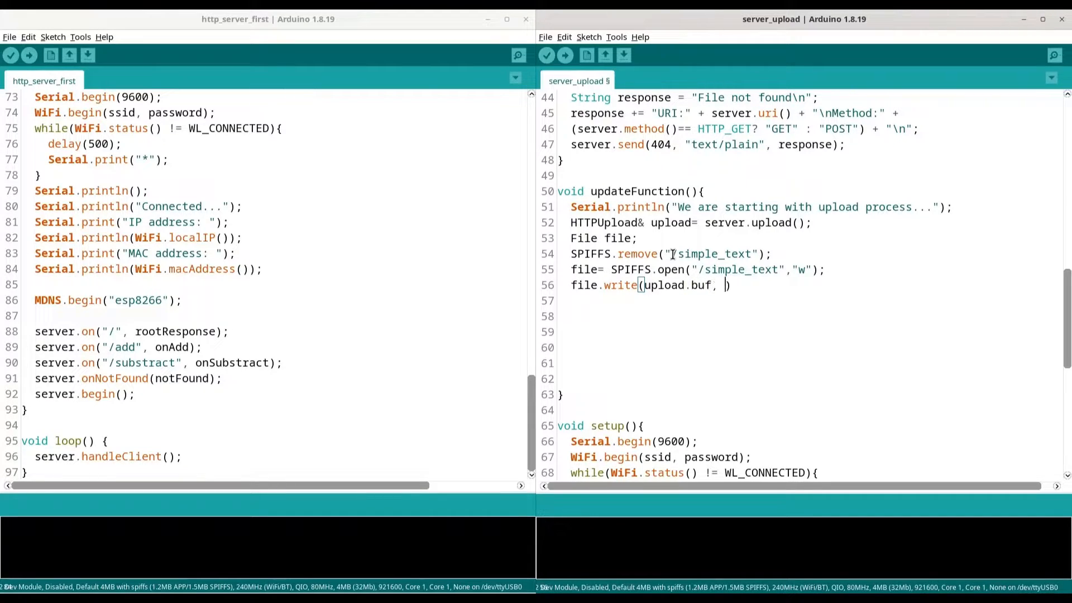
type("upload.current")
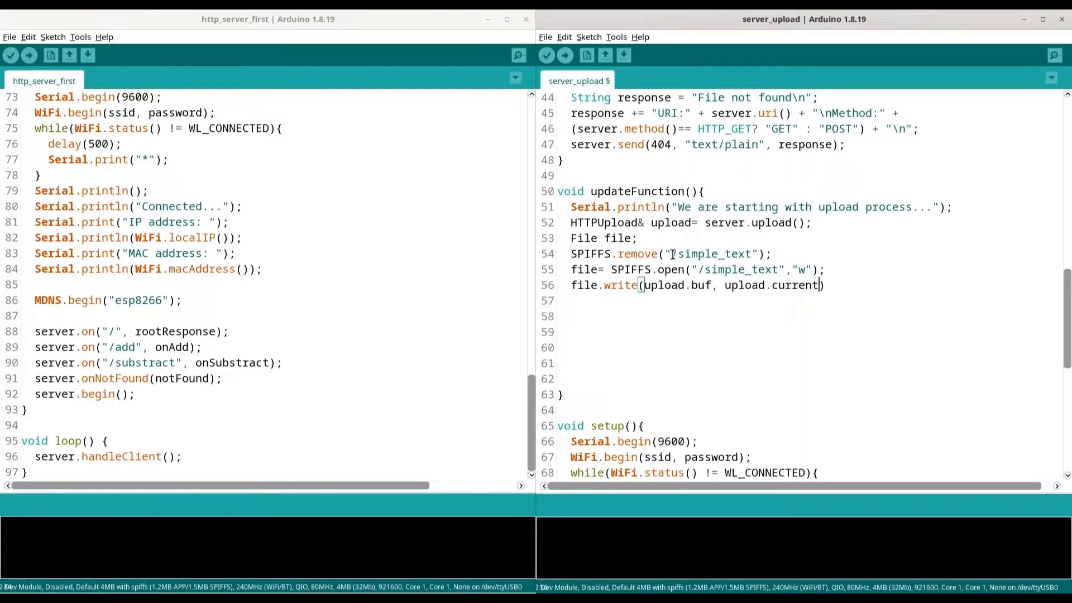
type("Size")
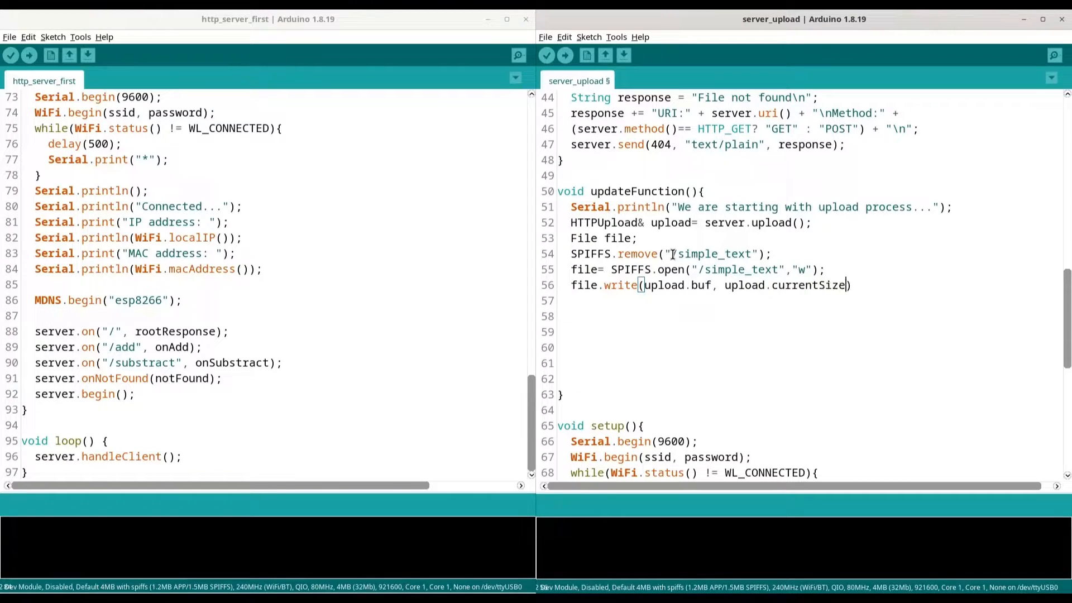
type(";")
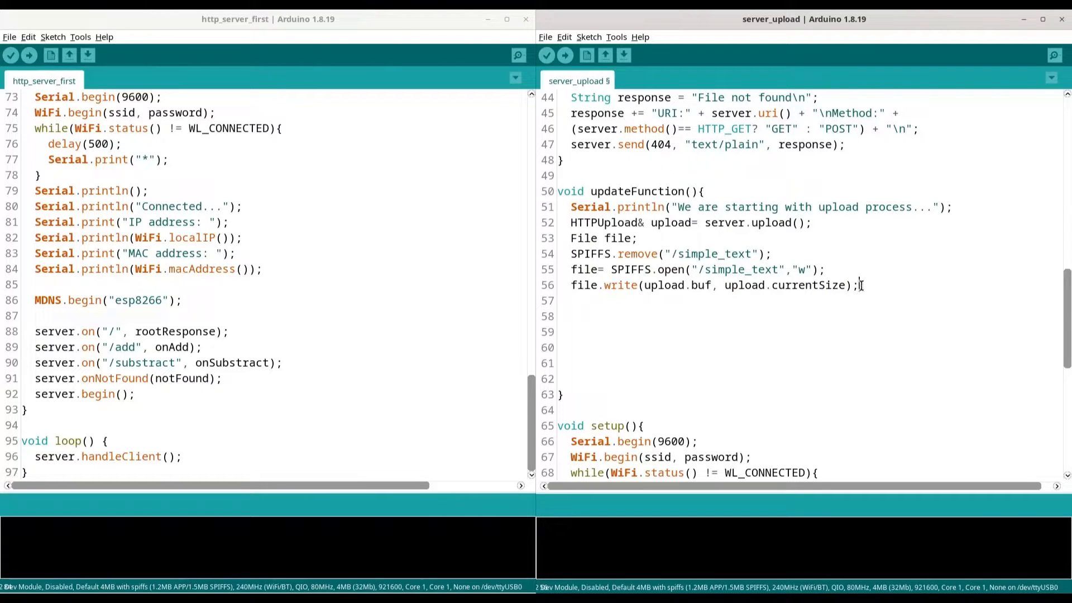
left_click_drag(571, 237, 863, 285)
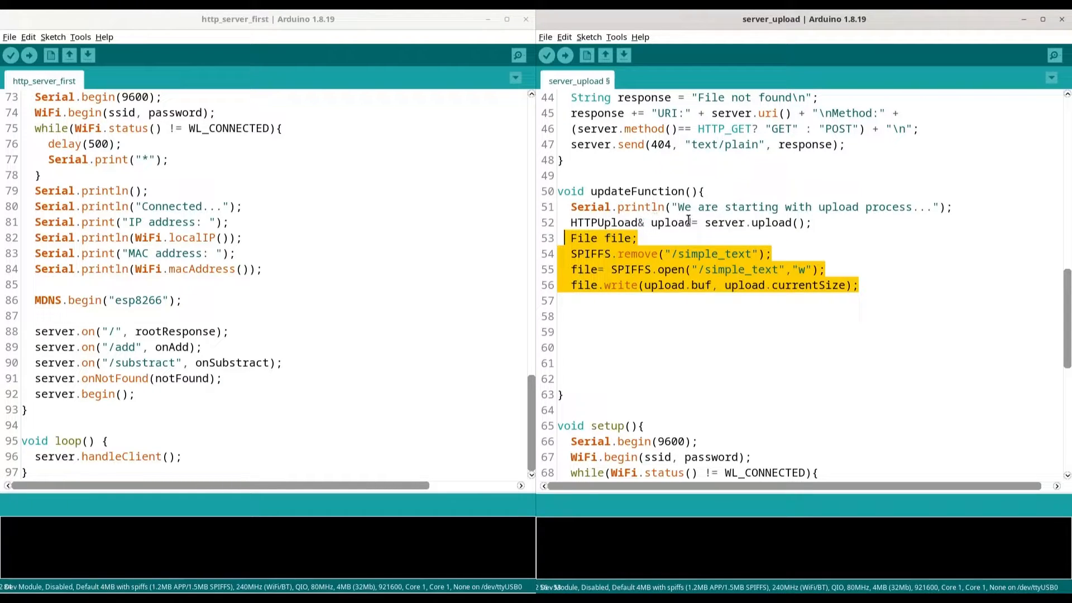
mouse_move(621, 234)
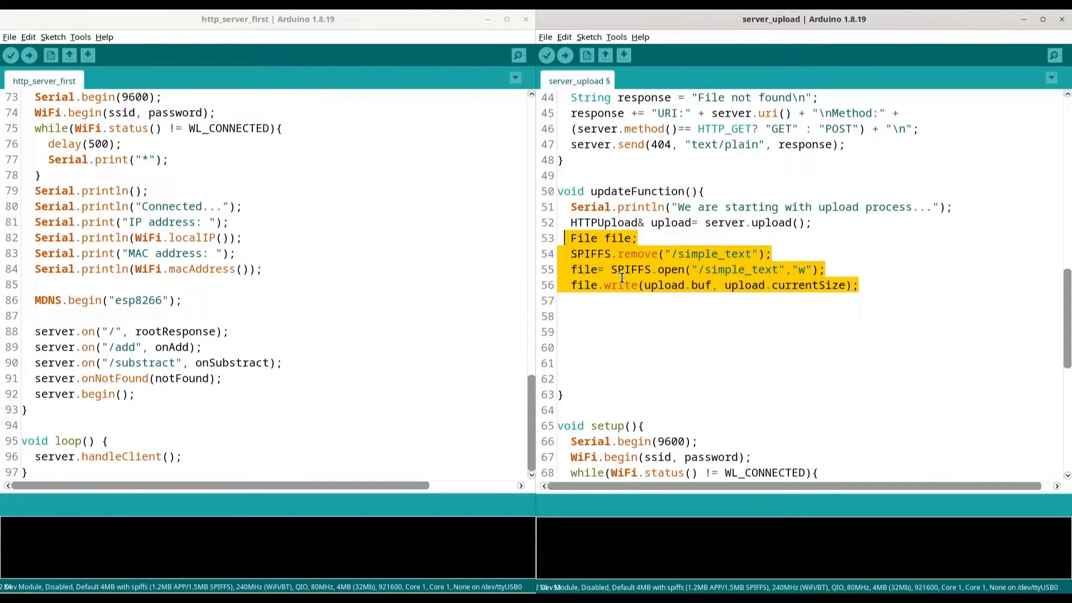
Step: Add a while(upload.status==UPLOAD_FILE_WRITE) loop after the file write call
left_click(730, 326)
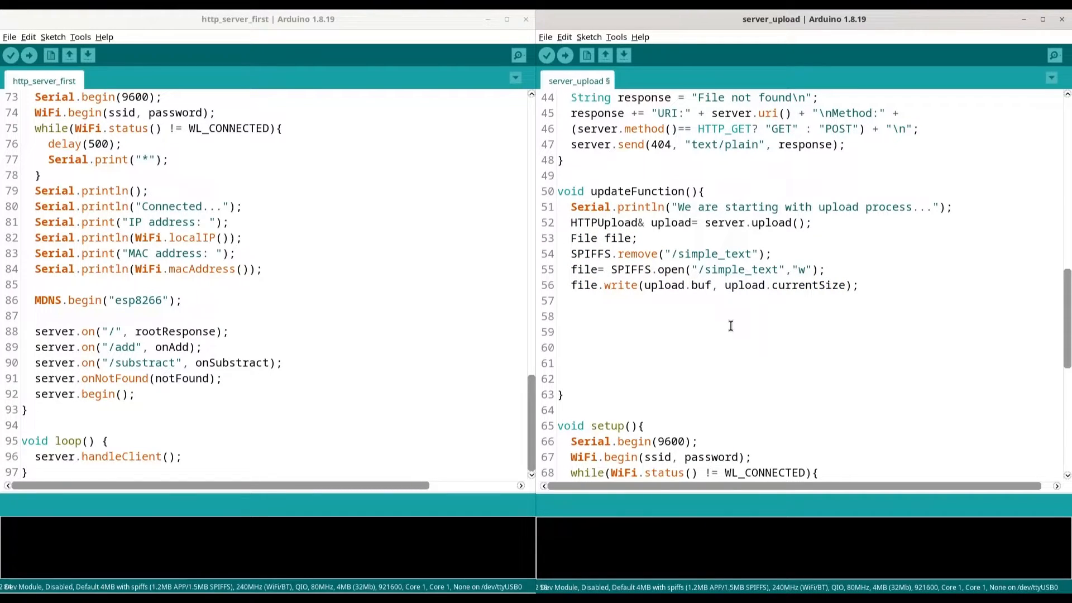
type("whu")
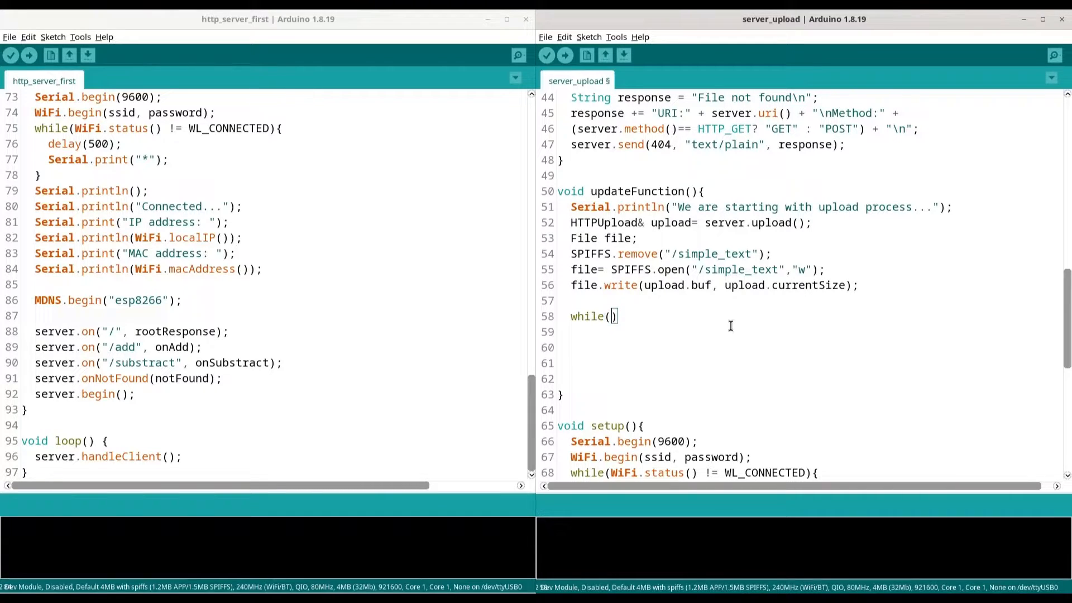
type("upload")
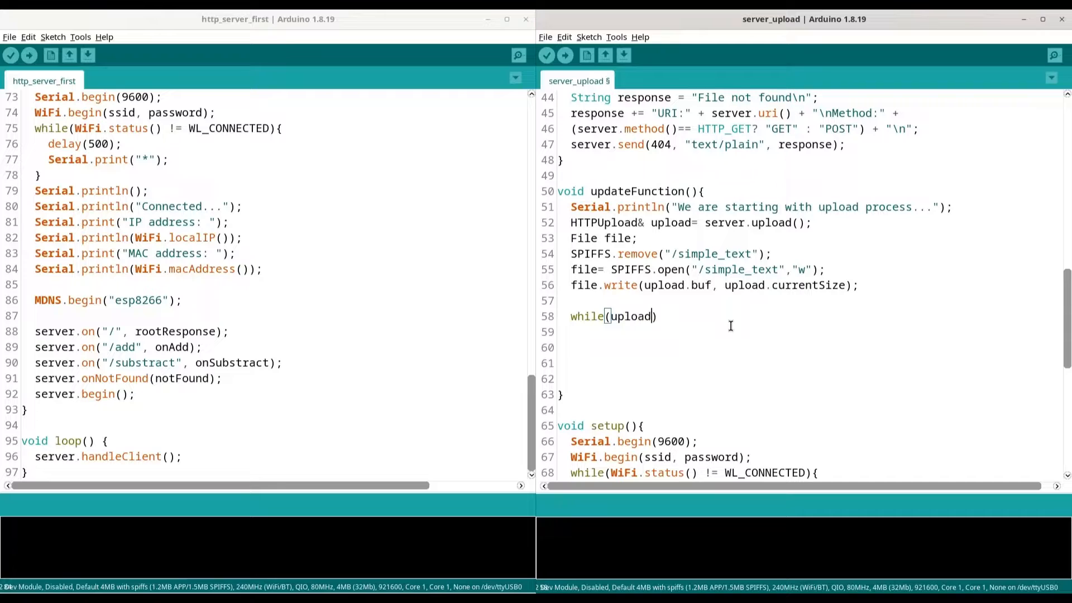
type(".status")
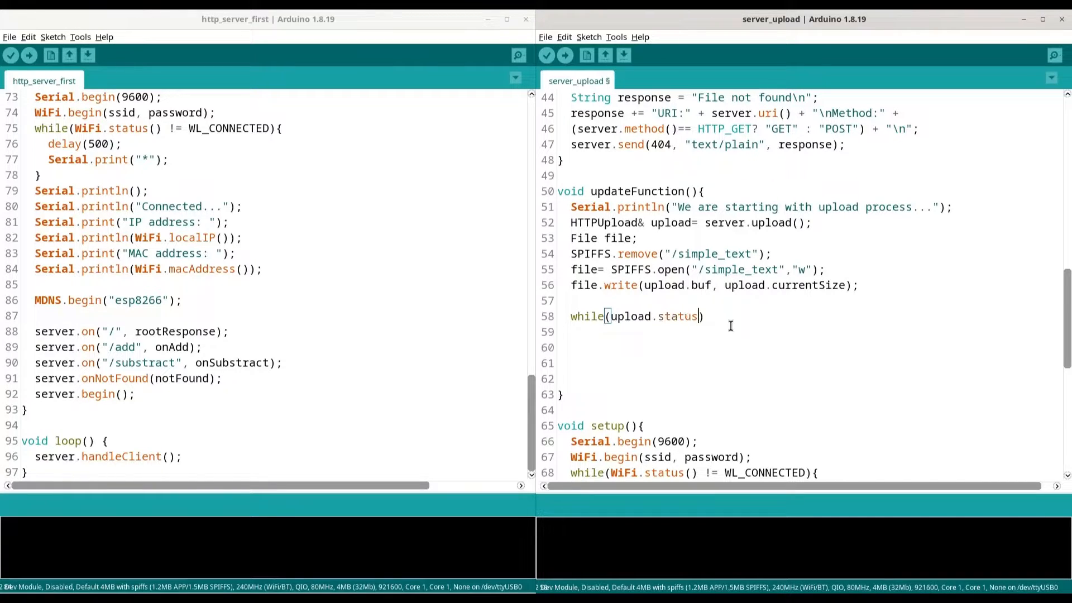
type("==U")
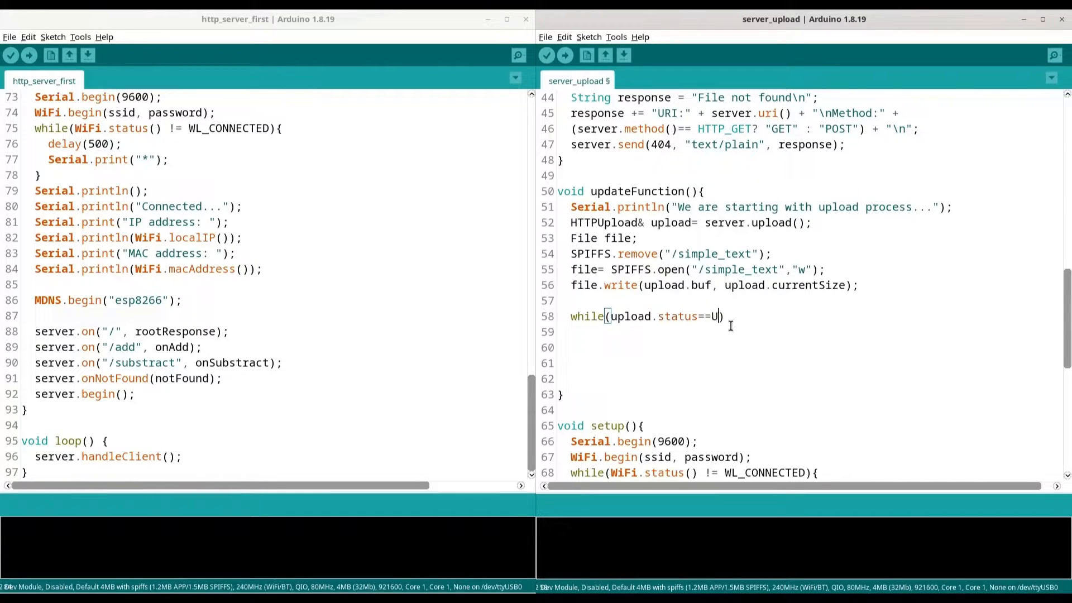
type("PLOAD")
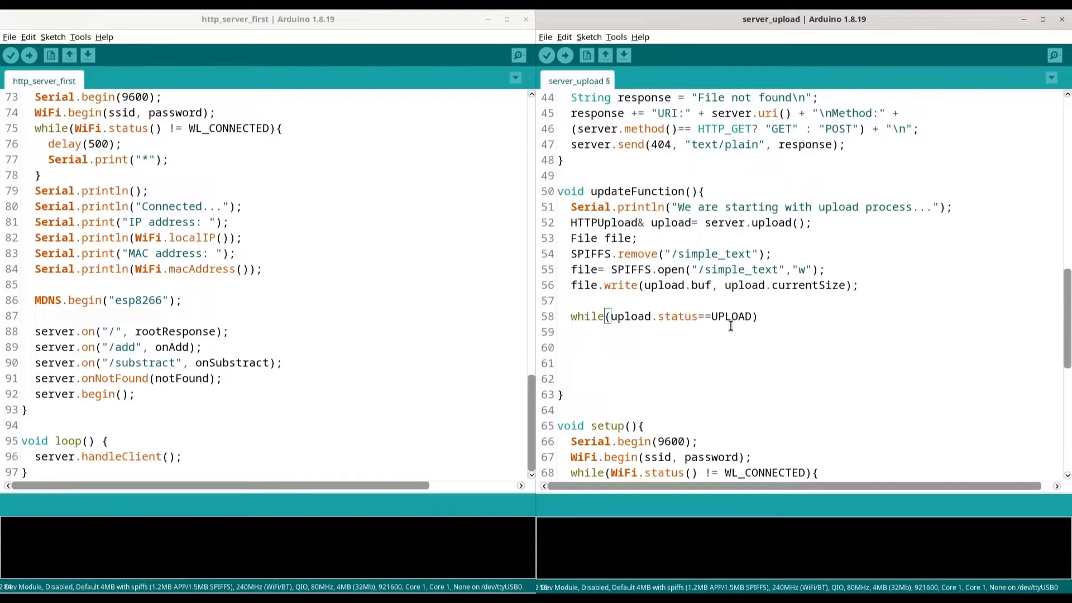
type("_FIL")
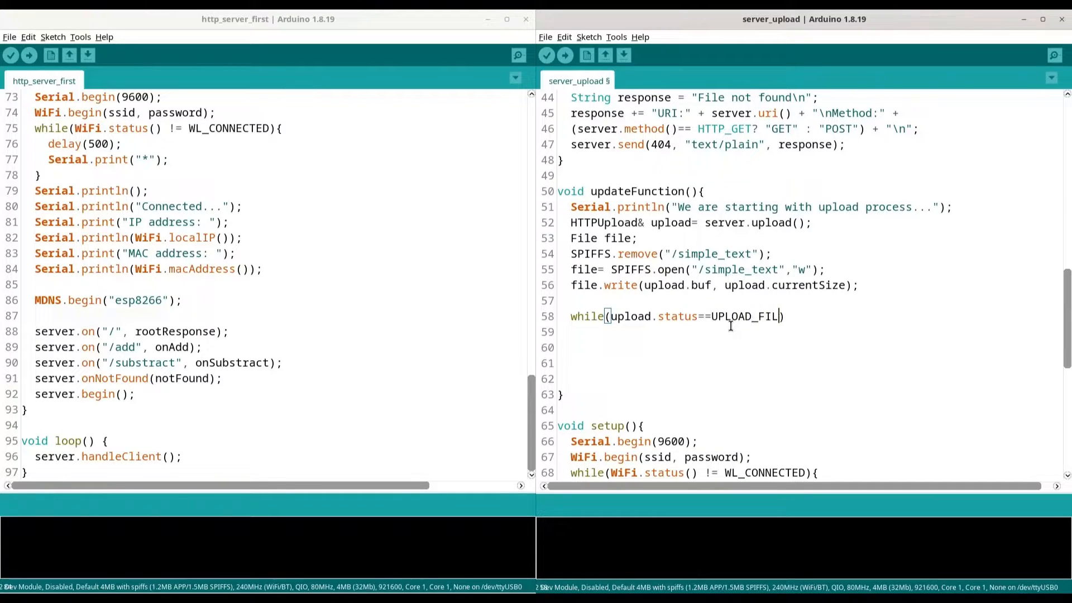
type("E_)")
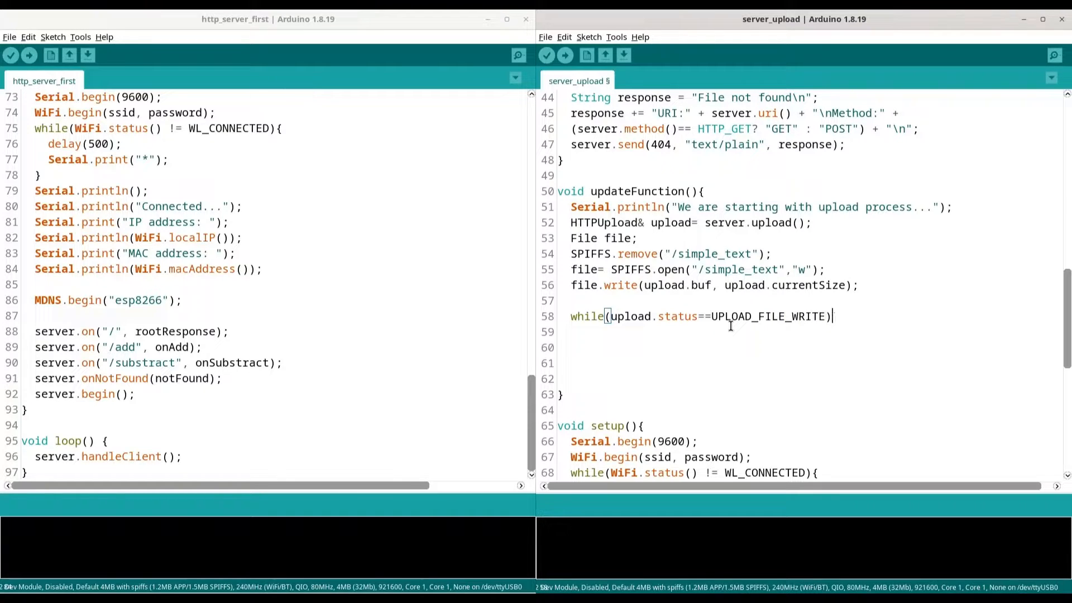
Step: Reuse file.write(upload.buf, upload.currentSize); as the loop body
triple_click(684, 284)
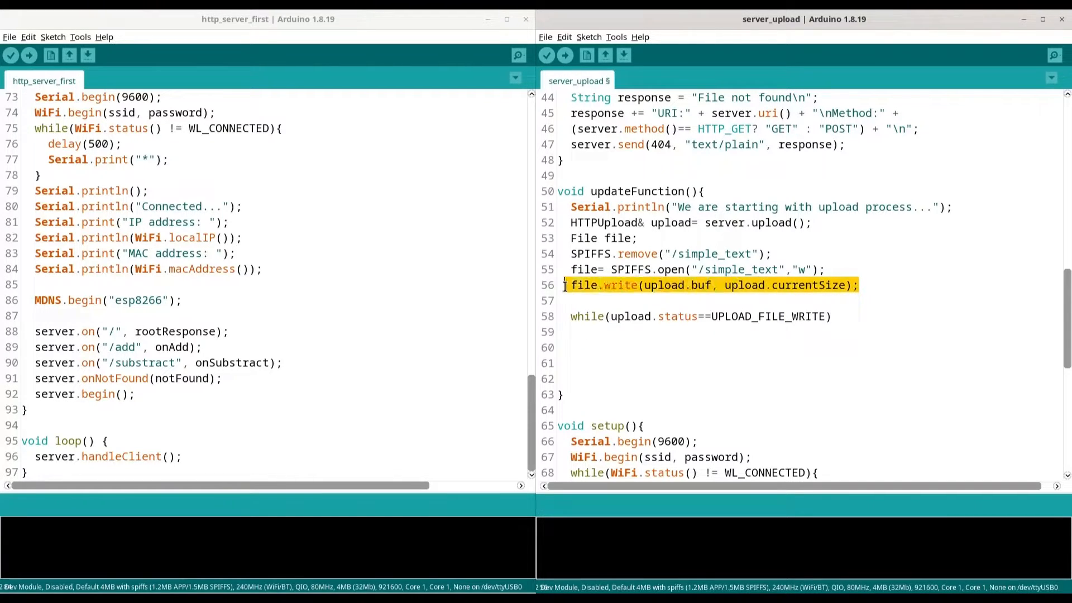
left_click(589, 332)
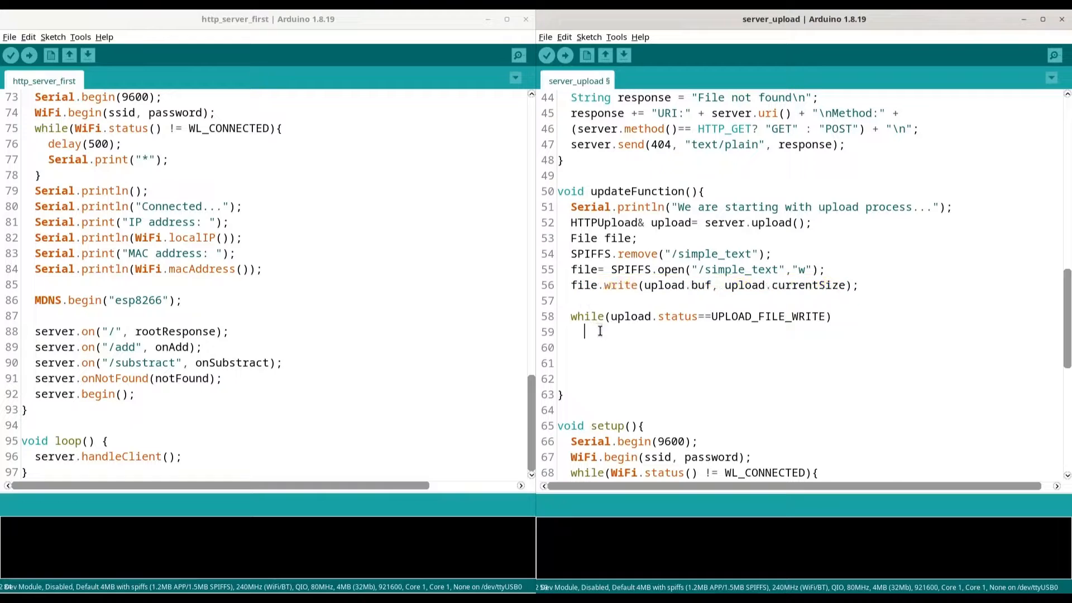
type("file.write(upload.buf, upload.currentSize);")
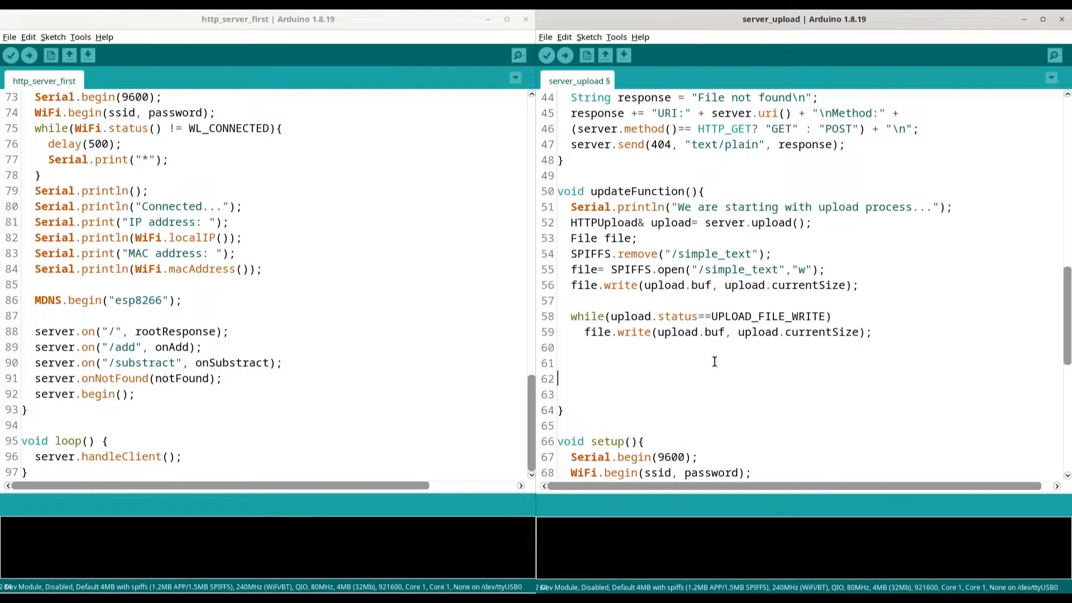
Step: Add an if(upload.status==UPLOAD_FILE_END) block to the handler
type("if()")
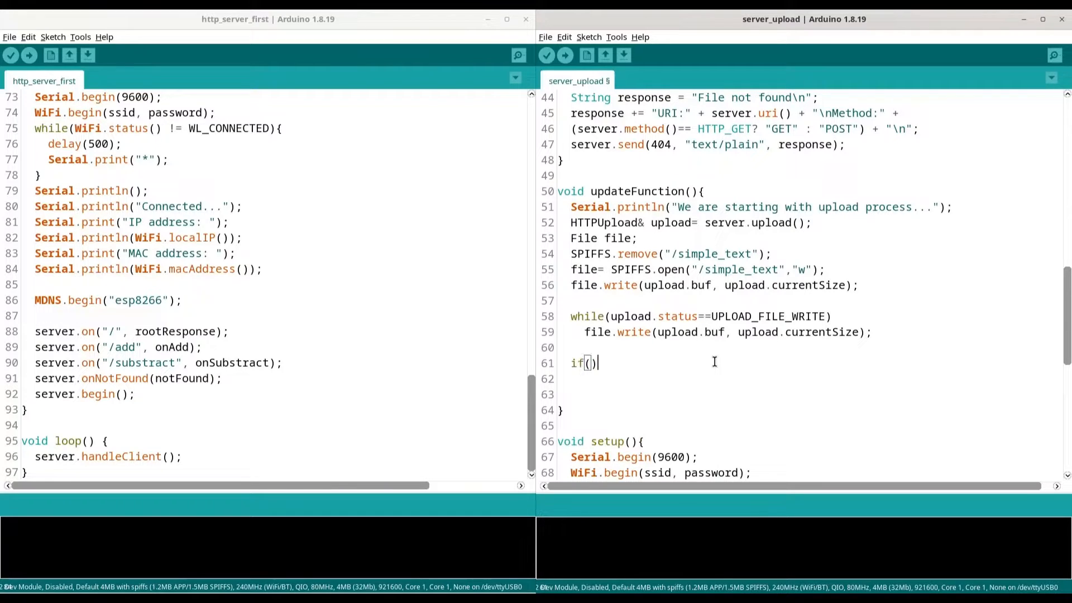
type("u")
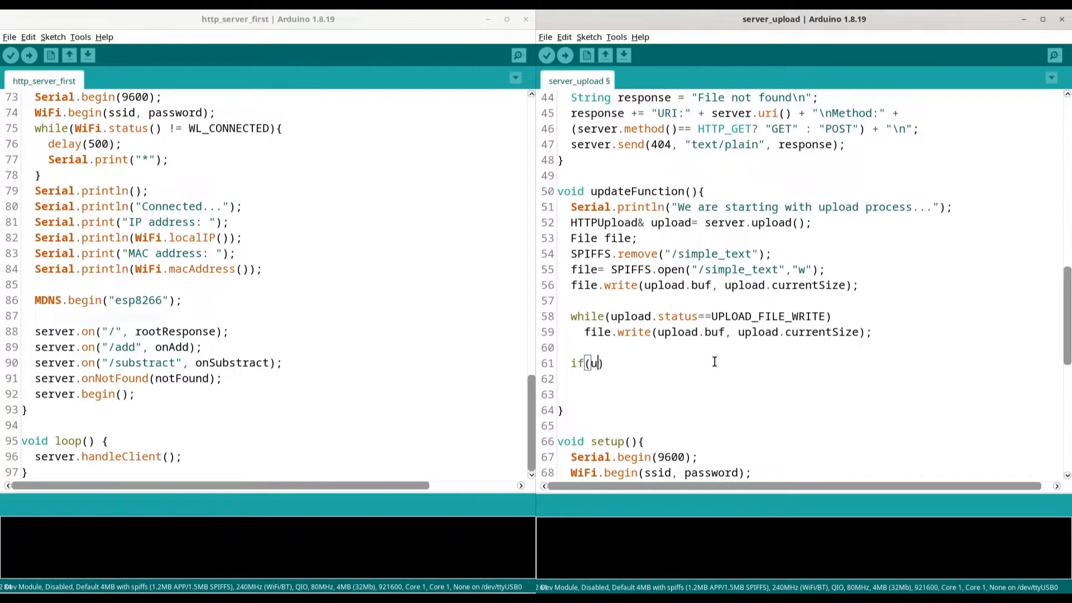
type("pload.statu")
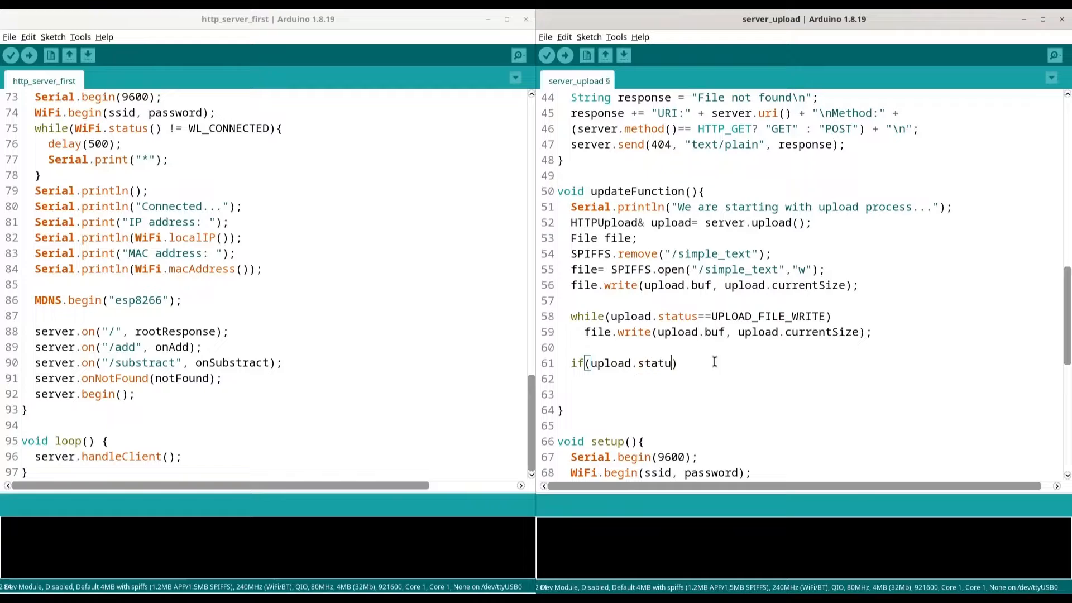
type("==)")
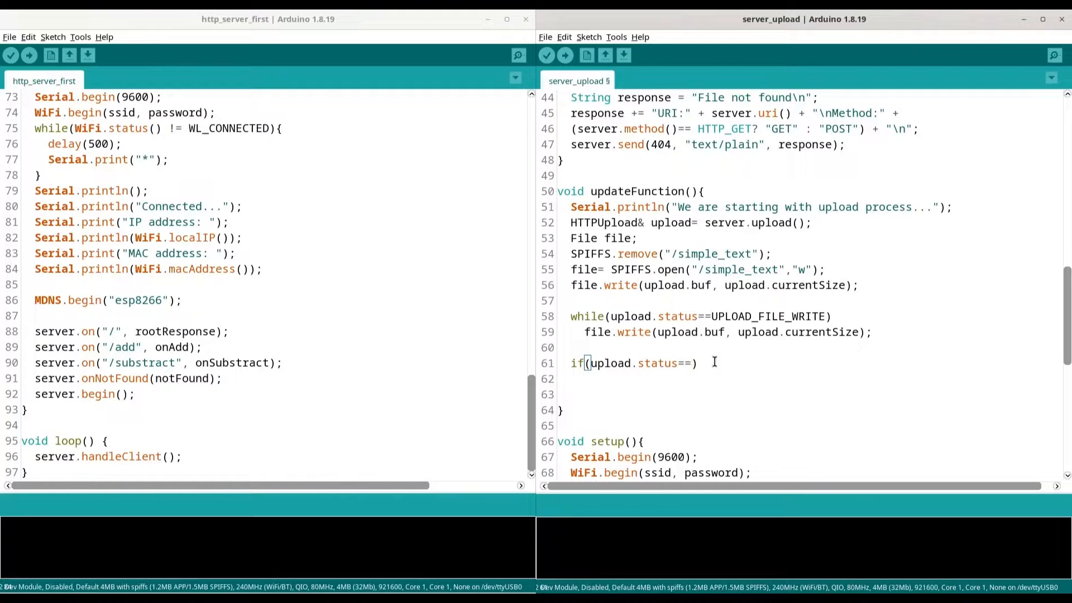
type("UP")
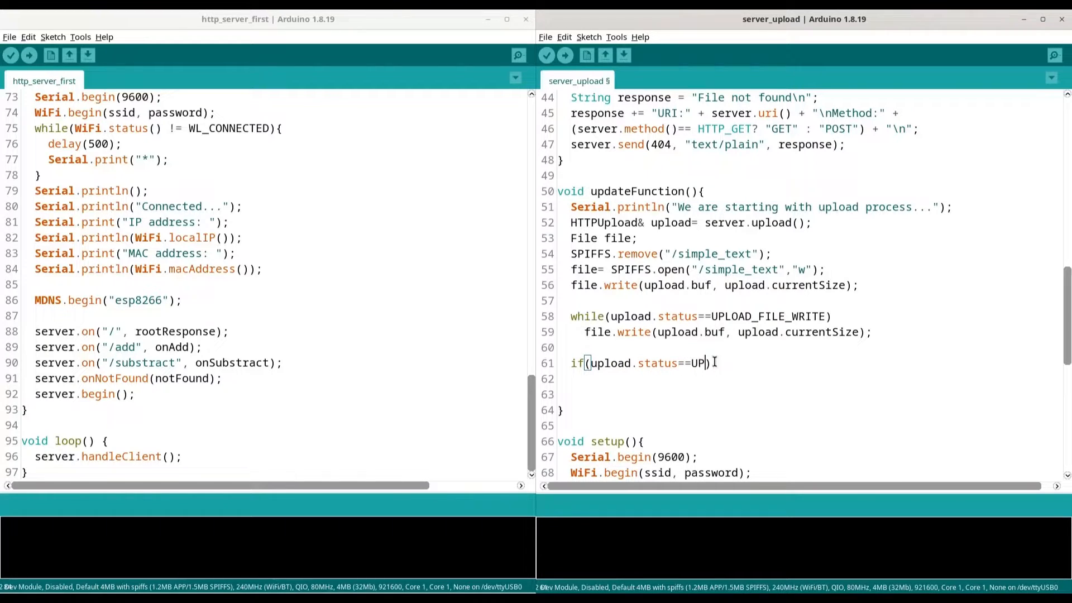
type("LOAD_F")
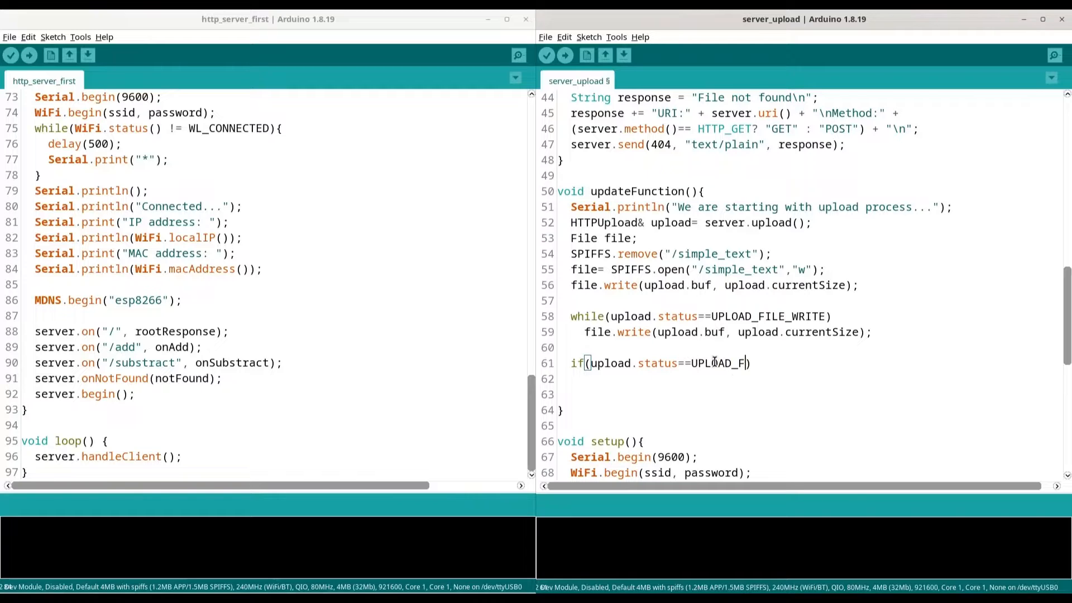
type("ILE_)")
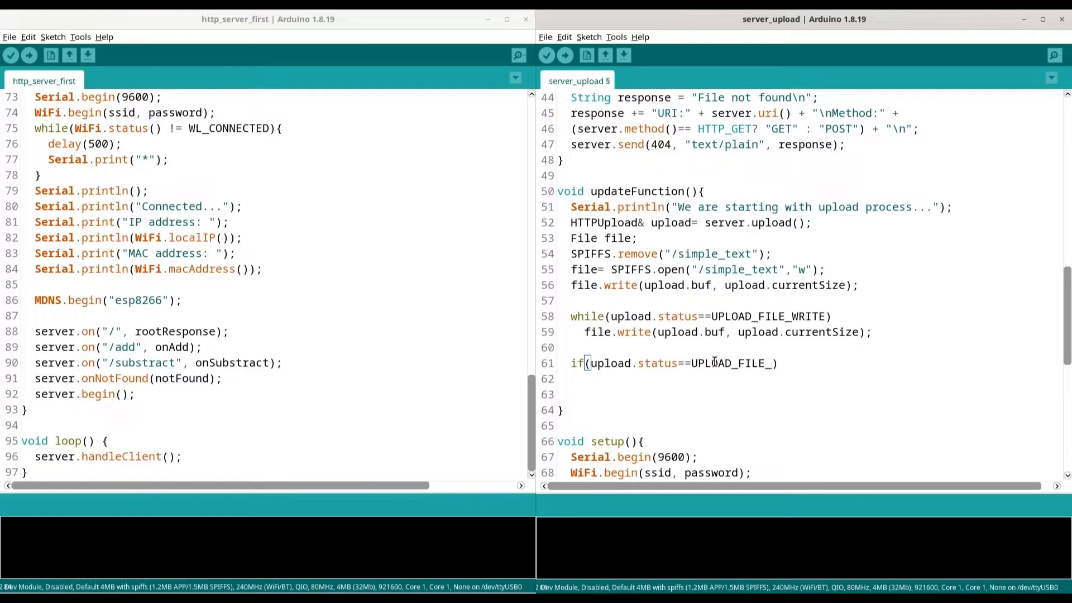
type("END")
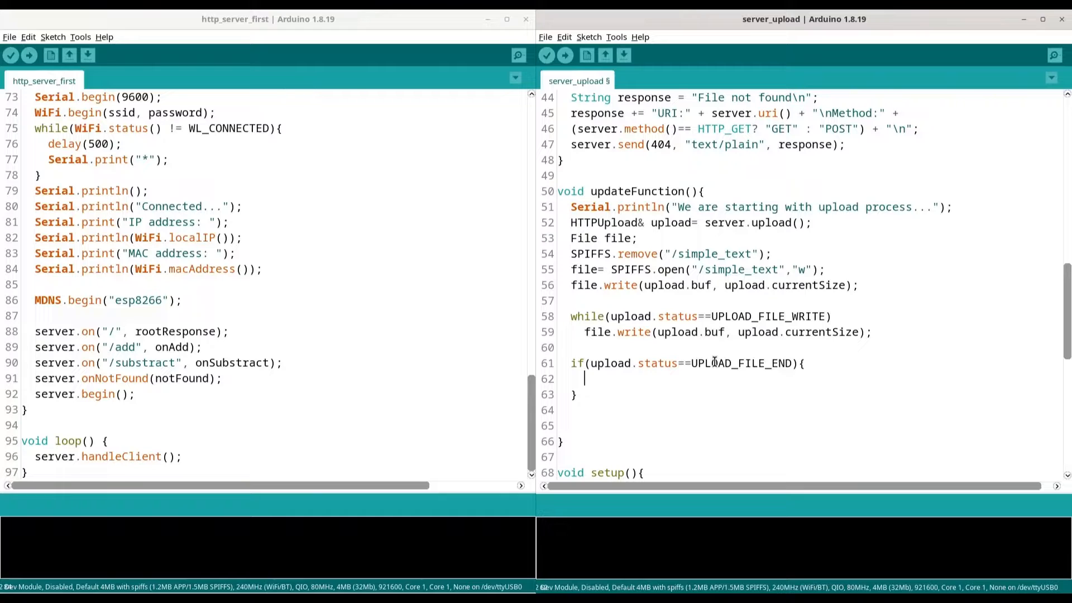
Step: Inside it, print "Received file size: " with file.size() to serial and call file.close()
type("Serial.print")
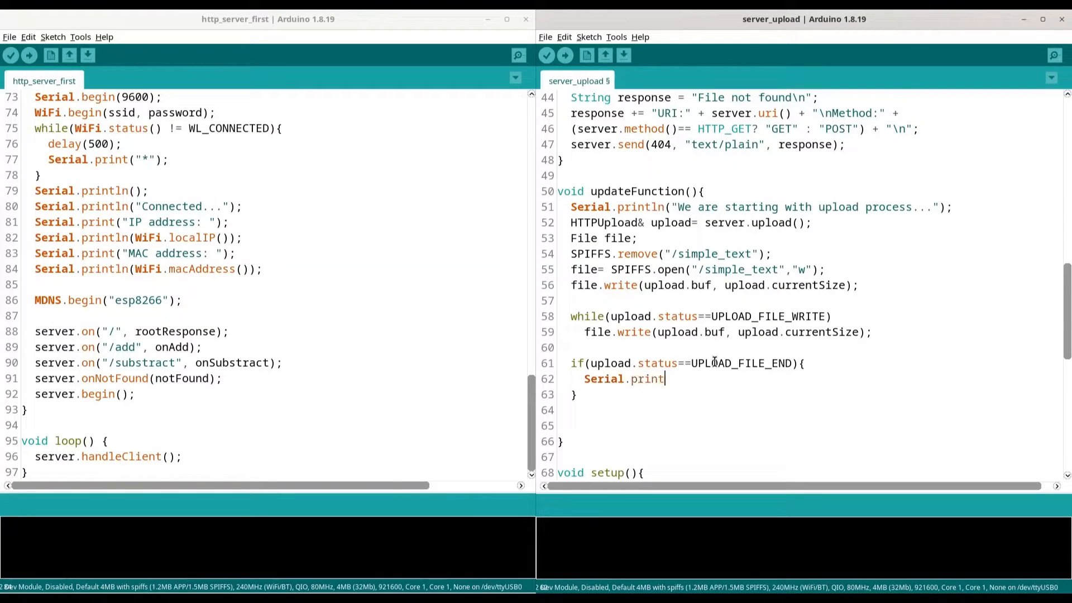
type("ln()")
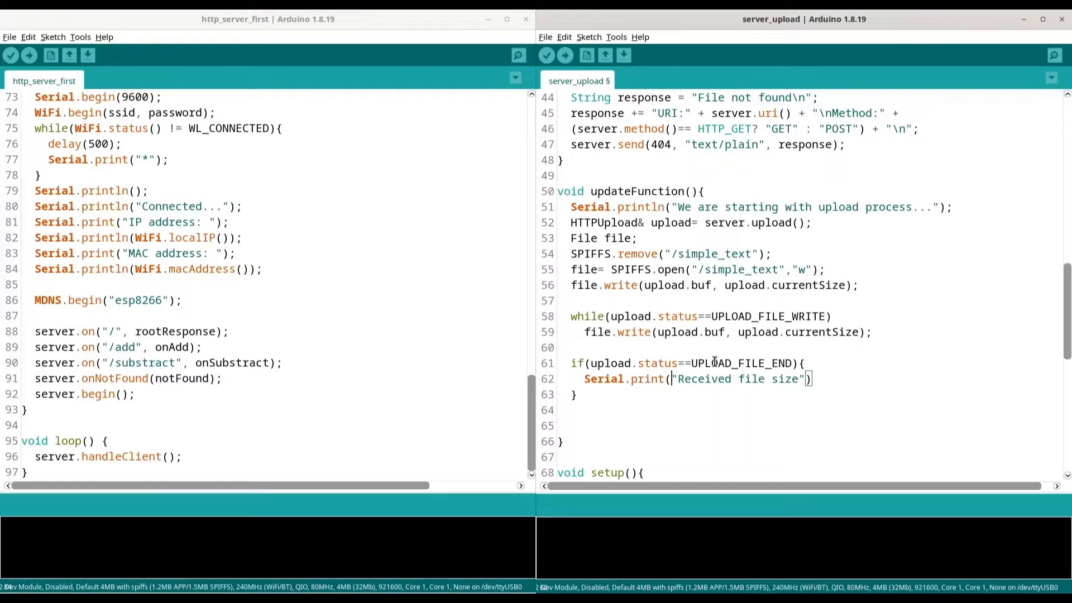
type(":")
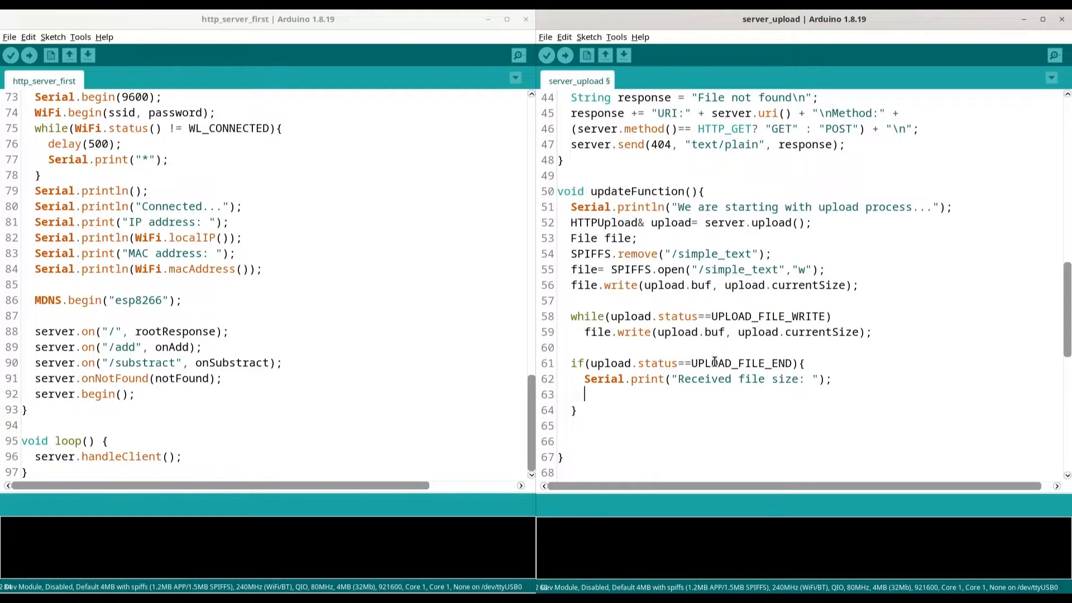
type("Serial.println")
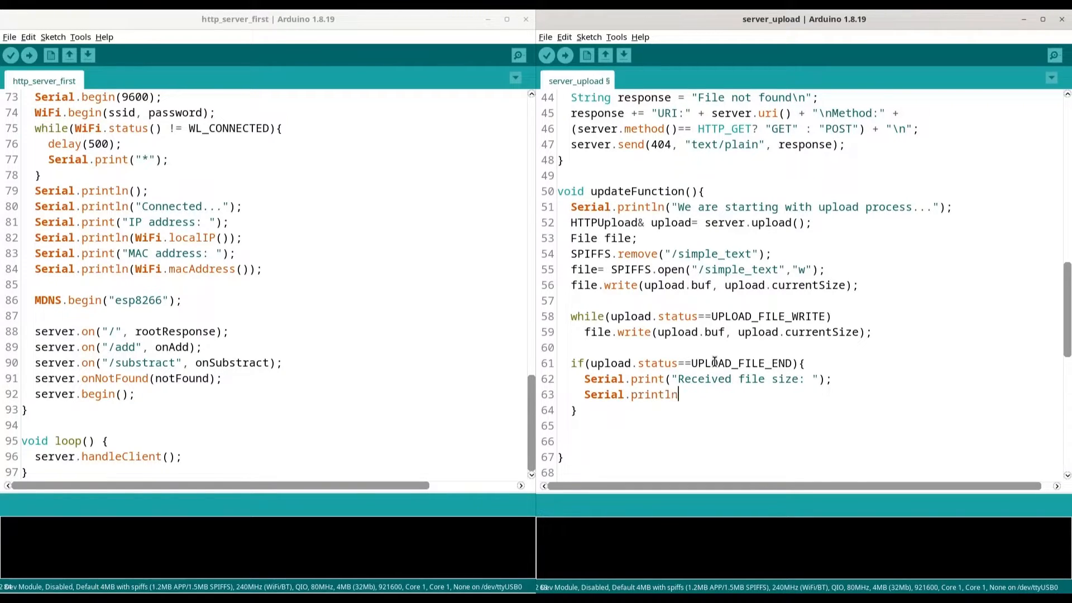
type("();")
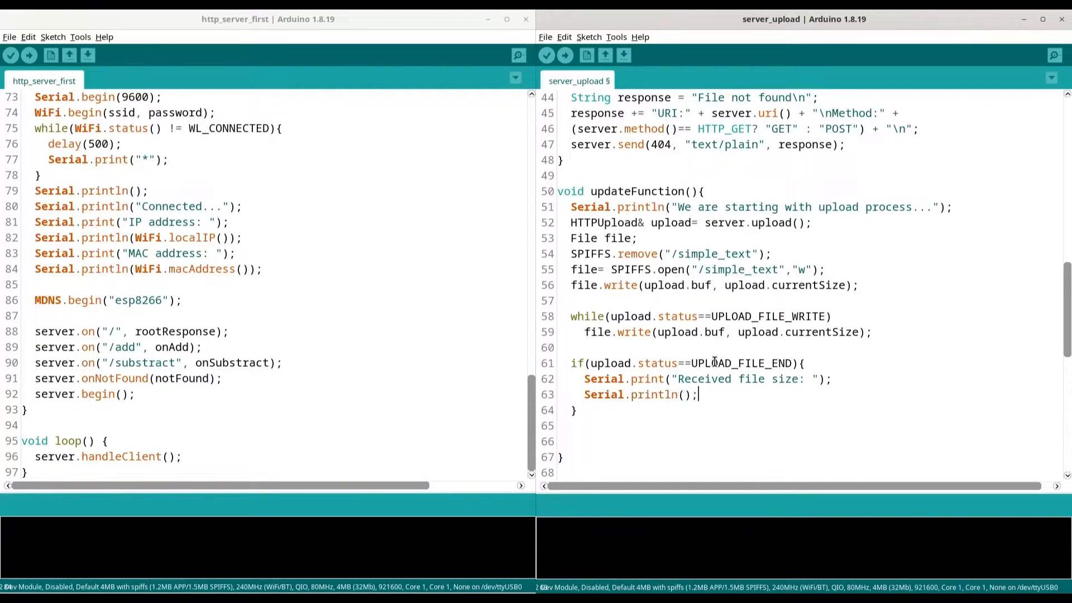
type("file.")
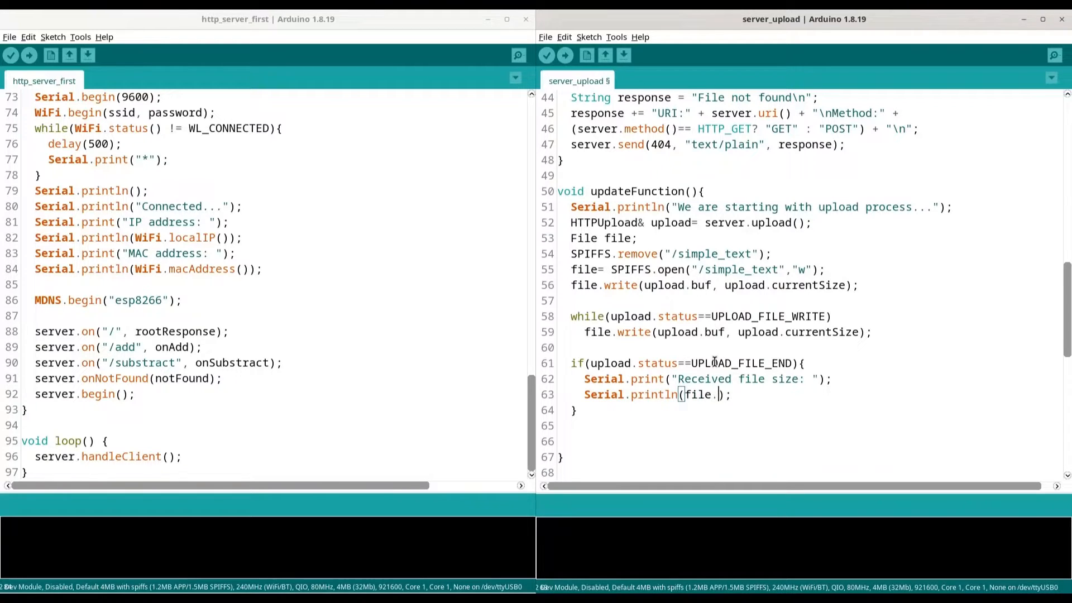
type("size")
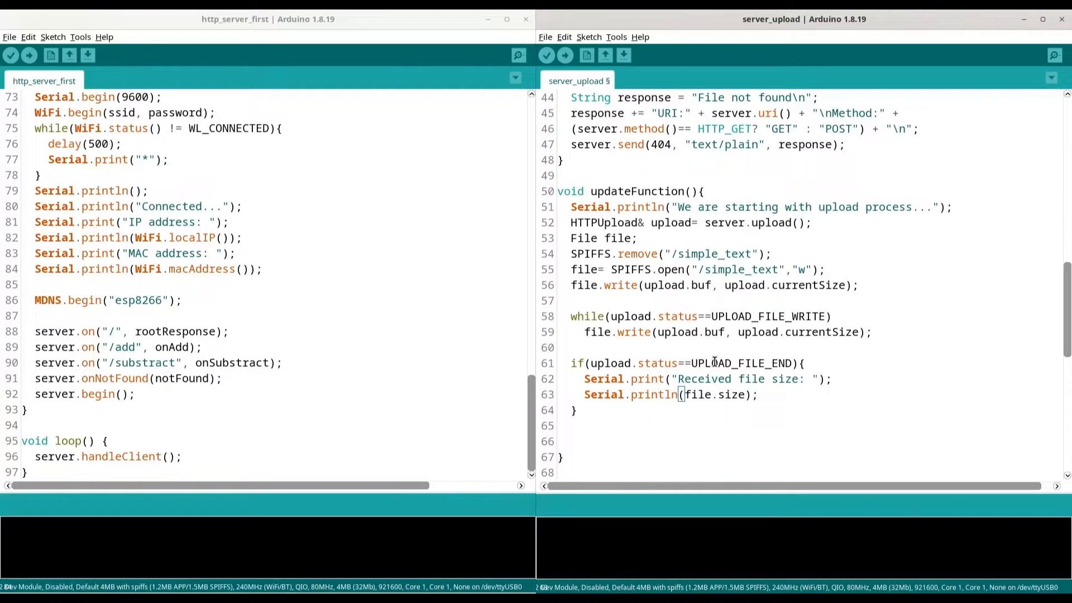
type("()")
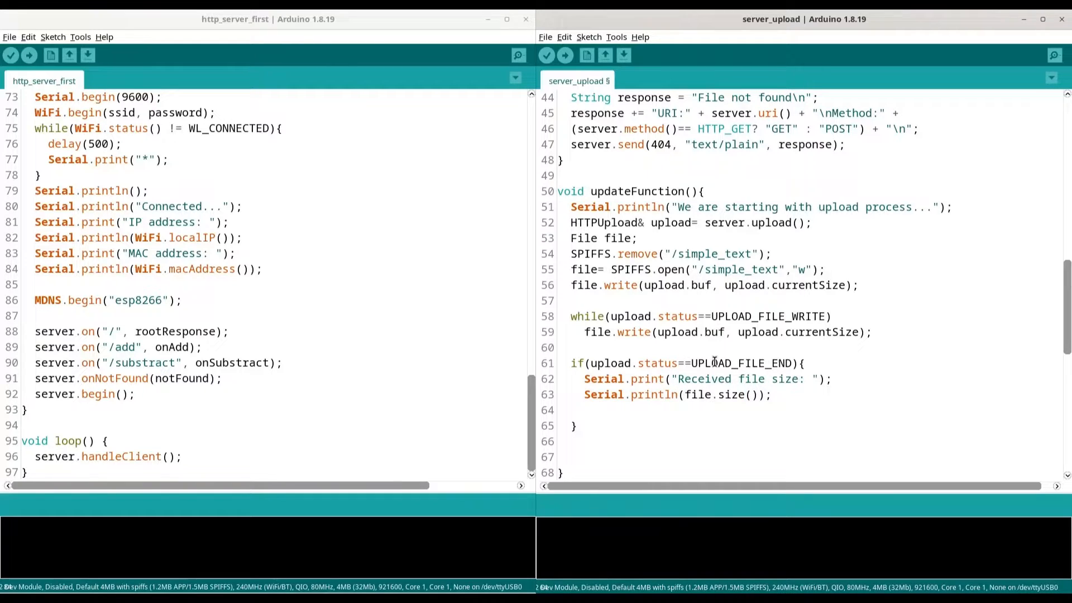
type("file.close")
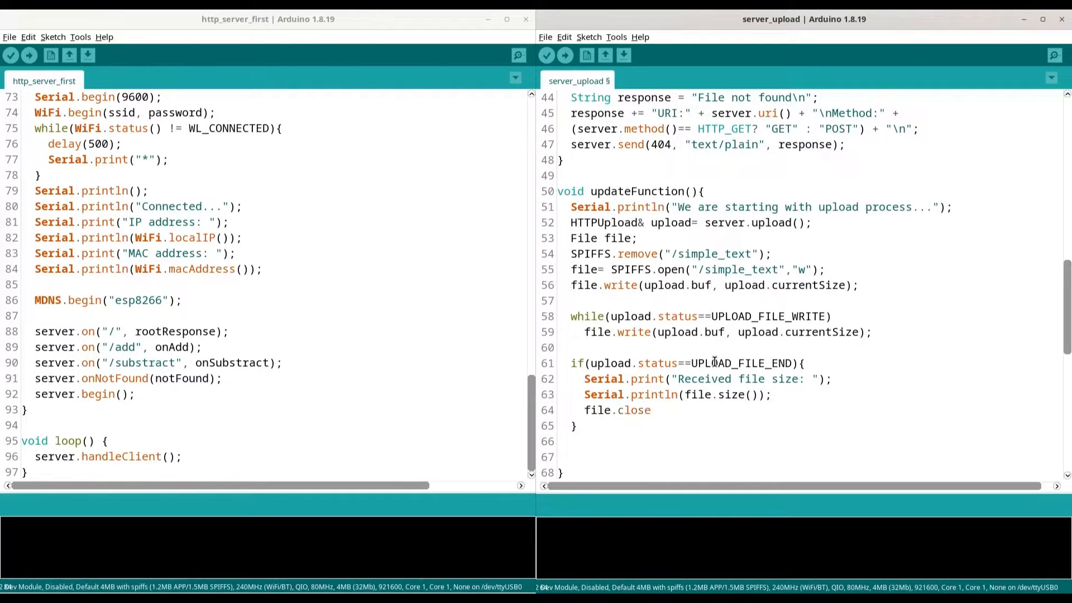
type("()")
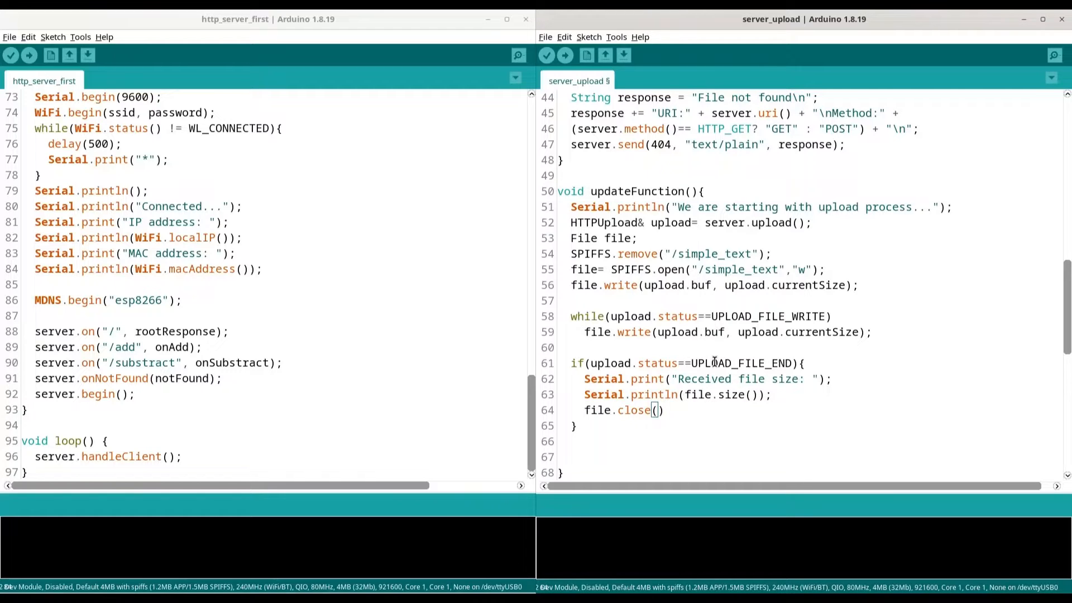
Step: Add an if(!SPIFFS.exists("/simple_text")) check after the upload
scroll("down", 3)
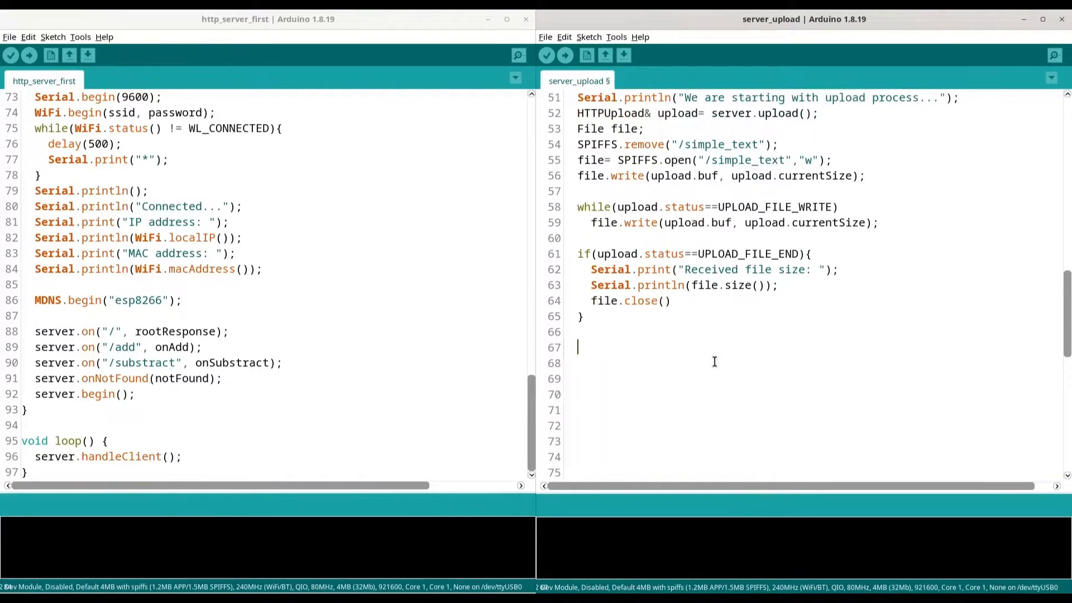
type("if(")
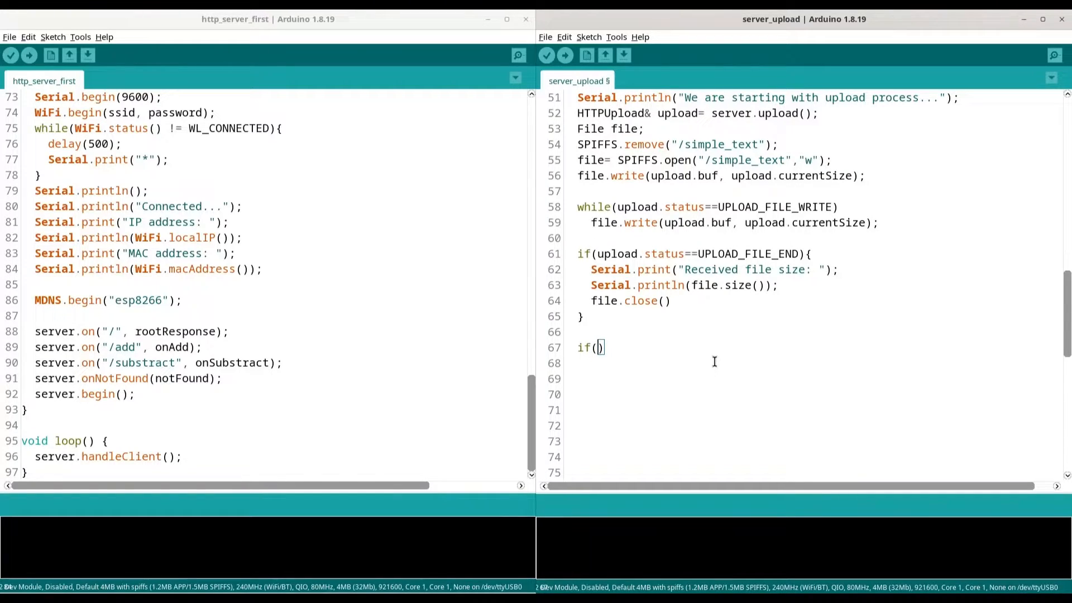
type("!SP")
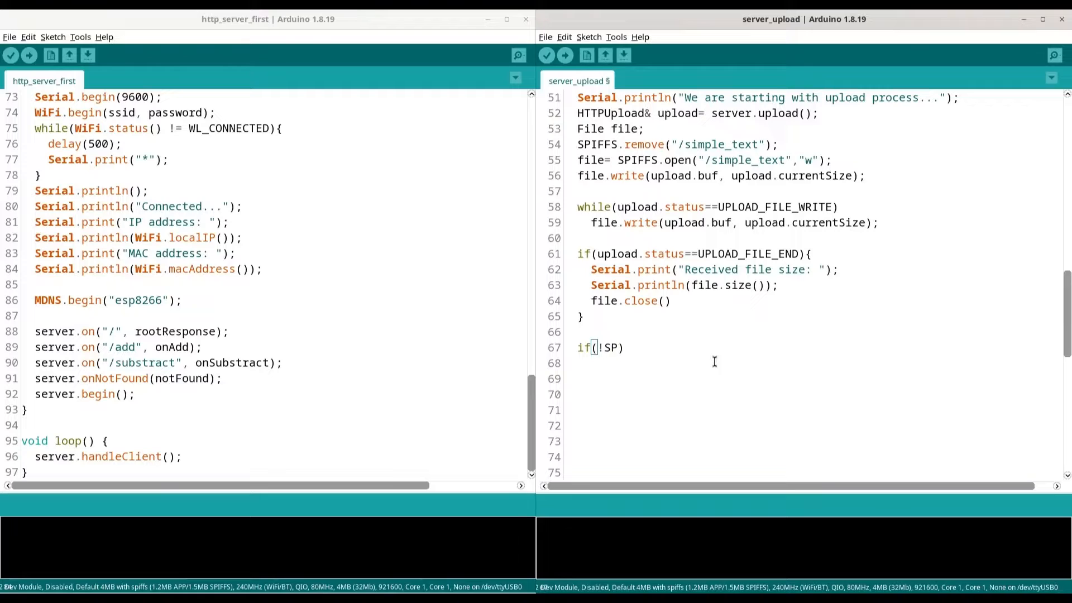
type("IFFS")
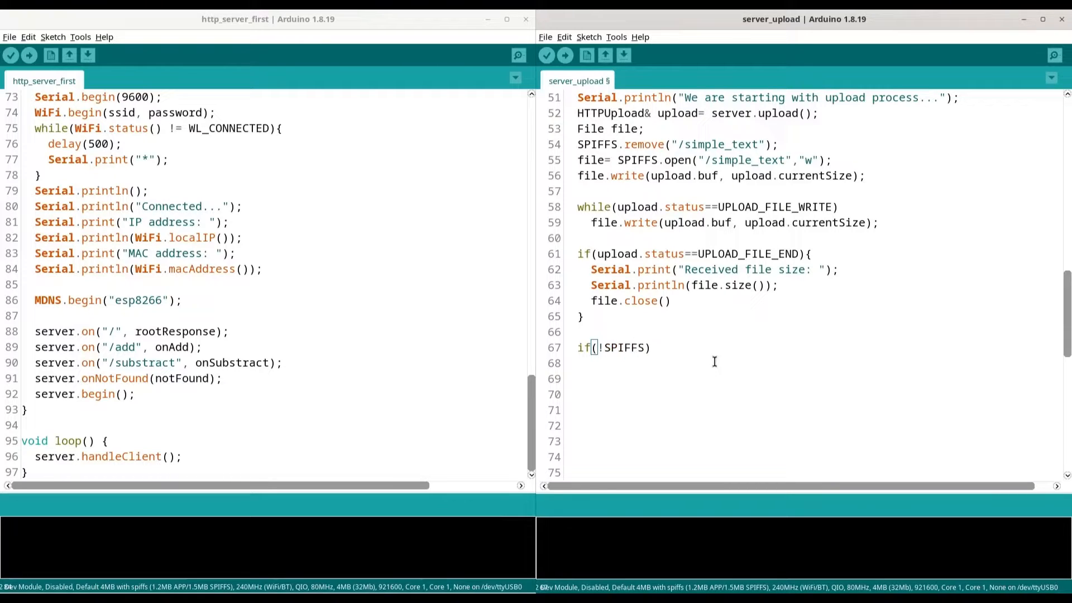
type(".ex")
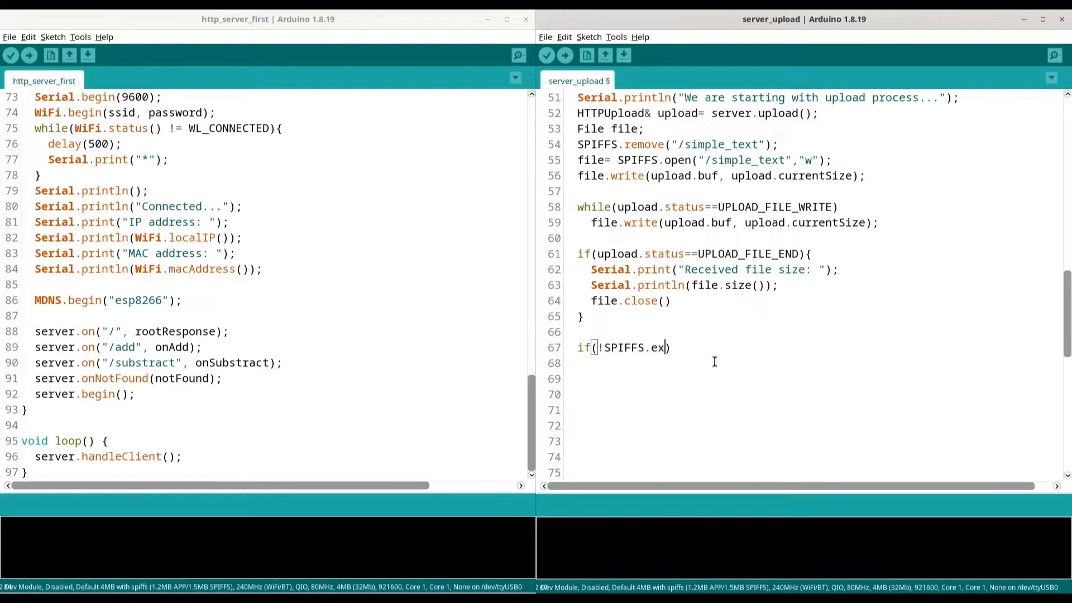
type("ists)")
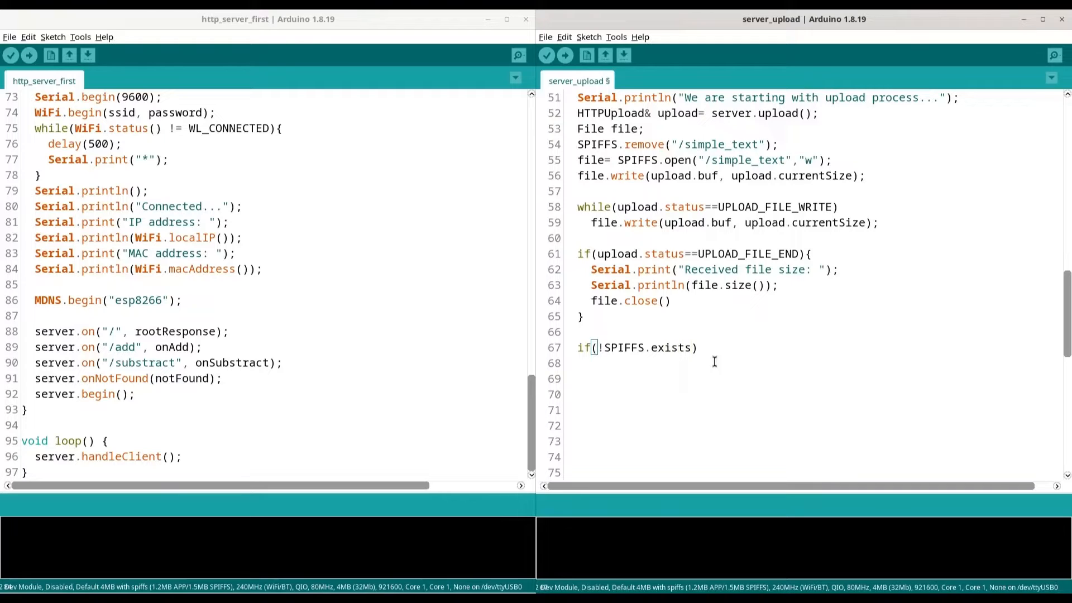
type("\"\")")
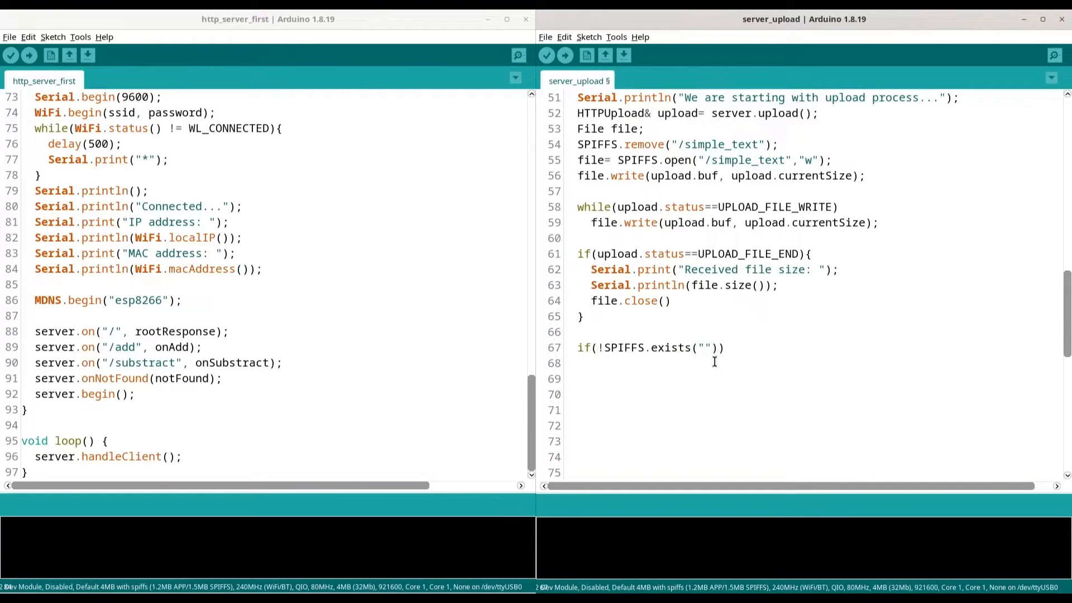
type("/si")
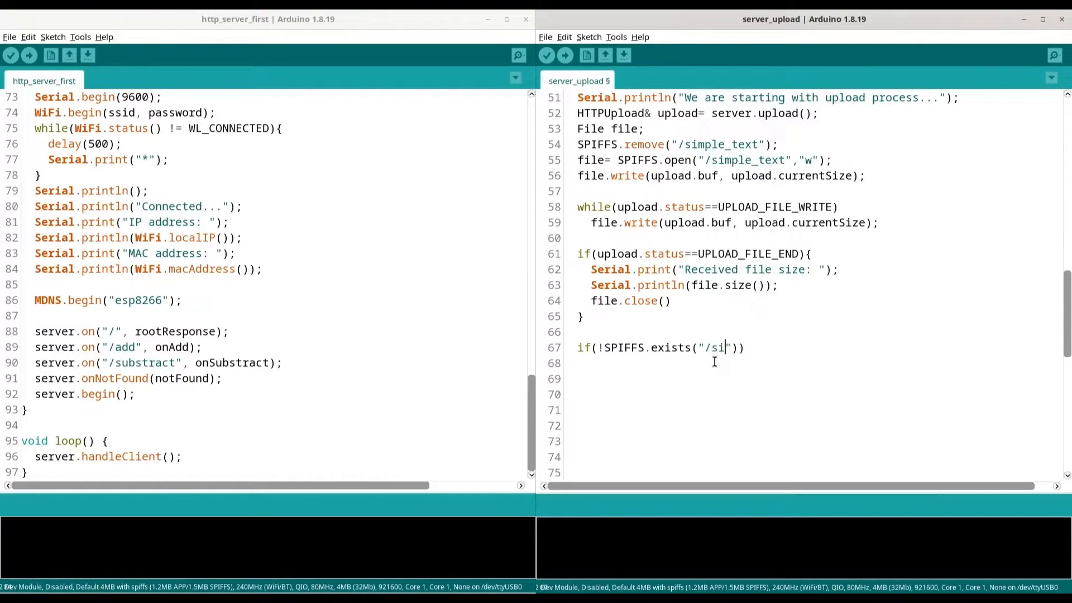
type("mple_te")
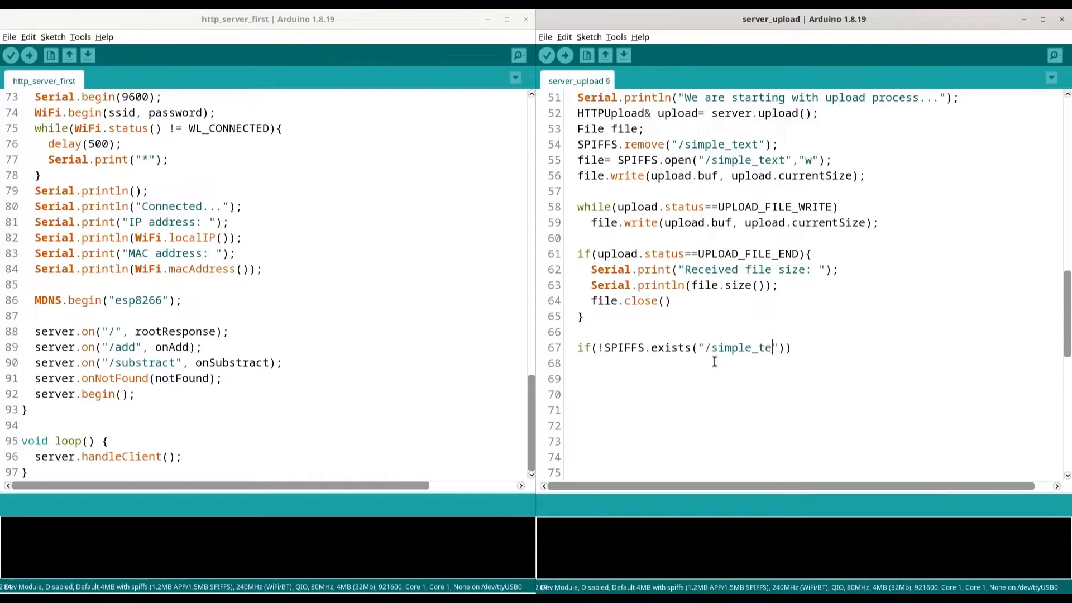
type("xt\"))")
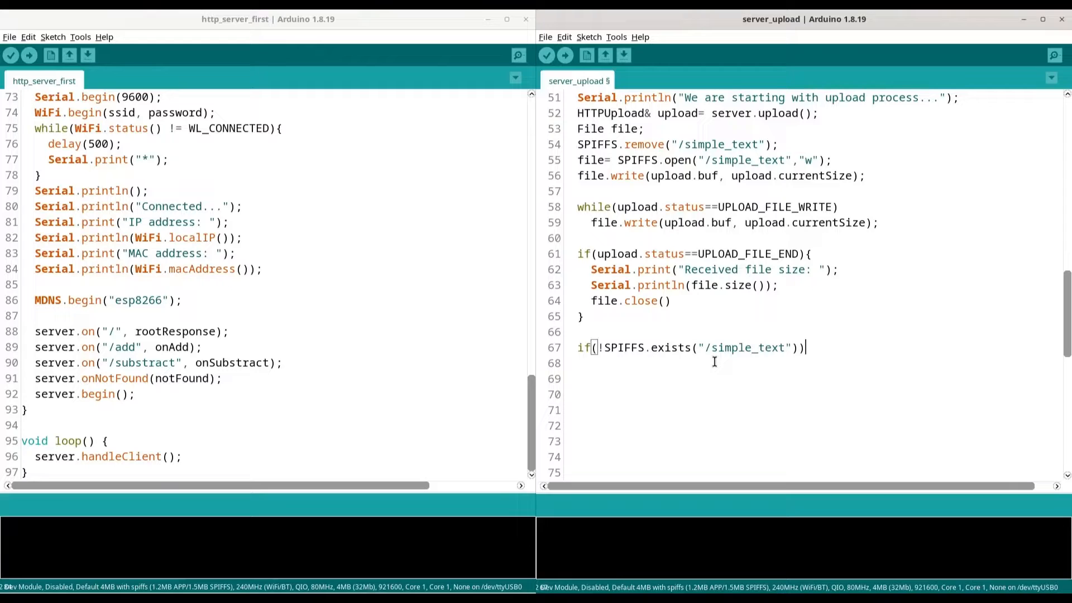
Step: Have that check log Serial.println("File not exists");
type("Serial")
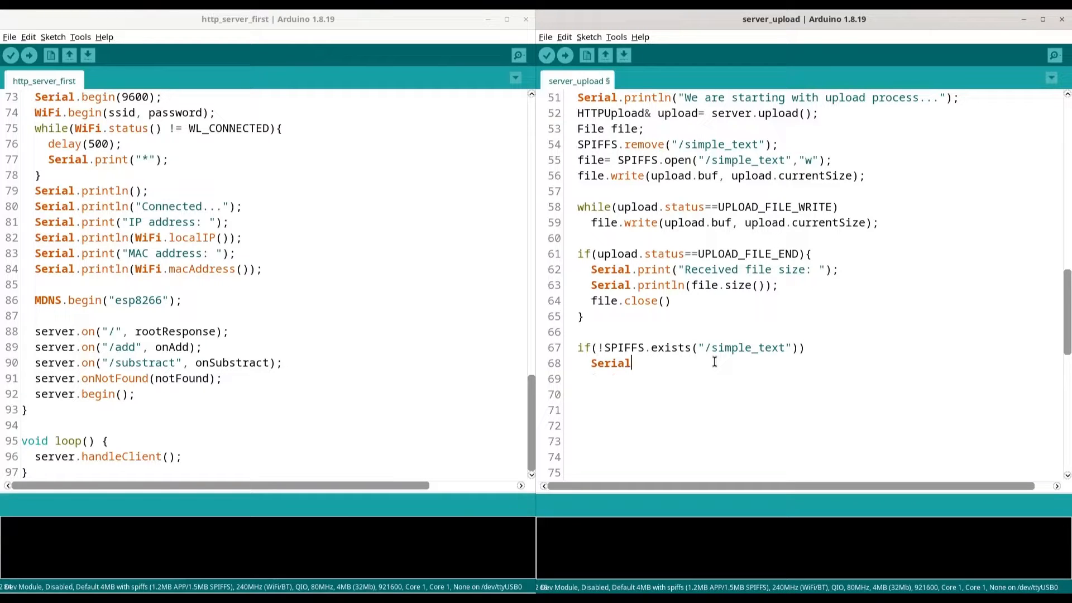
type(".println")
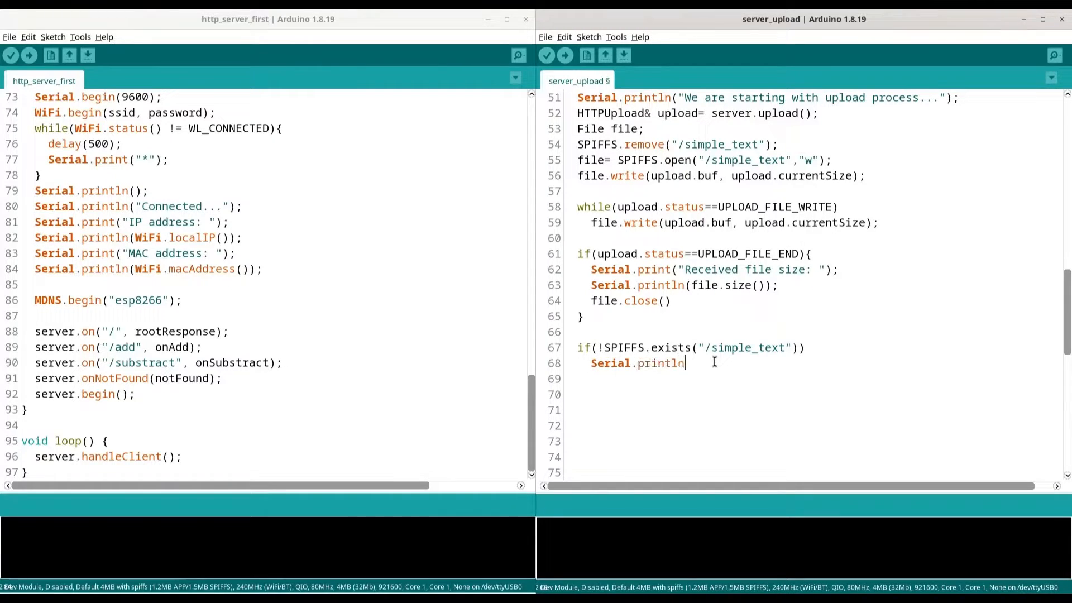
type("();")
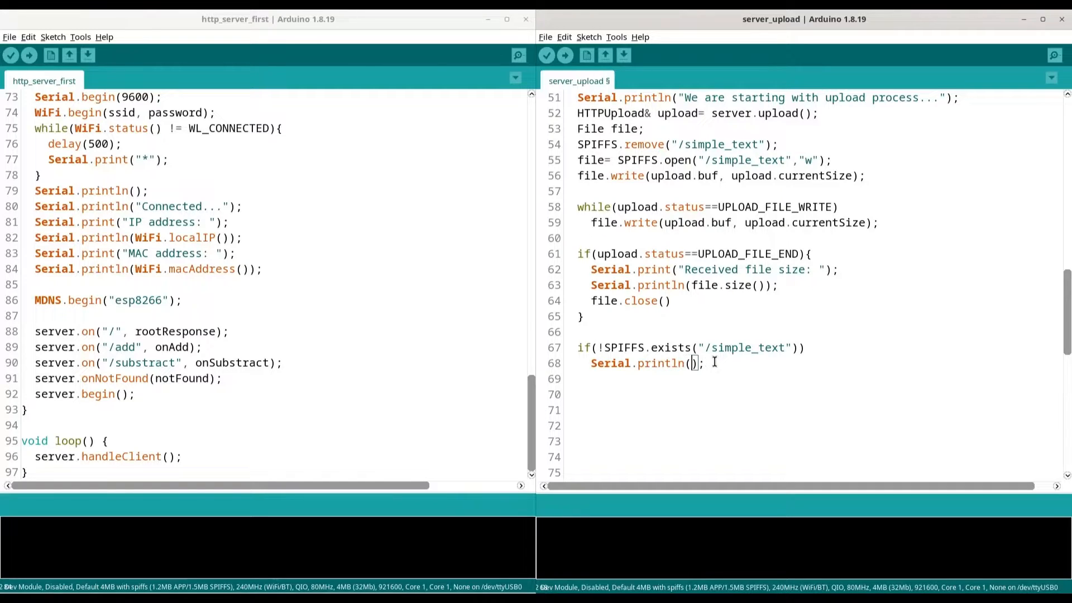
type("\"\"")
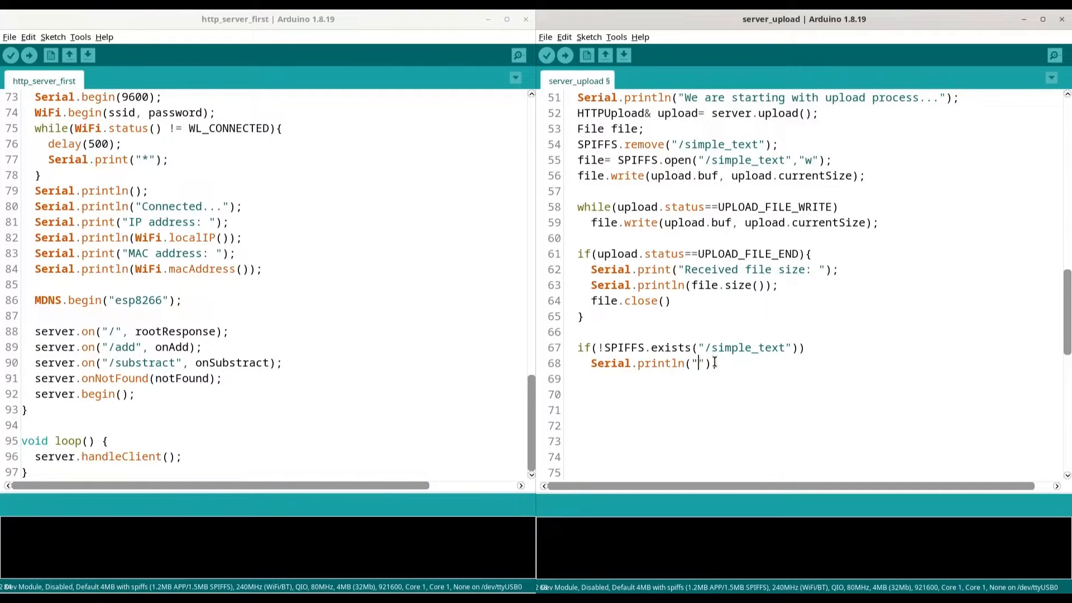
type("File not ex")
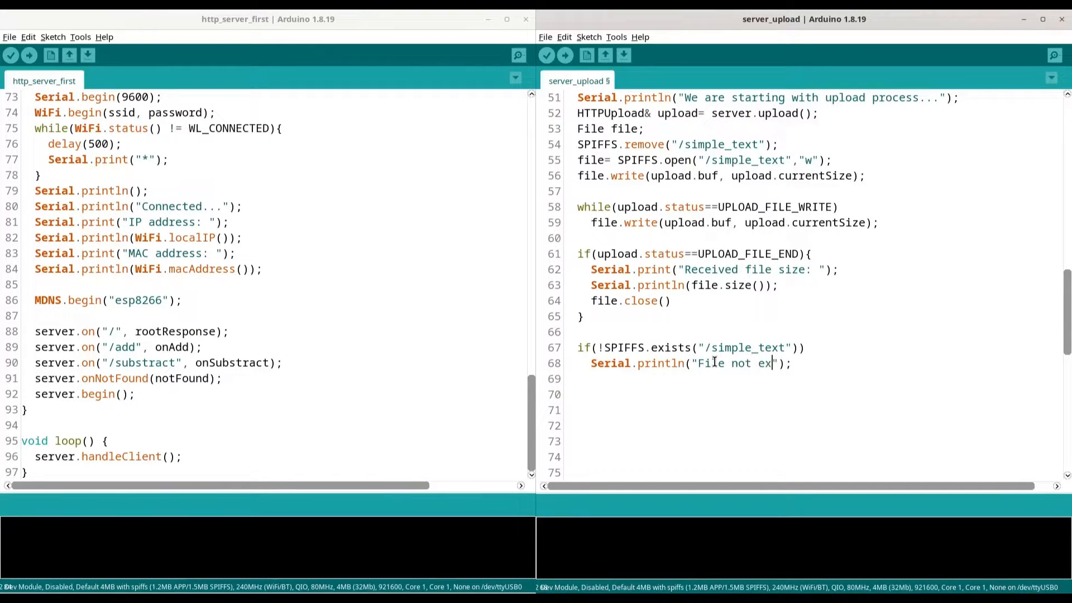
type("ists")
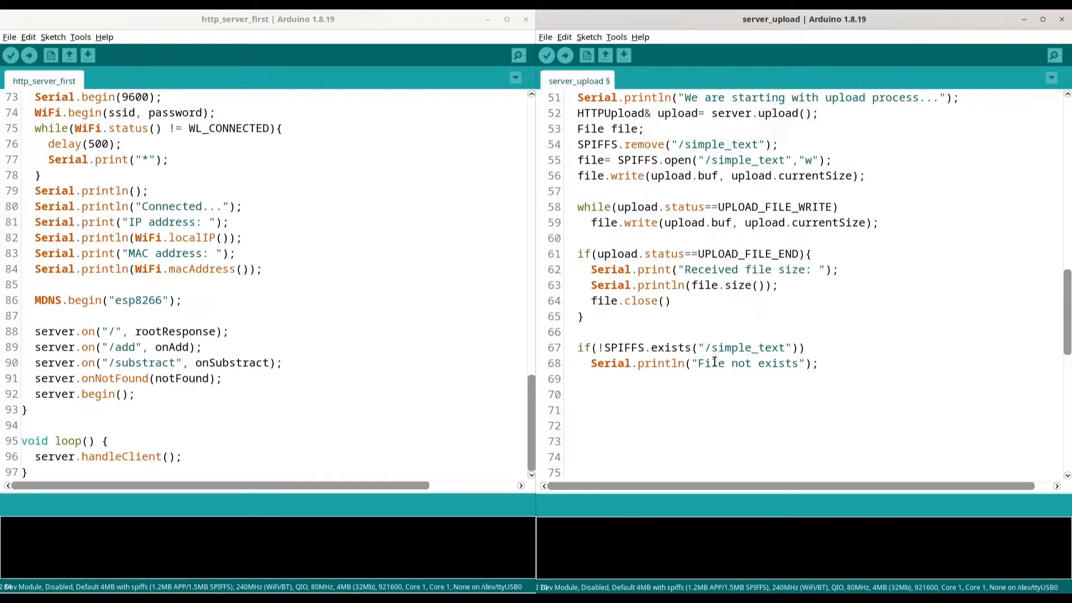
Step: Reopen /simple_text with "r" into File f and store int Size = f.size()
type("File")
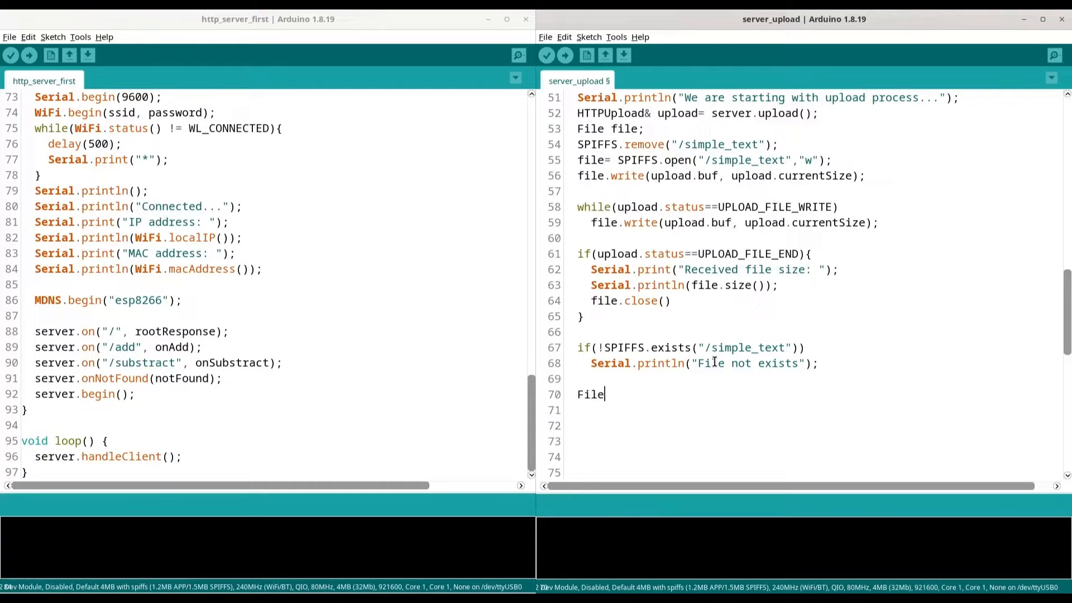
type("f")
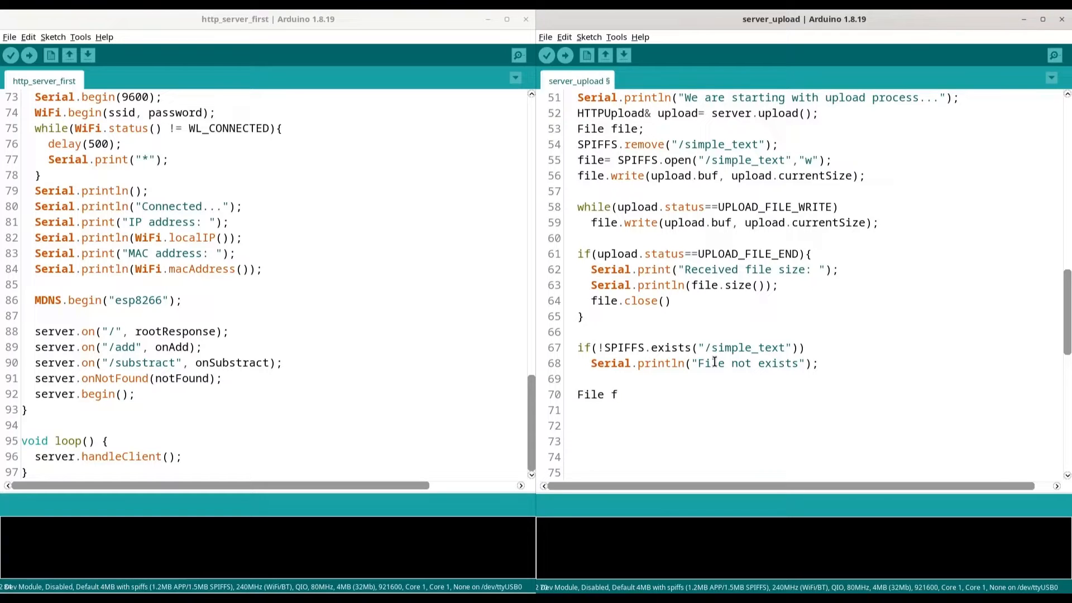
type("= SPIFFS.")
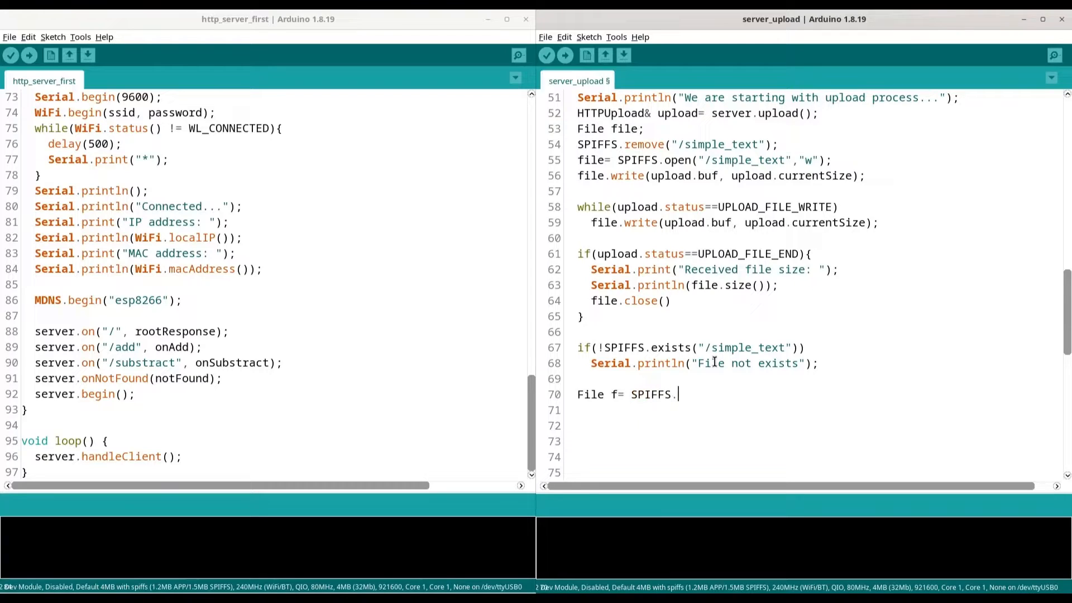
type("open(\")")
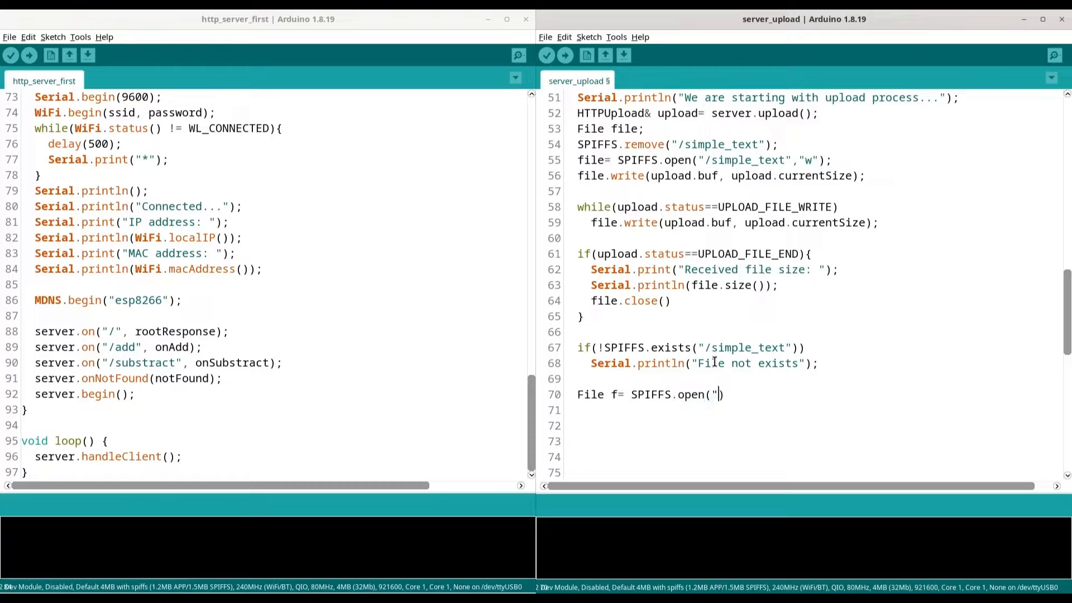
type("/\"")
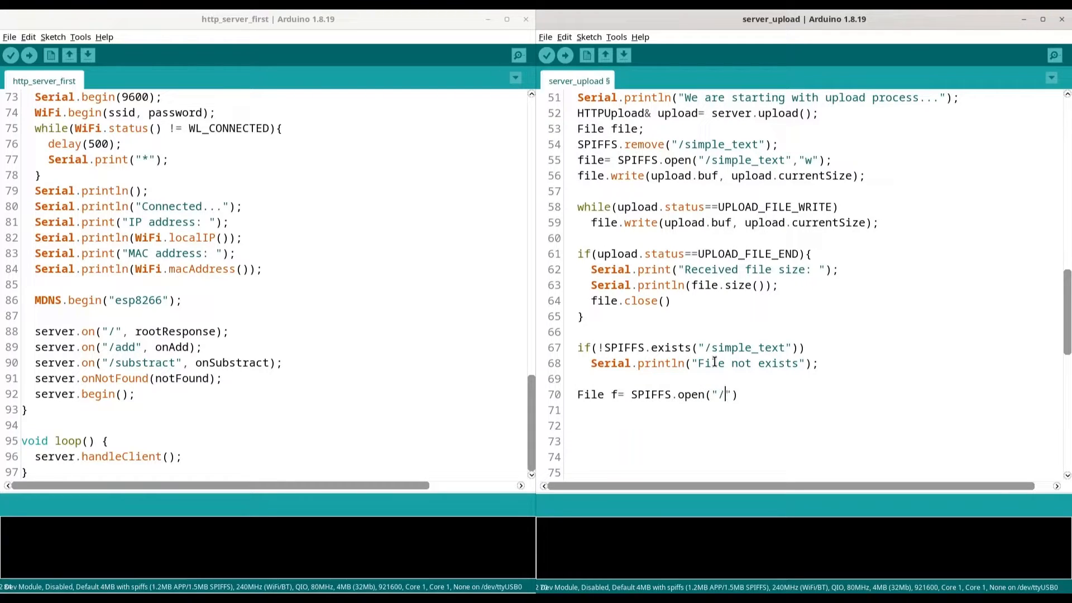
type("simple")
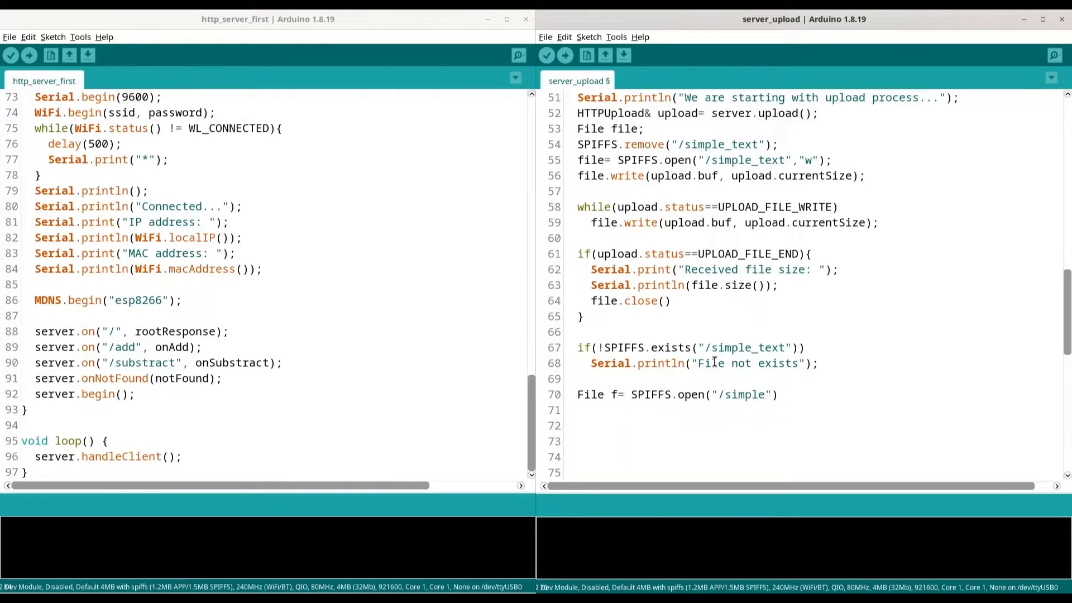
type("_text\",")
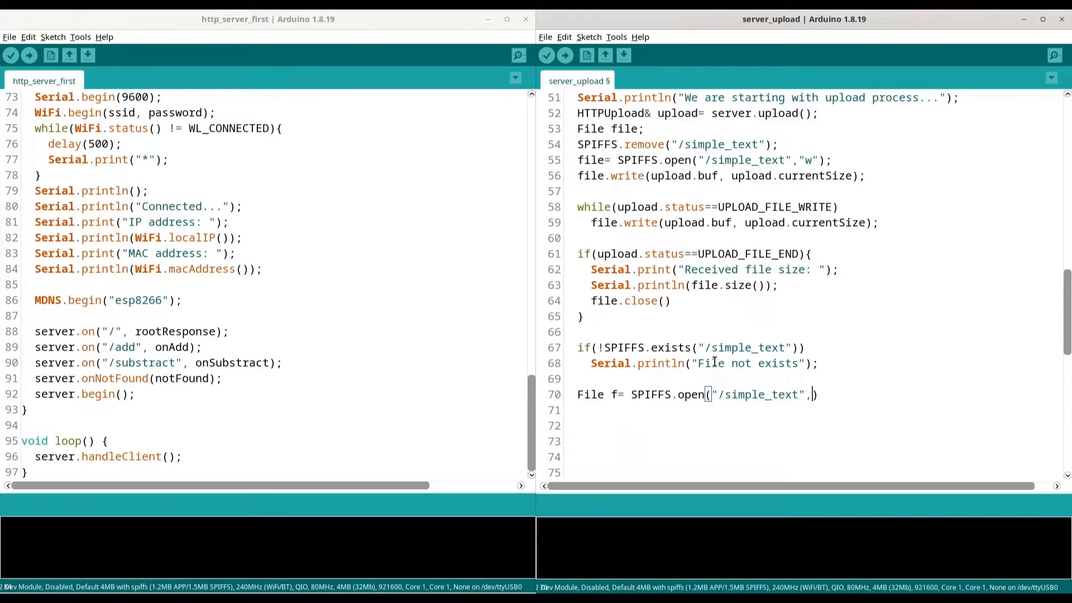
type("\"r\")")
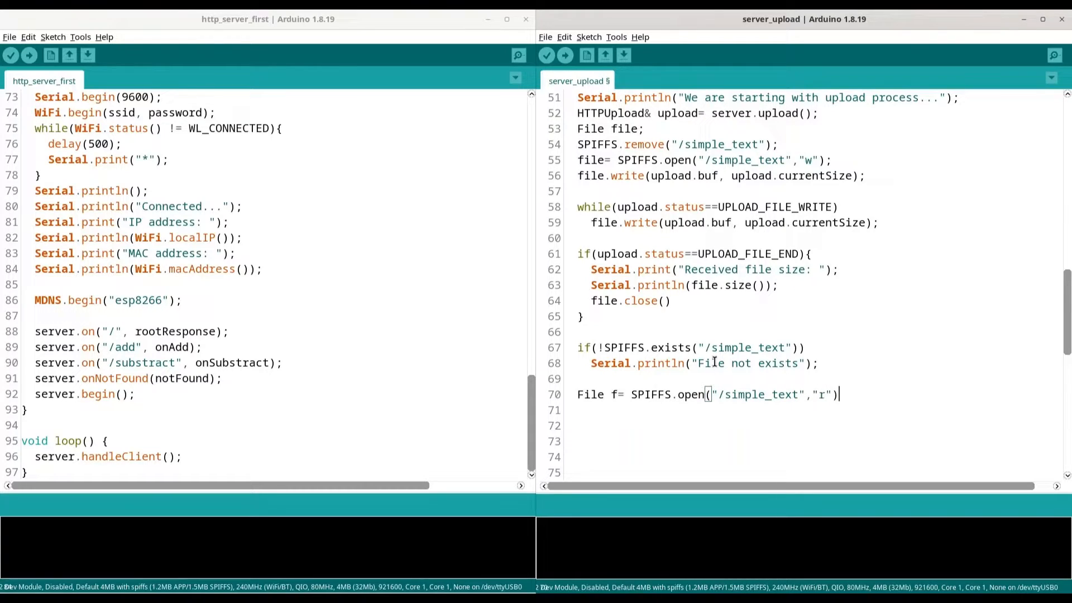
type("int")
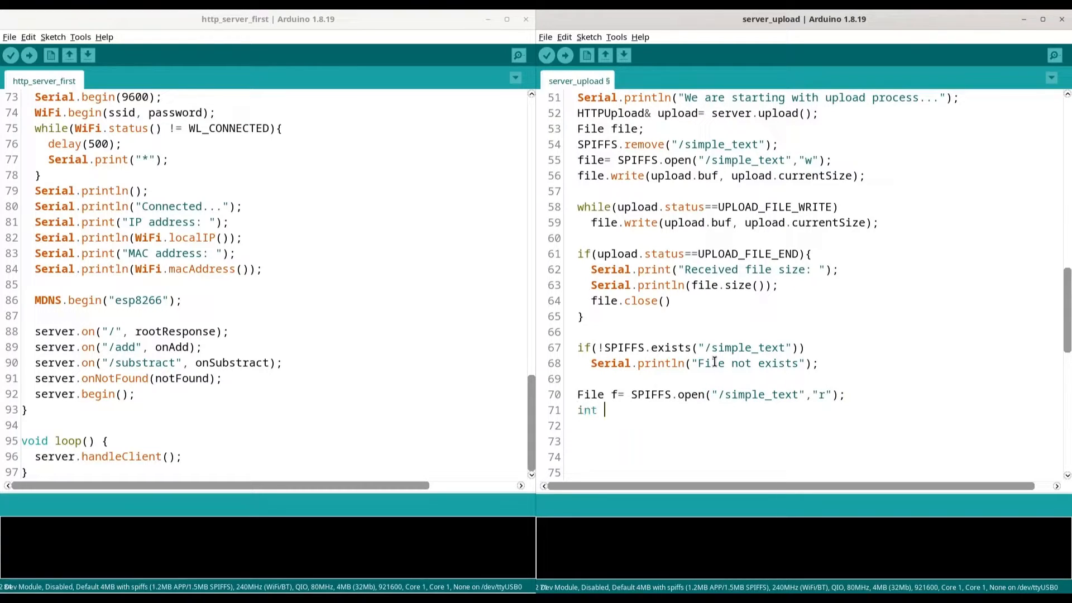
type("Size=")
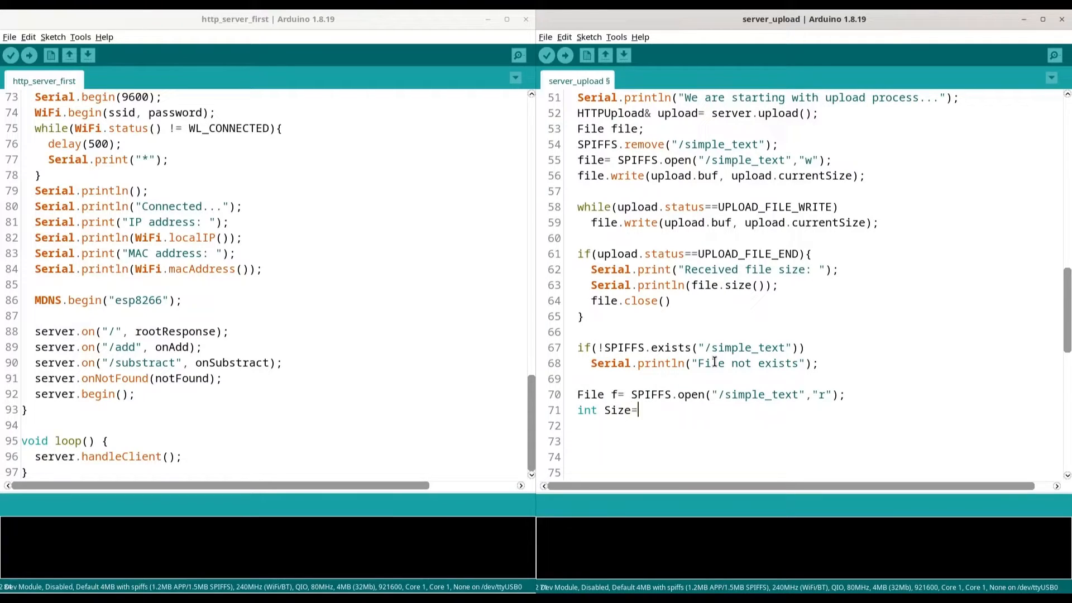
type("f.")
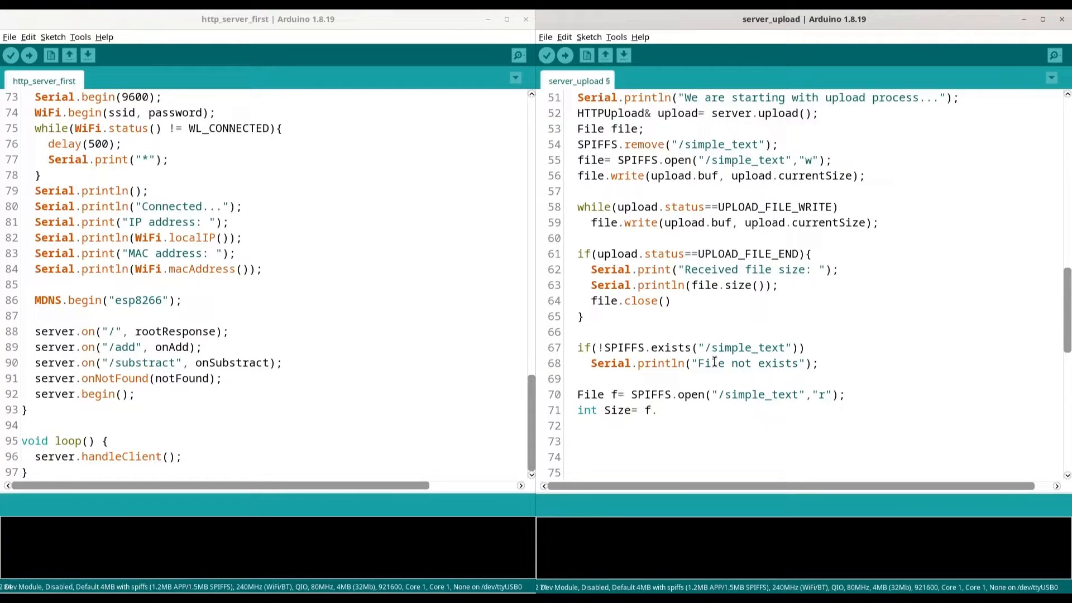
type("size();")
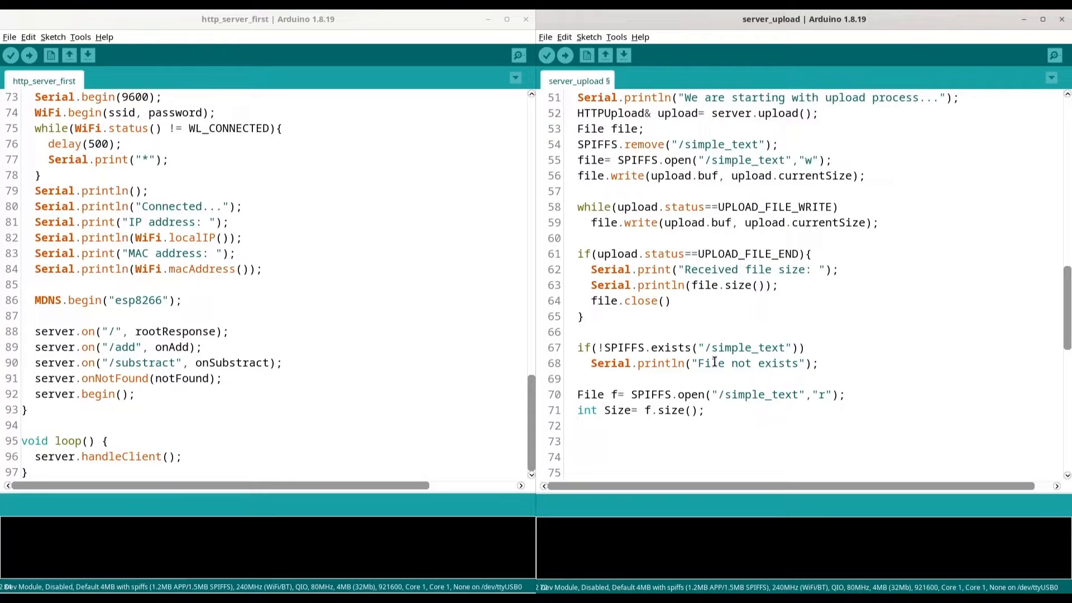
Step: Start String message with the "Success\n\treceived..." text
type("String me")
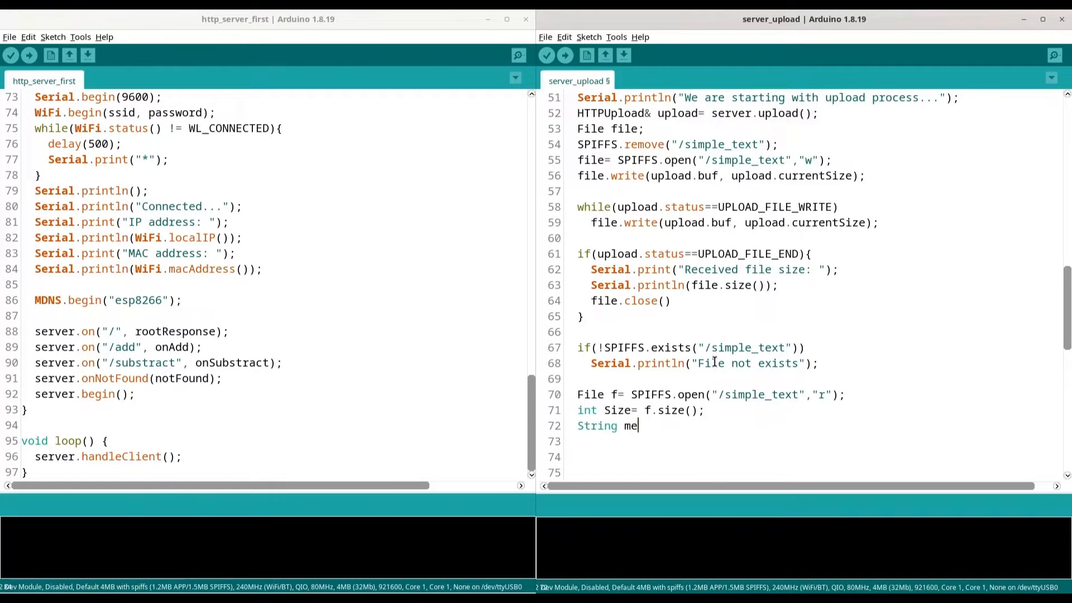
type("ssage=")
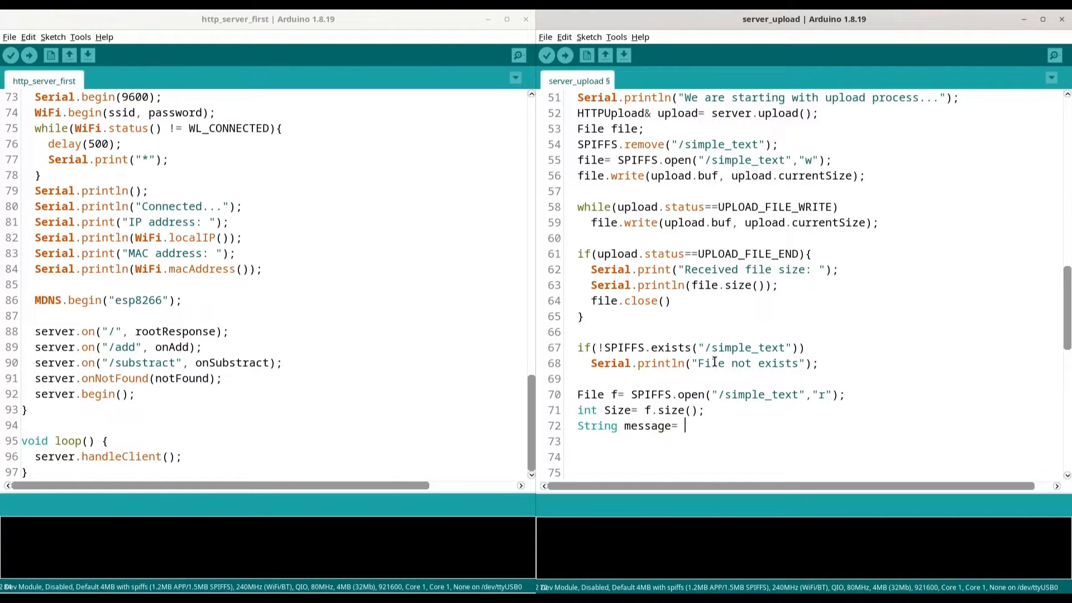
type("\";")
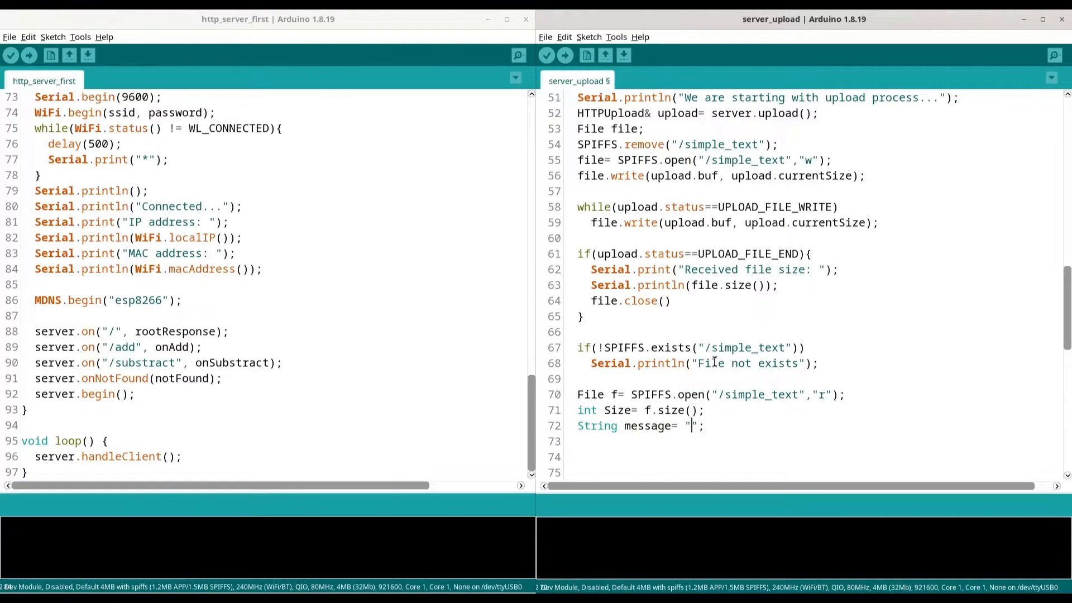
type("Suc")
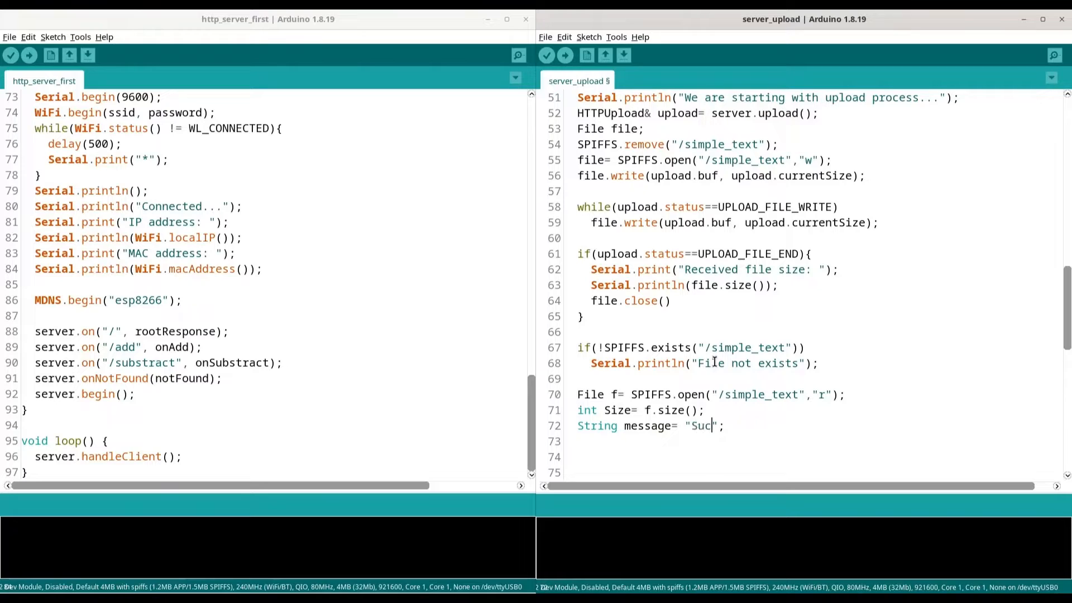
type("cess")
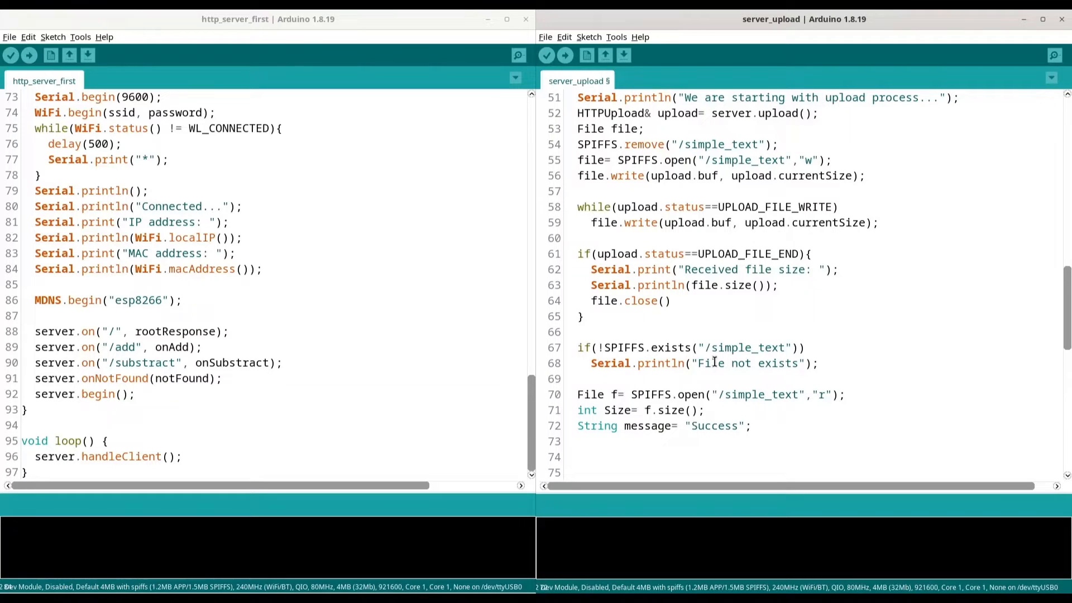
type("\\n")
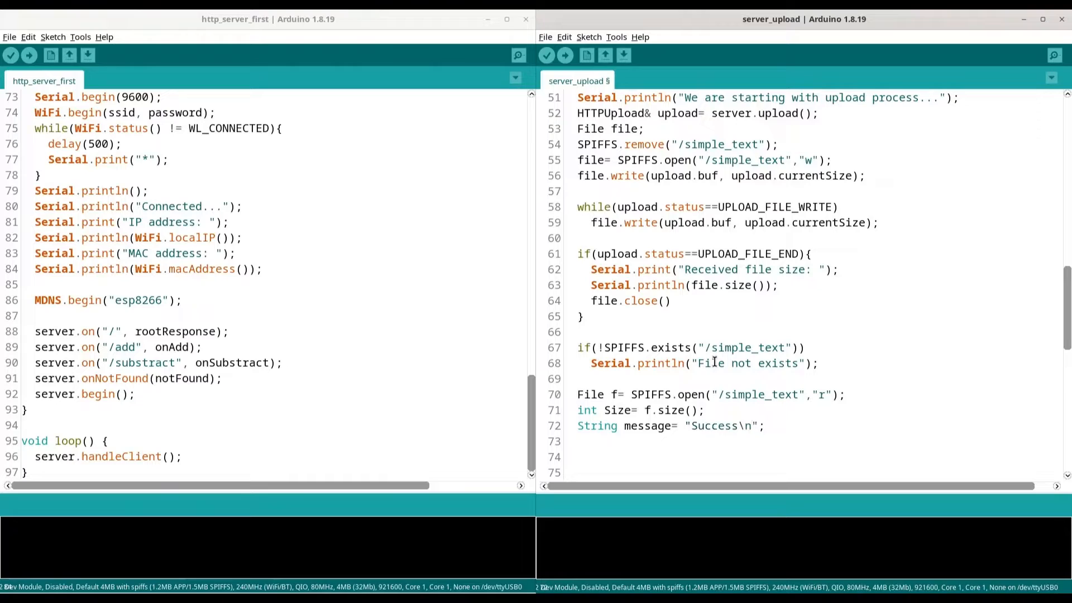
type("\\t")
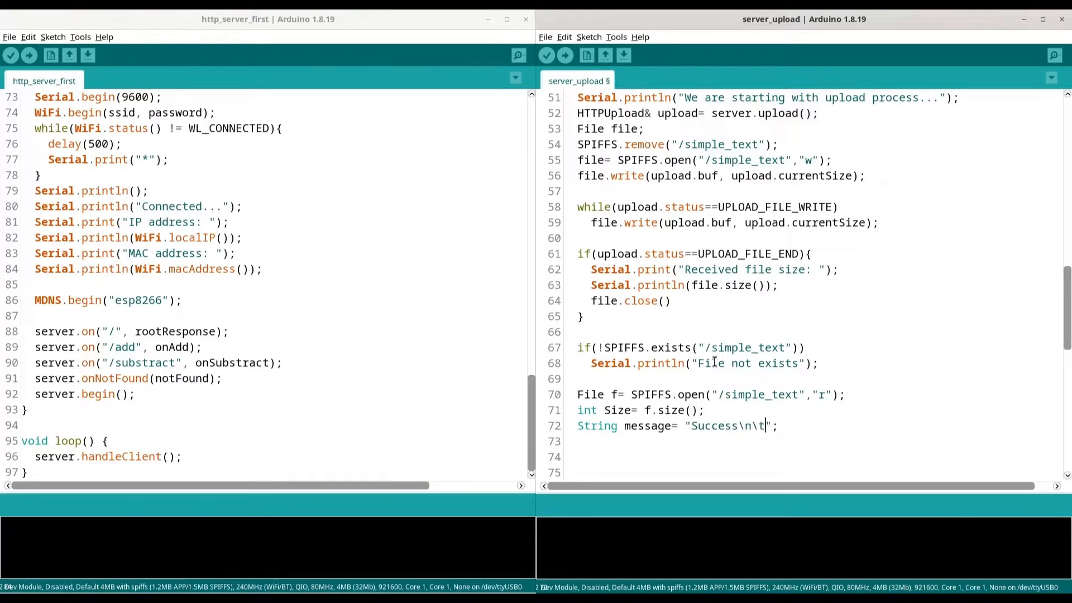
type("reve")
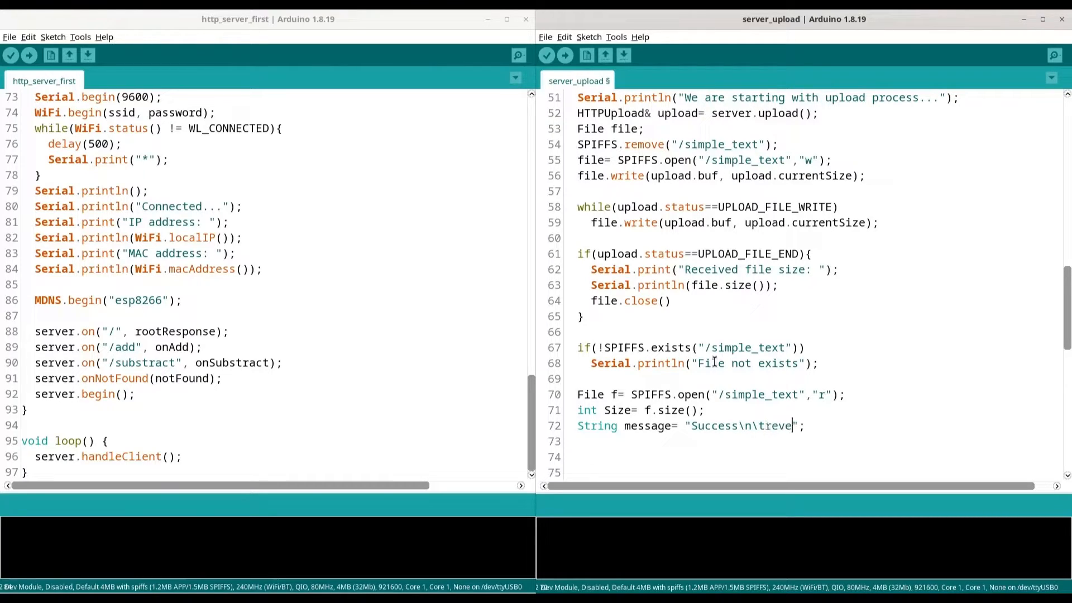
type("ceived file size is:")
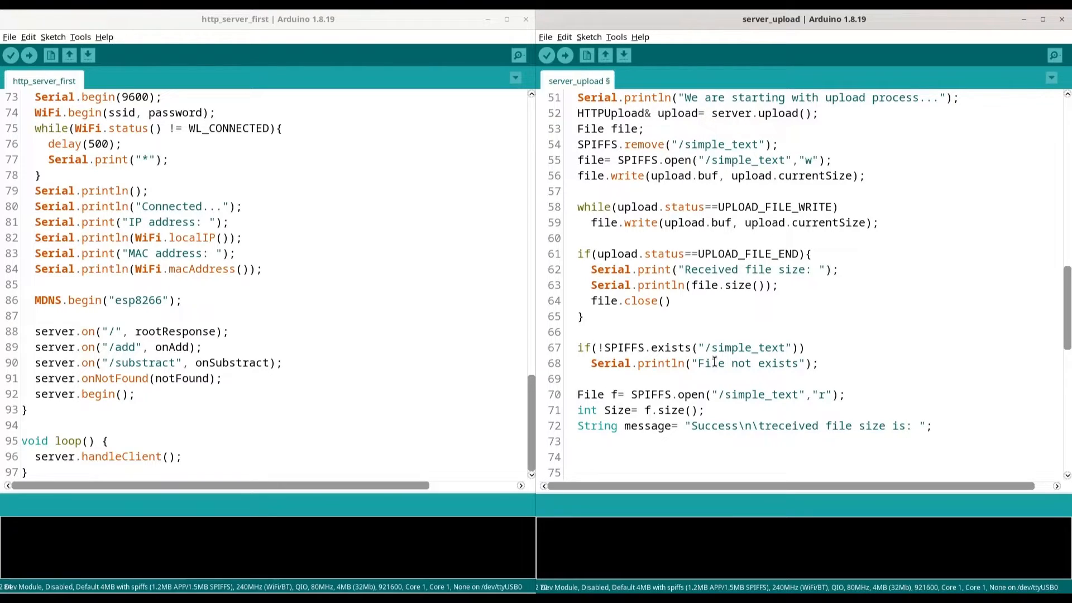
Step: Append Size and a newline to message with message += lines
type("message +")
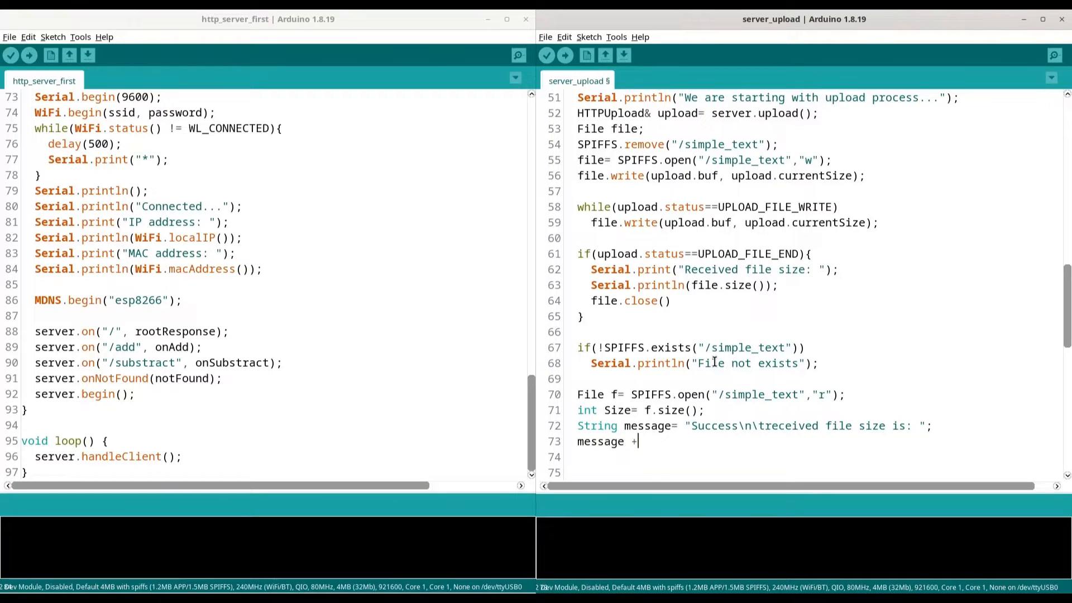
type("=\"\"")
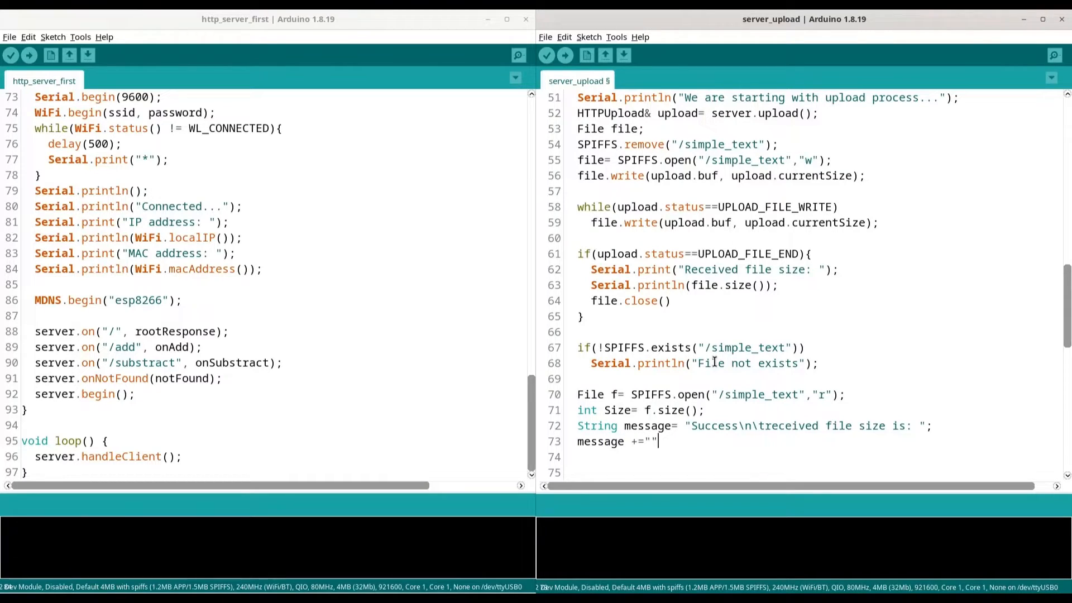
type("Se")
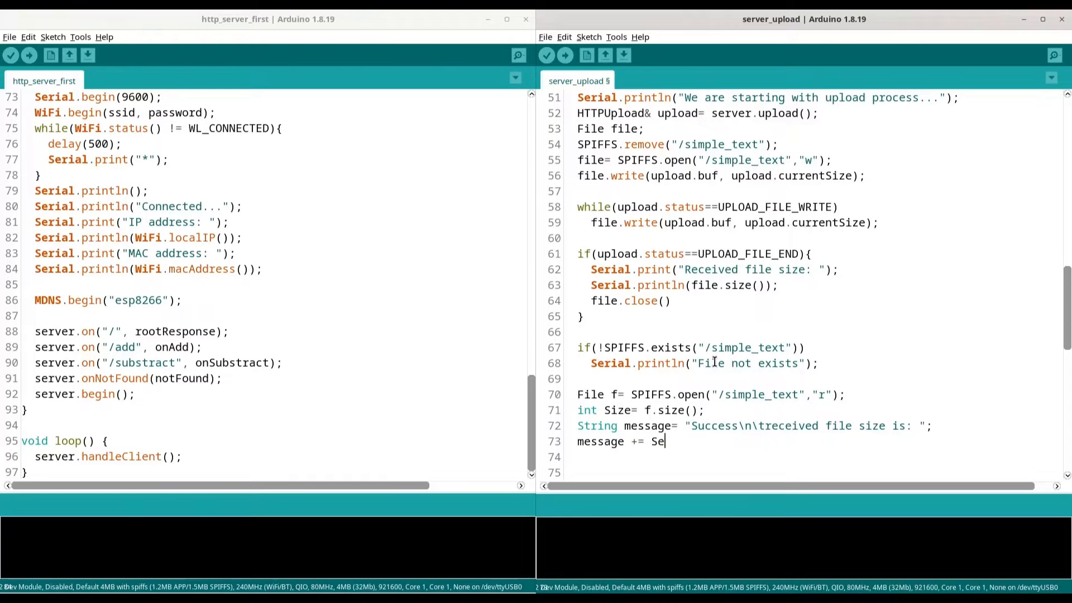
type("ize;")
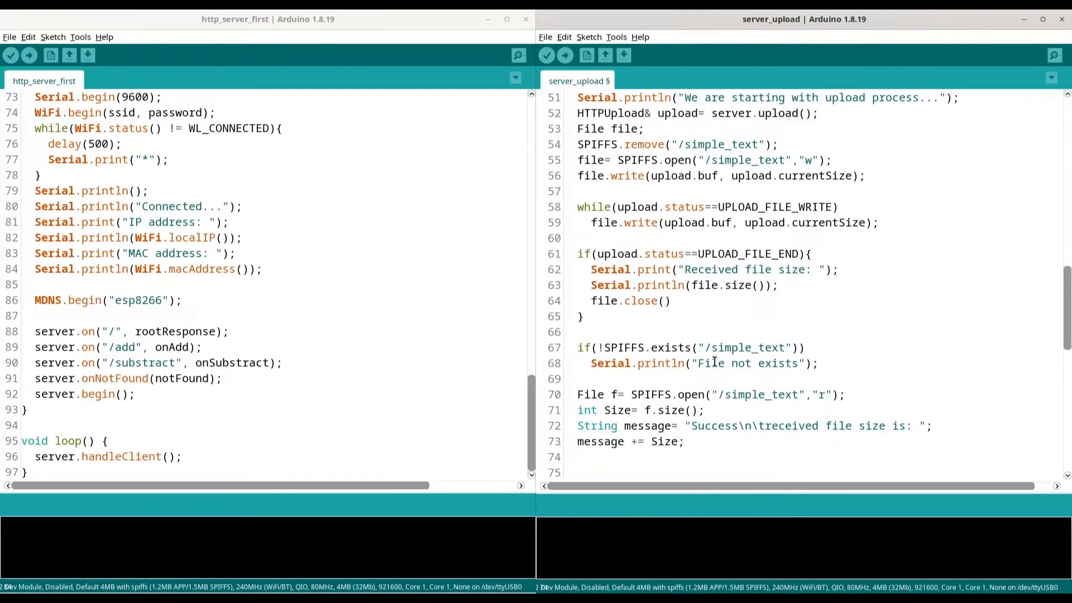
type("message += \"\\n")
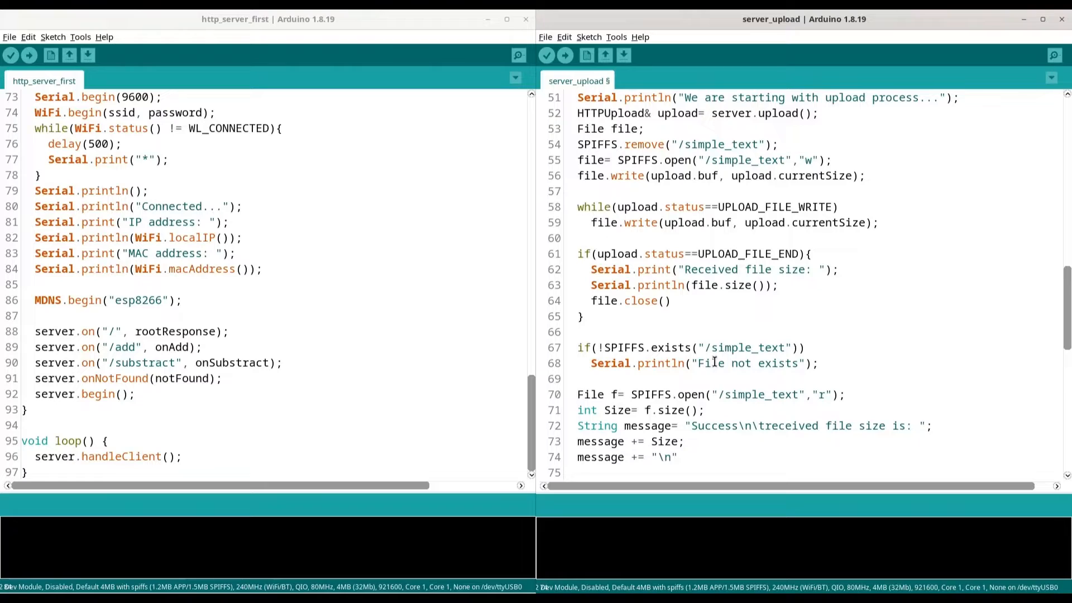
type(";")
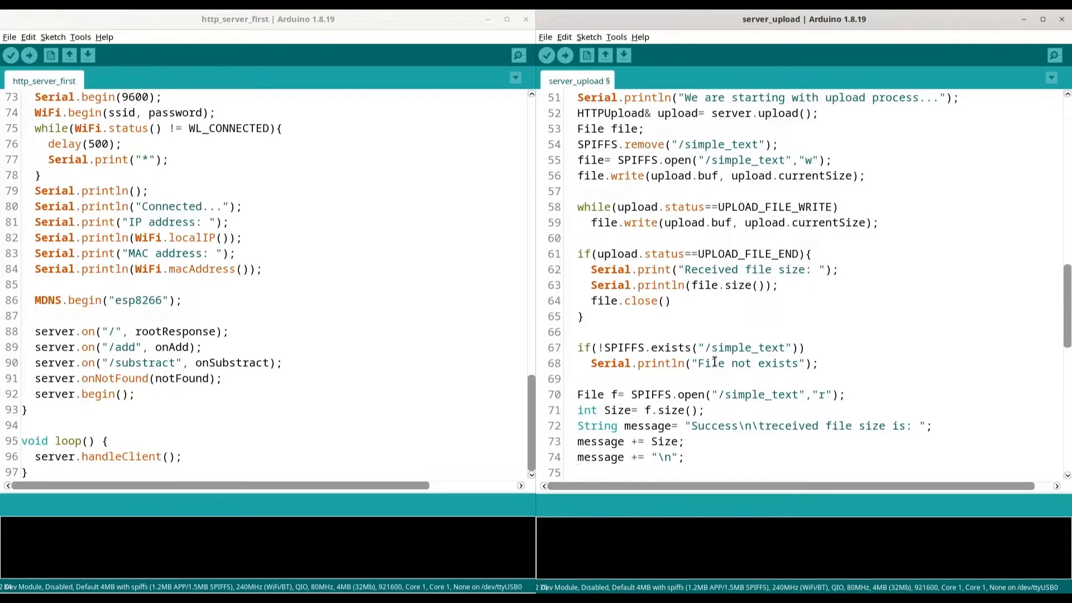
Step: Read the file into String content with f.readString() and call f.close()
type("String content =")
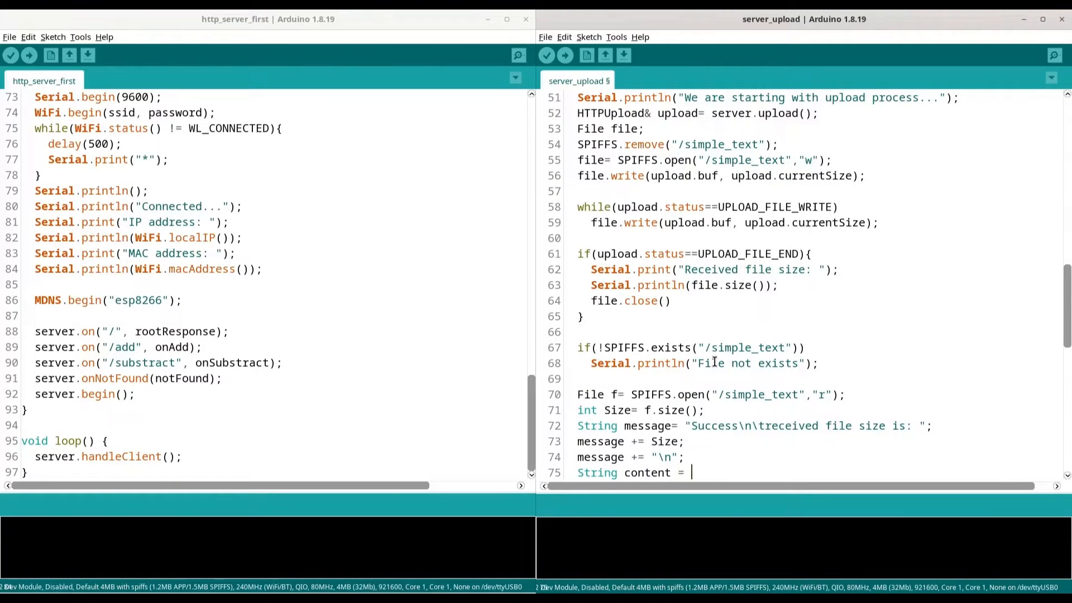
type("f/re")
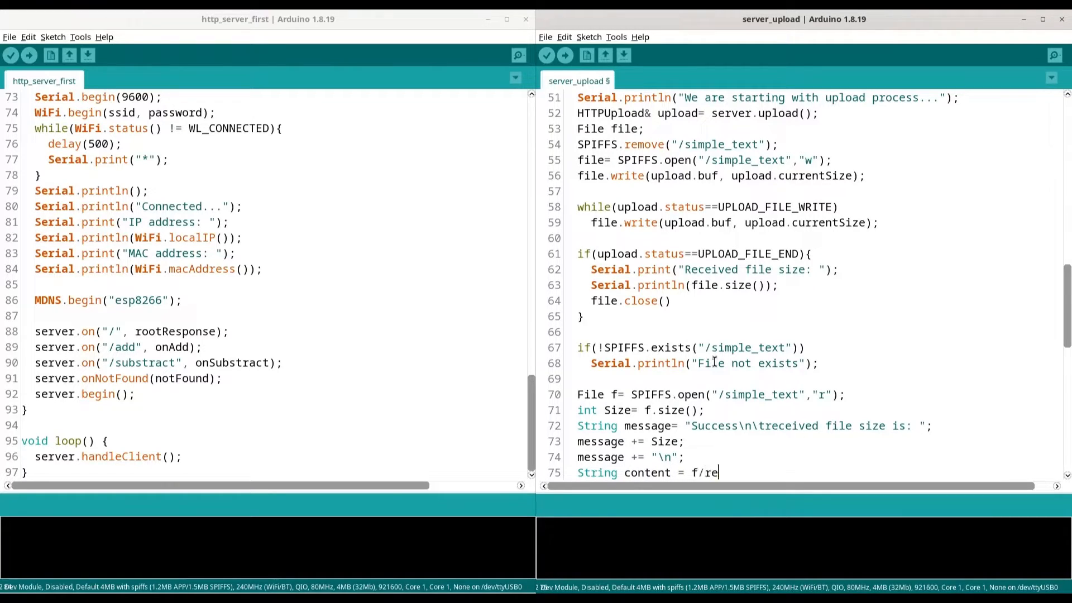
type(".readString()")
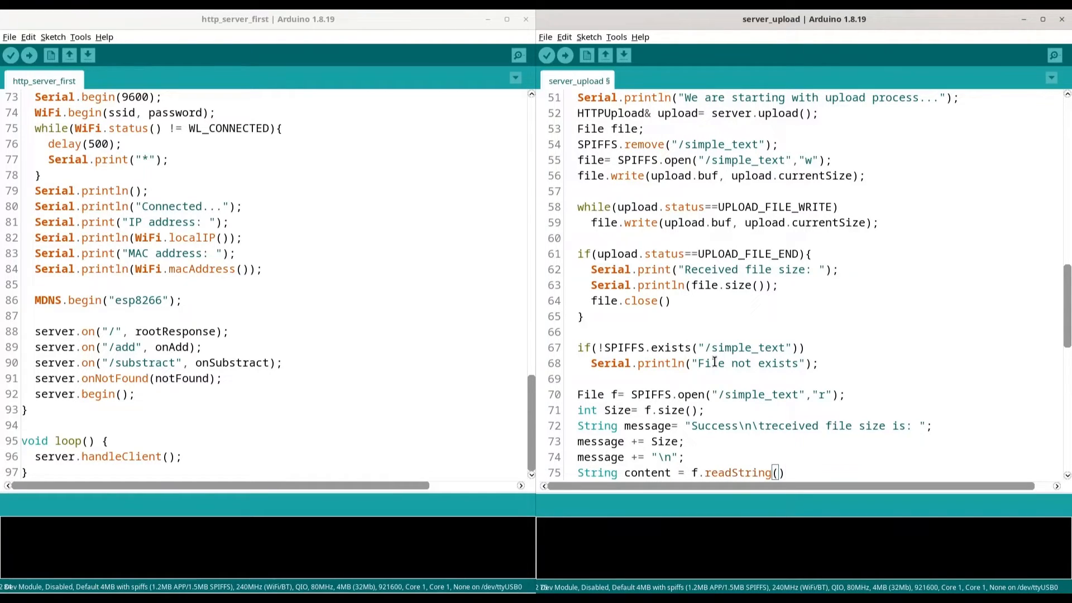
scroll("down", 3)
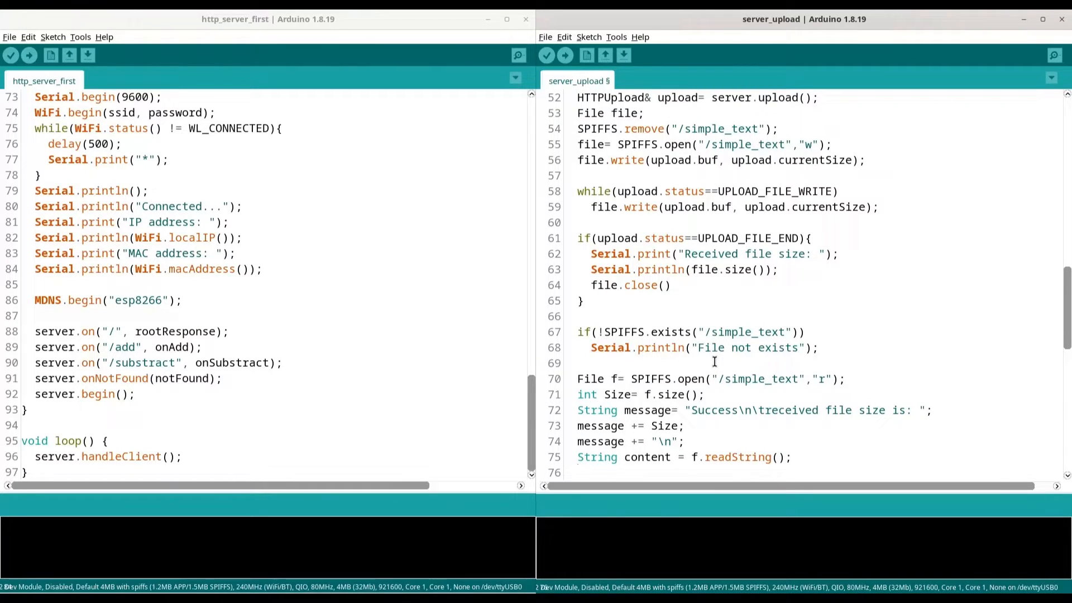
type("f.close")
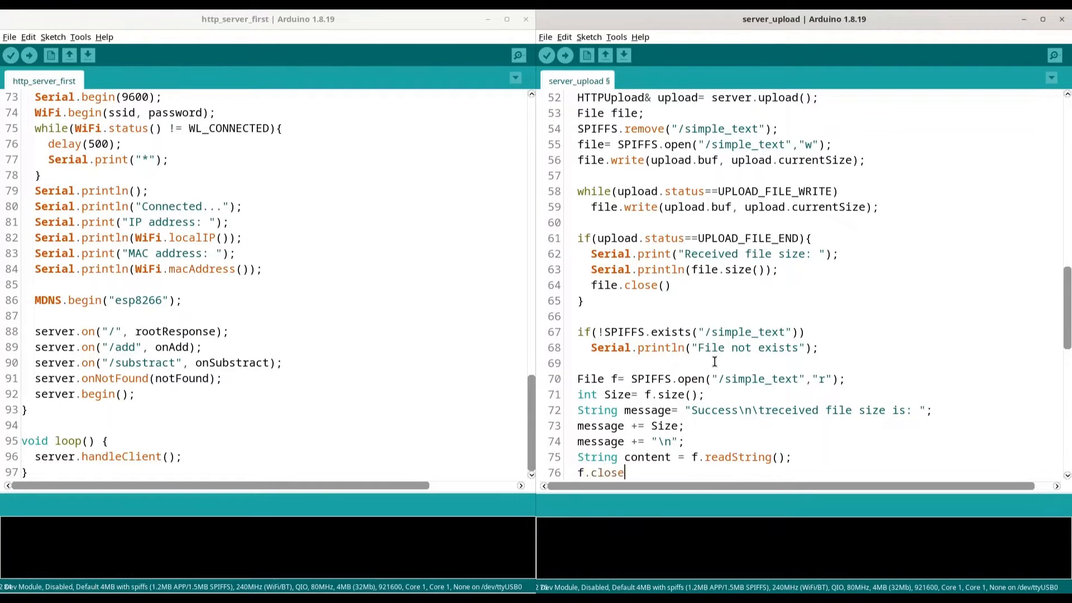
type("();")
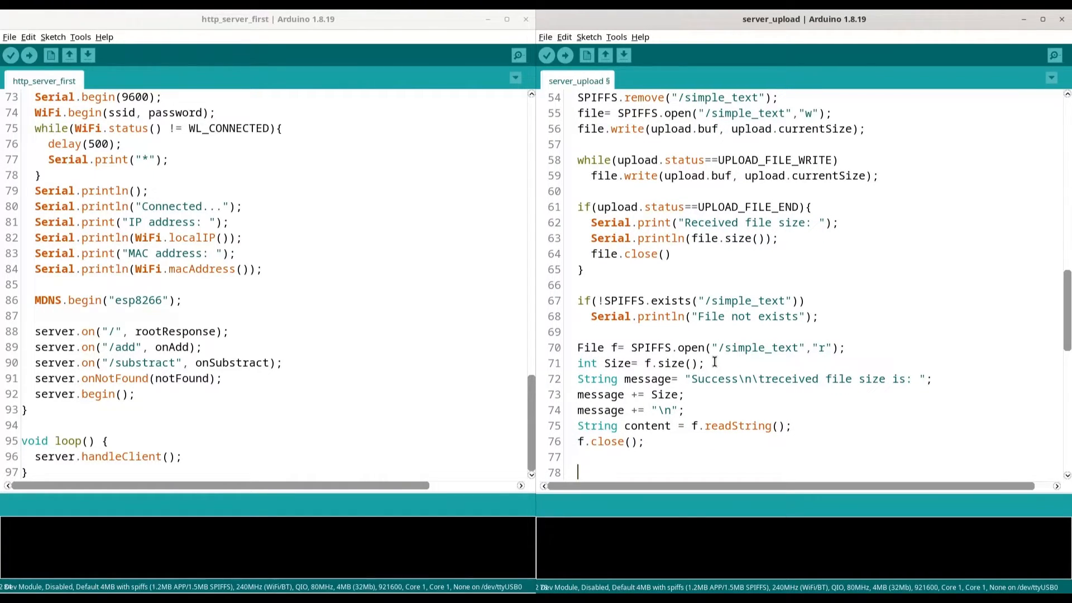
Step: Append "Content:\n" and content to message with message += lines
type("message += \"")
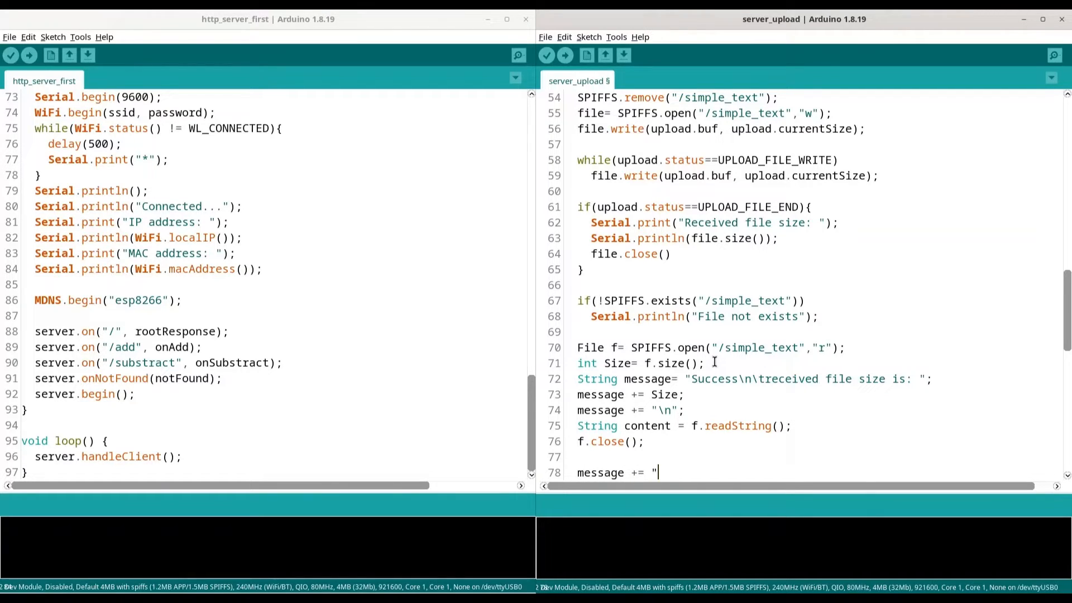
type("Content\"")
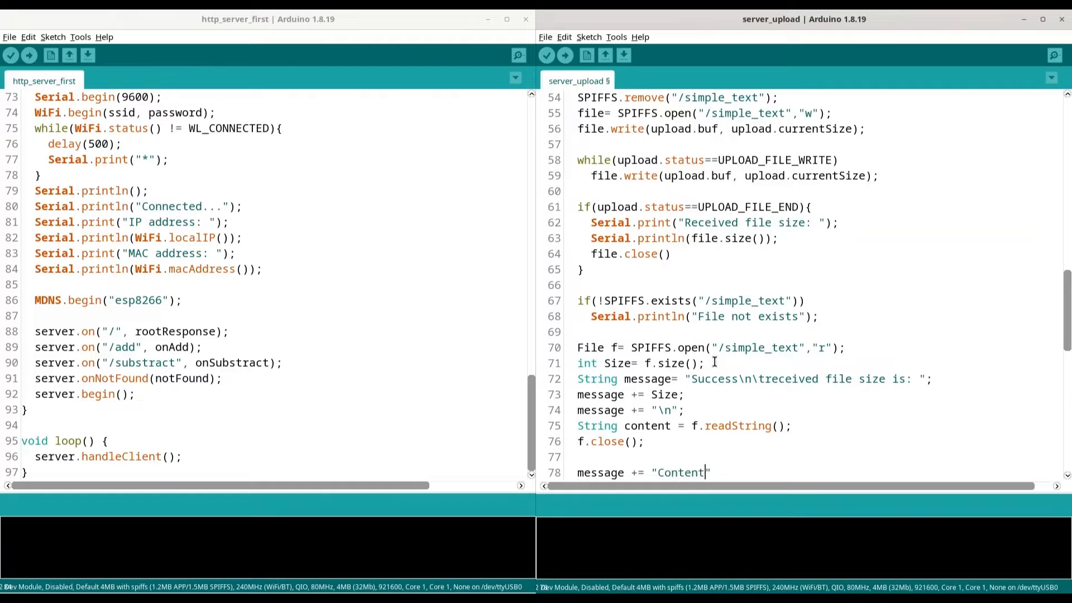
type(":\\")
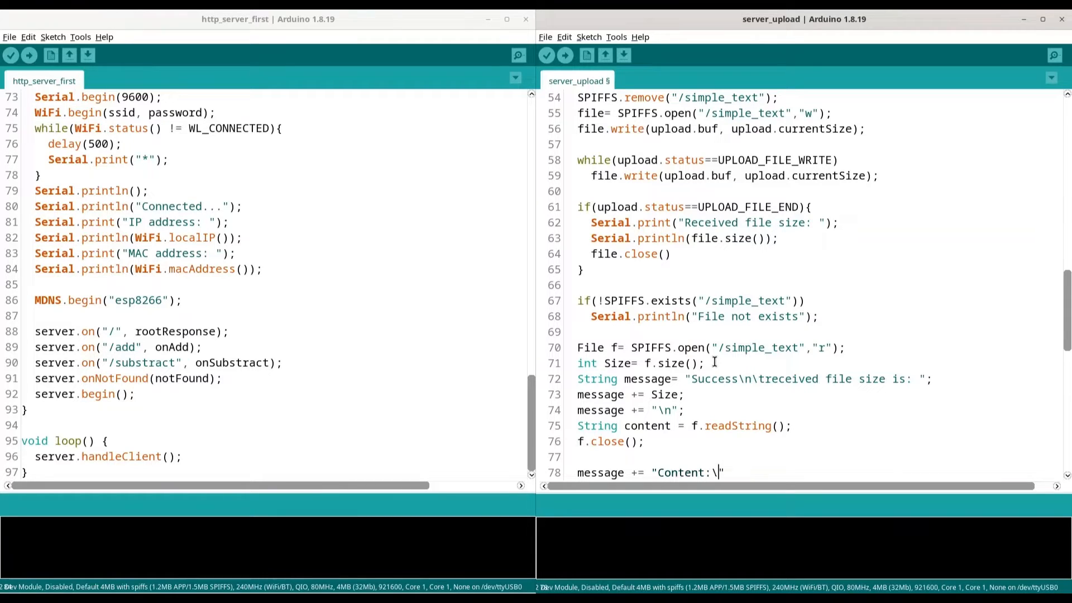
type("n\";")
type("message +=")
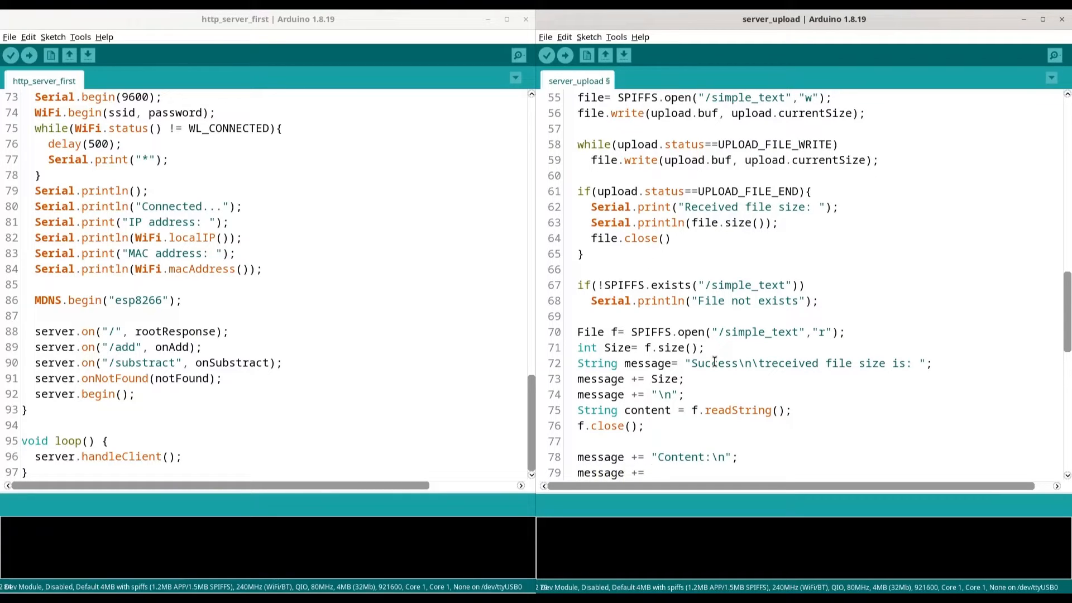
type("content;")
type("me")
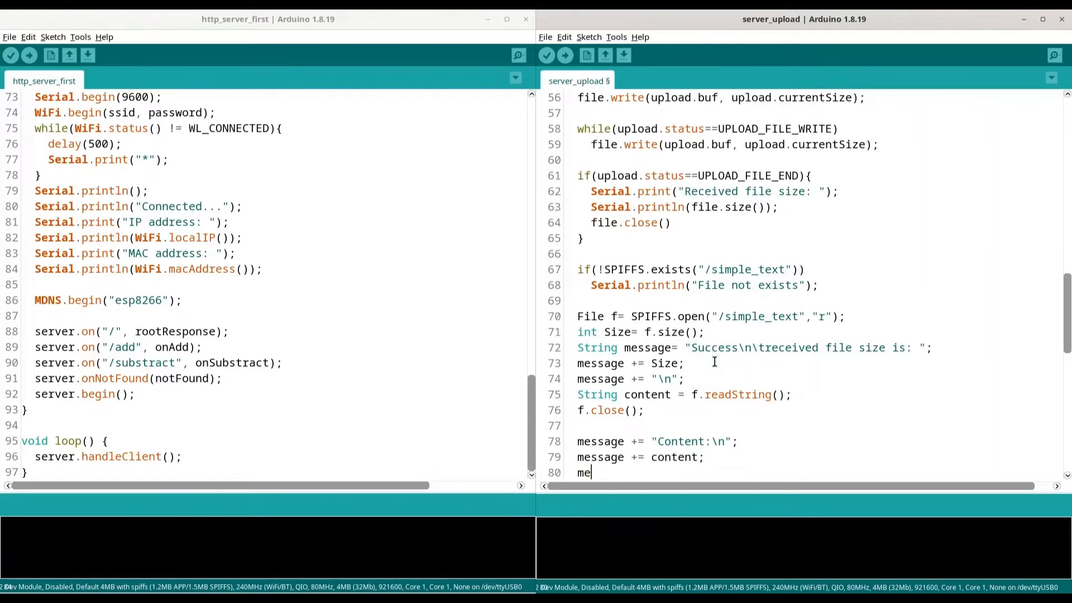
type("ssage +")
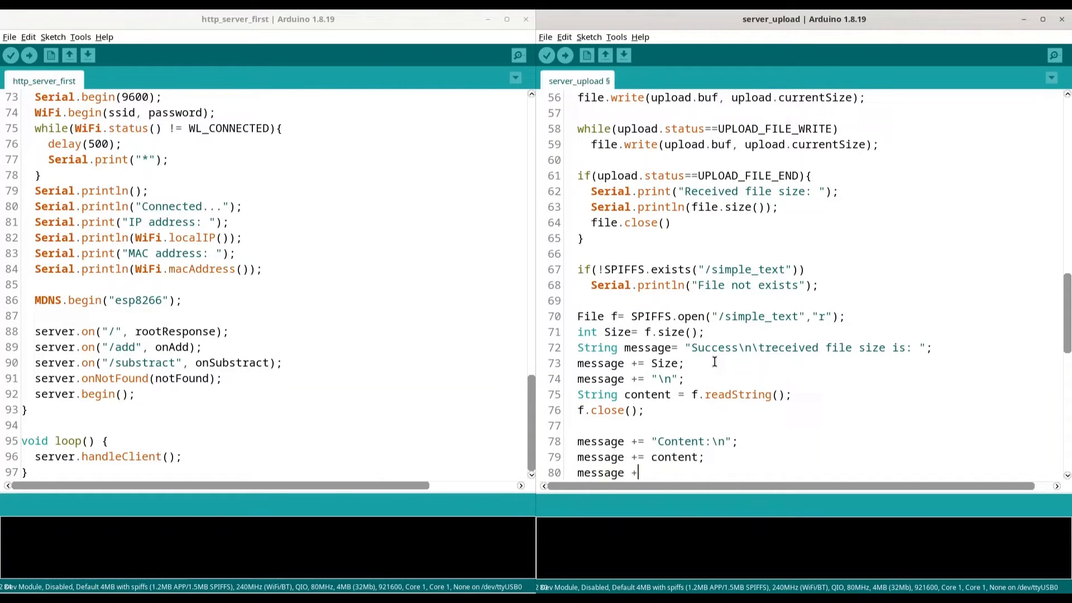
key("BackSpace")
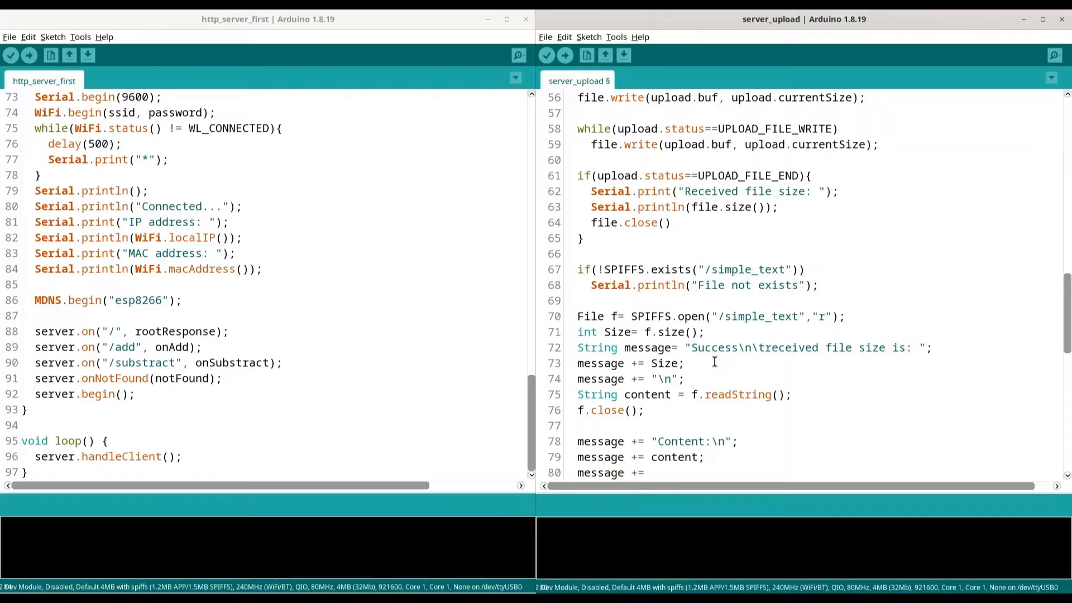
type("\"\\n\";")
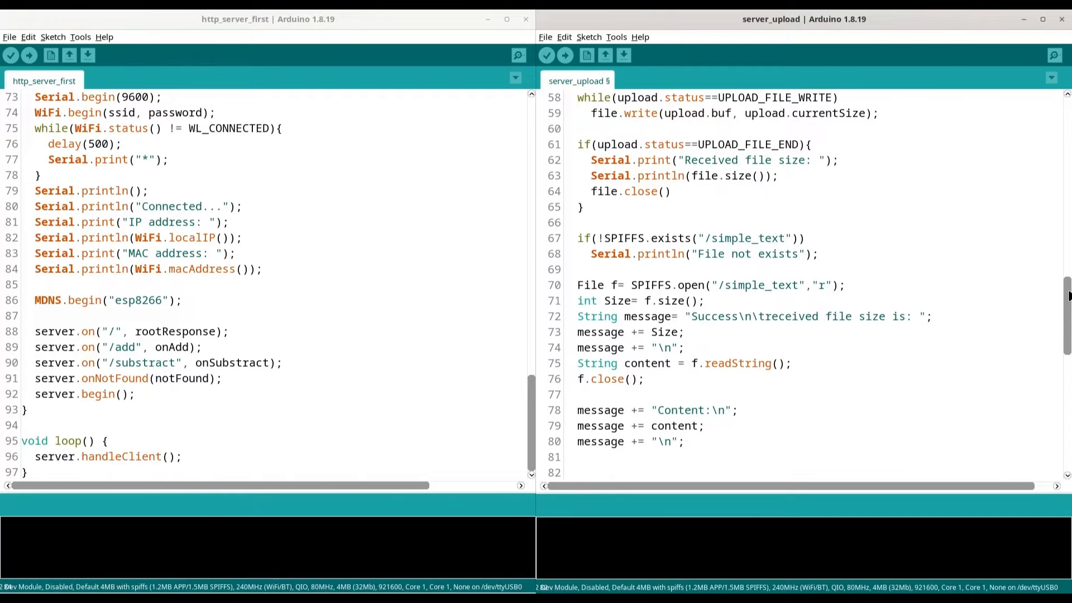
type("serve")
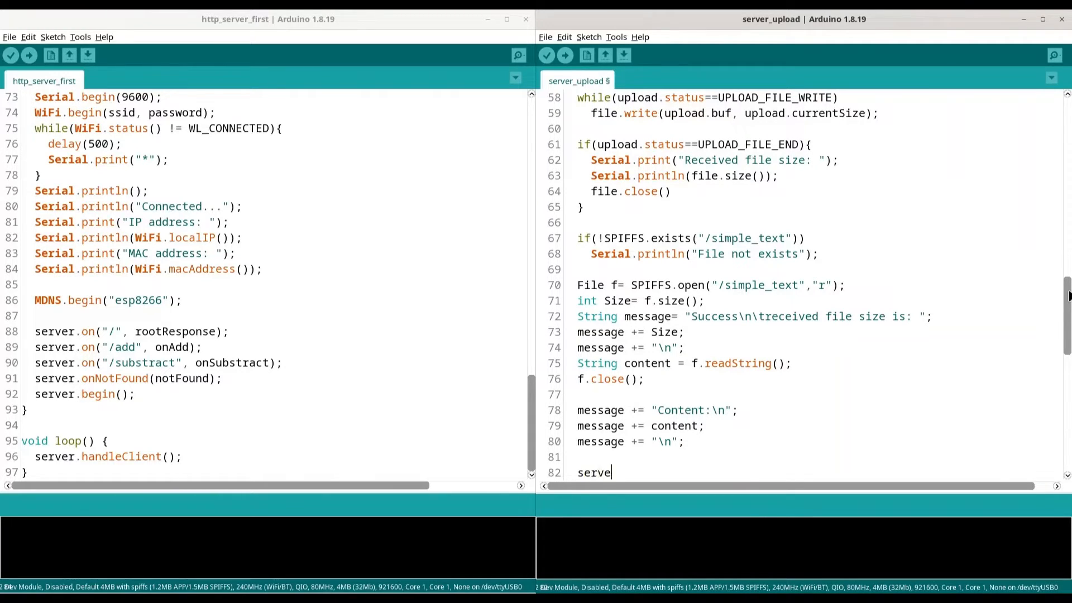
type("r.sen")
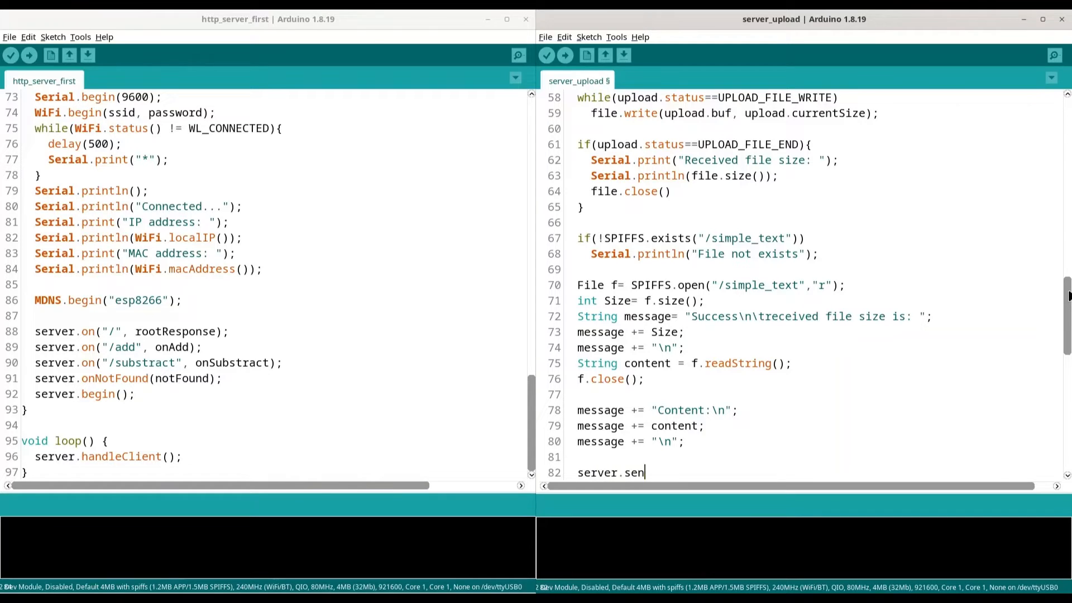
type("d()")
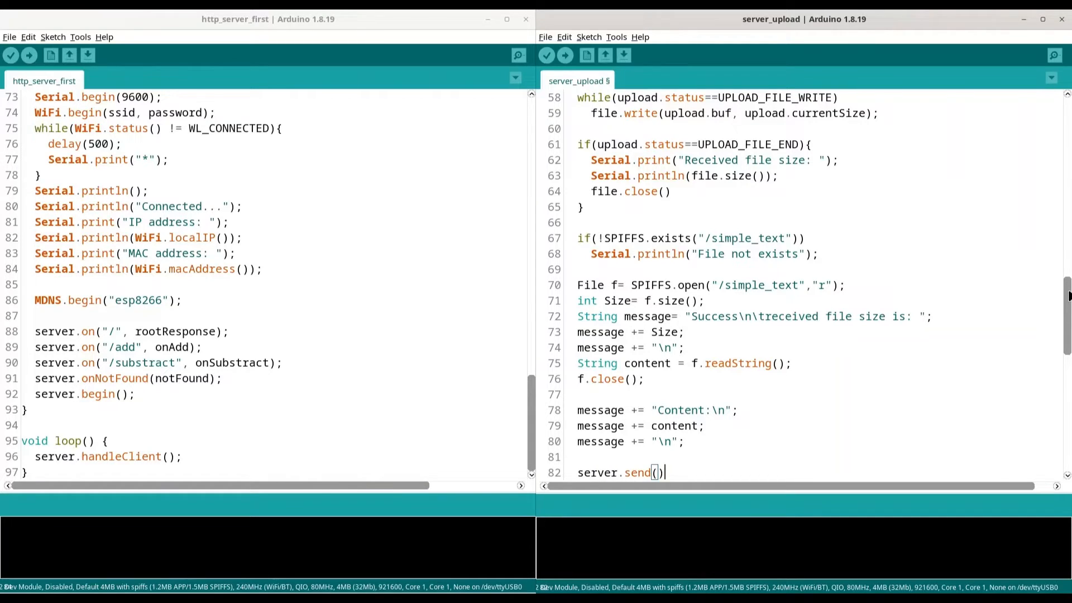
type("200,")
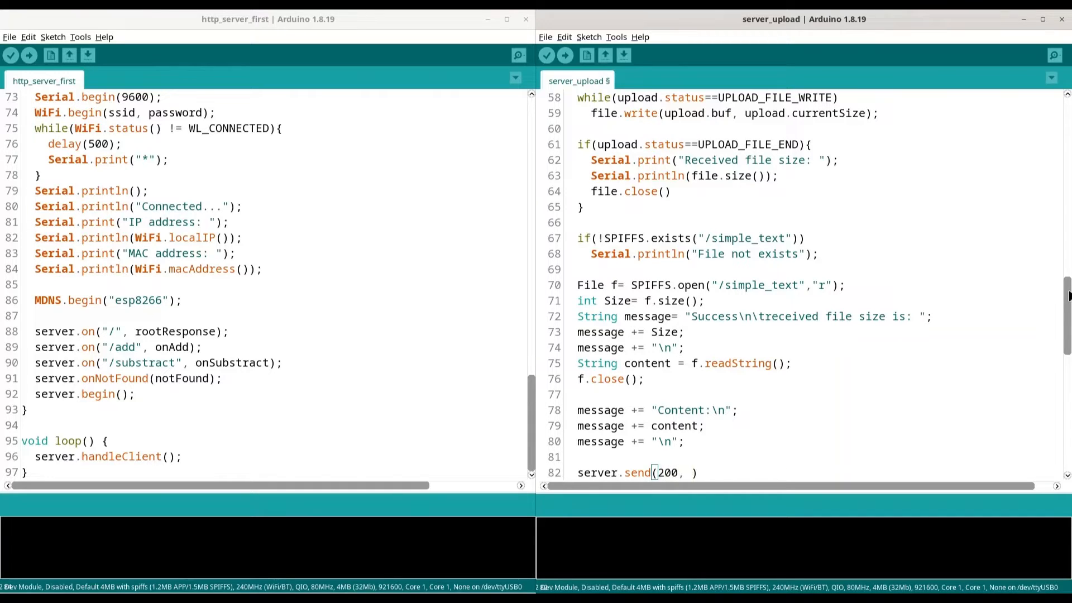
type("\"\"")
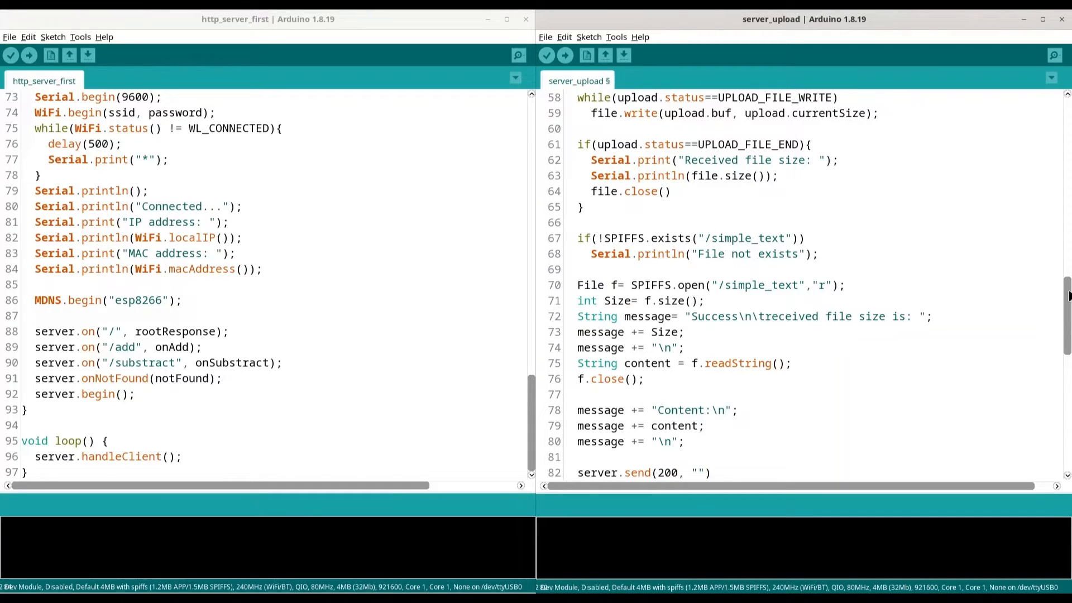
type("tex")
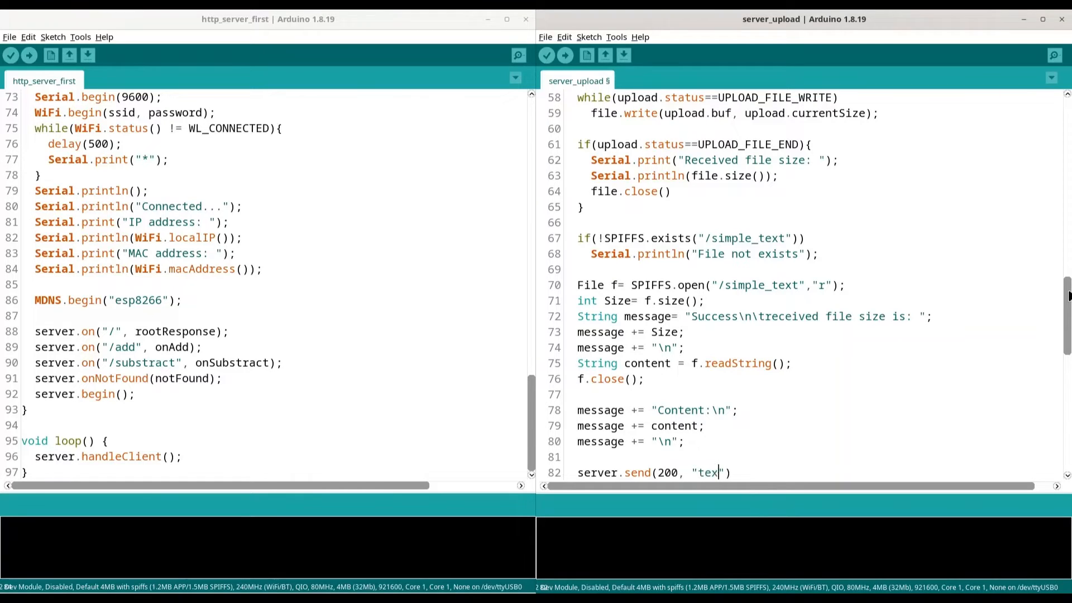
type("t/")
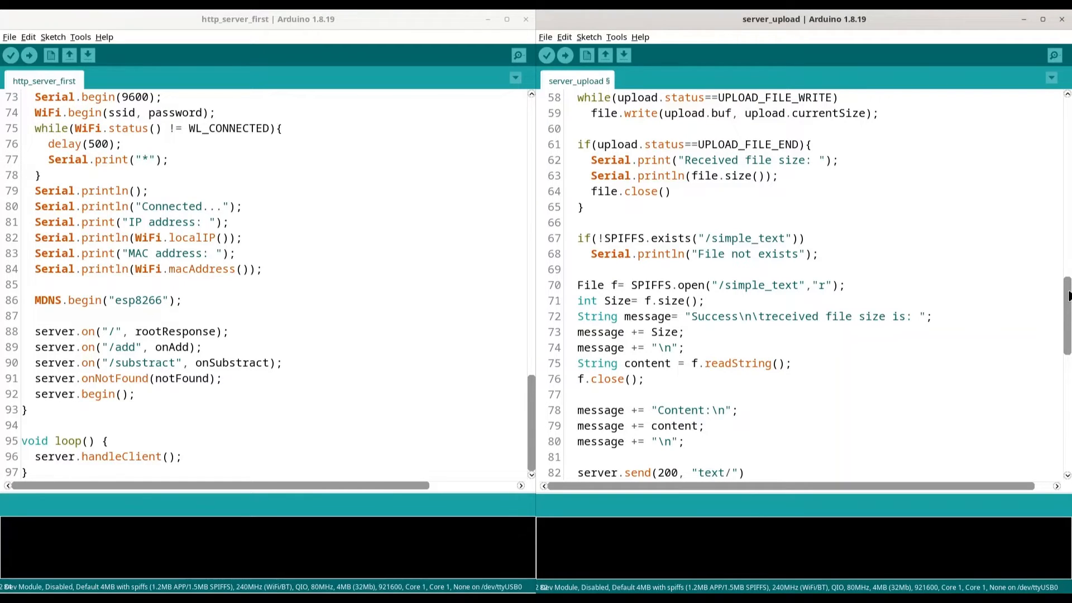
type("plan")
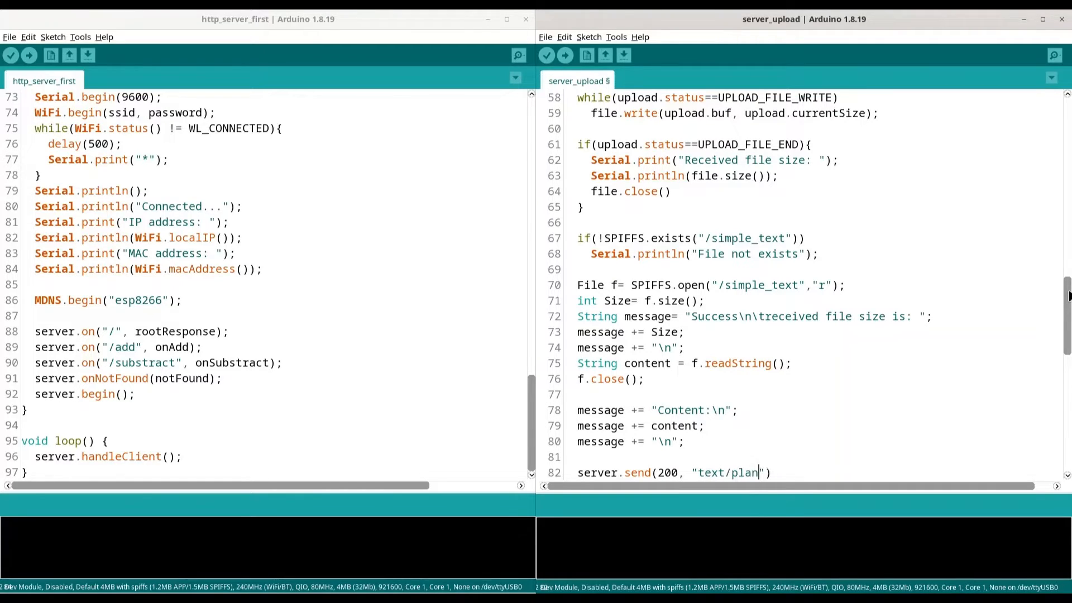
type(",")
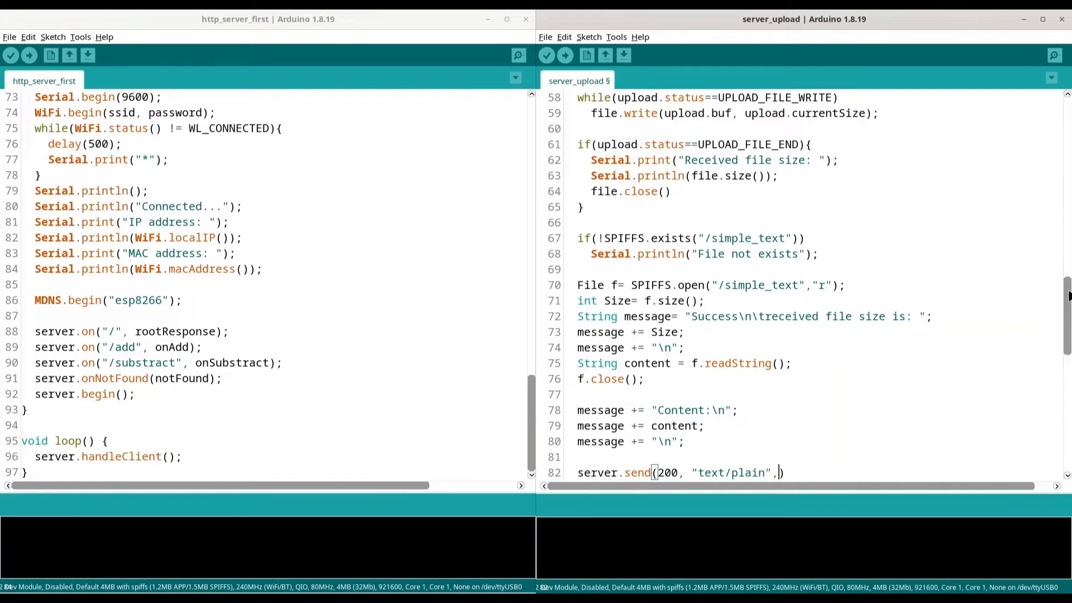
type("messa")
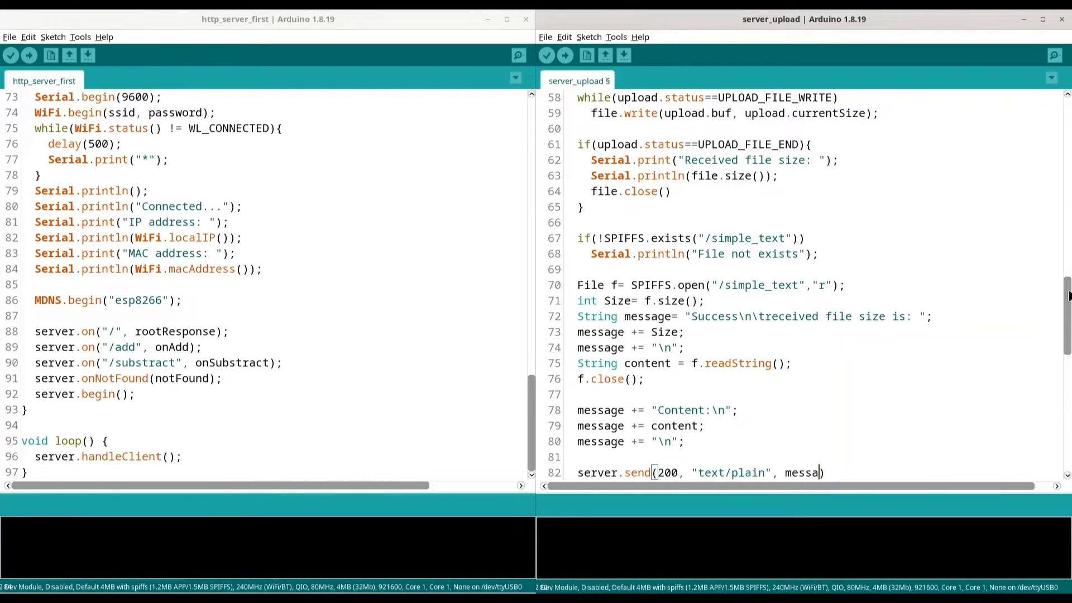
type("ge);")
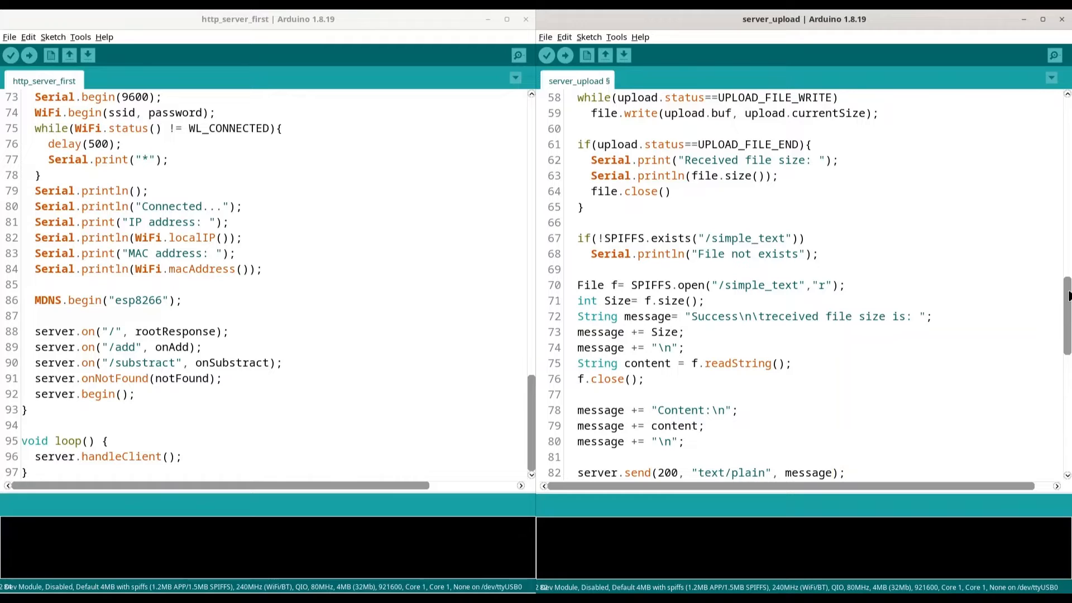
scroll("down", 3)
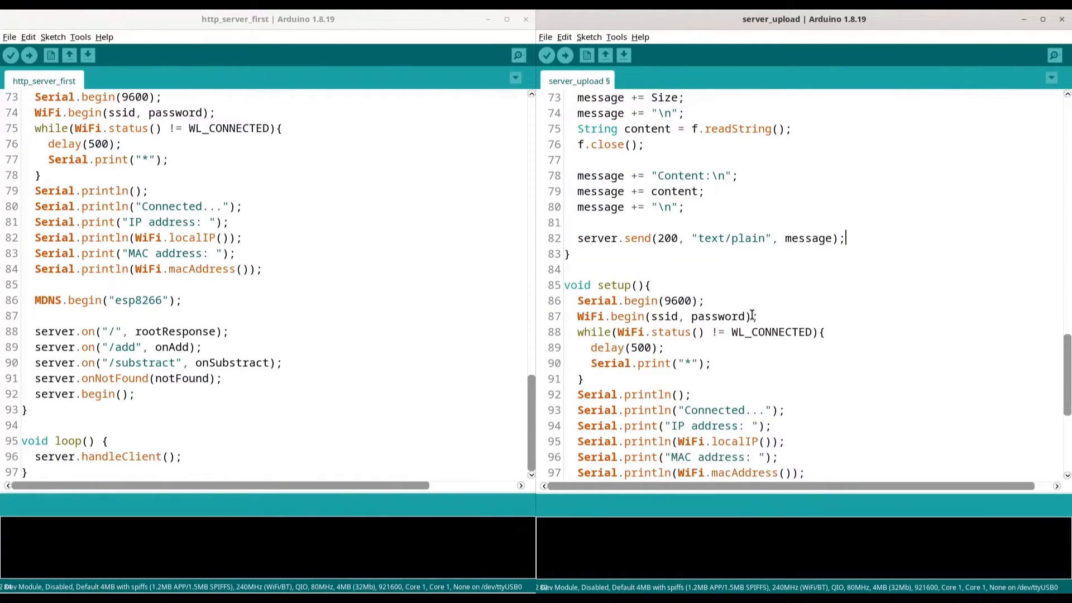
scroll("down", 3)
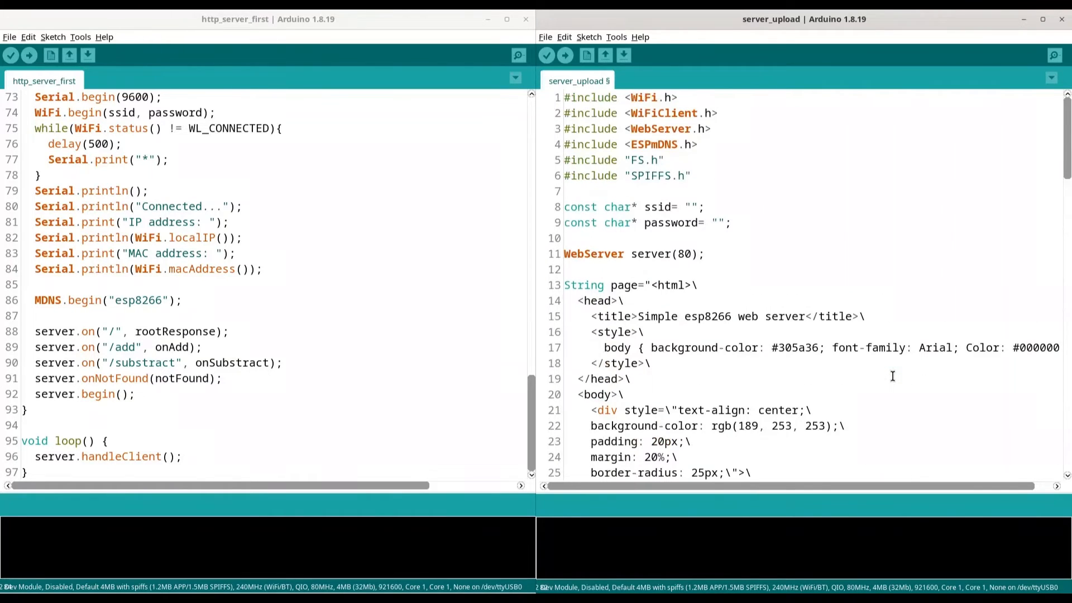
mouse_move(847, 260)
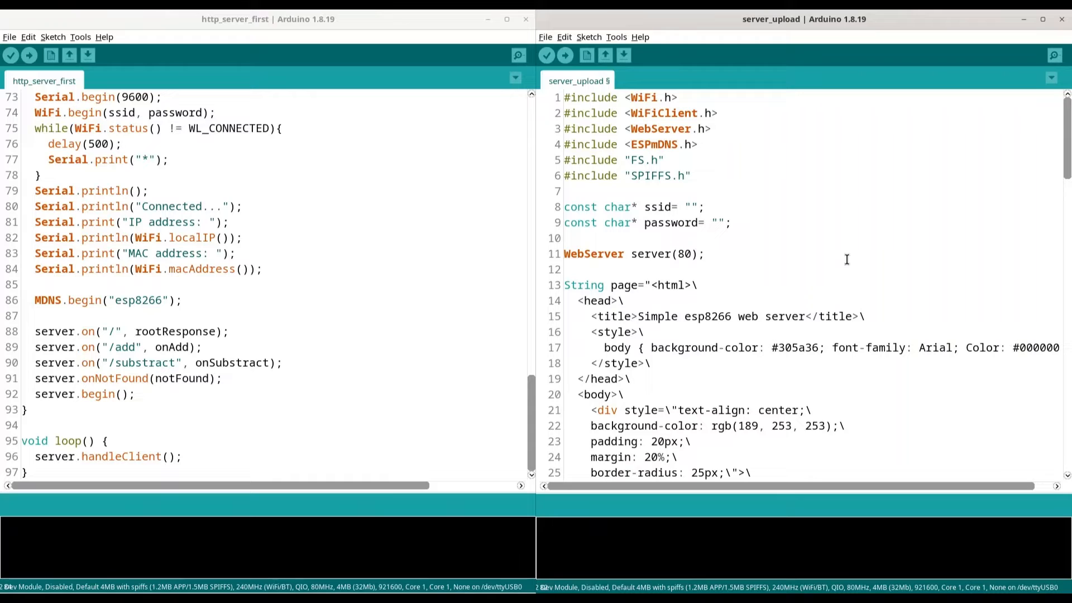
scroll("down", 3)
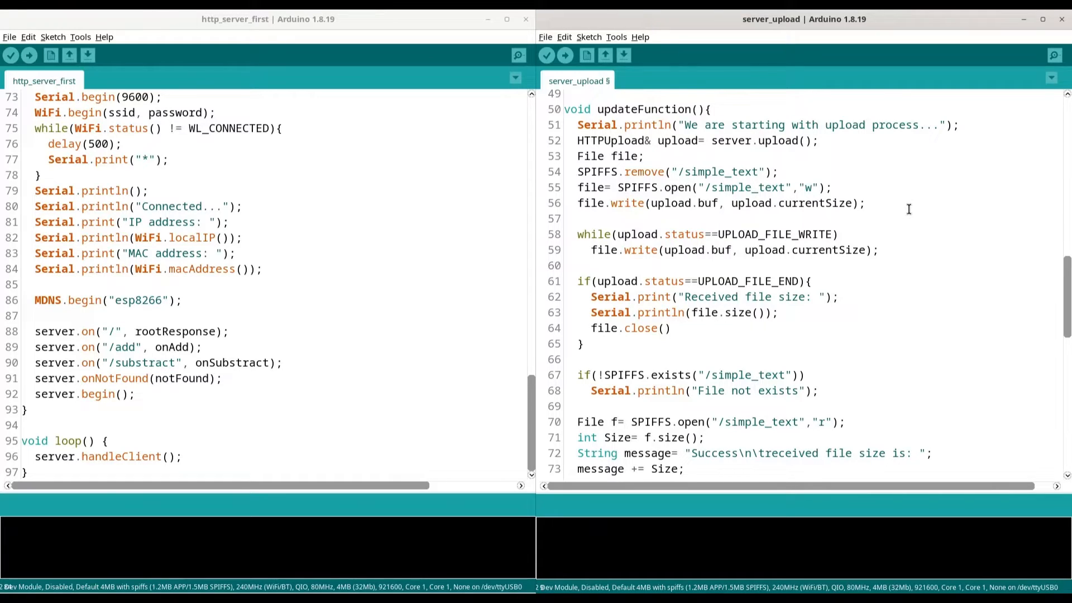
mouse_move(931, 245)
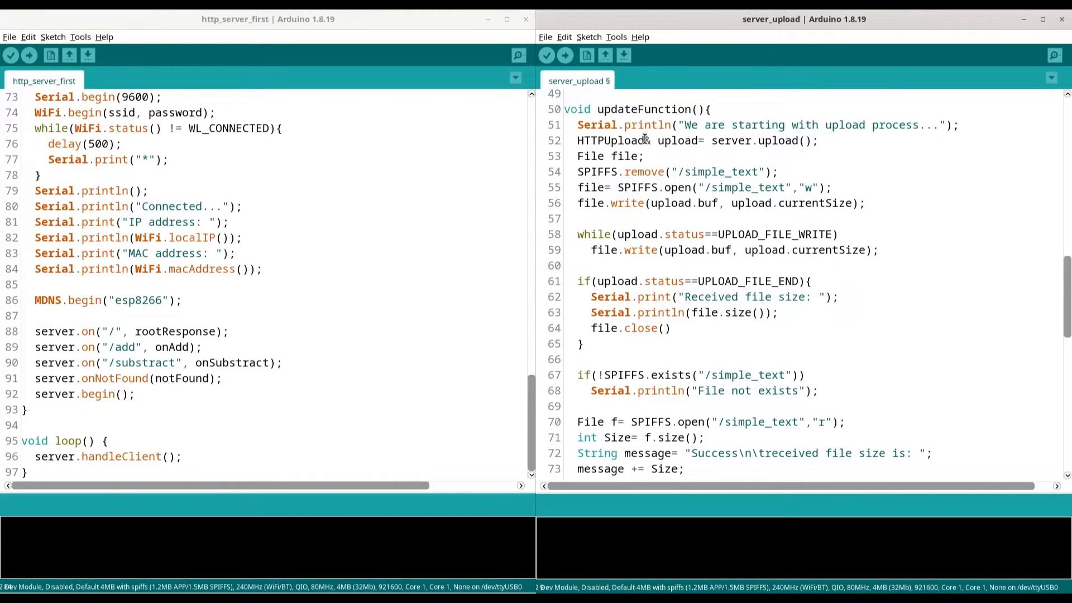
Step: Compile, fix the missing semicolon and the "/uplaud" route to "/upload", and recompile
left_click(562, 56)
type(";")
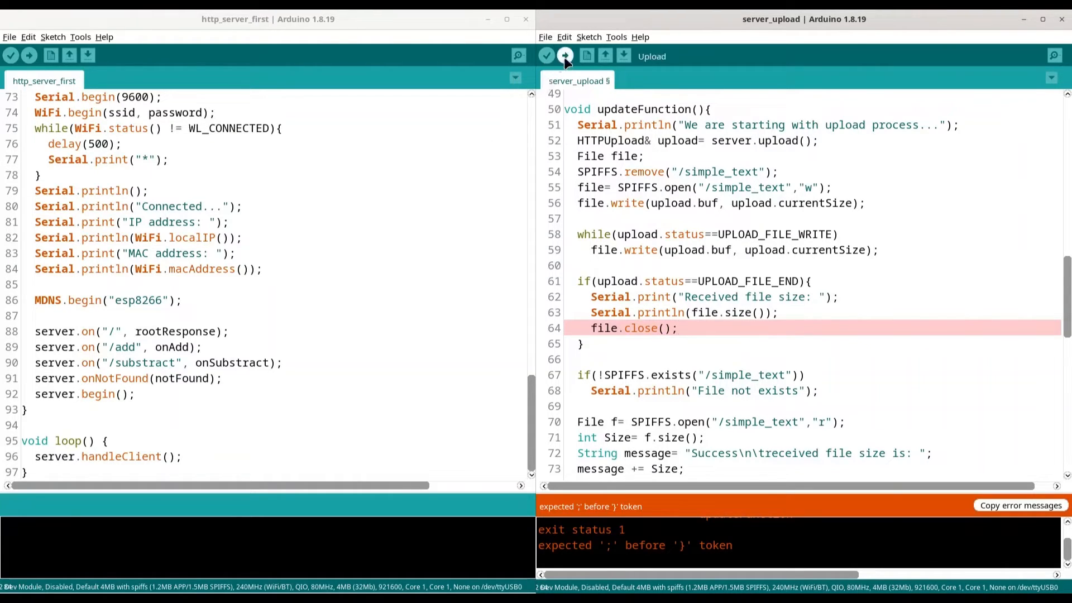
left_click(565, 56)
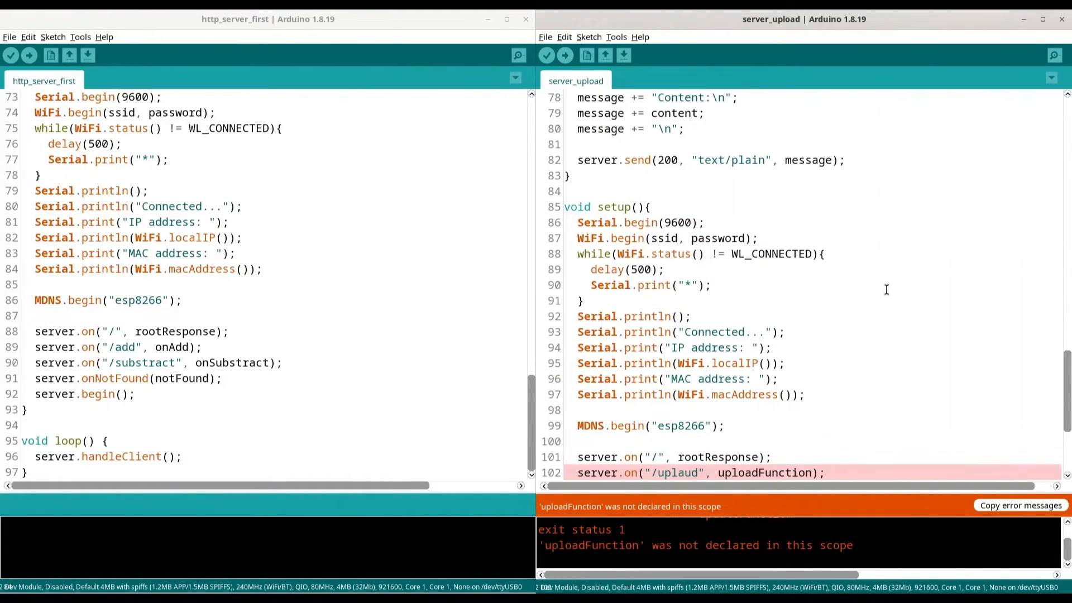
scroll("down", 3)
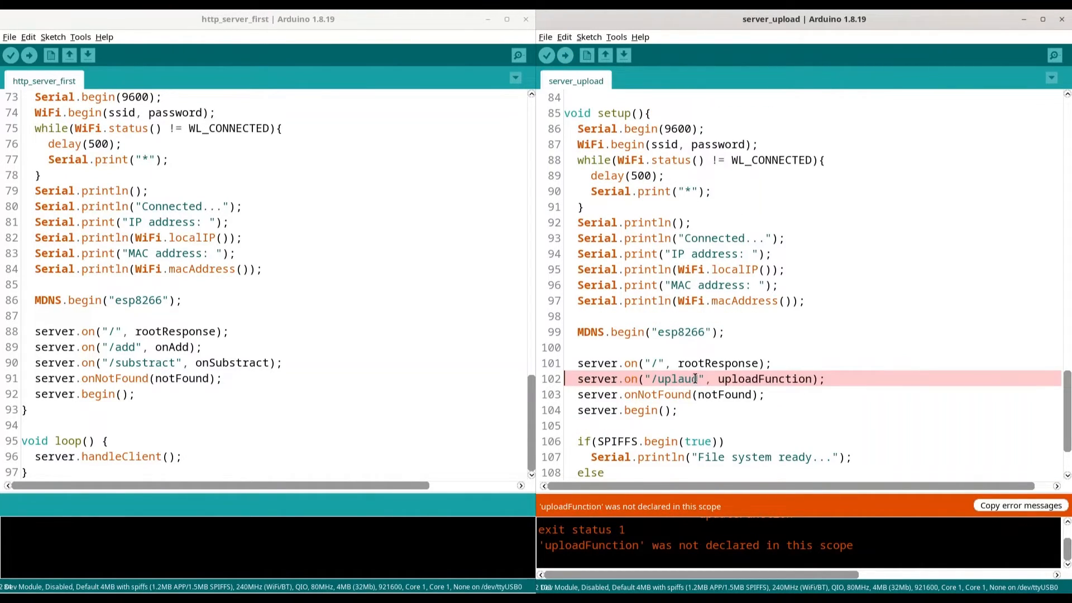
key("BackSpace")
type("o")
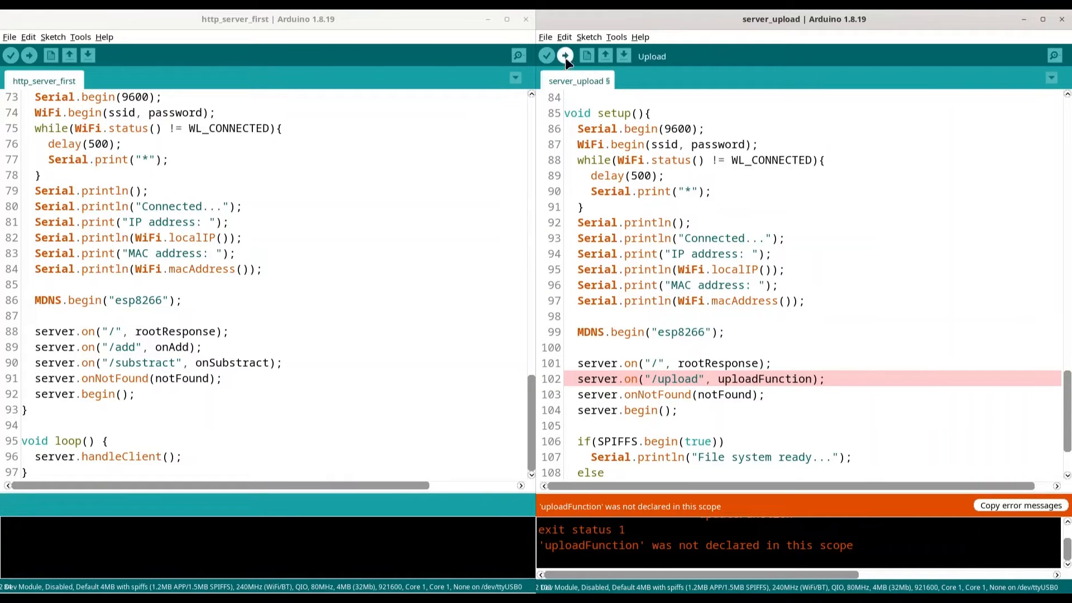
left_click(565, 56)
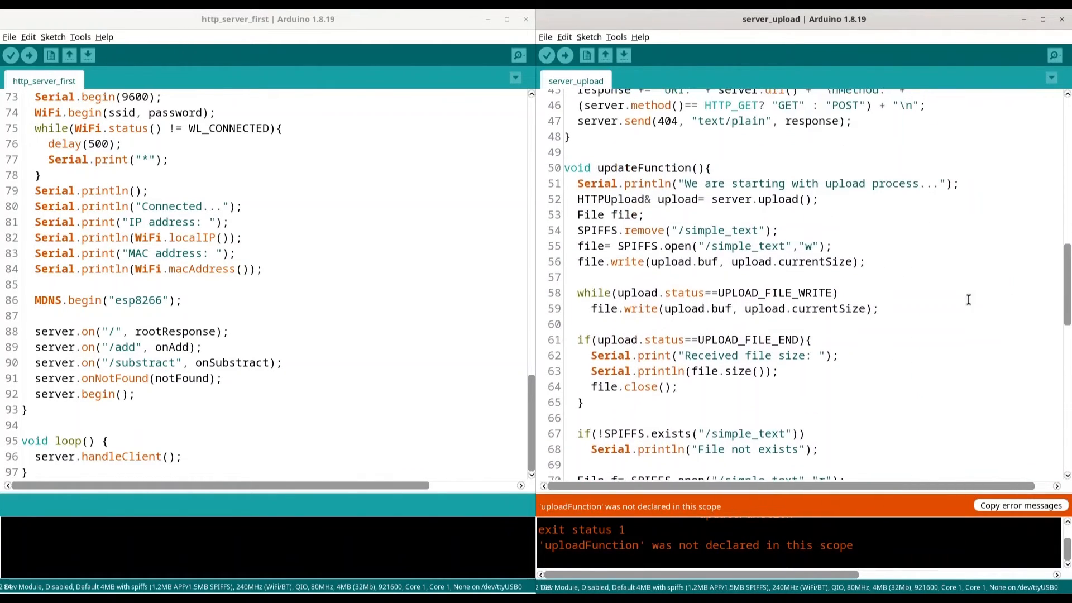
Step: Rename the /upload route handler to updateFunction and flash until done uploading
double_click(643, 167)
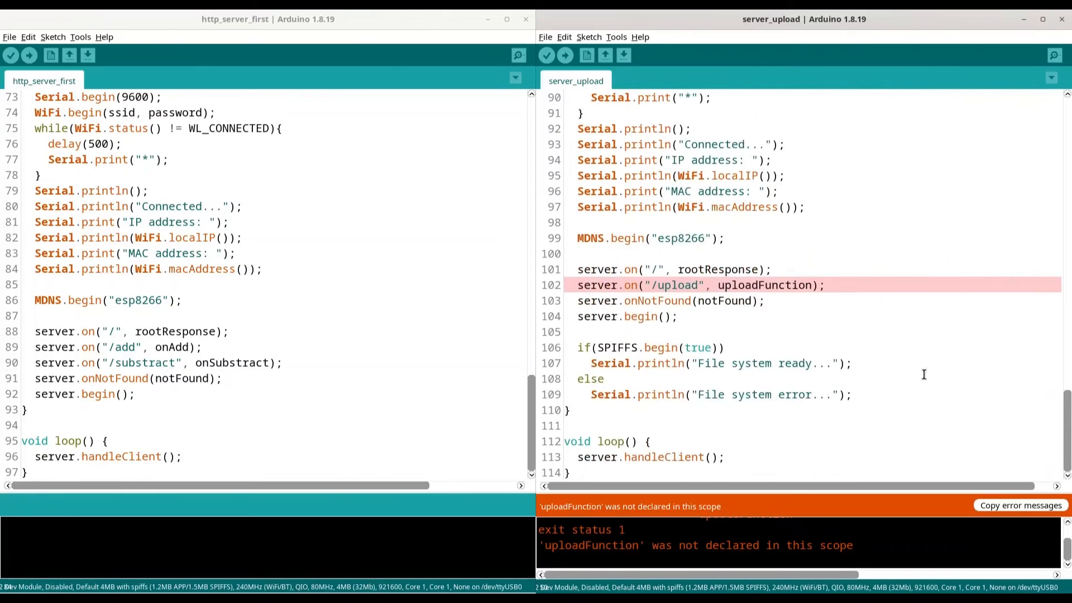
type("updateFunction")
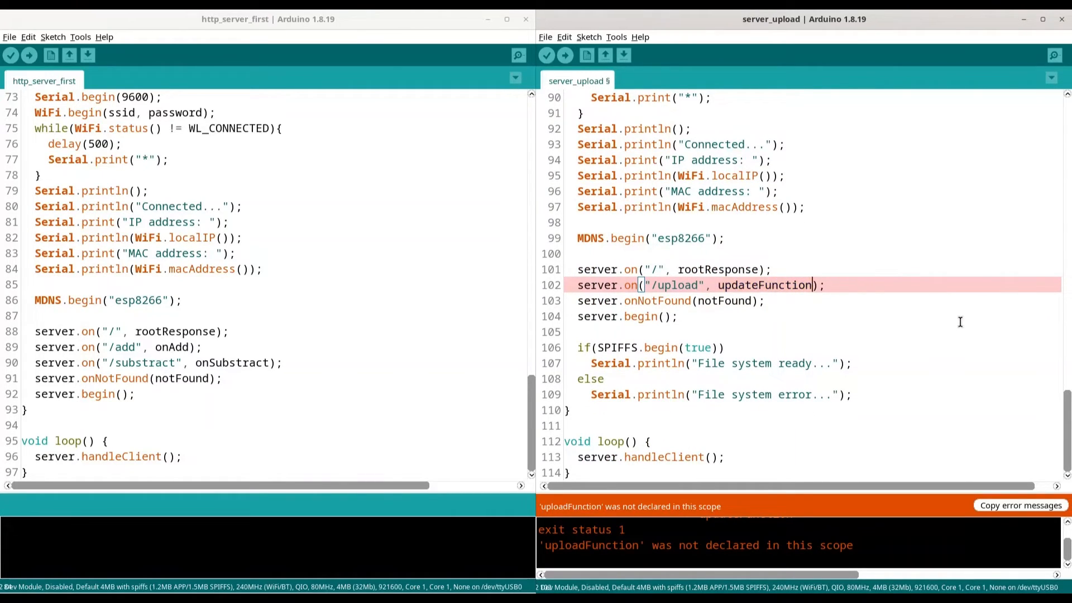
left_click(563, 55)
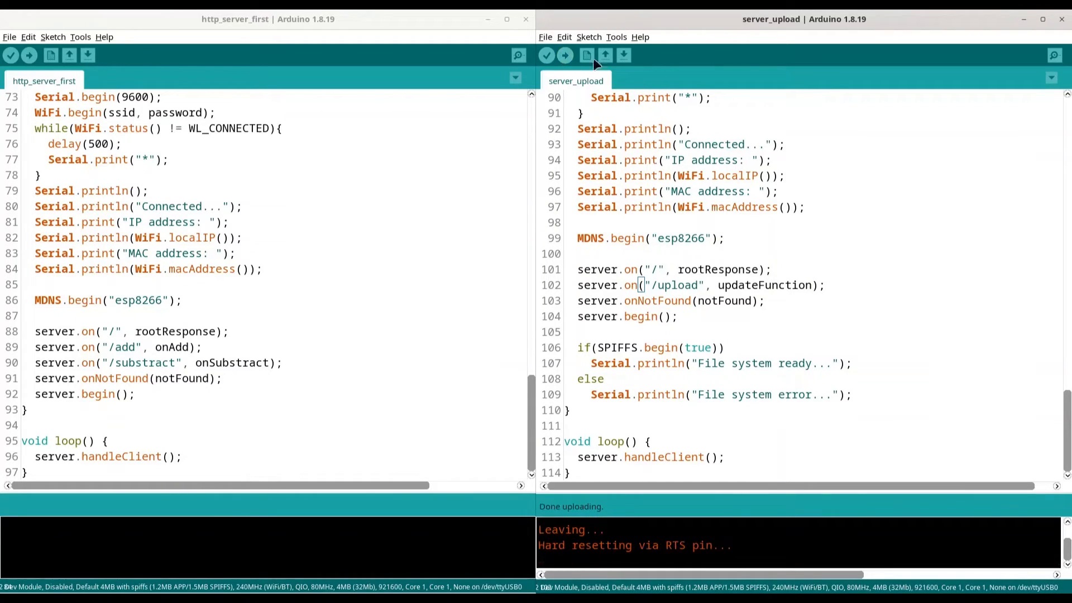
Step: Show the serial monitor logging 192.168.0.25, close the http_server_first window and launch Firefox
left_click(614, 35)
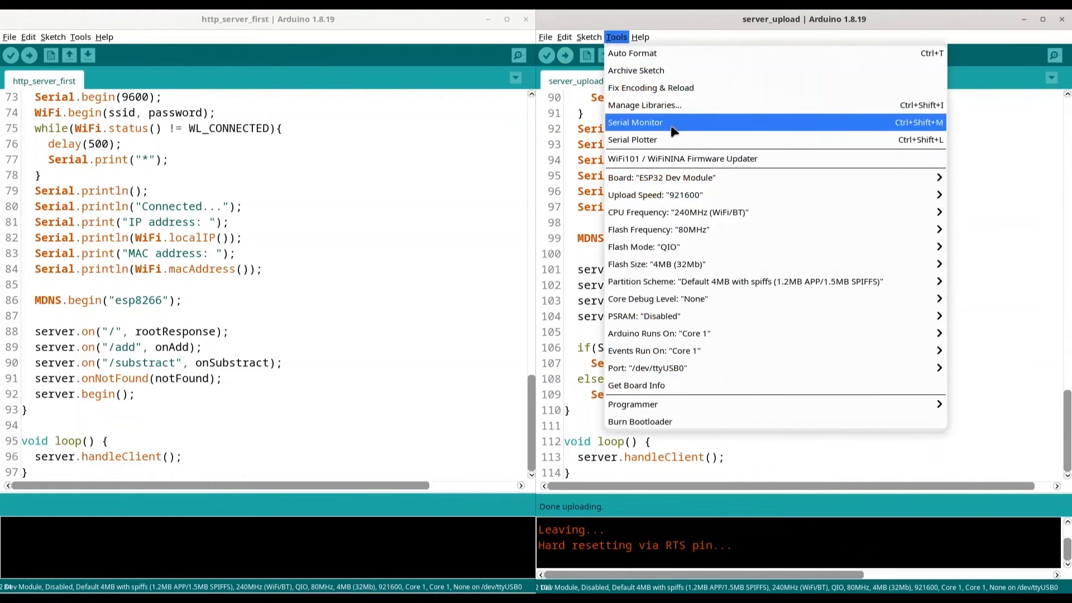
left_click(634, 122)
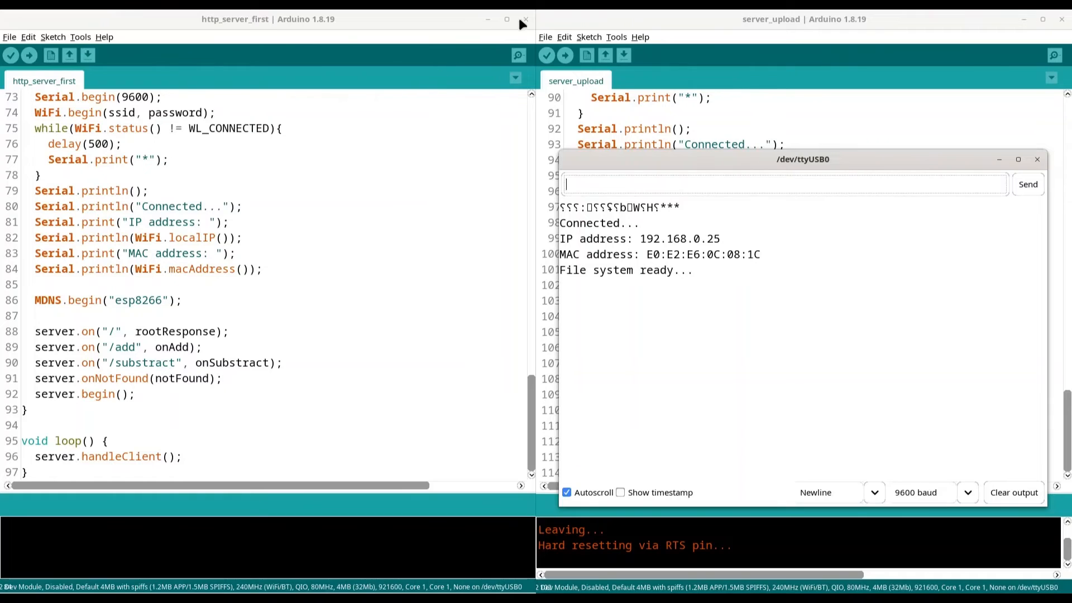
left_click(525, 19)
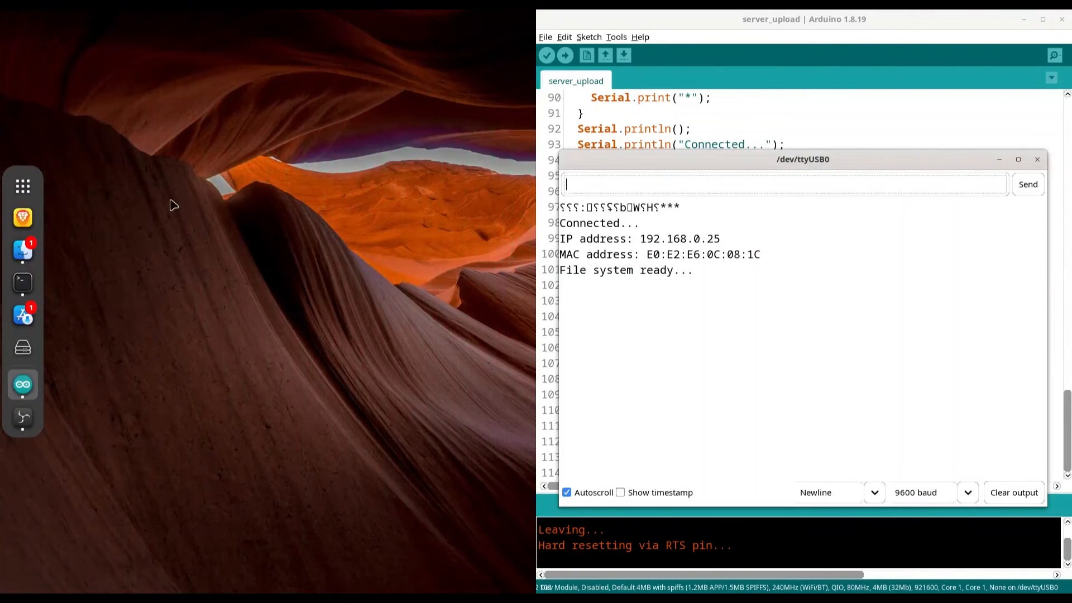
left_click(22, 187)
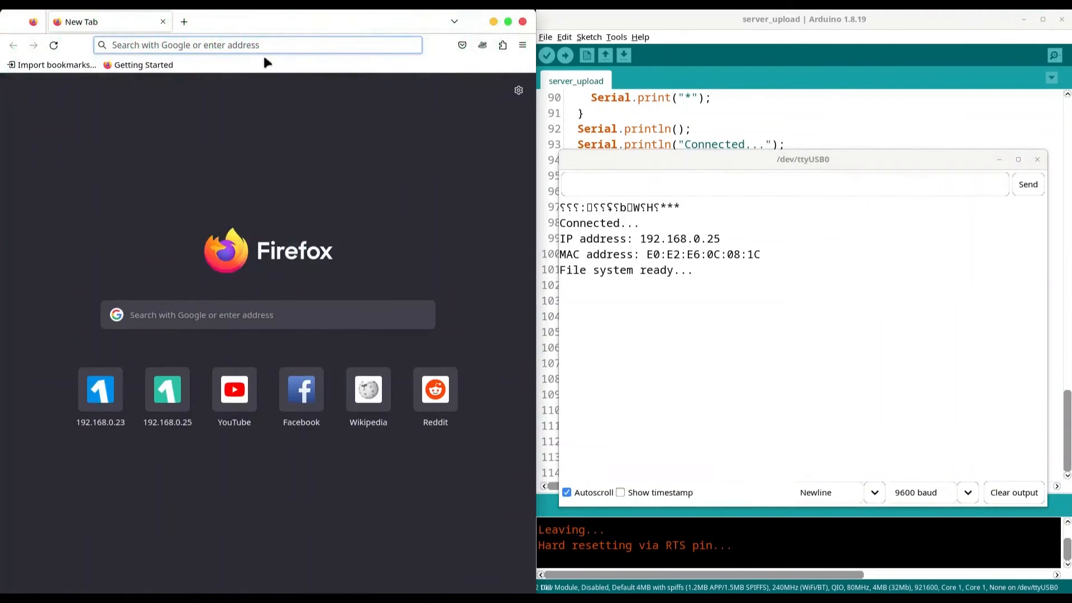
Step: Load the board's upload page at 192.168.0.25 in the address bar
left_click(257, 45)
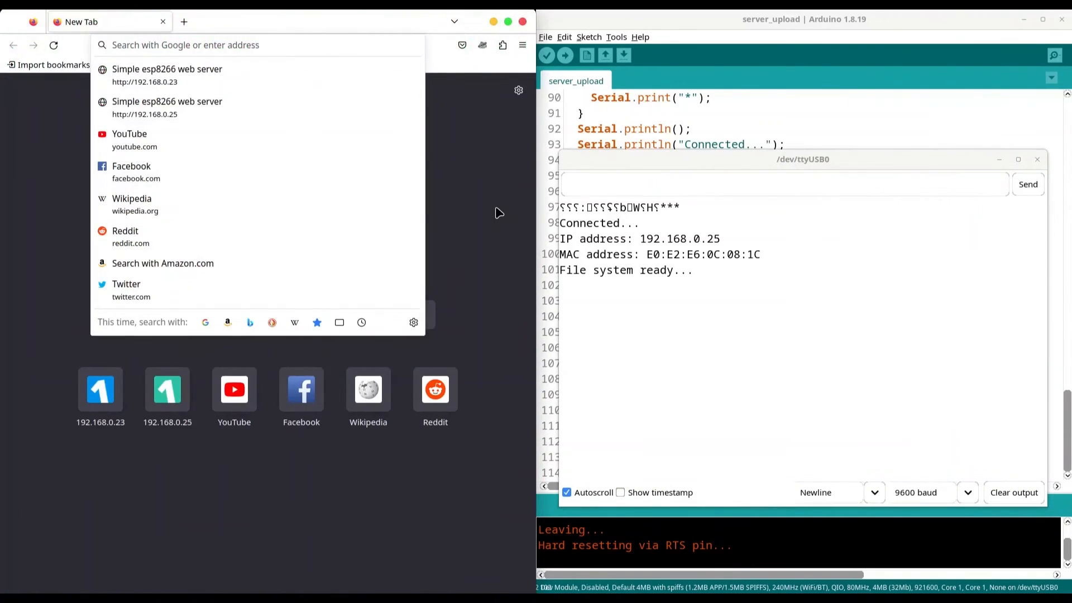
type("192.168.0.23/")
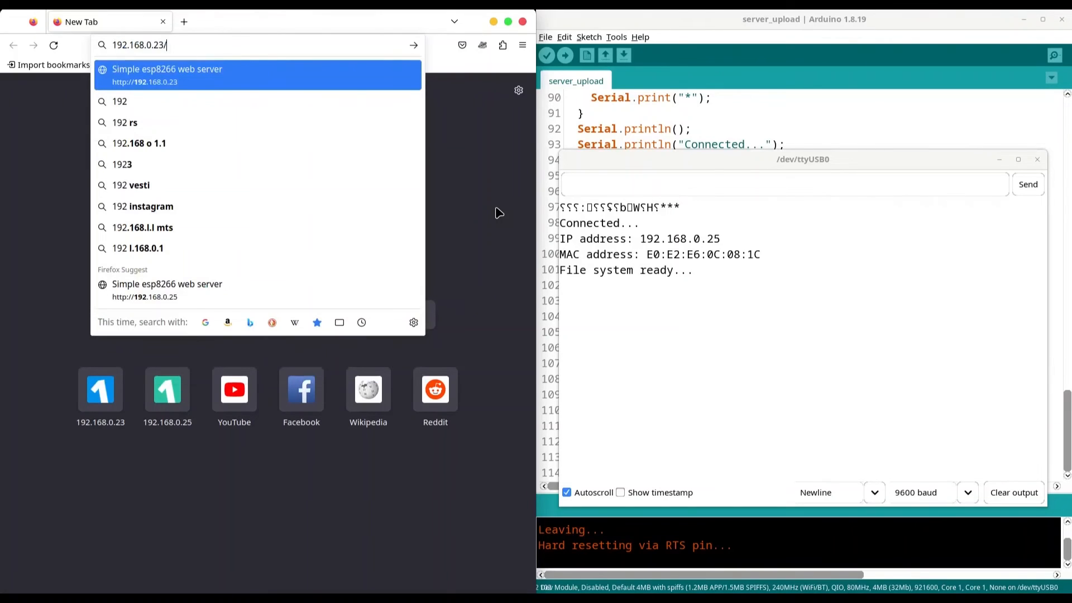
type("192.168.0.25")
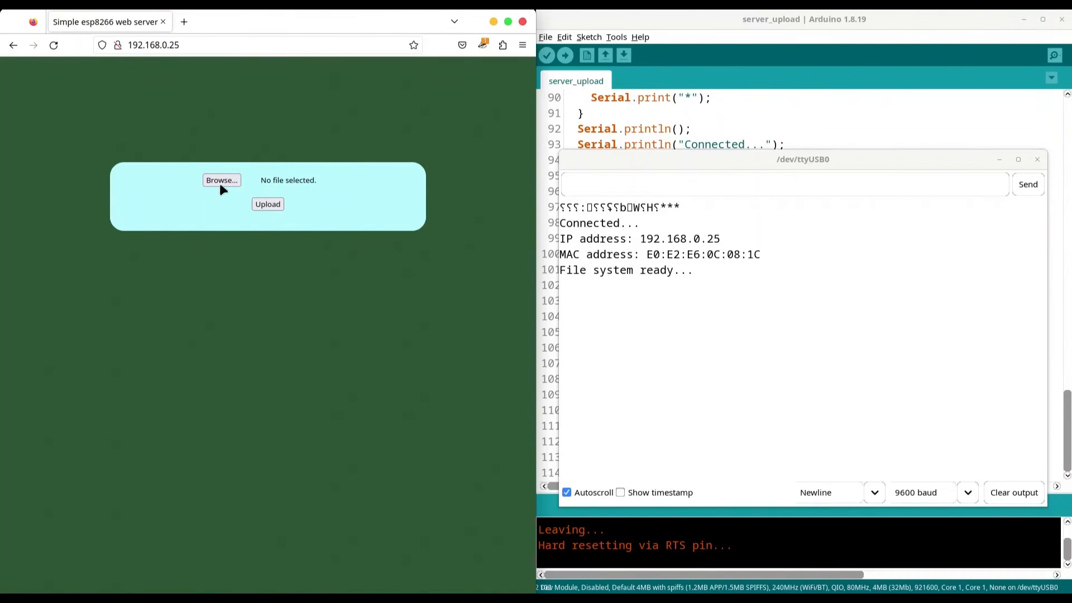
Step: Choose simple_text.txt in the Browse… file chooser as the file to send
left_click(221, 180)
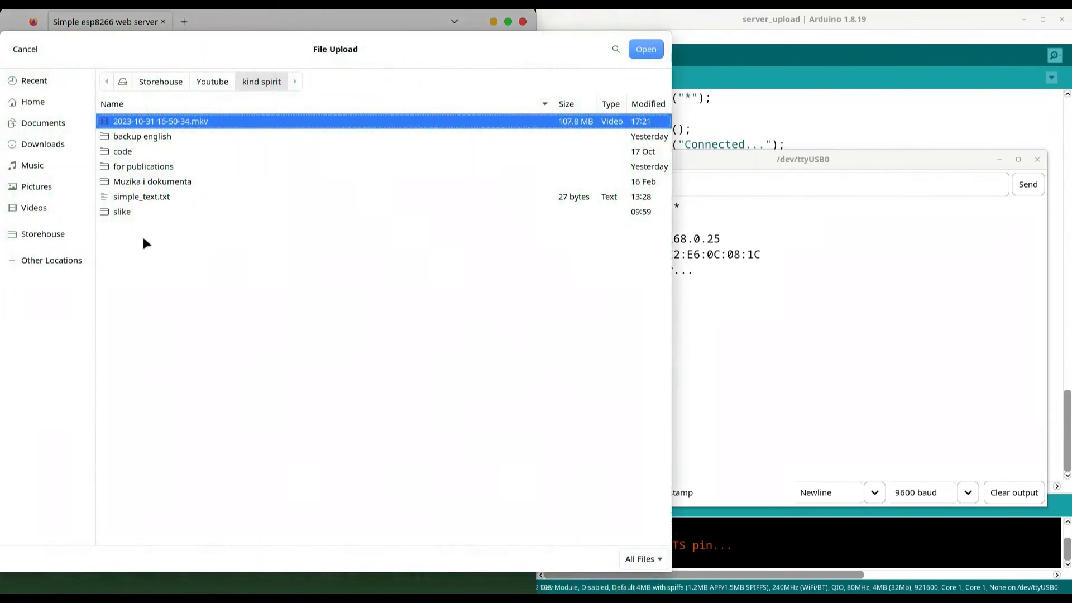
left_click(142, 196)
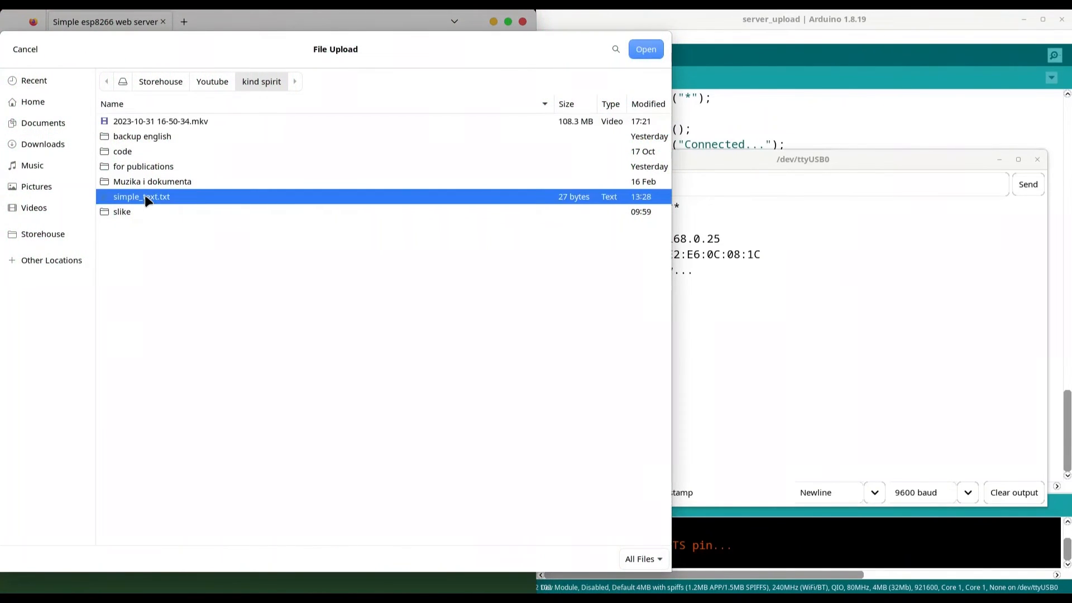
mouse_move(162, 201)
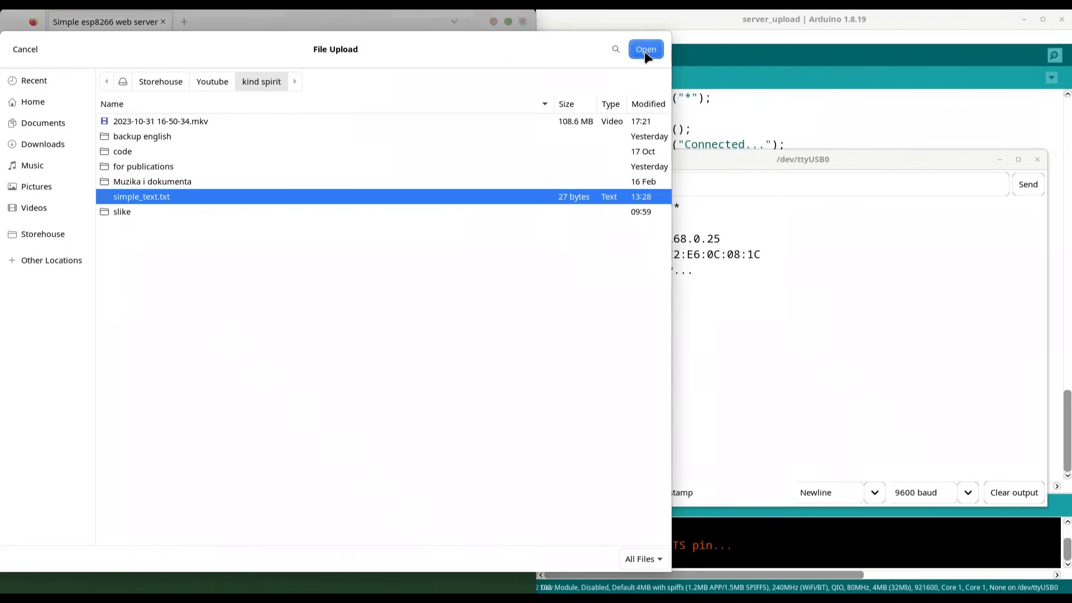
left_click(644, 50)
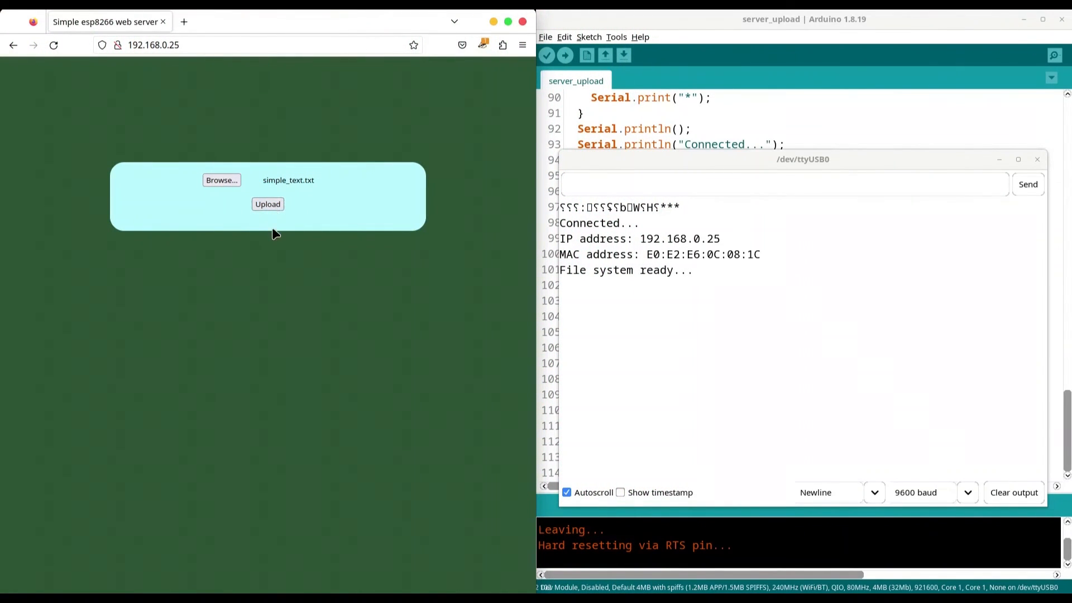
Step: Upload the file in the browser, then replace file.size() with upload.currentSize in the sketch
left_click(267, 203)
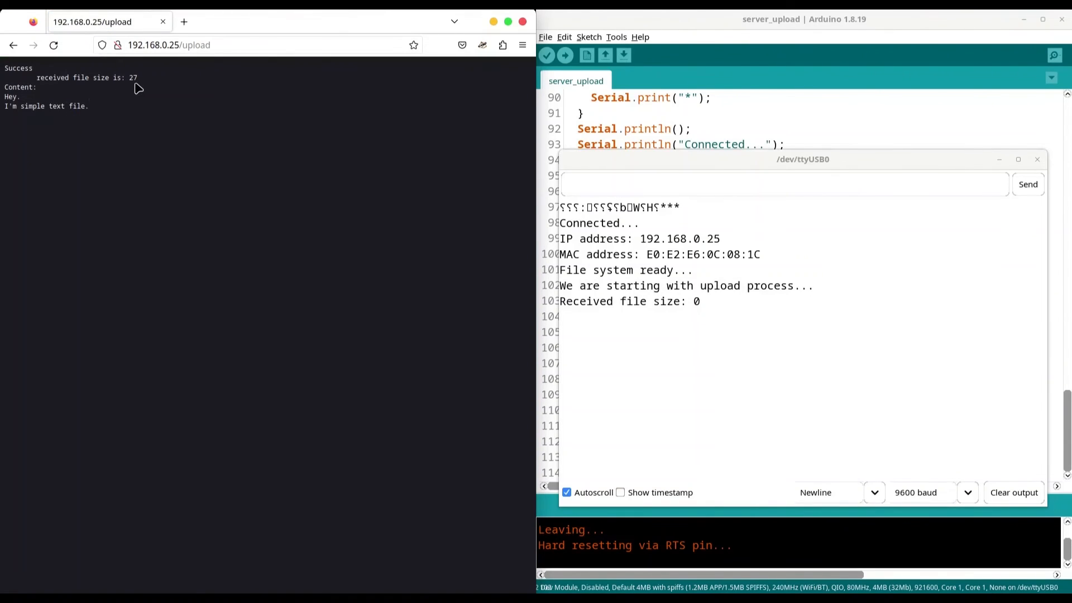
mouse_move(106, 119)
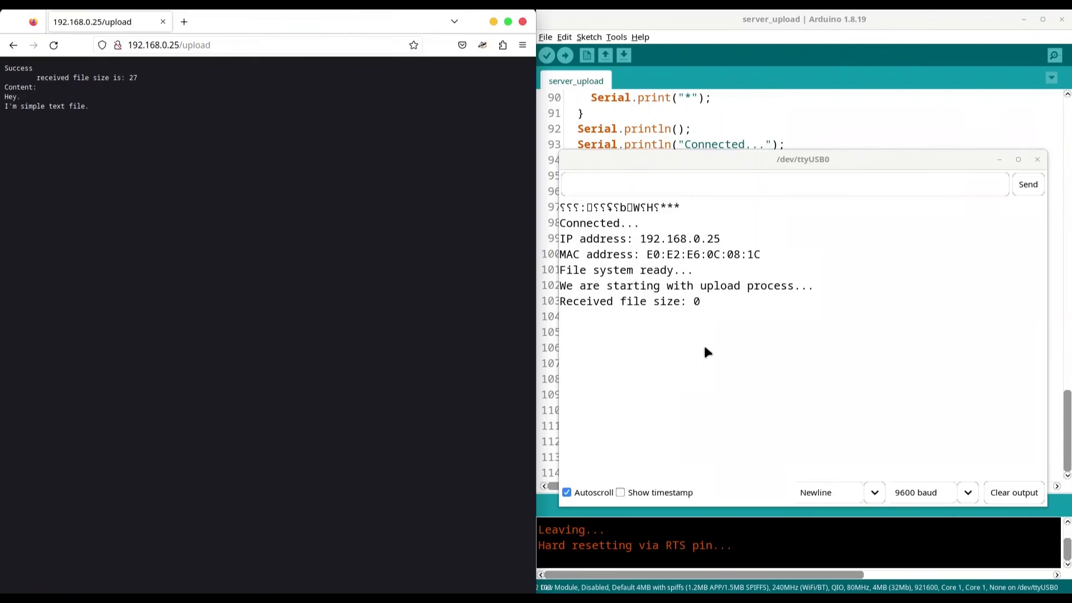
mouse_move(674, 308)
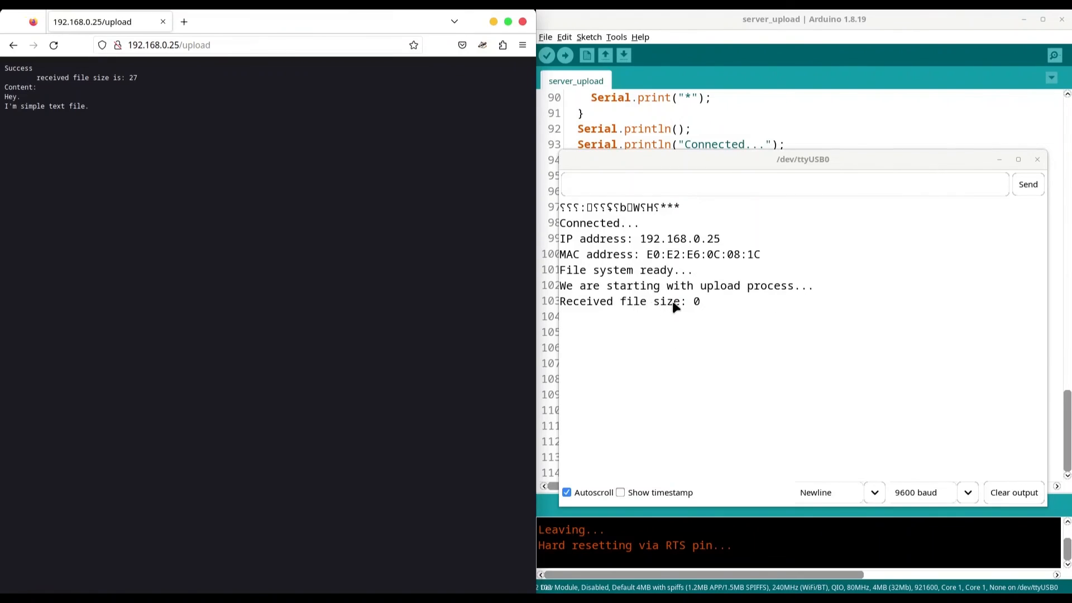
mouse_move(999, 159)
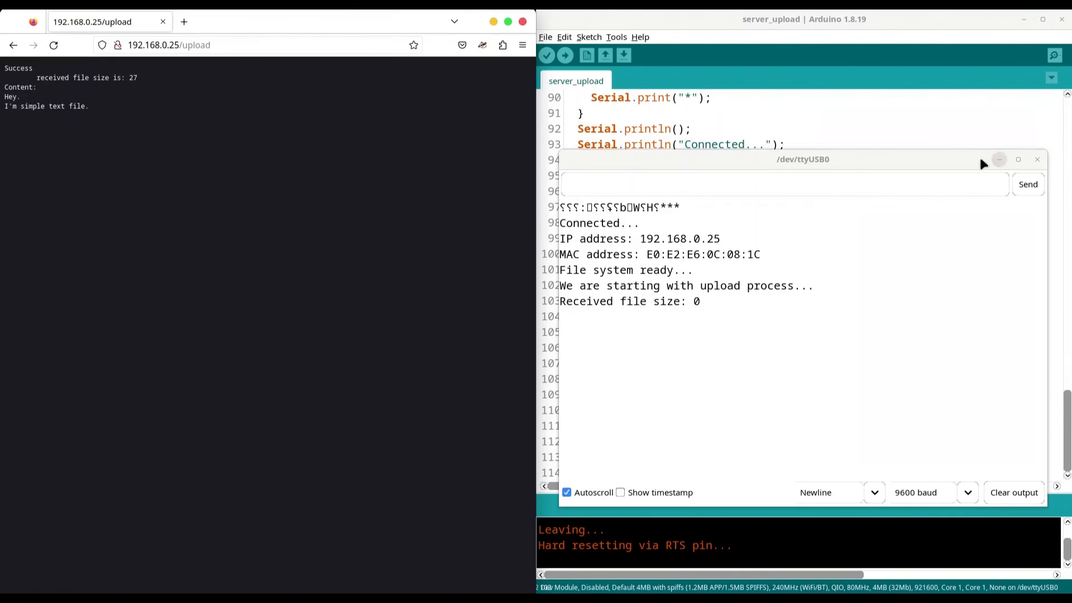
left_click_drag(803, 159, 692, 190)
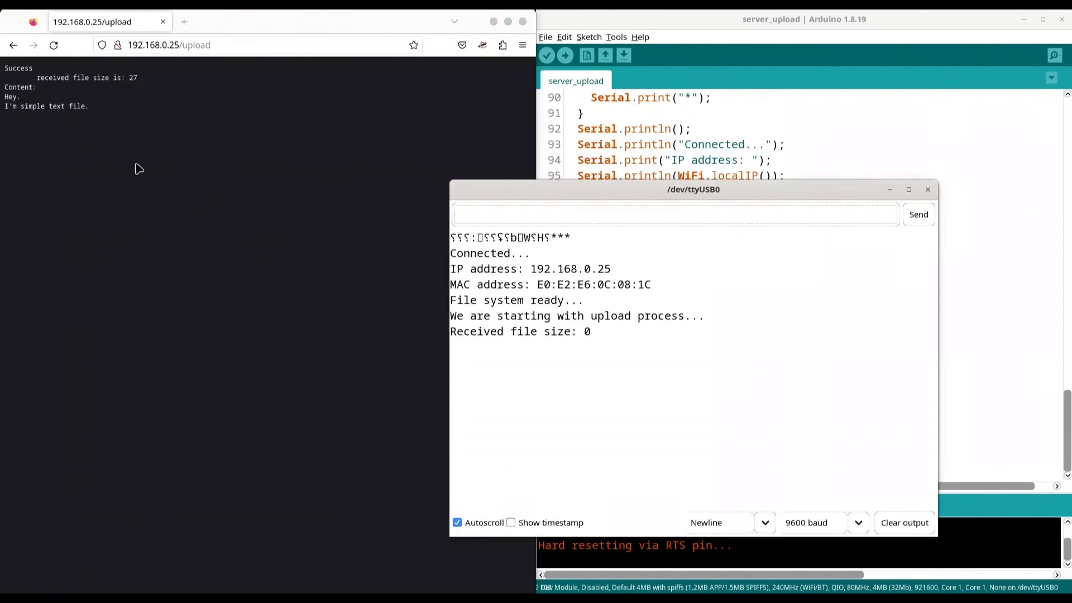
mouse_move(581, 340)
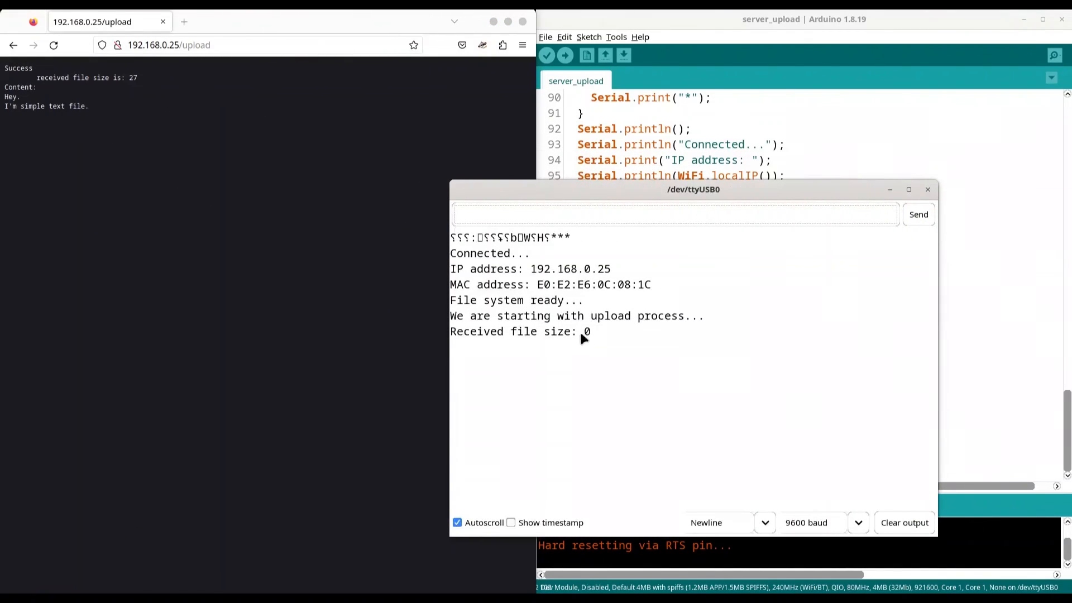
left_click_drag(693, 189, 261, 179)
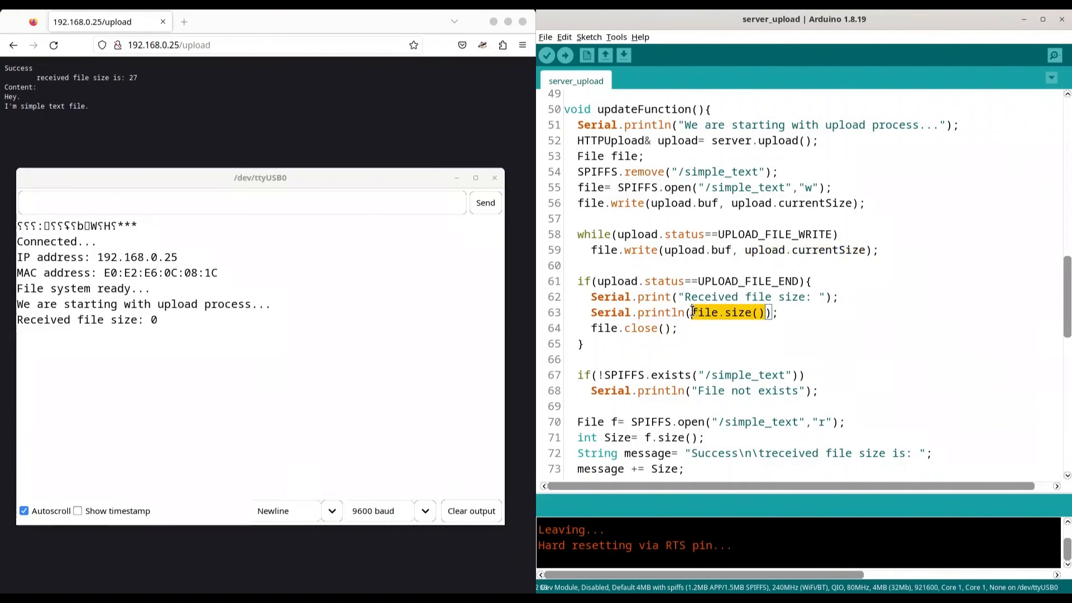
type("upload.currentSize")
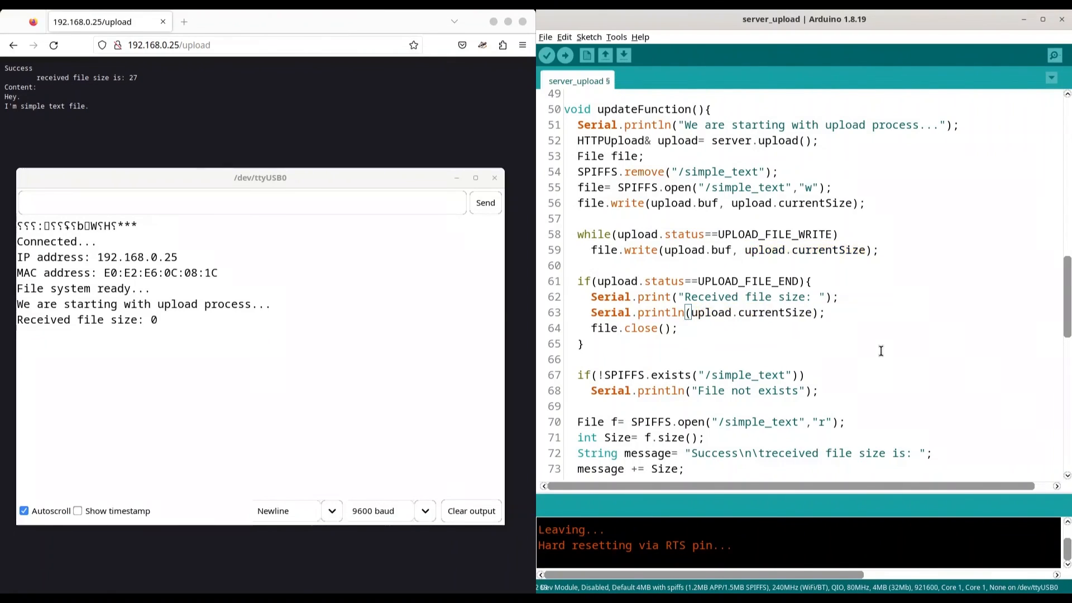